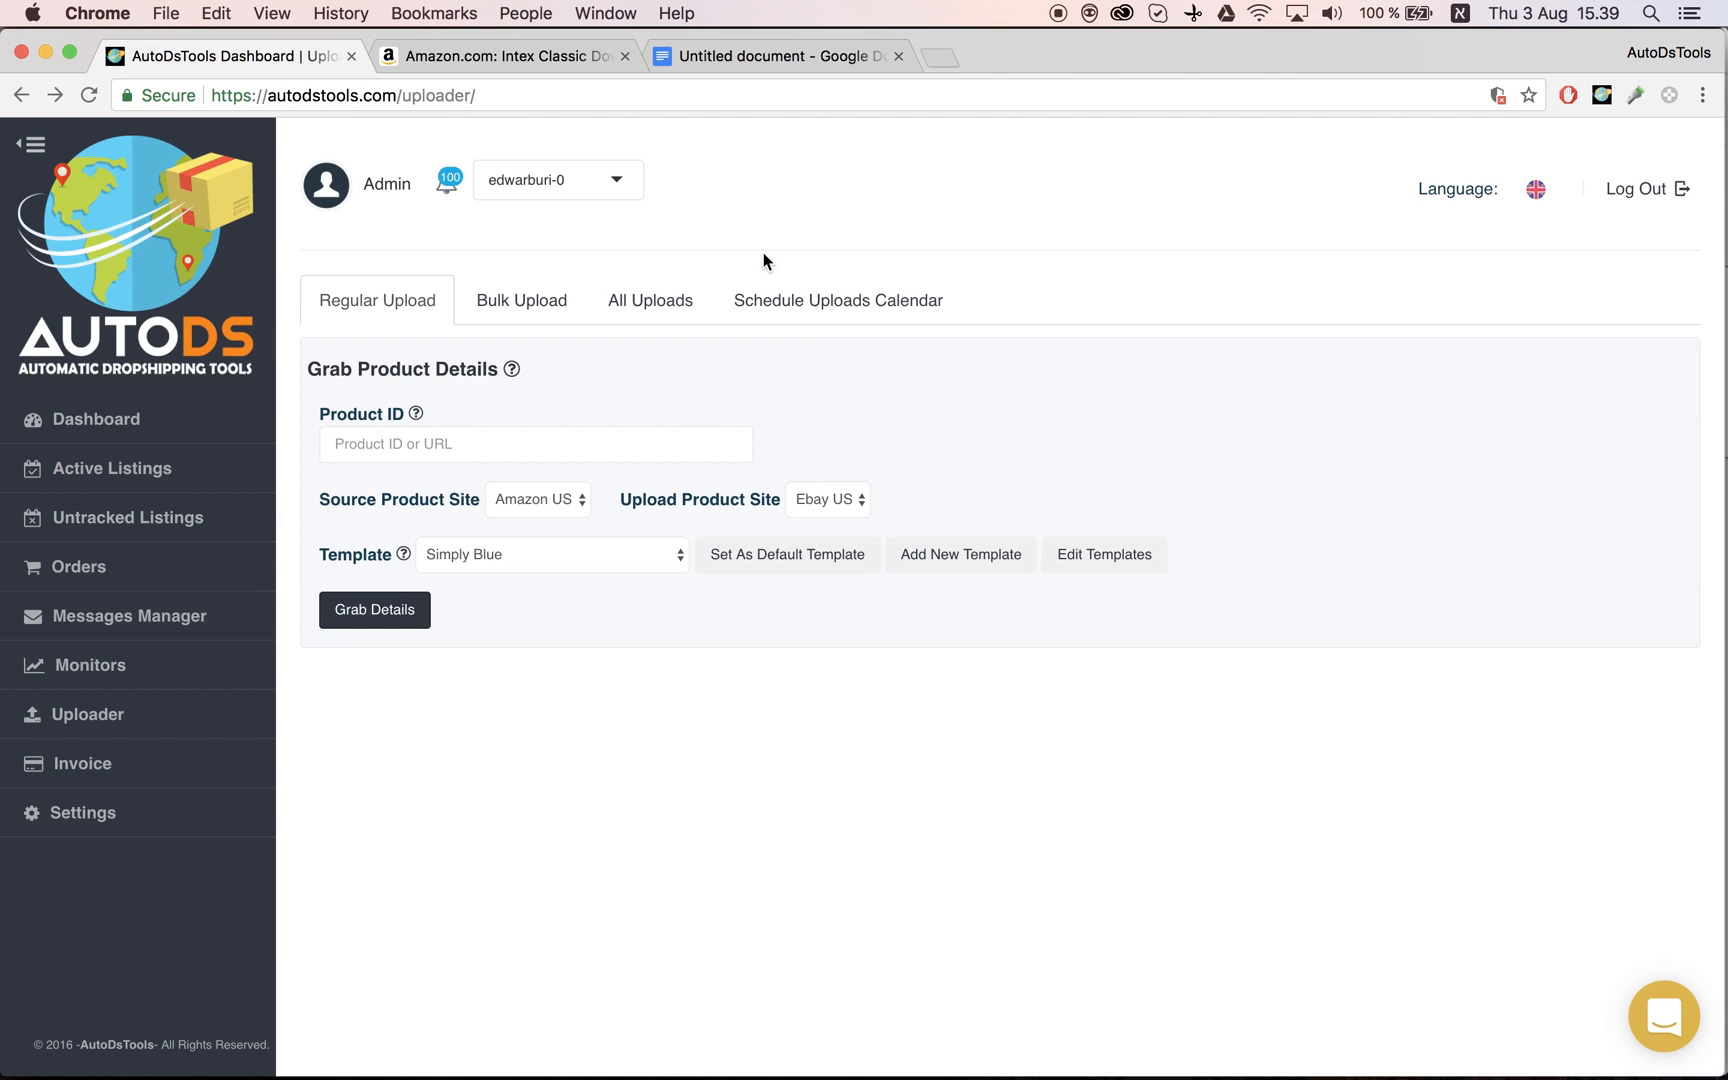
{"action": "mouse_move", "coordinate": [598, 430]}
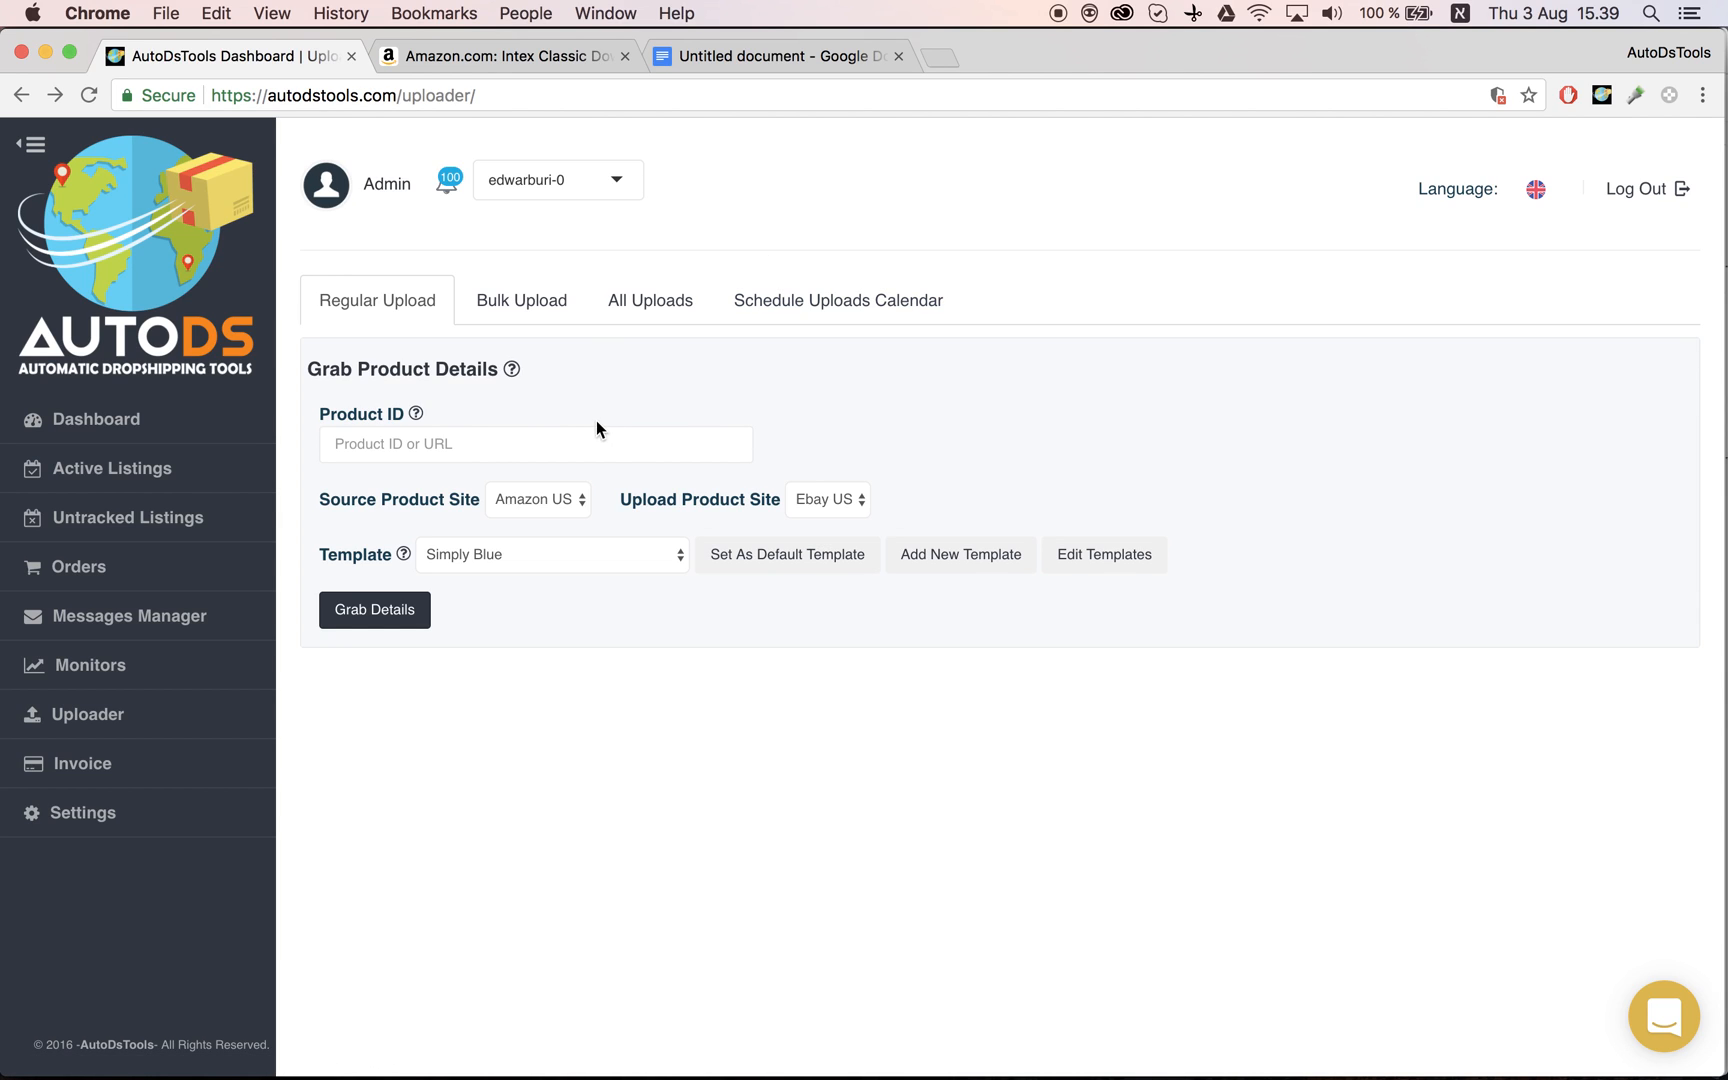
{"action": "mouse_move", "coordinate": [460, 478]}
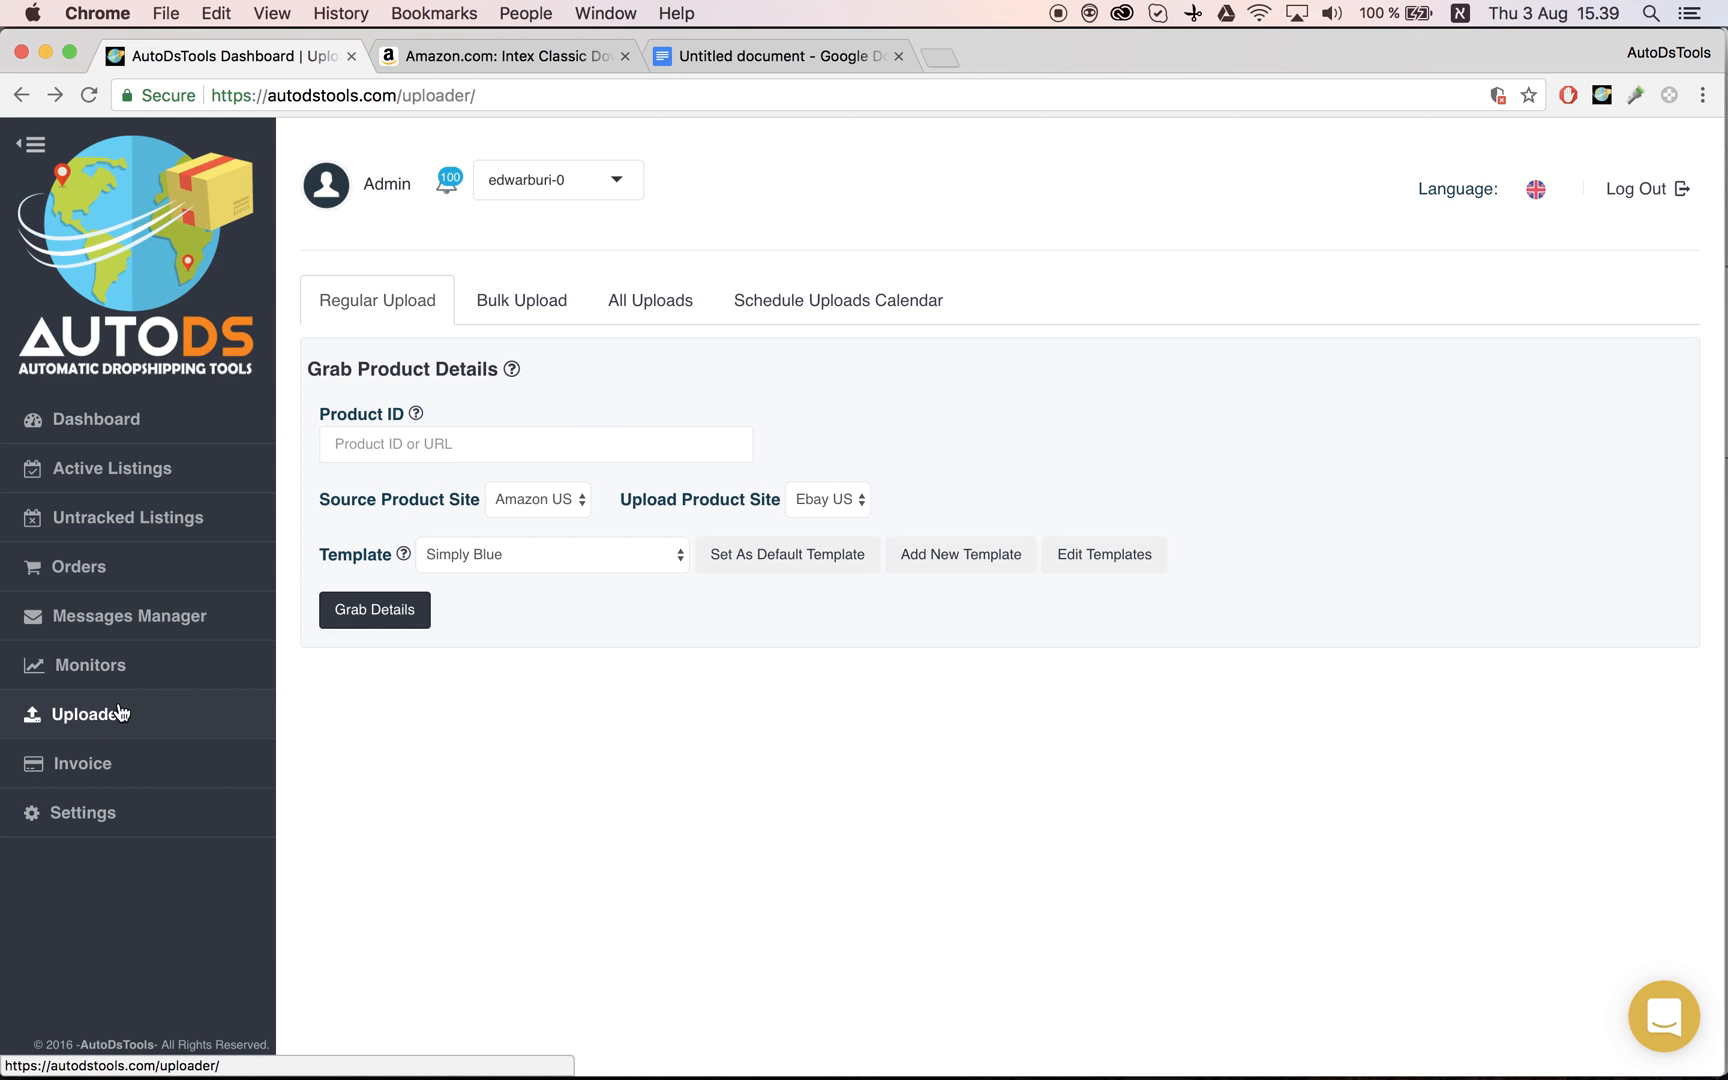
Paste the Intex Classic Airbed Amazon URL into the Product ID field and grab its details.
{"action": "left_click", "coordinate": [534, 444]}
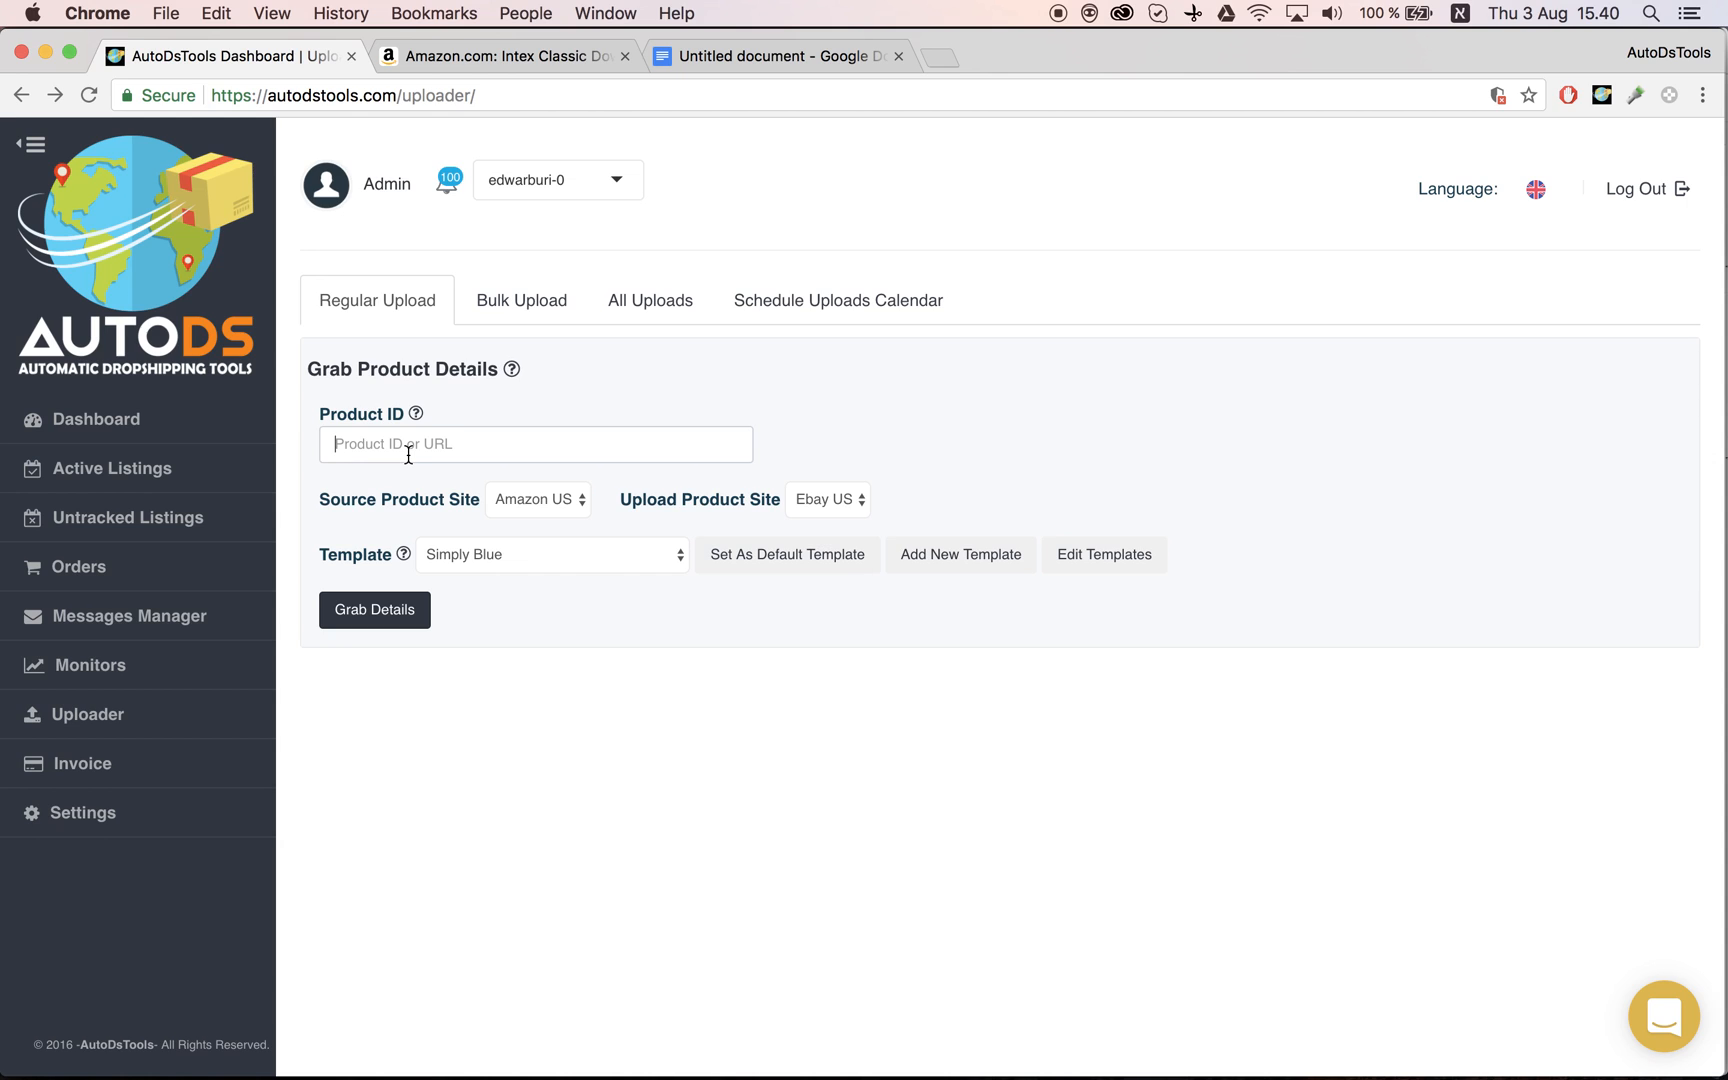
{"action": "right_click", "coordinate": [418, 444]}
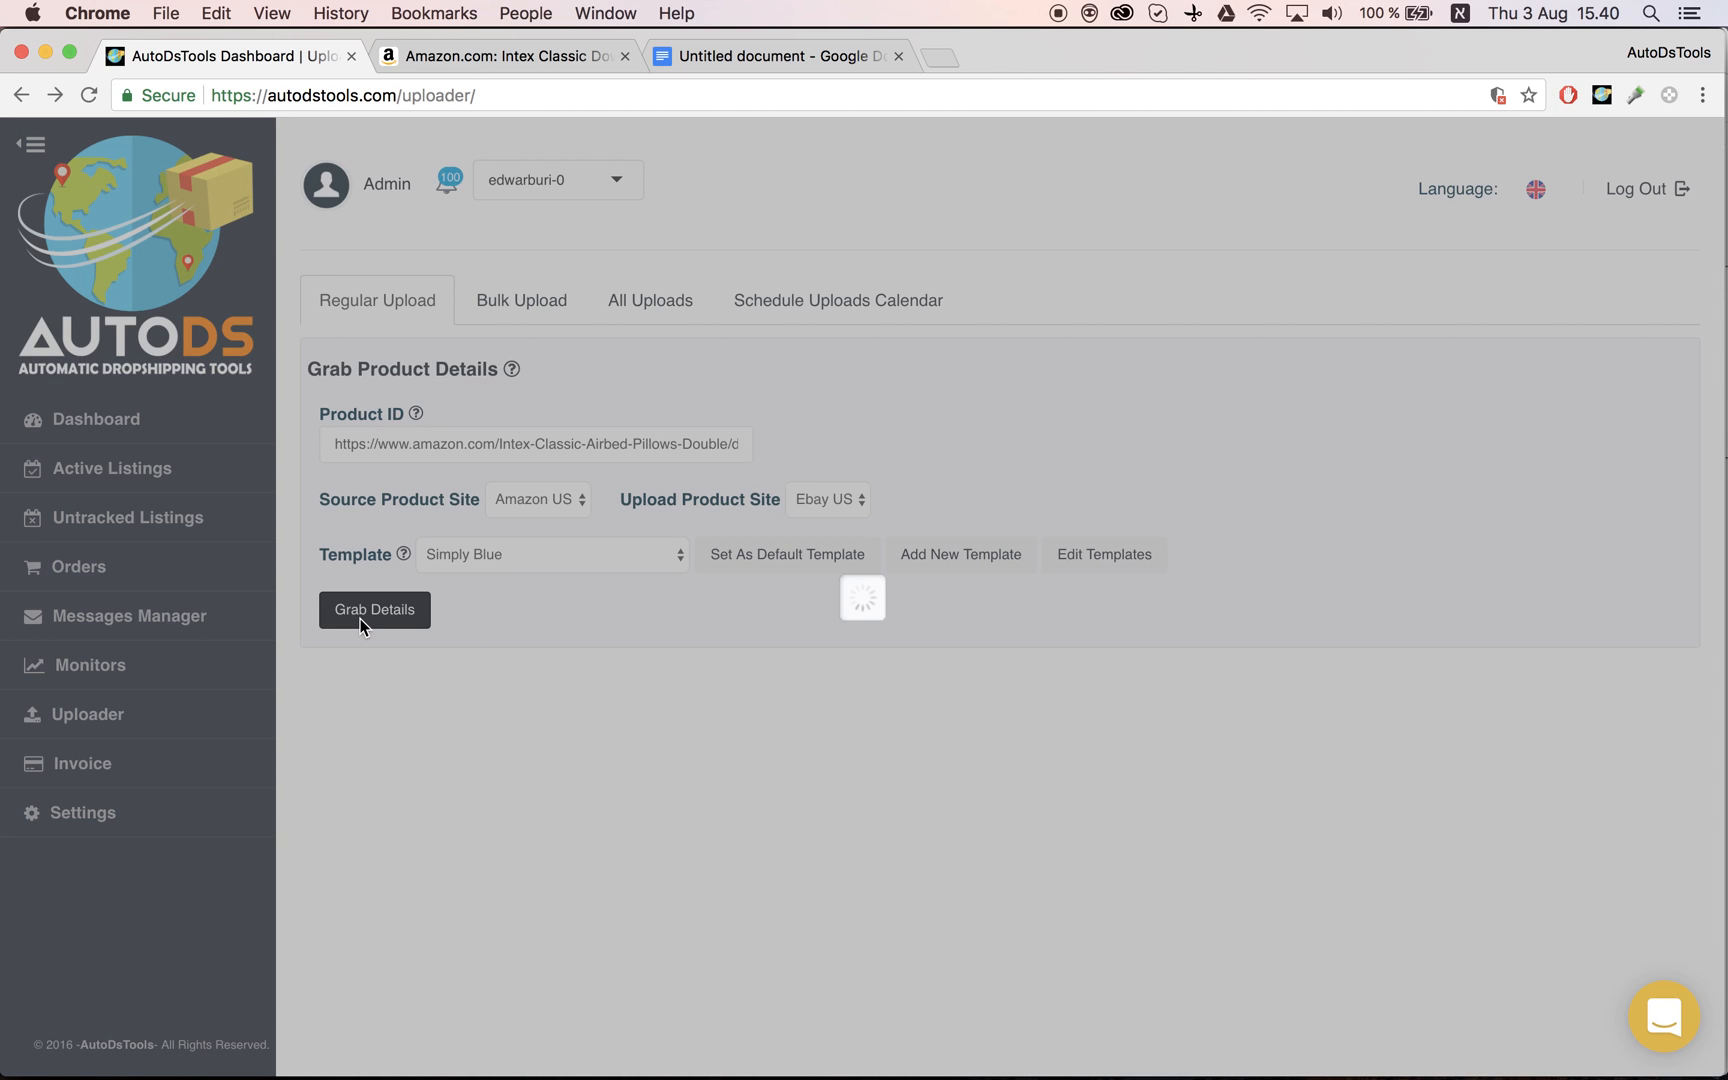
{"action": "mouse_move", "coordinate": [606, 694]}
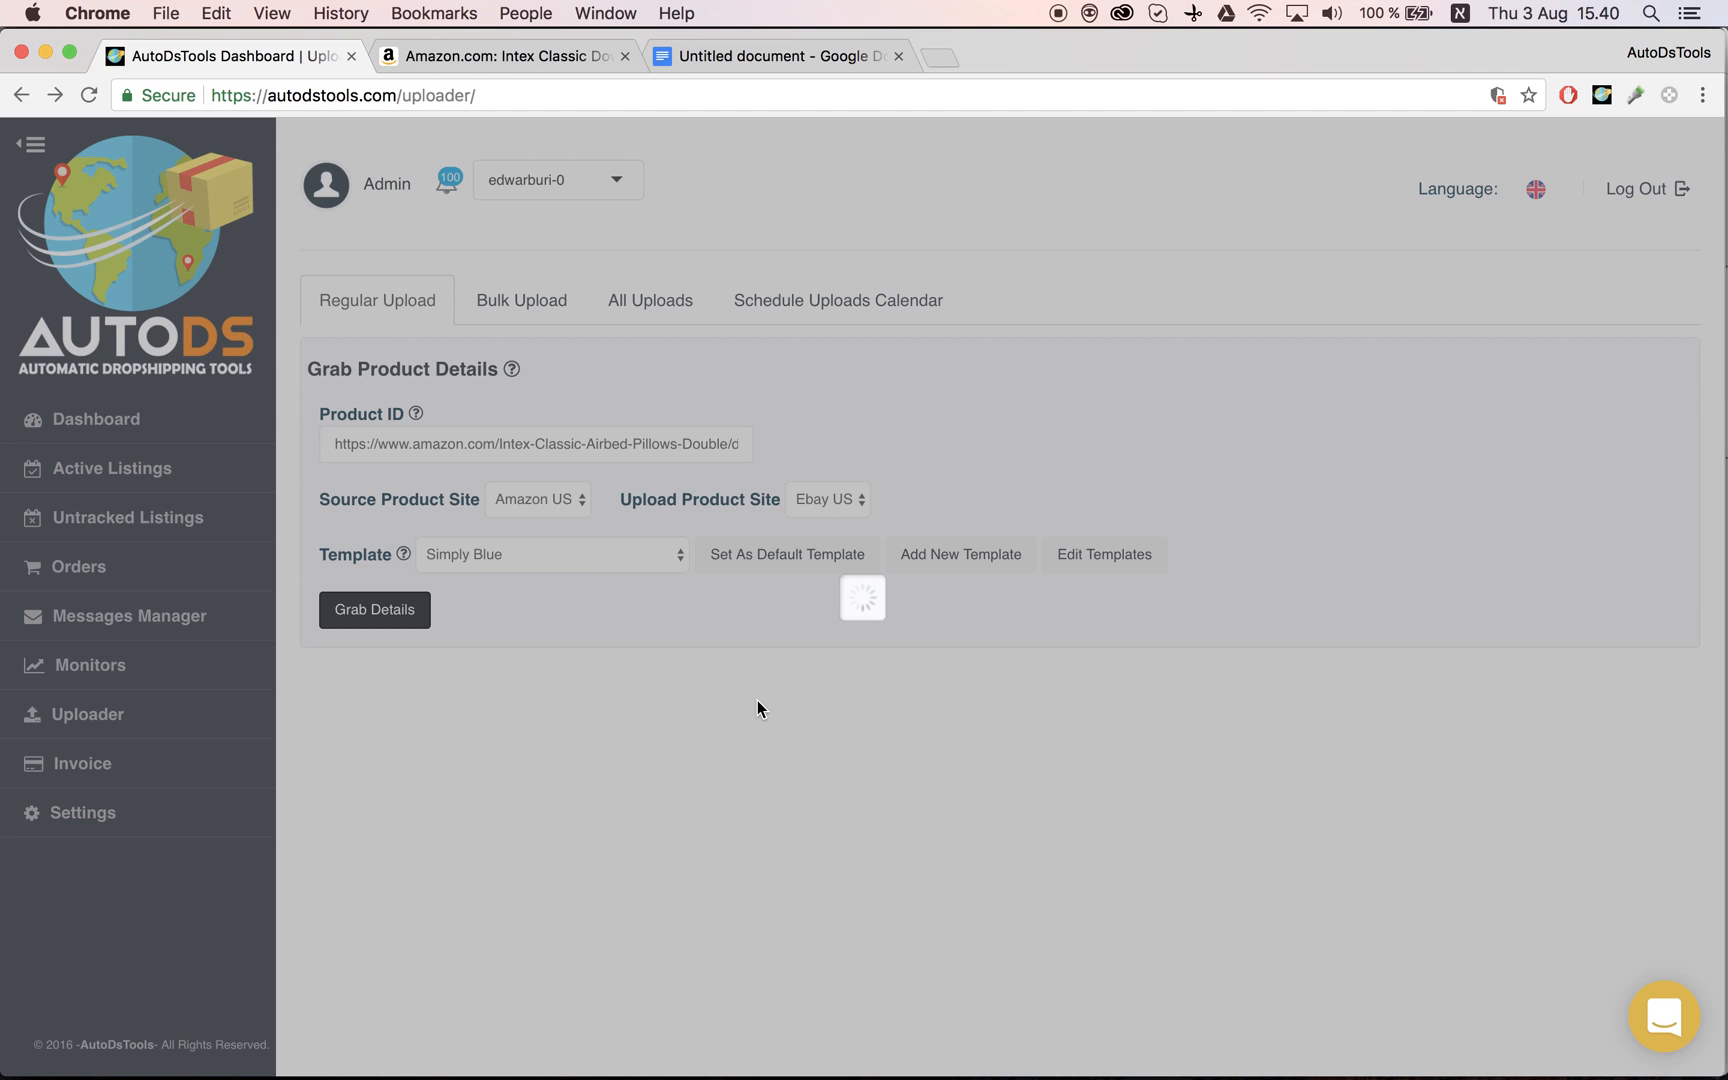
Choose Schedule Upload for the loaded airbed listing instead of uploading it immediately.
{"action": "left_click", "coordinate": [374, 610]}
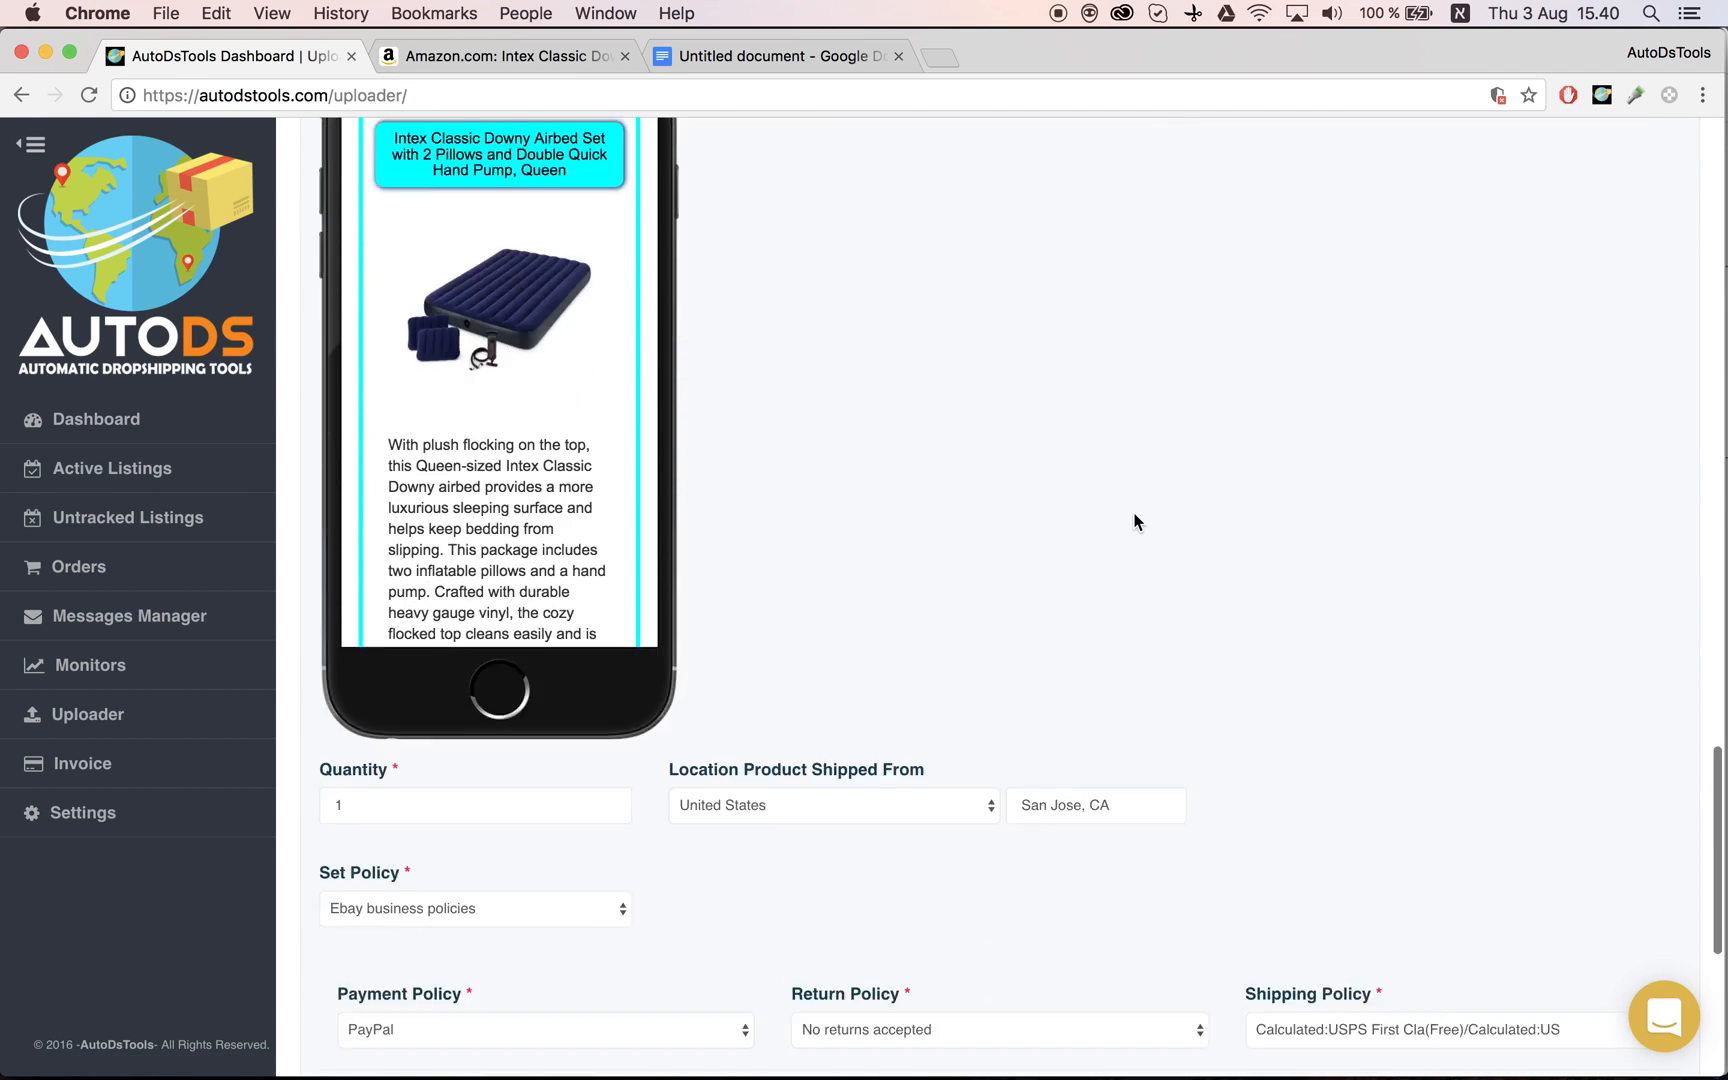
{"action": "scroll", "scroll_direction": "down", "scroll_amount": 3}
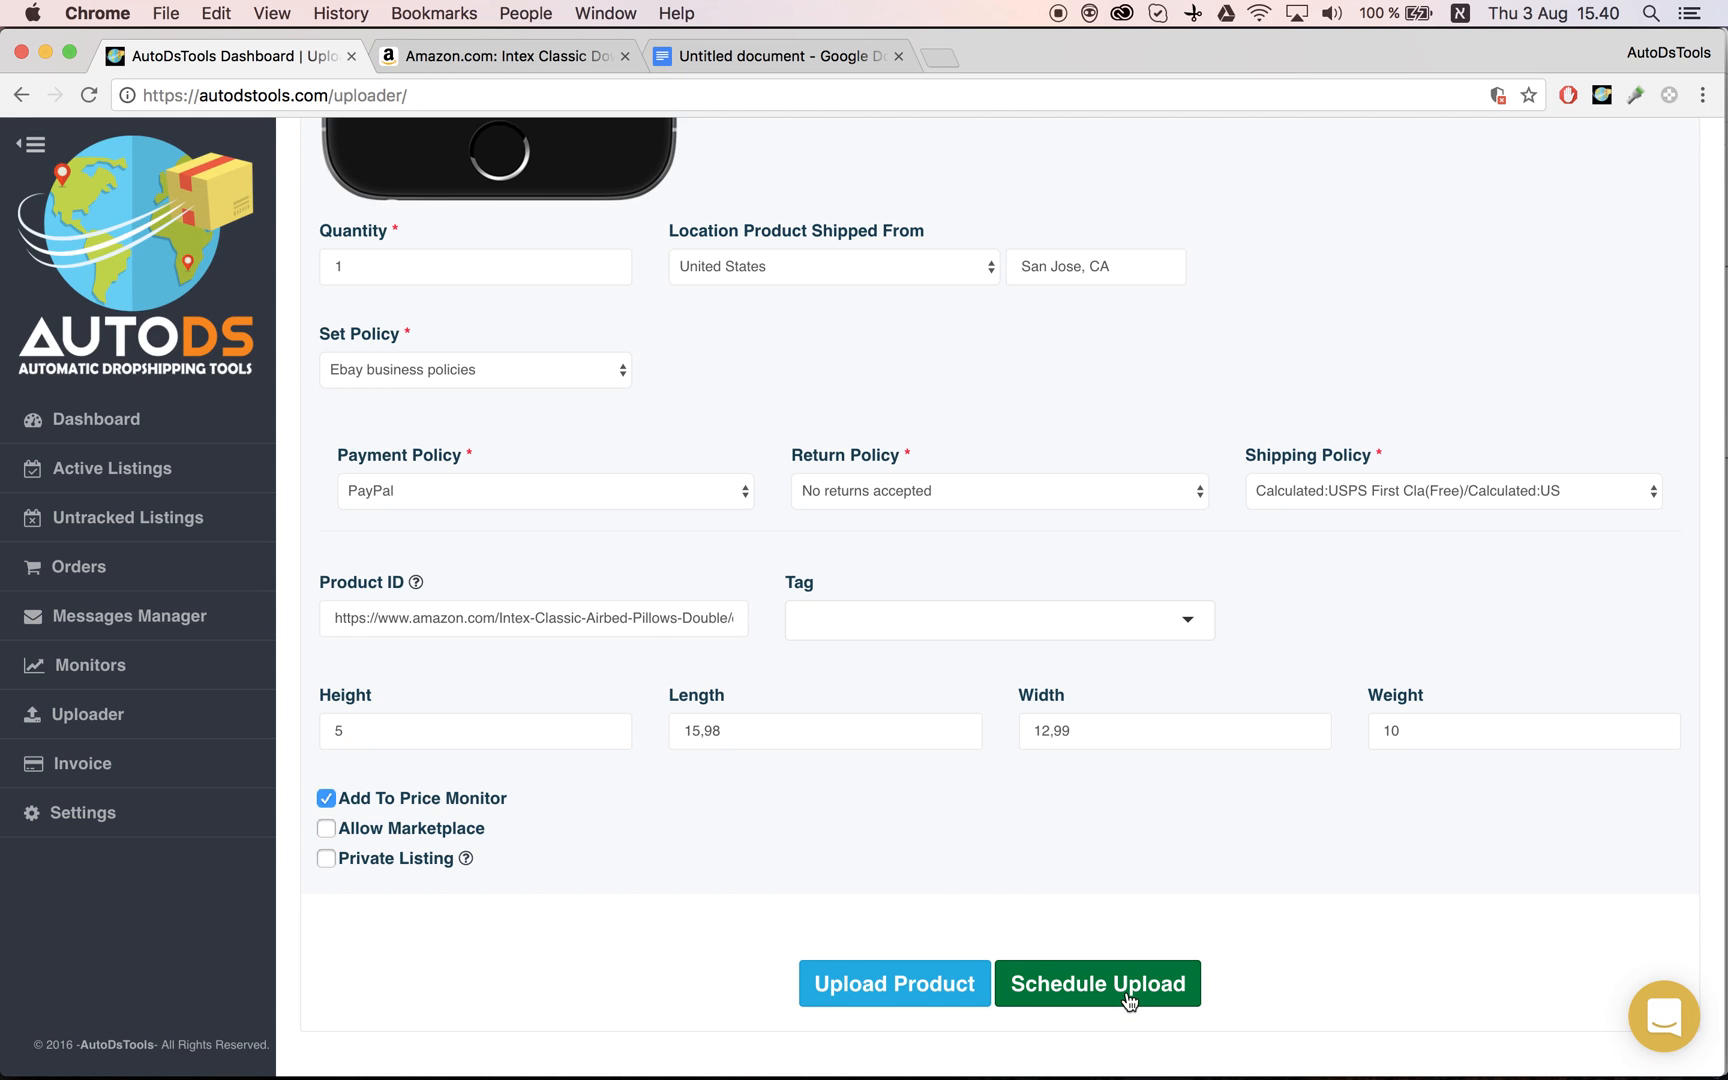
{"action": "left_click", "coordinate": [1096, 984]}
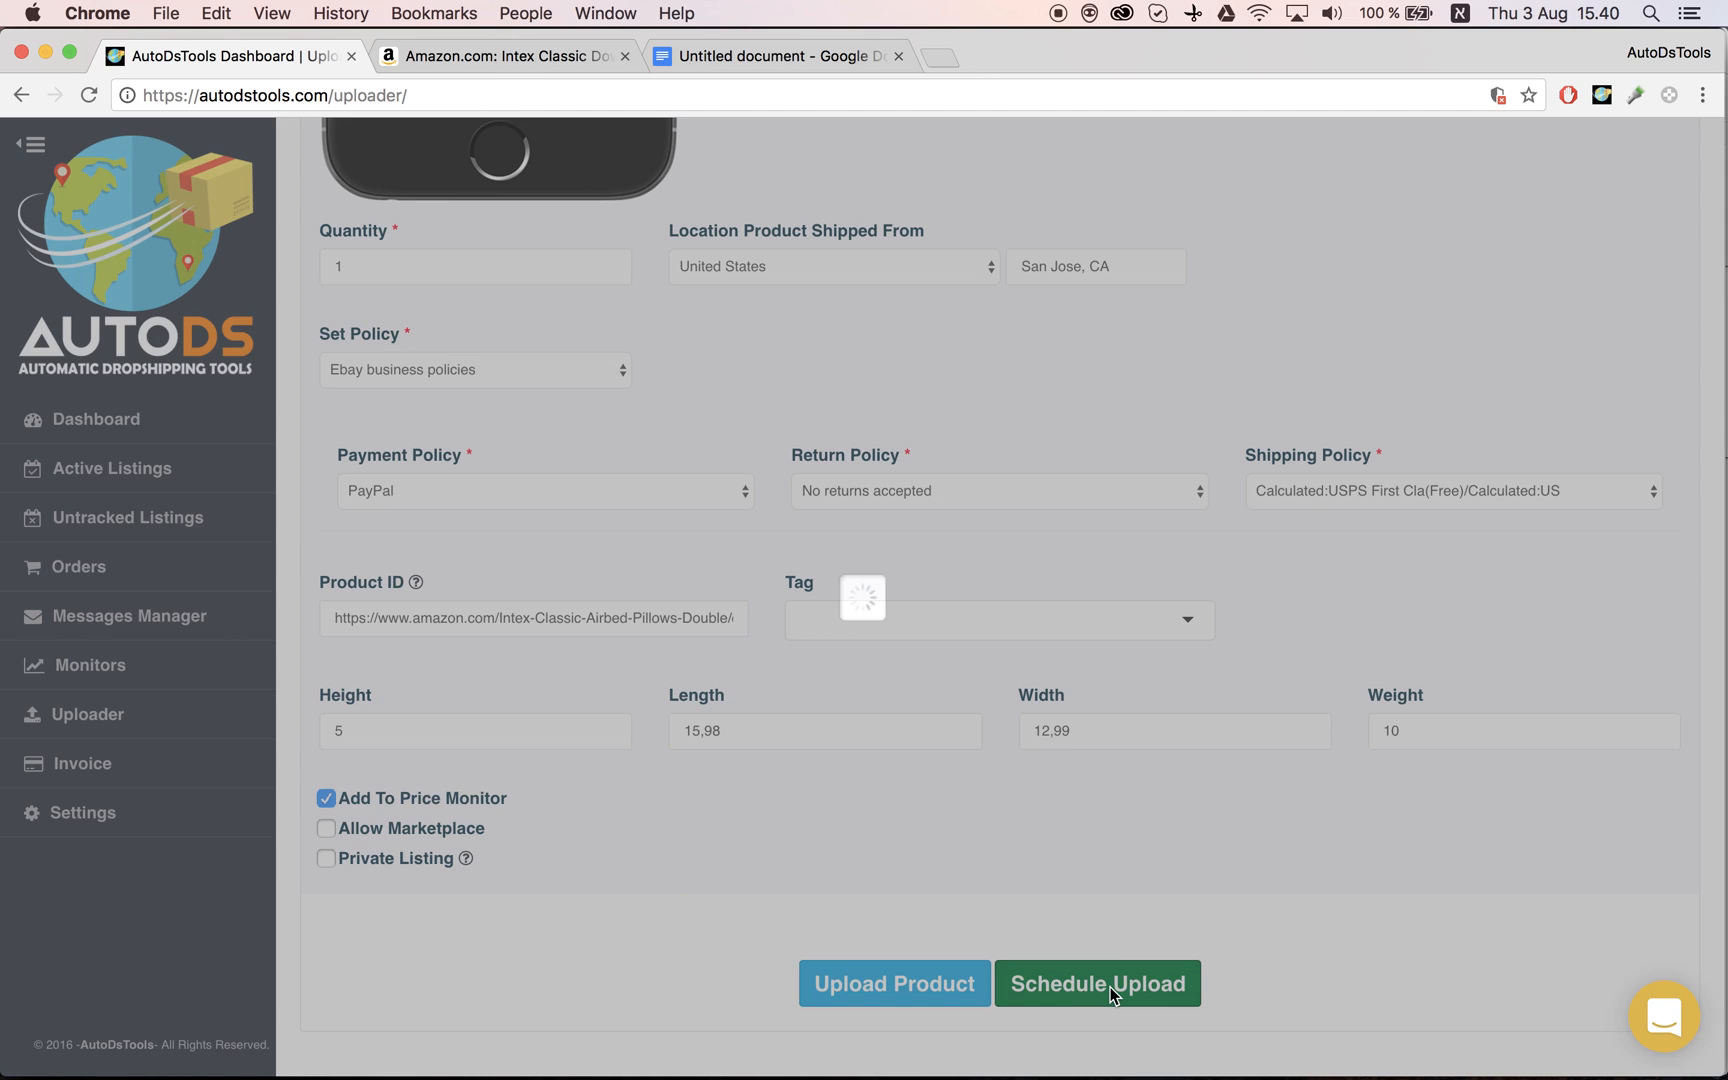
Show Saturday, August 5, 2017 in the scheduling calendar and reach the 16:00 time slots.
{"action": "left_click", "coordinate": [1096, 982]}
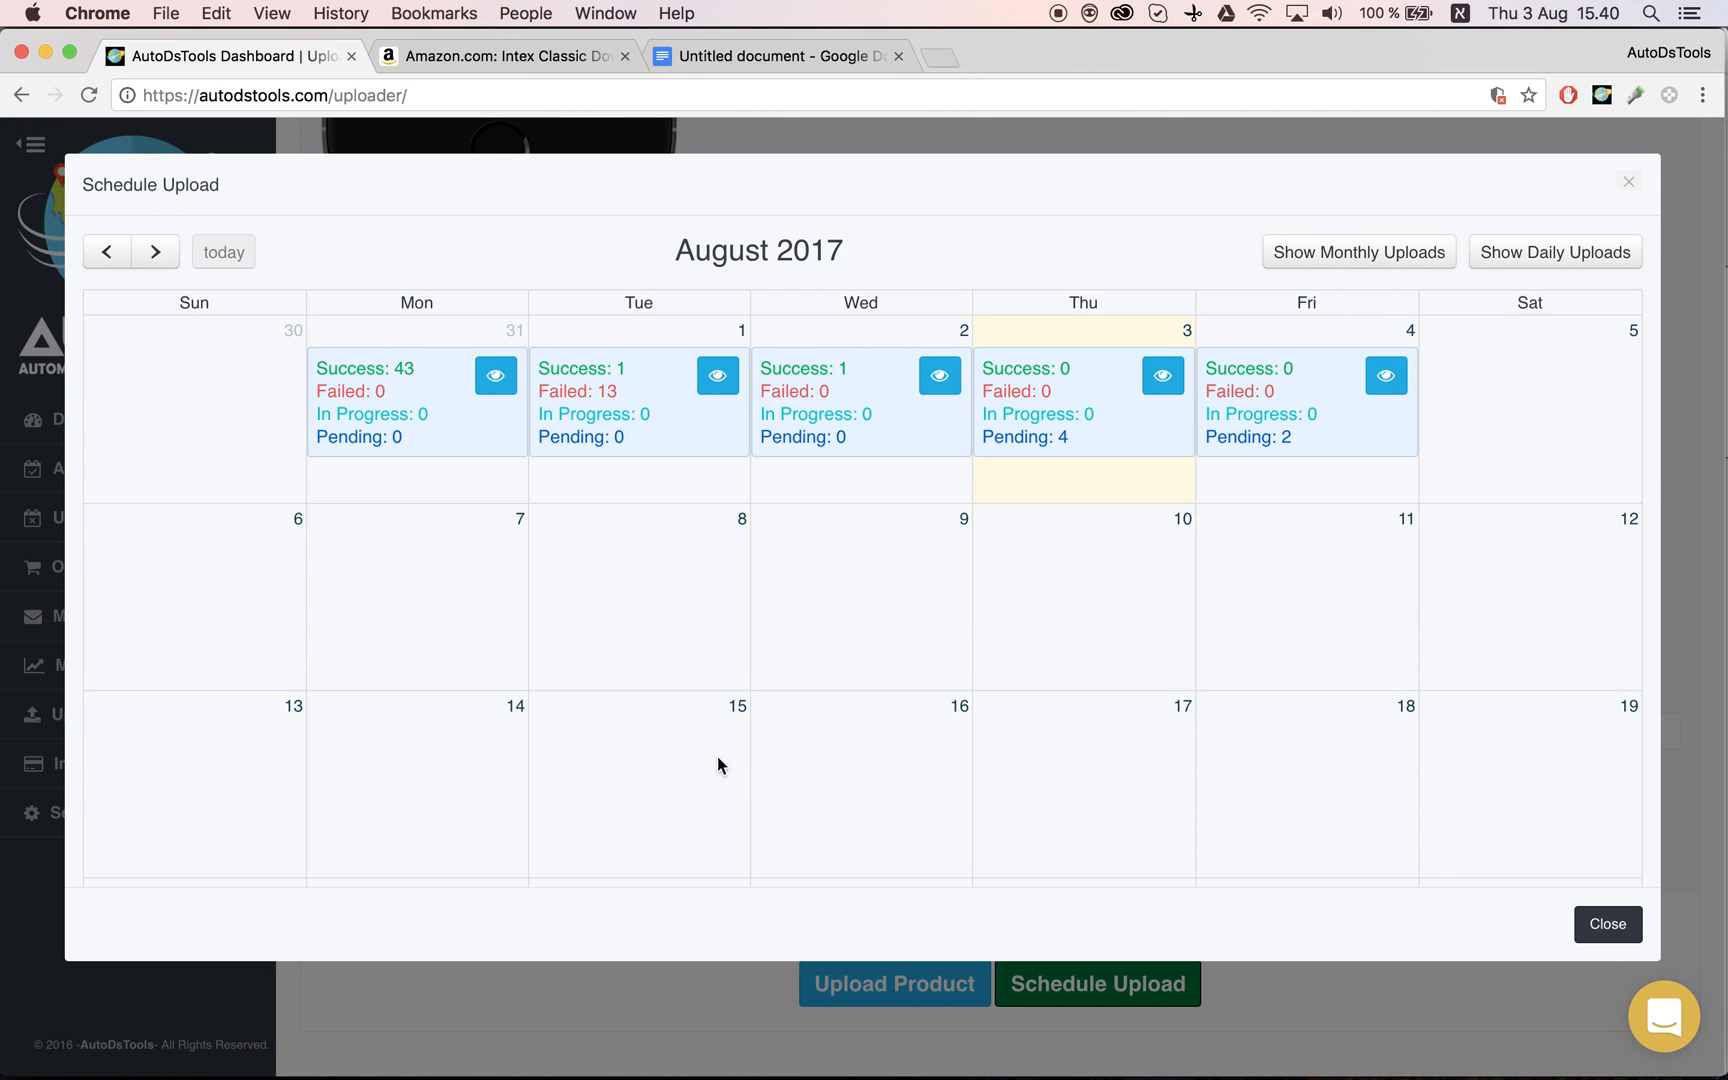
{"action": "mouse_move", "coordinate": [1044, 732]}
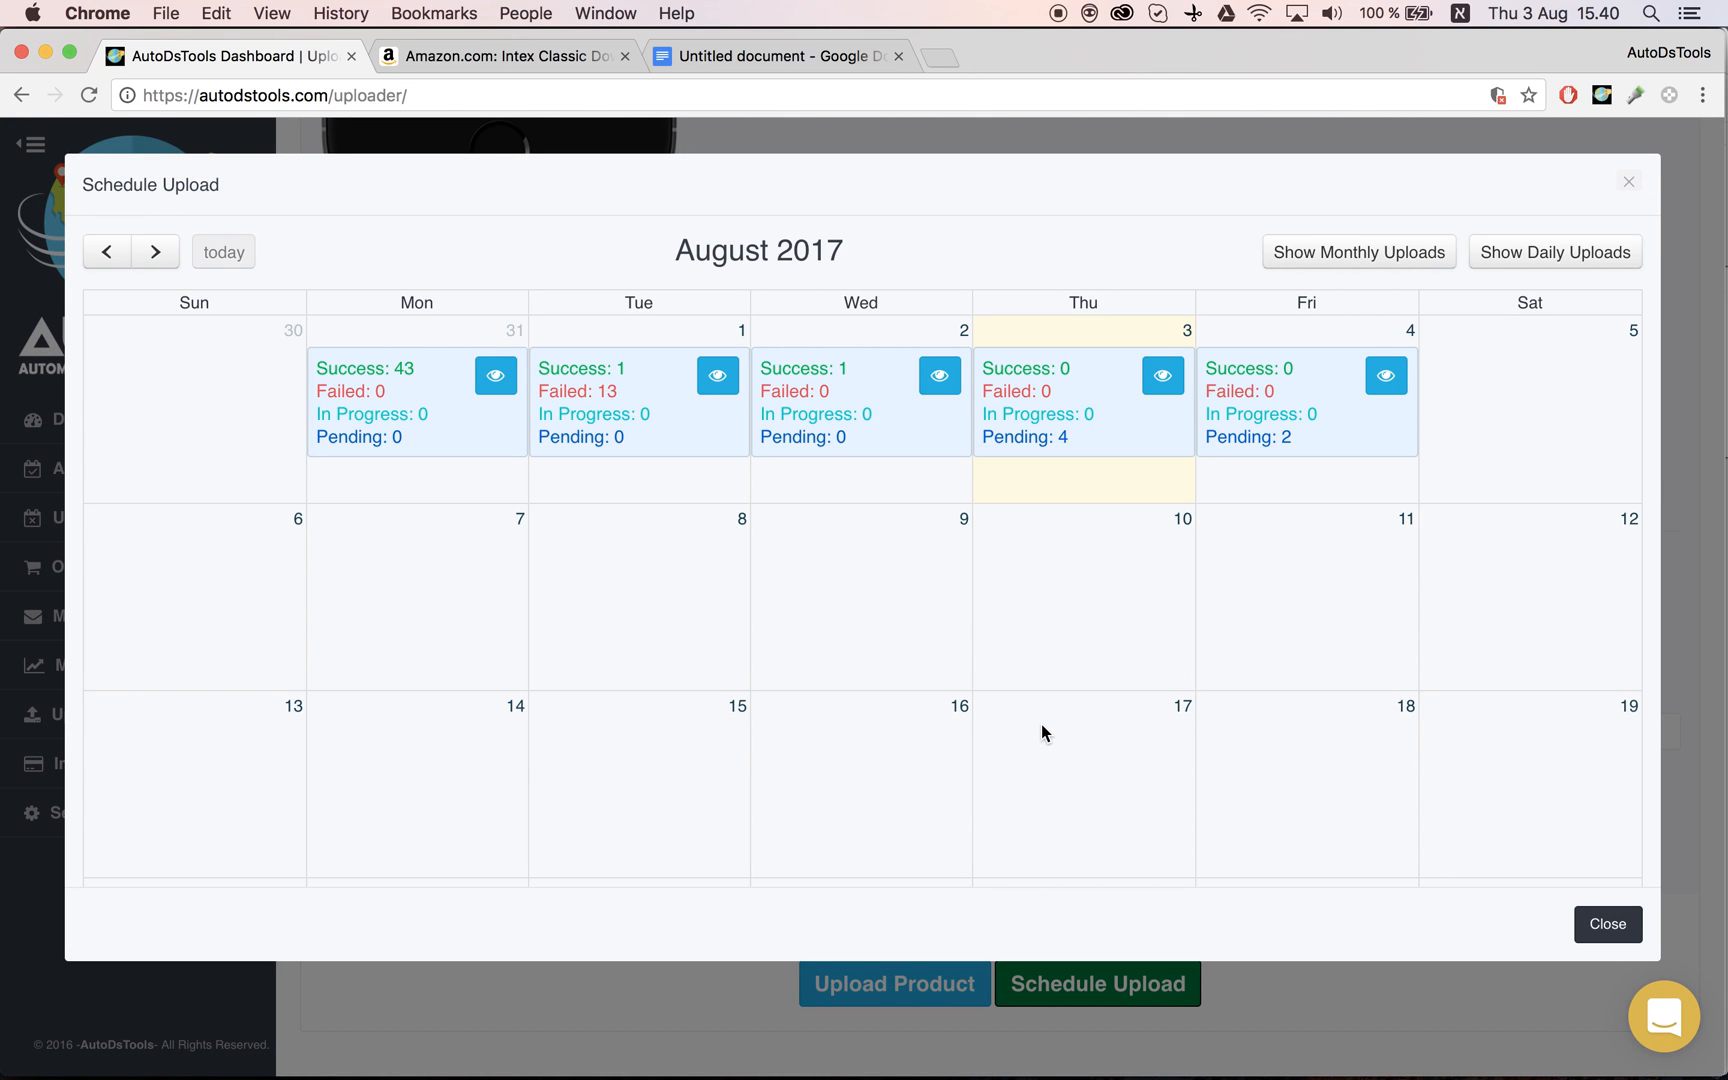
{"action": "mouse_move", "coordinate": [1190, 608]}
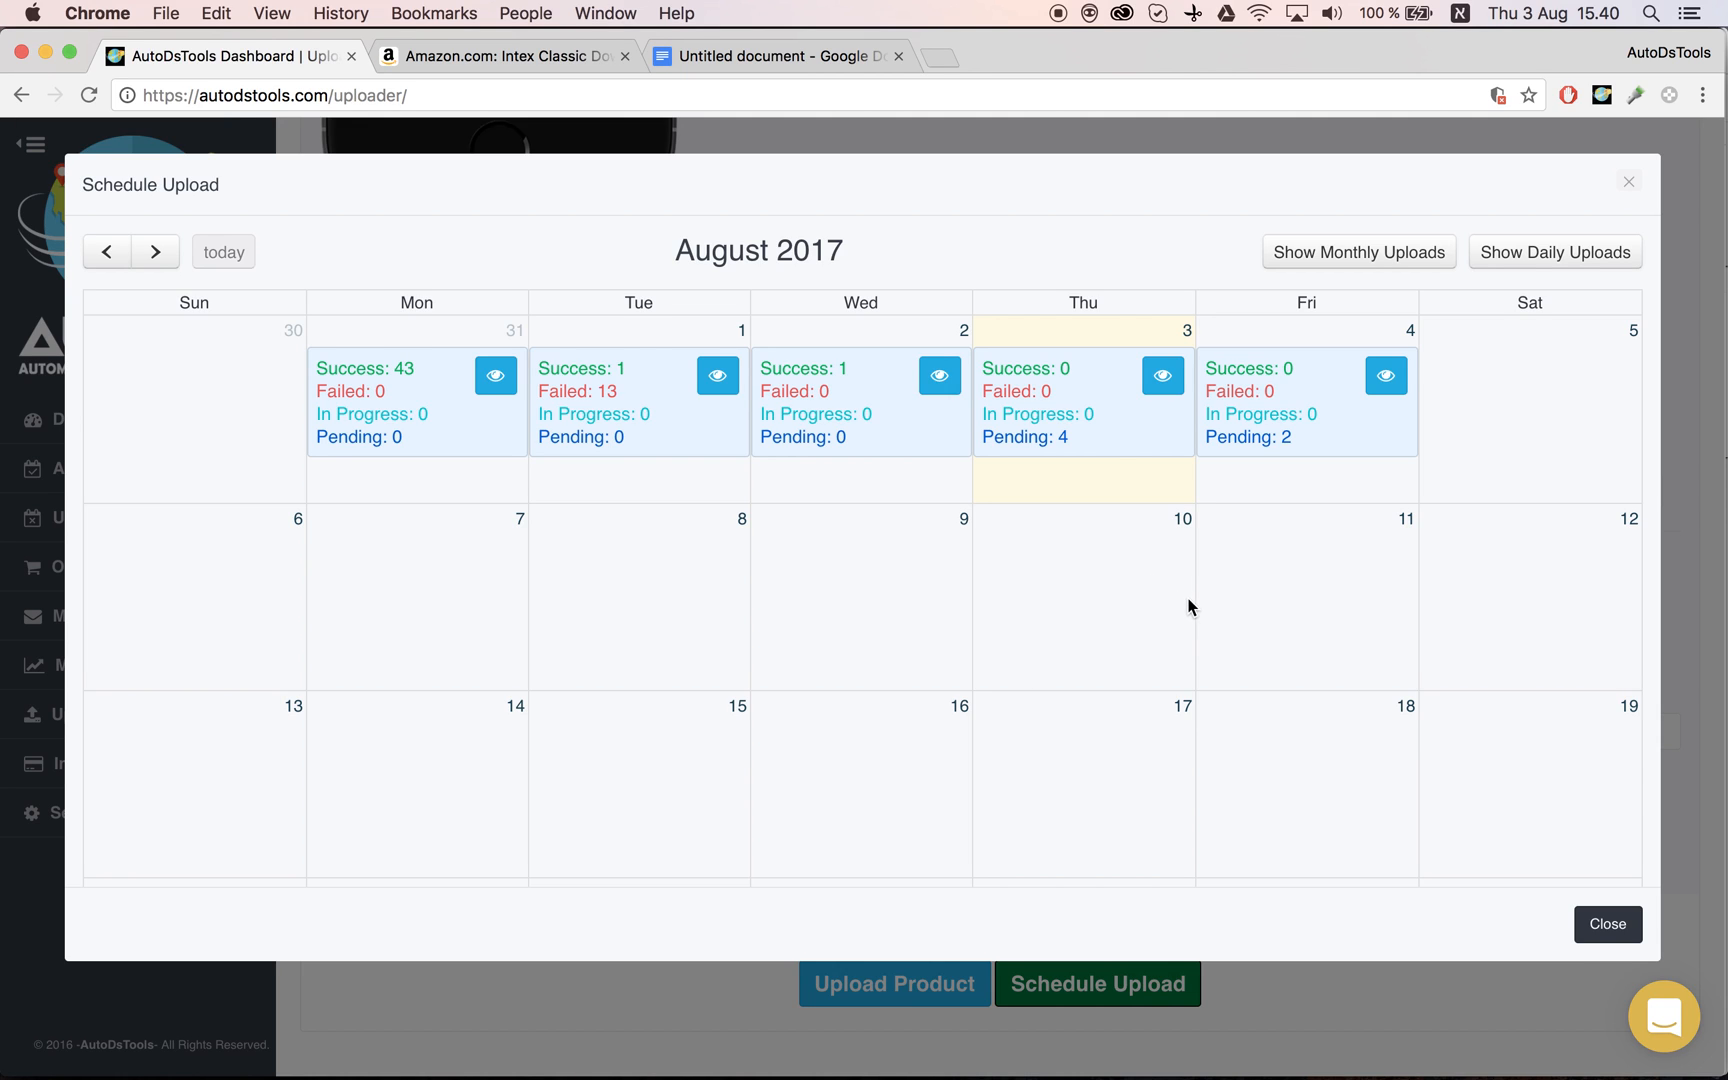
{"action": "mouse_move", "coordinate": [1514, 422]}
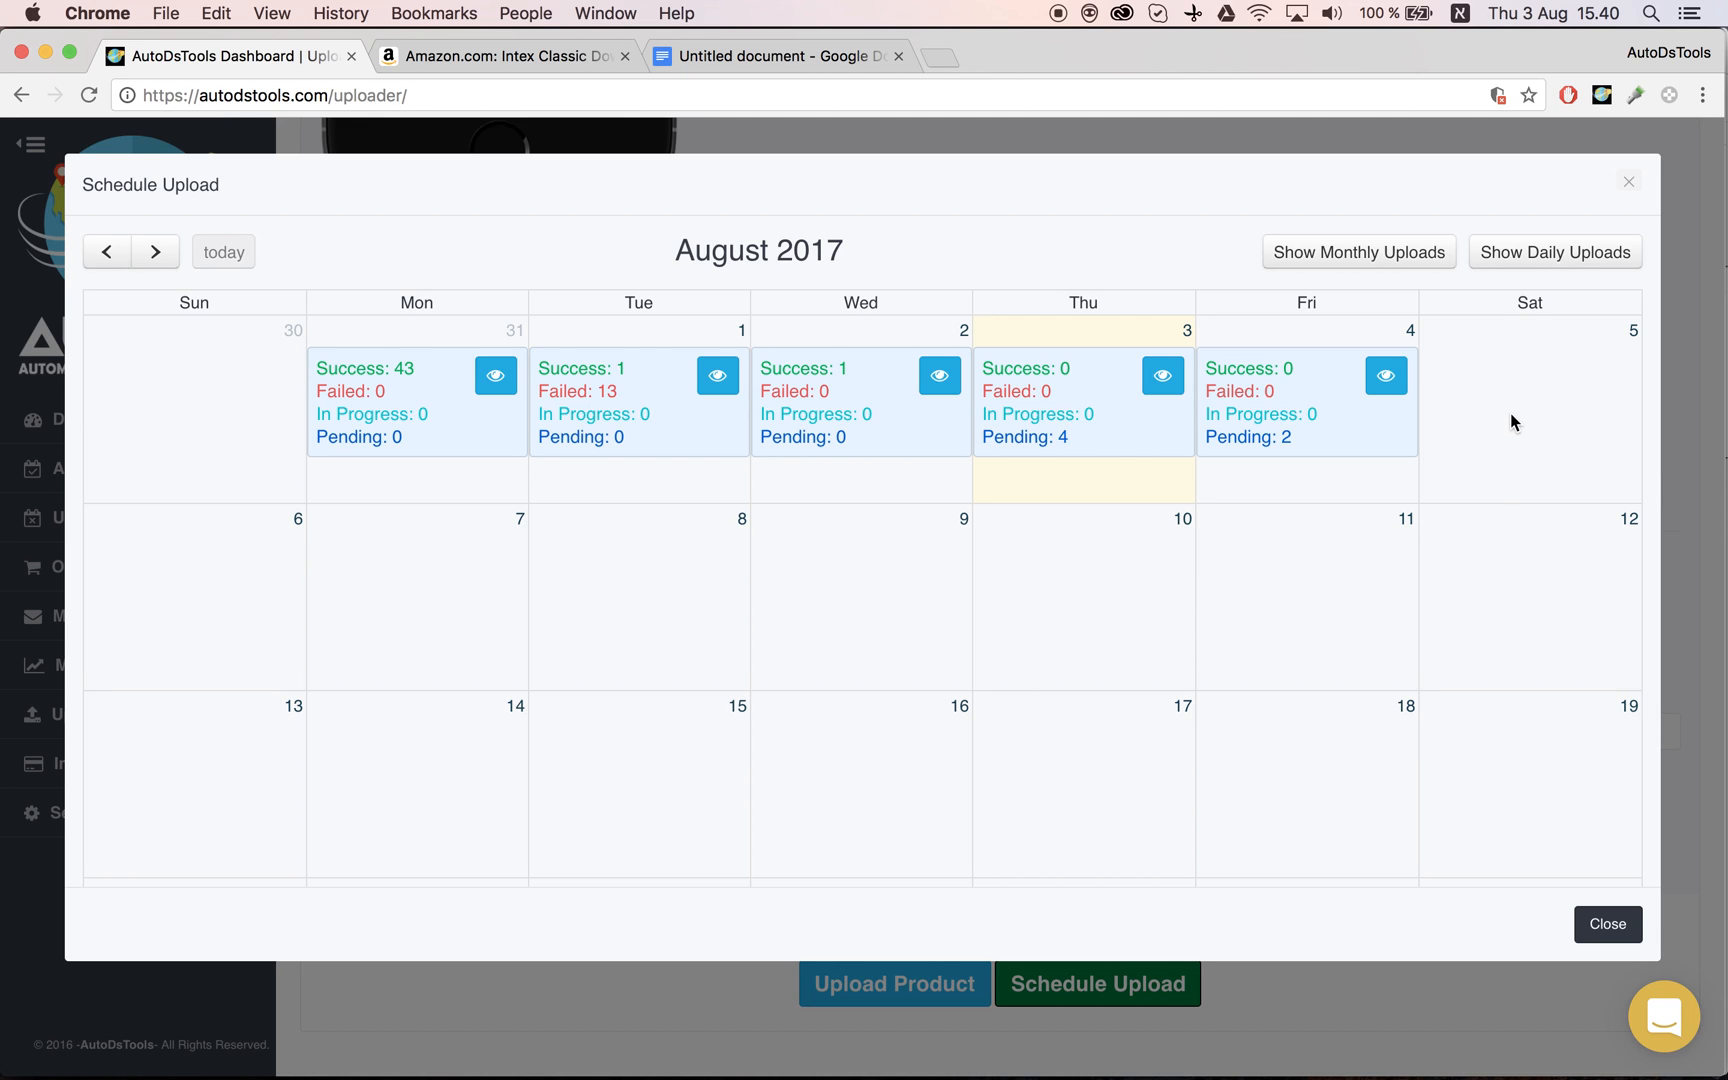
{"action": "mouse_move", "coordinate": [1540, 448]}
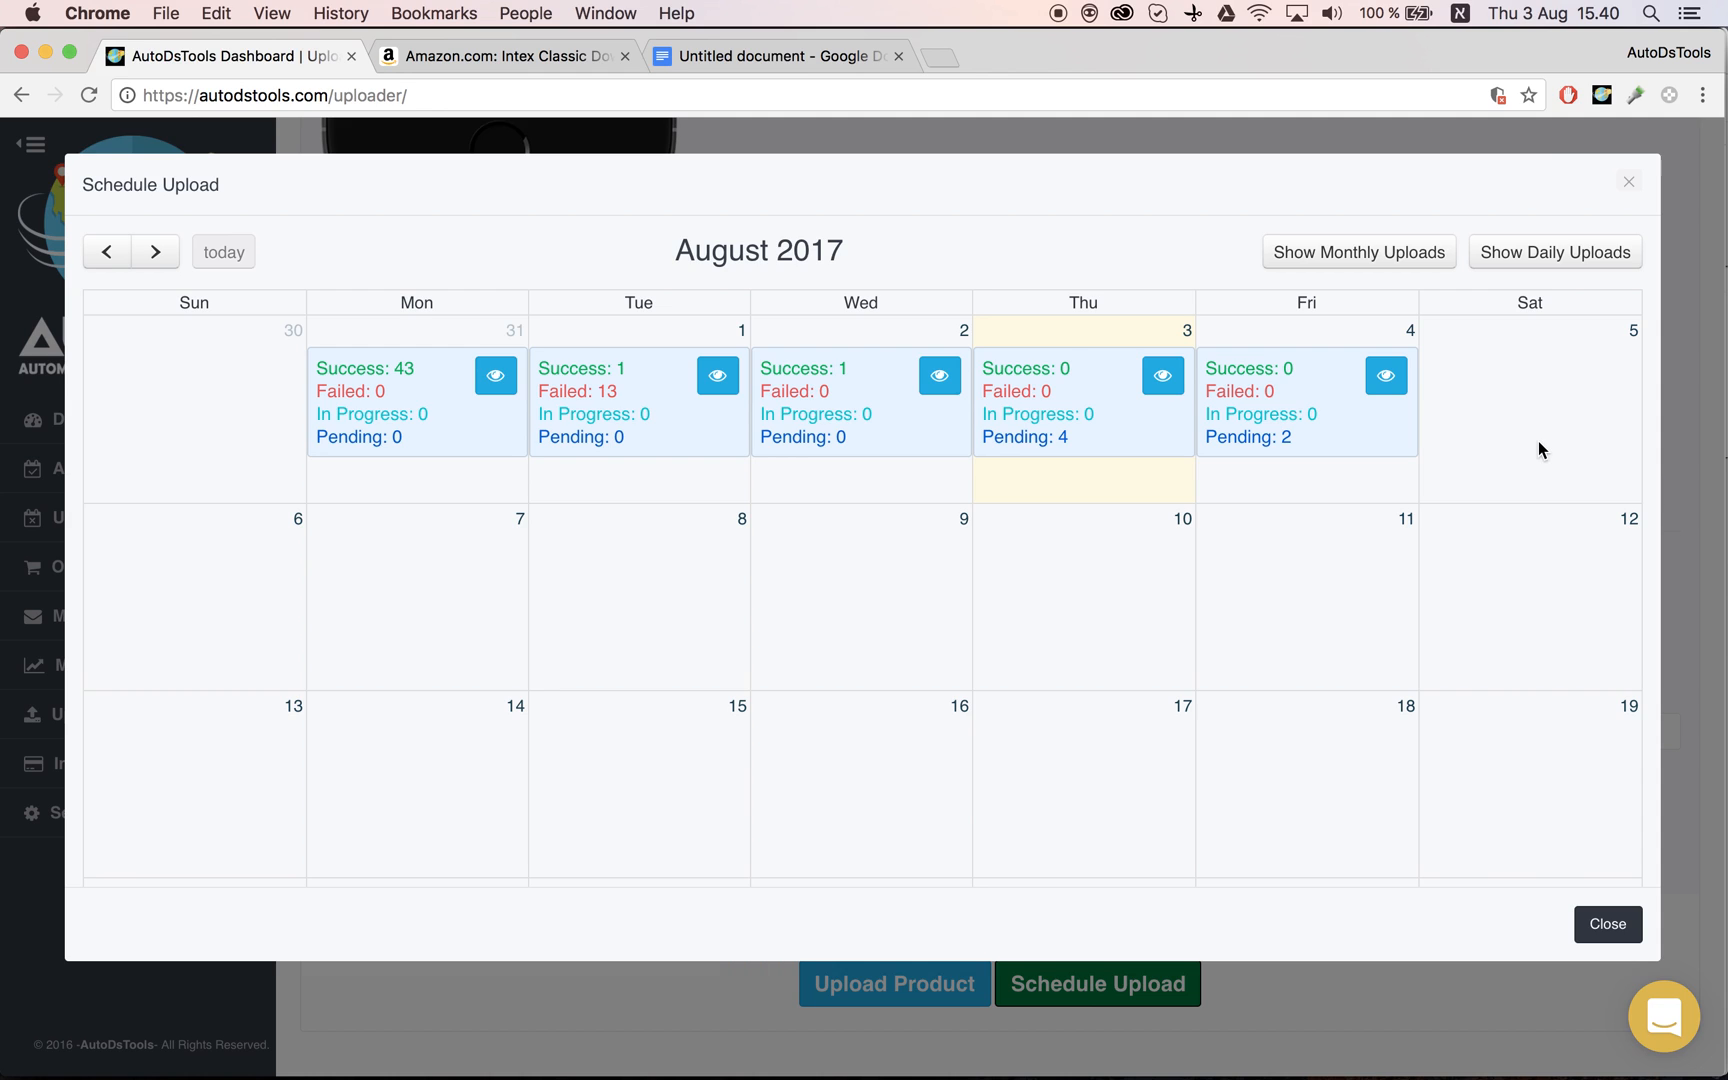
{"action": "mouse_move", "coordinate": [1552, 212]}
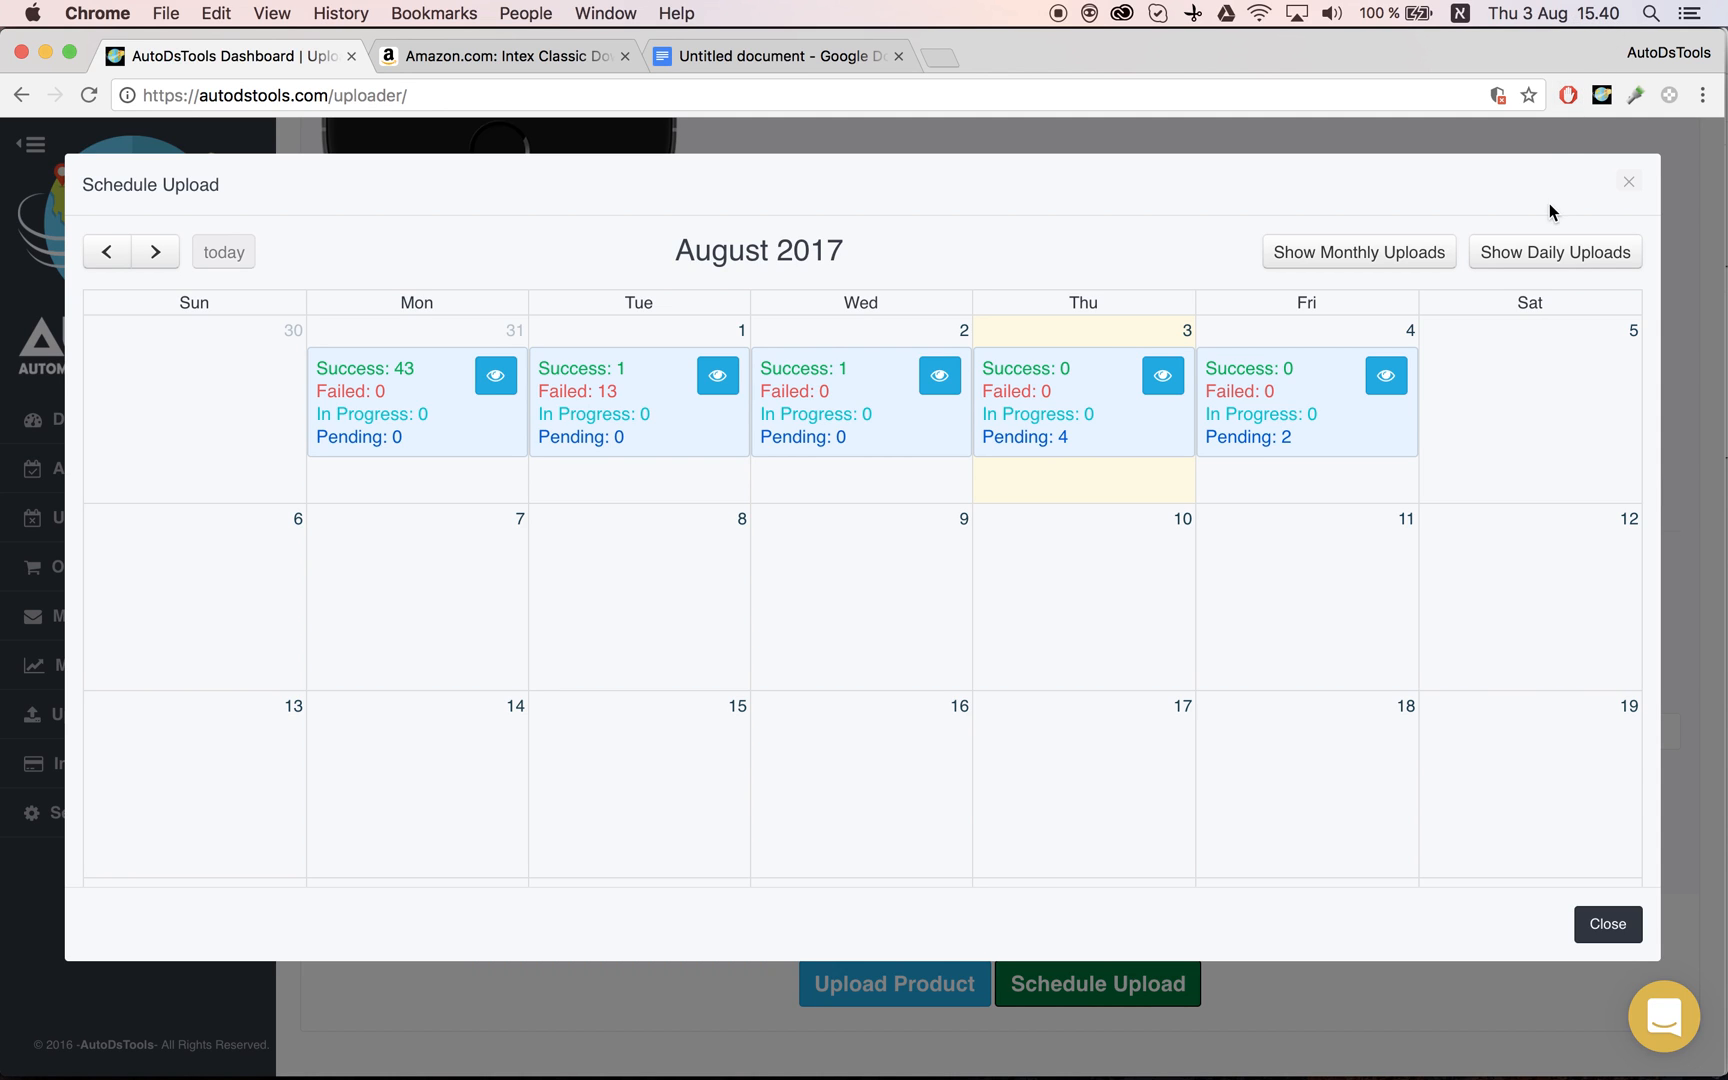
{"action": "mouse_move", "coordinate": [1566, 434]}
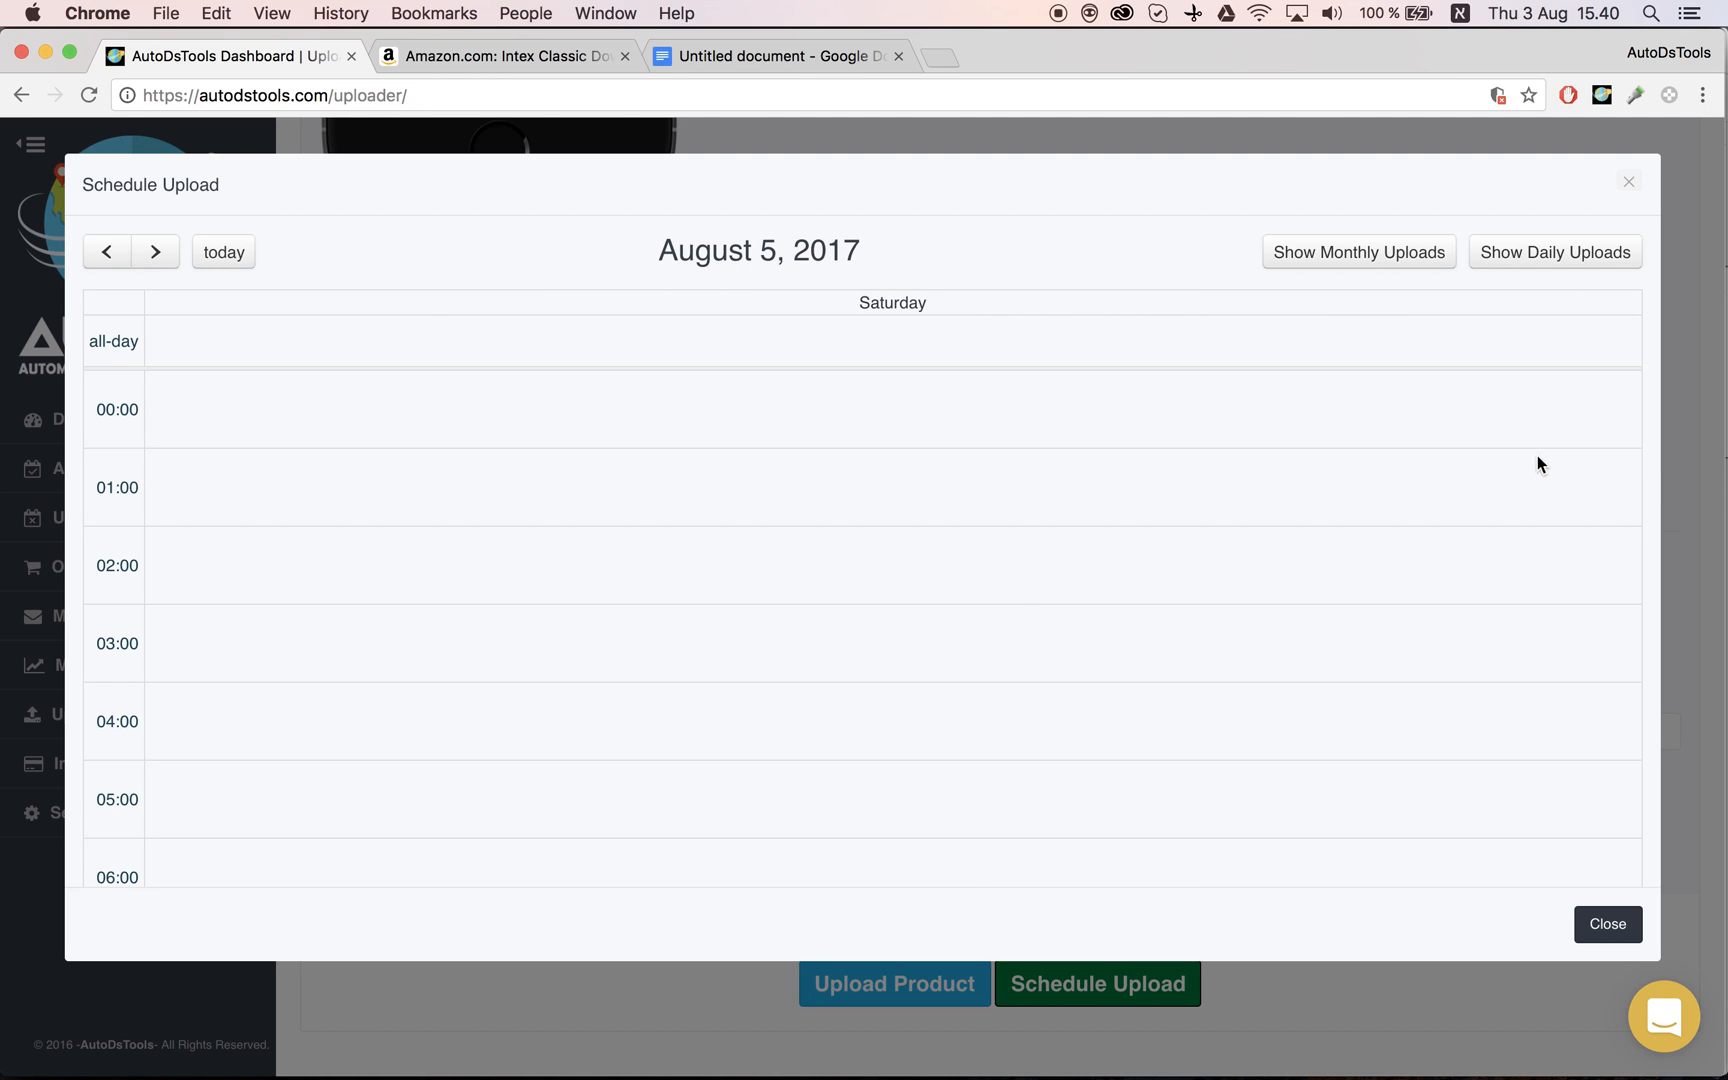
{"action": "scroll", "scroll_direction": "down", "scroll_amount": 3}
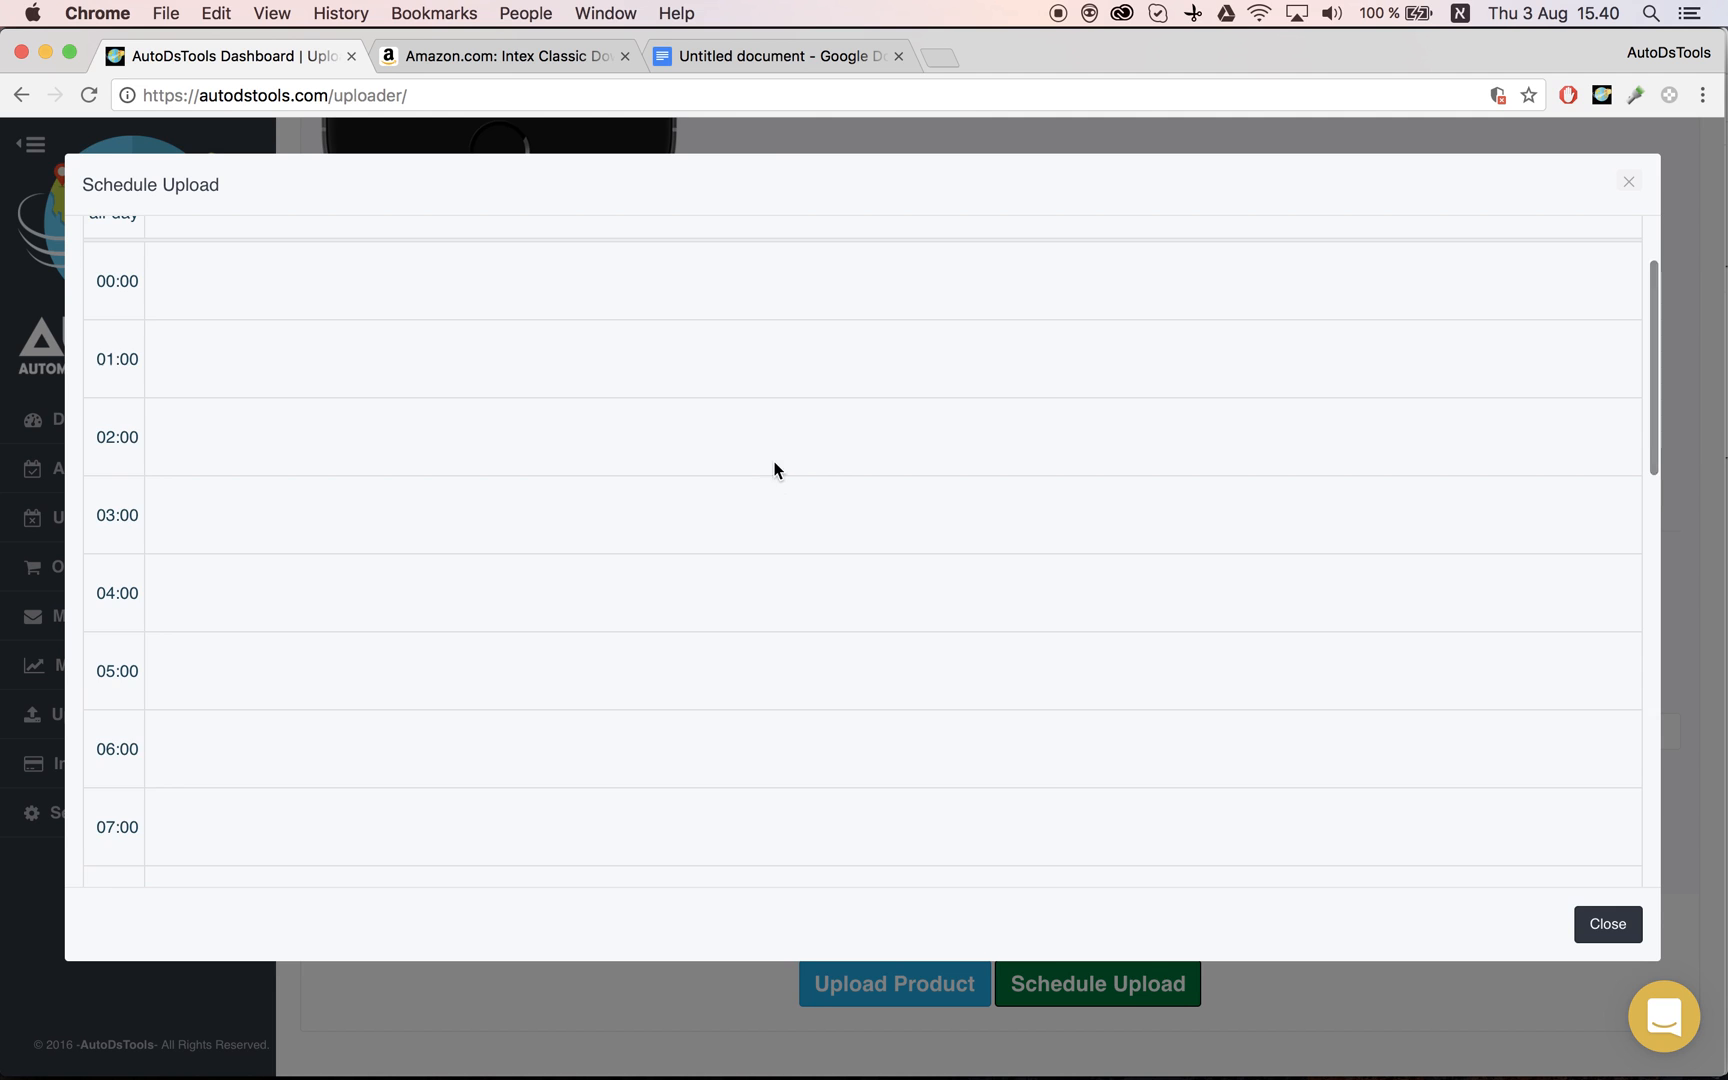
{"action": "scroll", "scroll_direction": "down", "scroll_amount": 3}
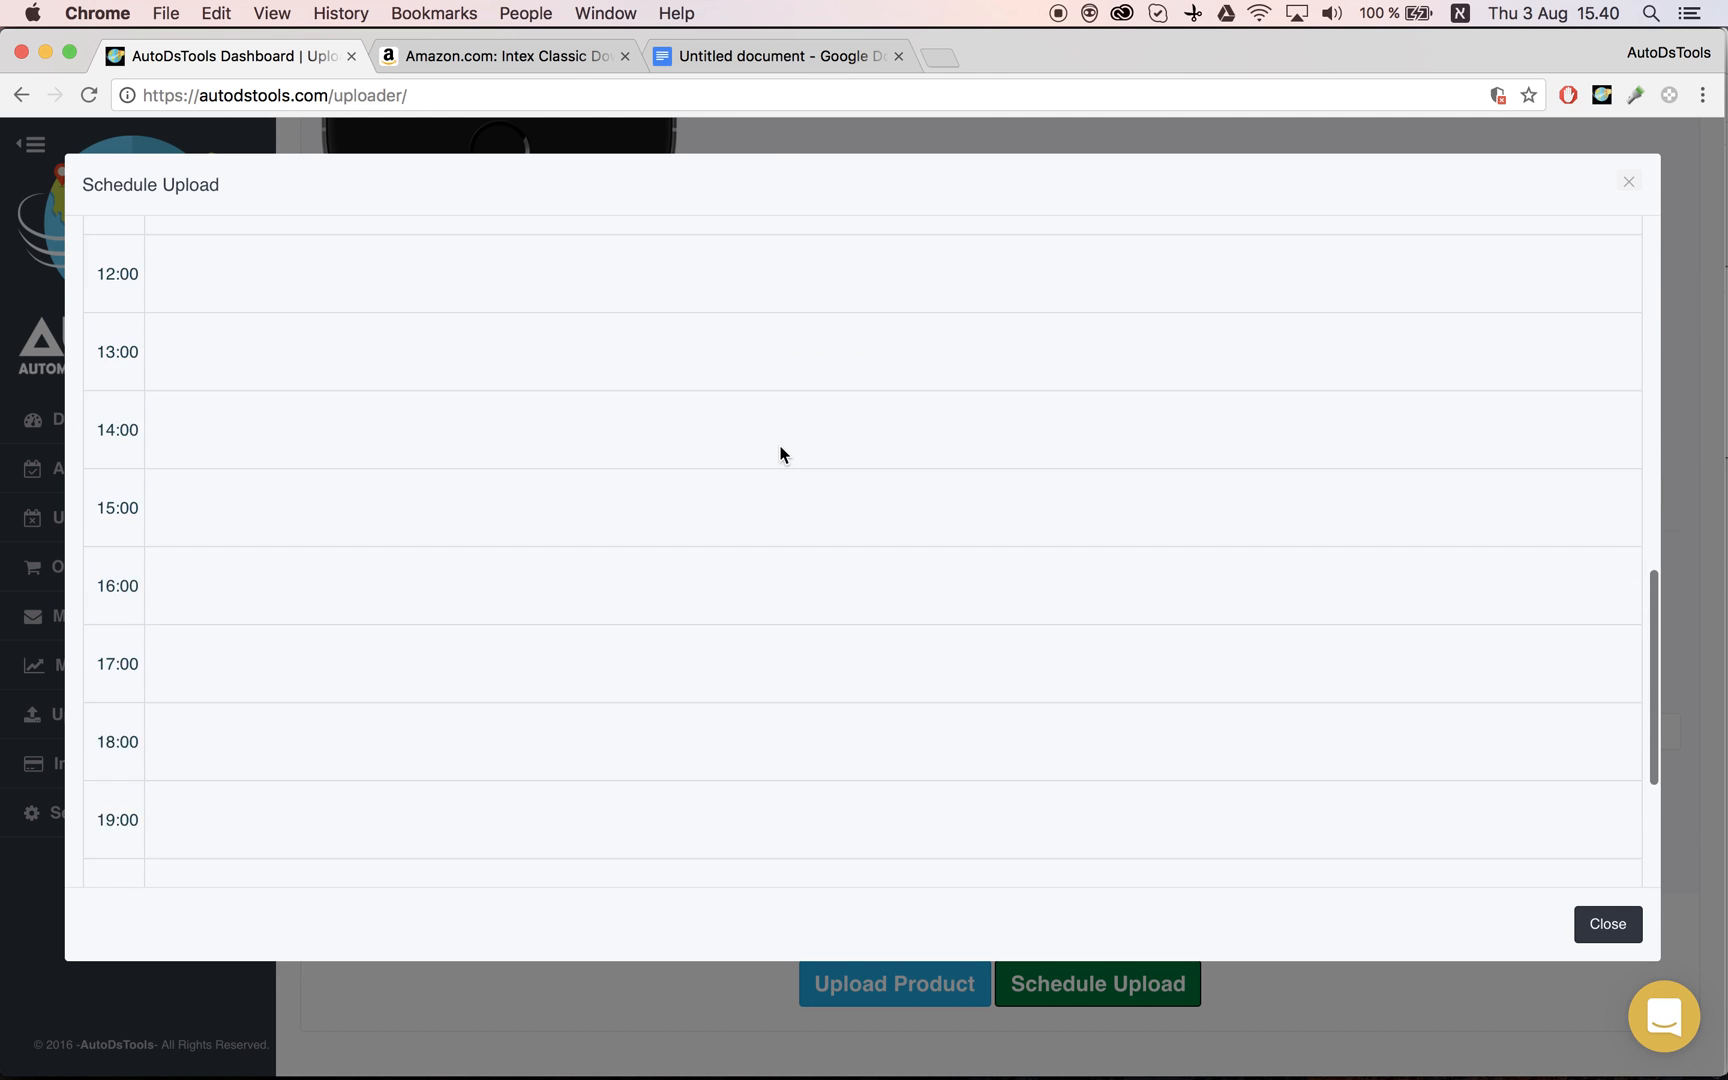
{"action": "scroll", "scroll_direction": "down", "scroll_amount": 3}
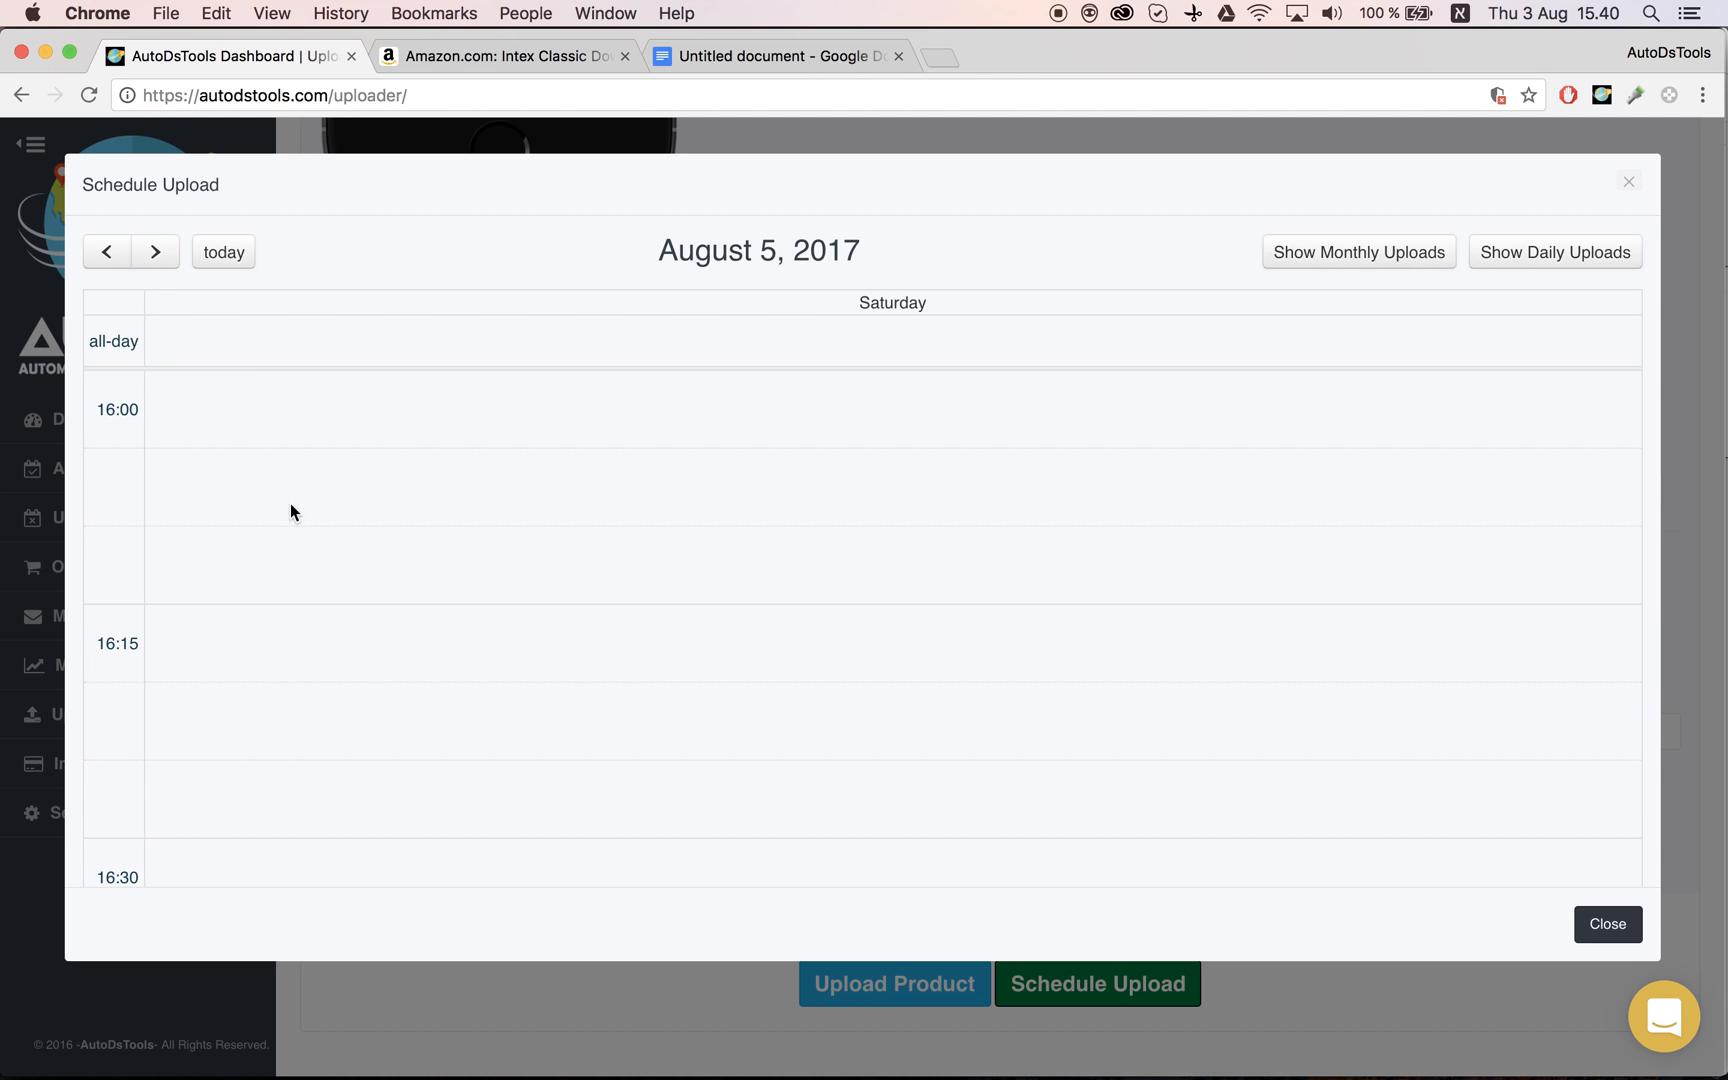
{"action": "scroll", "scroll_direction": "down", "scroll_amount": 3}
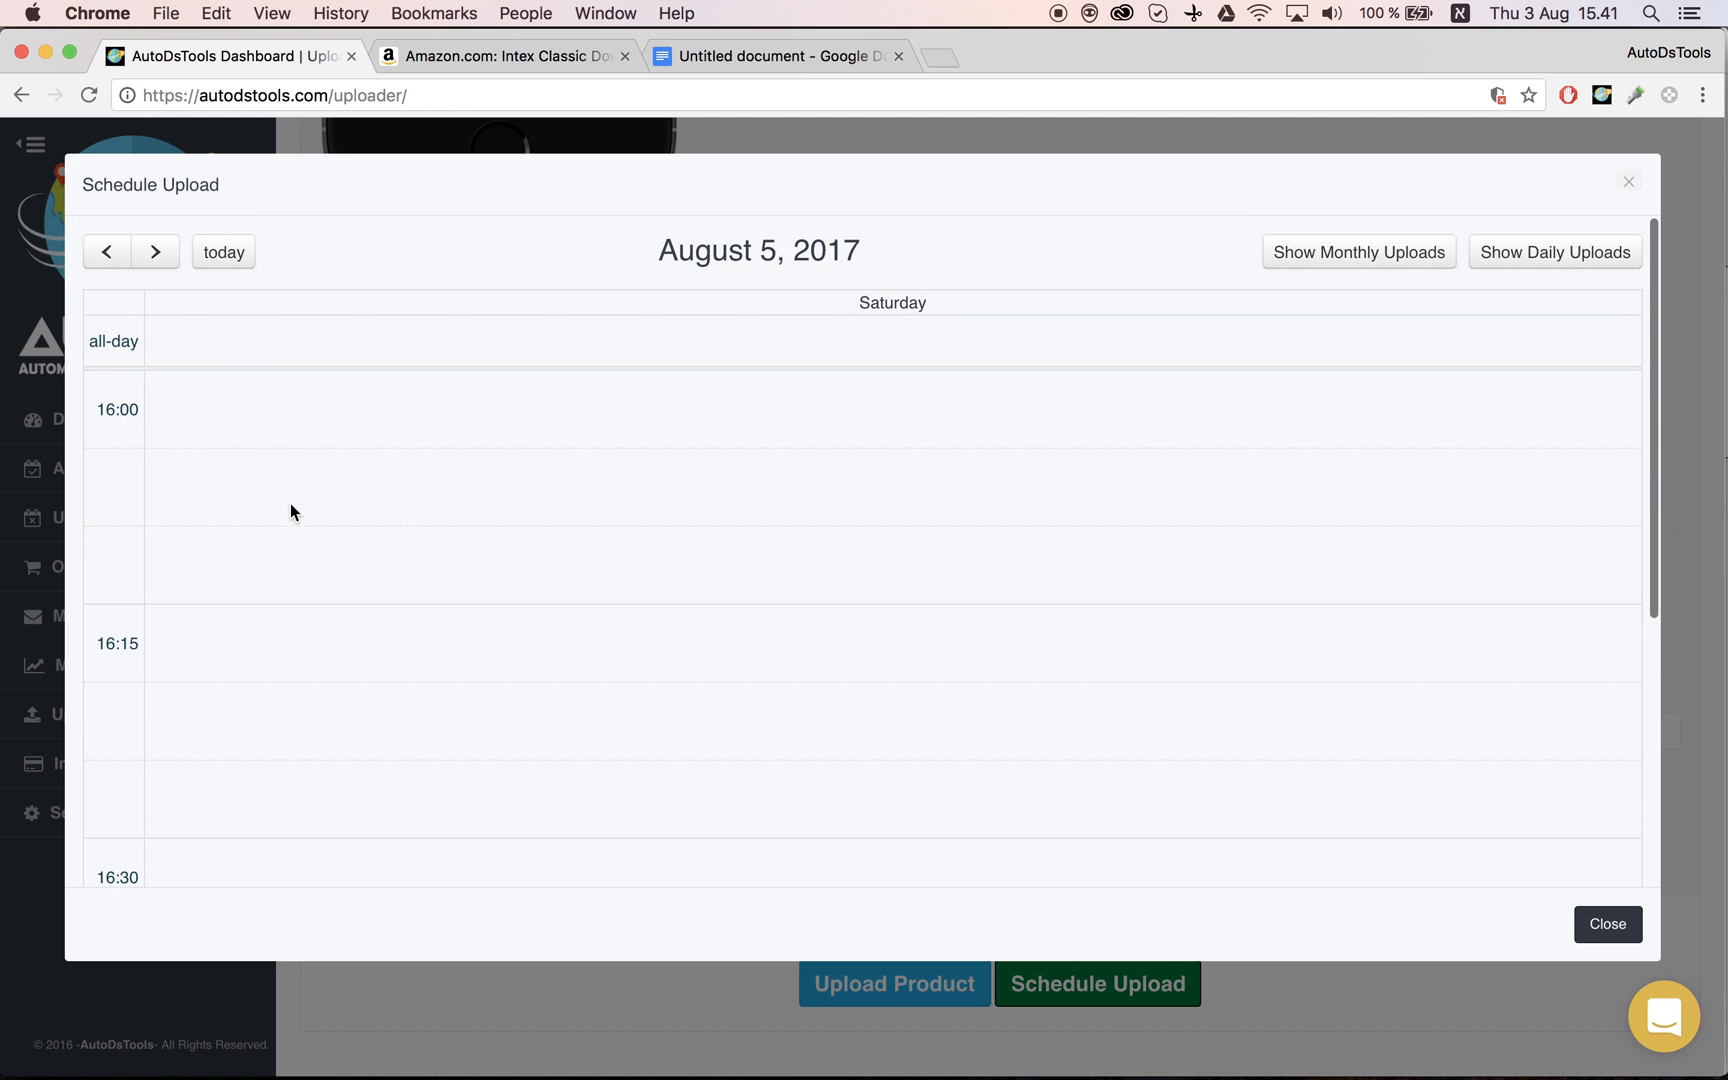
{"action": "mouse_move", "coordinate": [224, 412]}
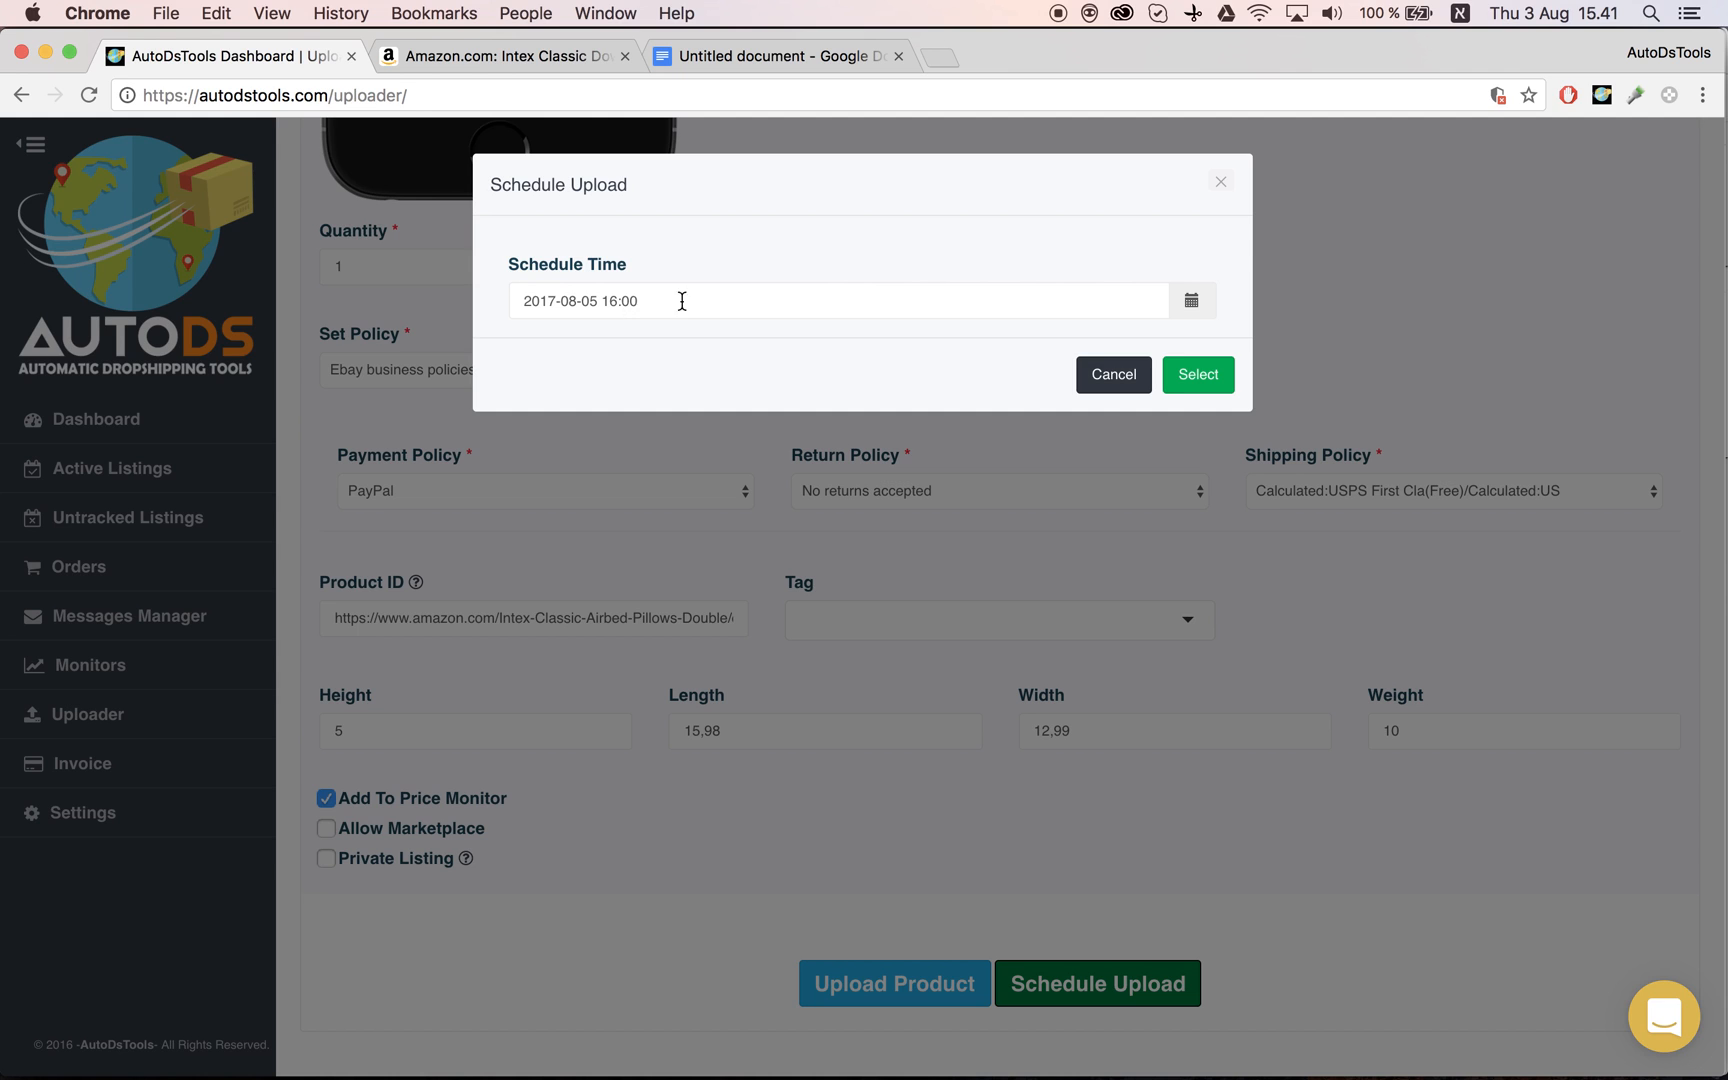
{"action": "mouse_move", "coordinate": [620, 300]}
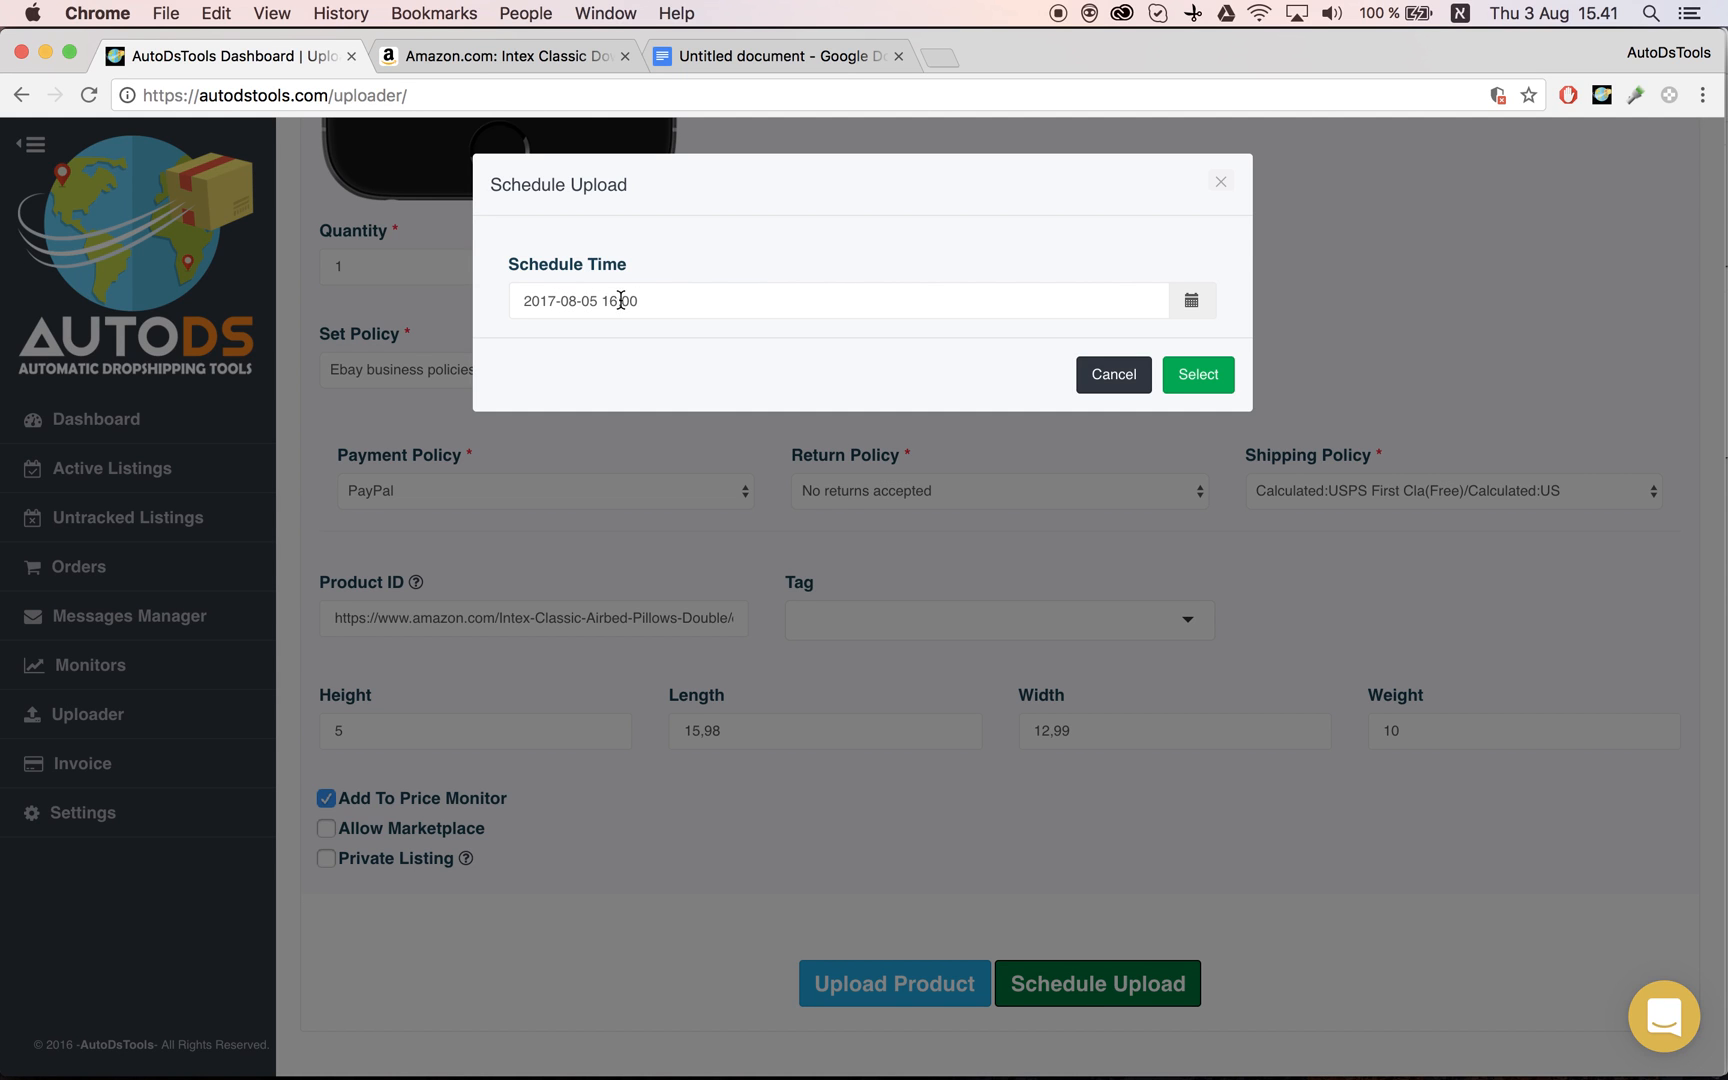
{"action": "left_click", "coordinate": [1196, 374]}
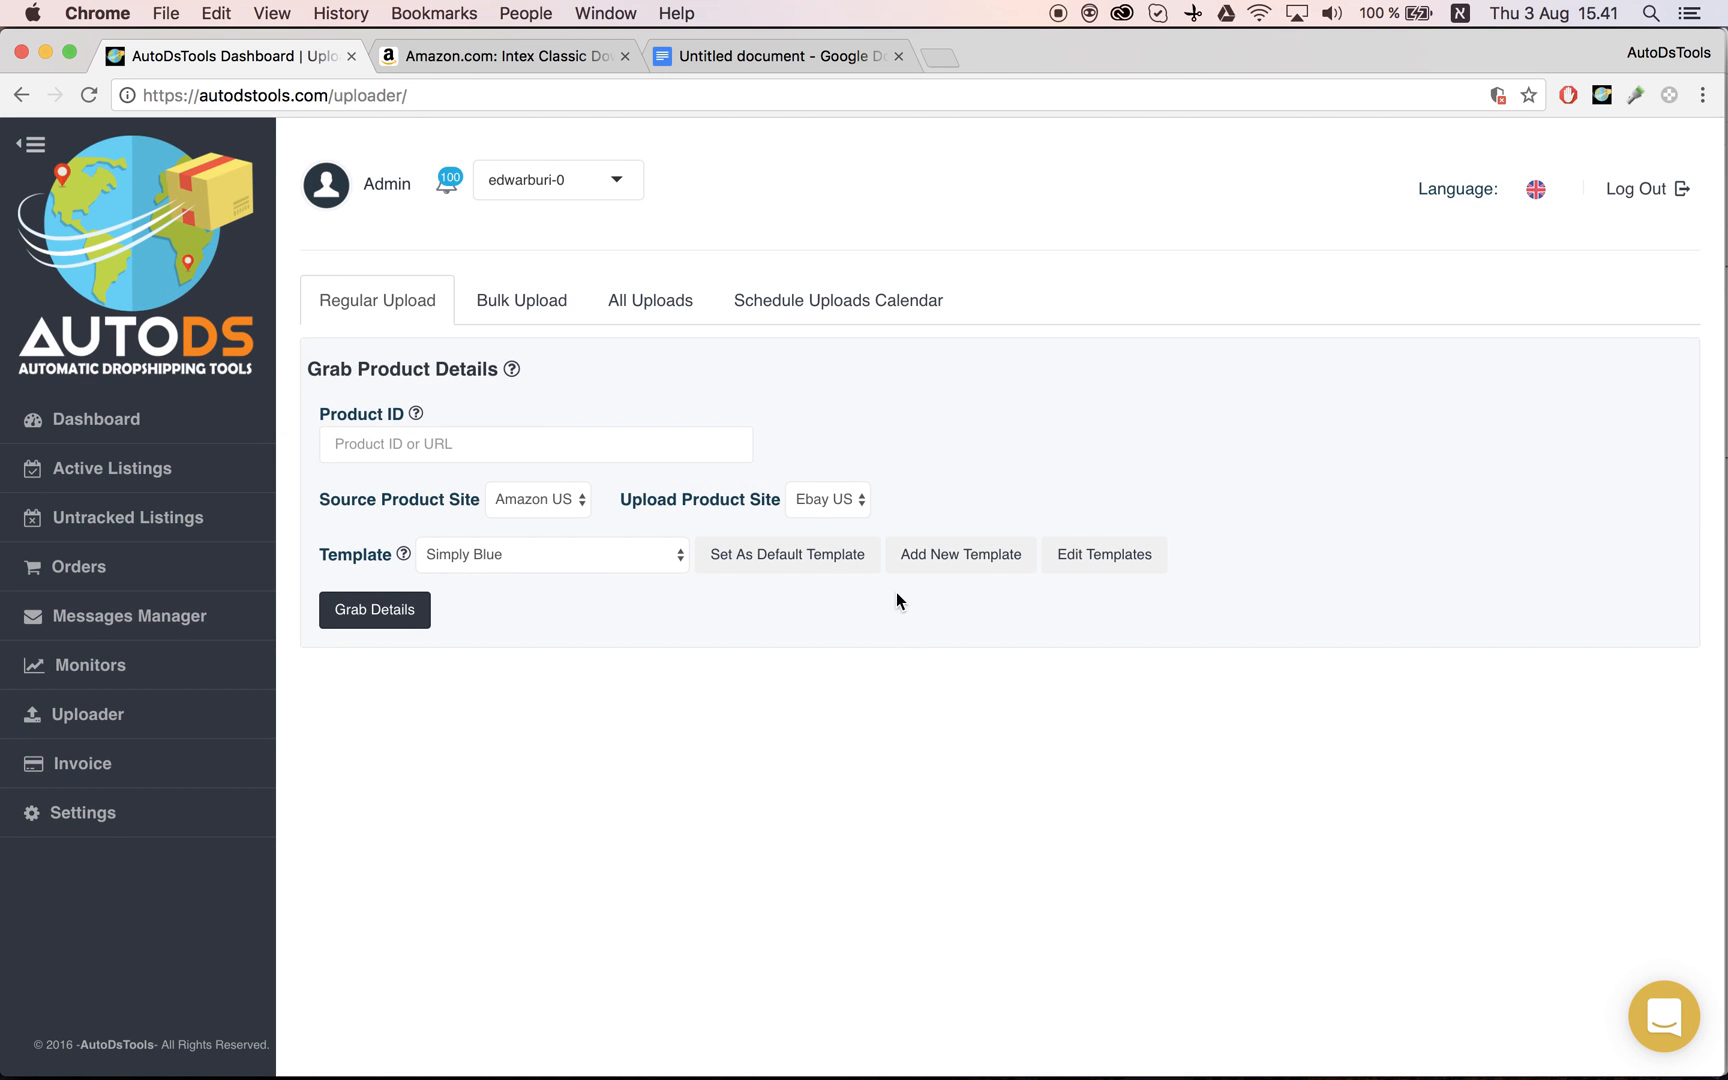
List the uploads scheduled for August 5, showing the Intex airbed pending at 16:00.
{"action": "left_click", "coordinate": [838, 300]}
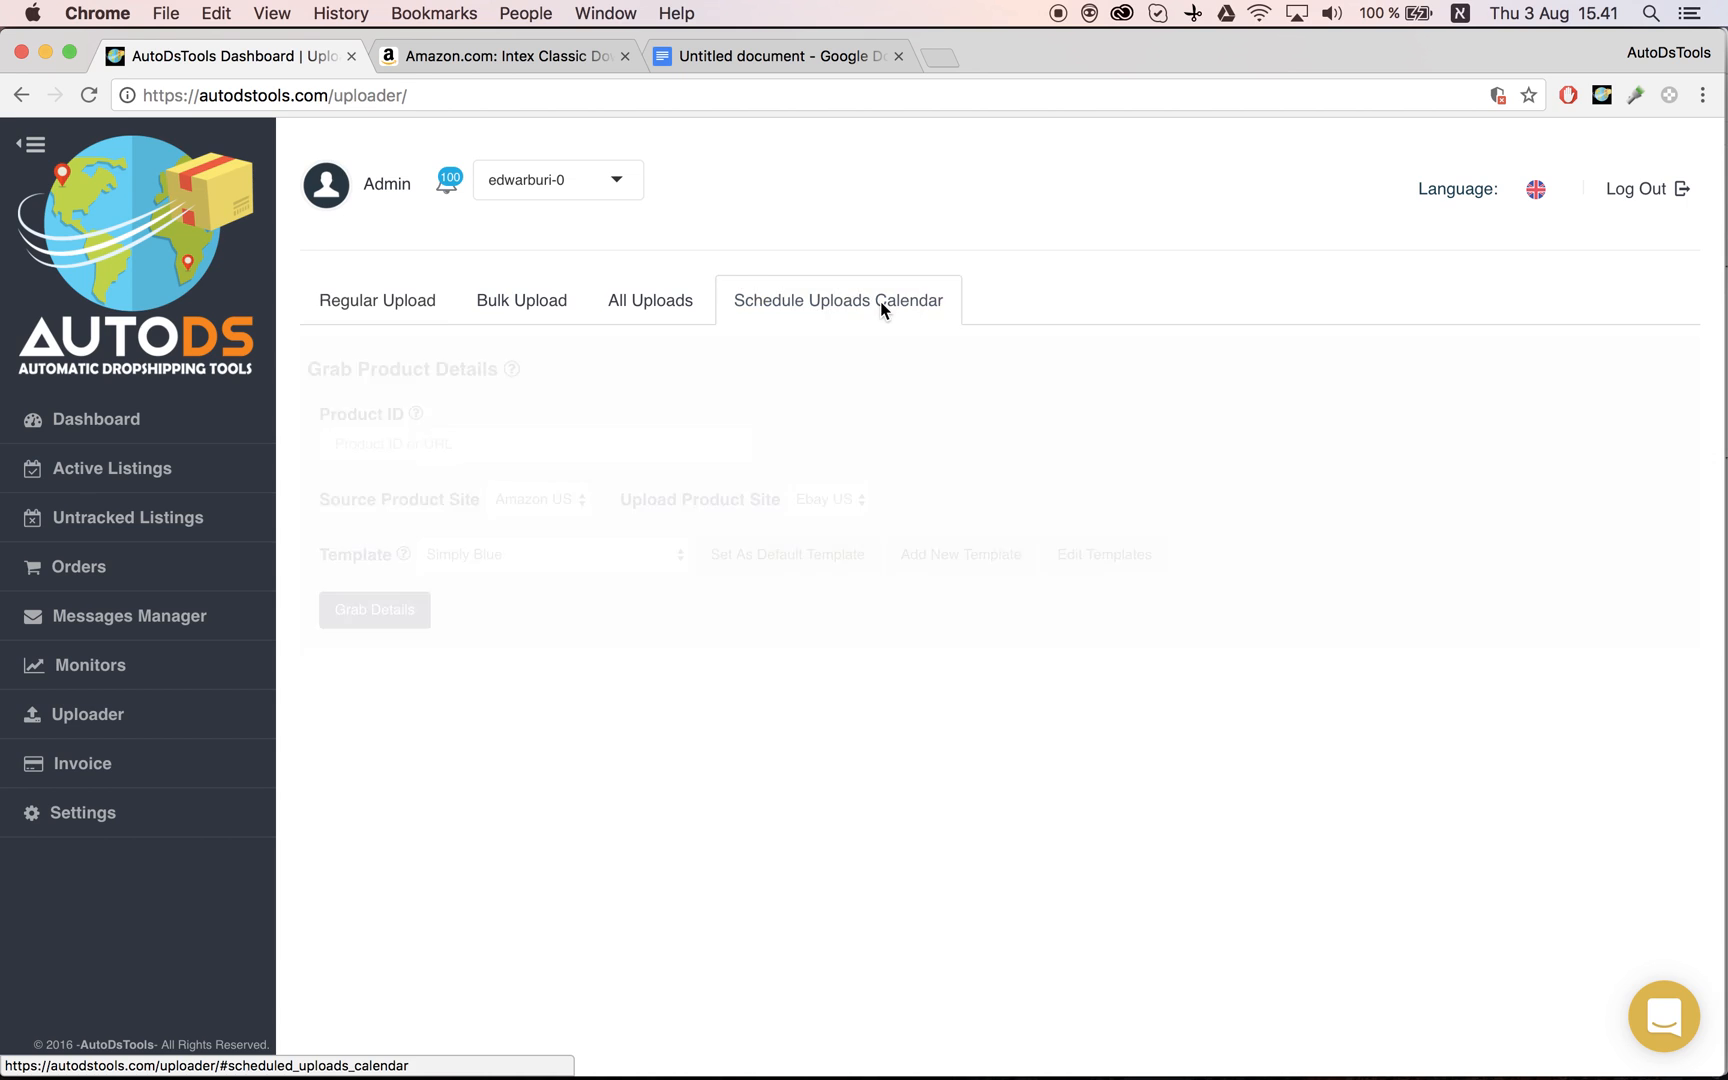
{"action": "left_click", "coordinate": [838, 300]}
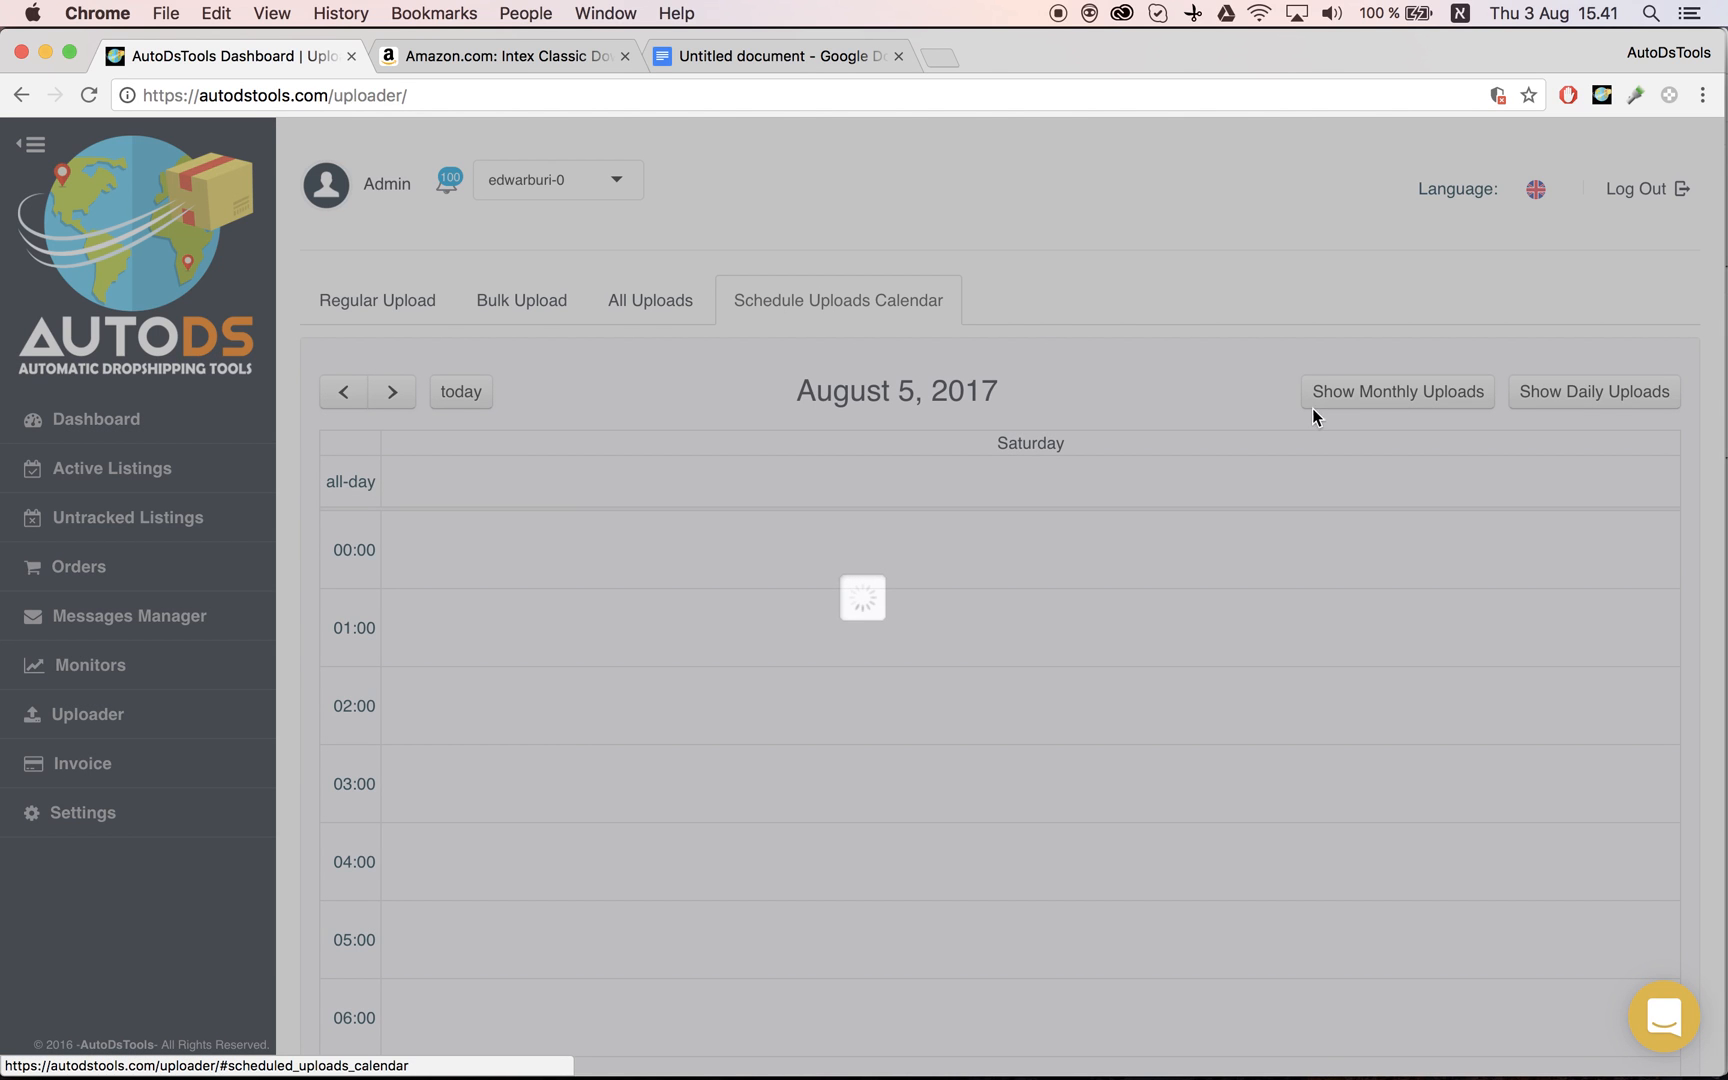
{"action": "left_click", "coordinate": [1396, 392]}
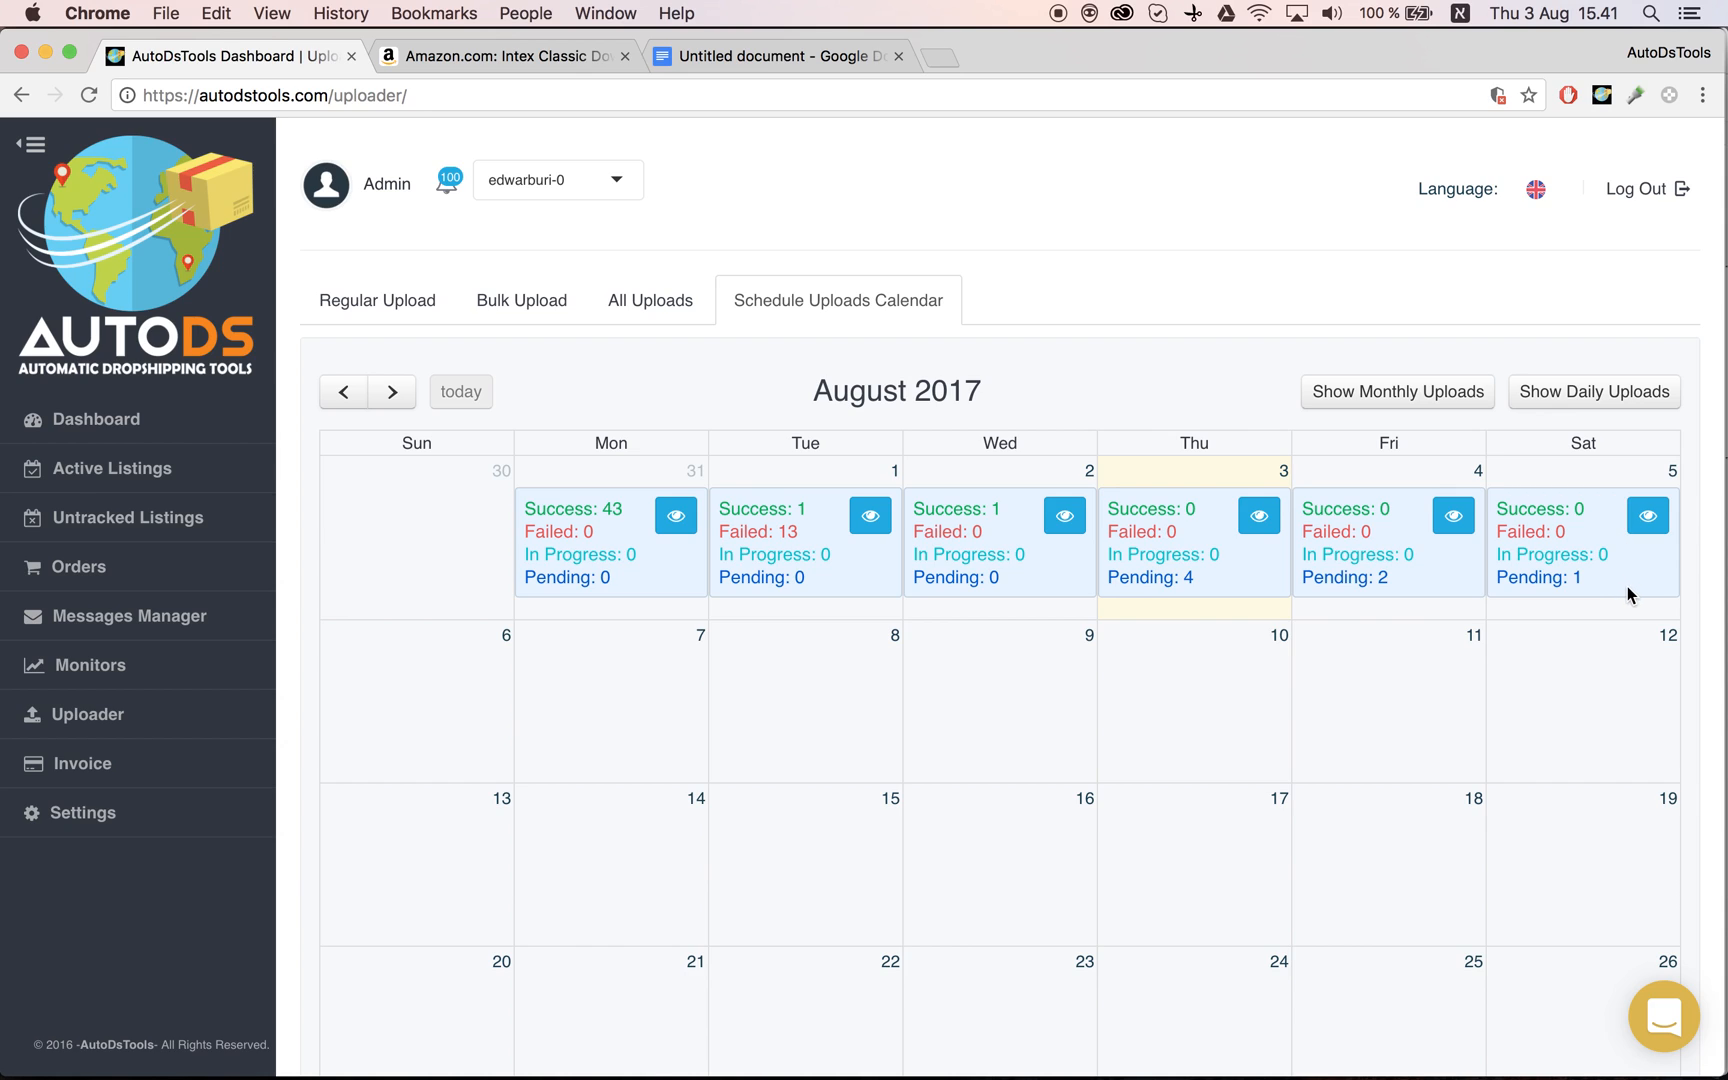
{"action": "mouse_move", "coordinate": [1664, 540]}
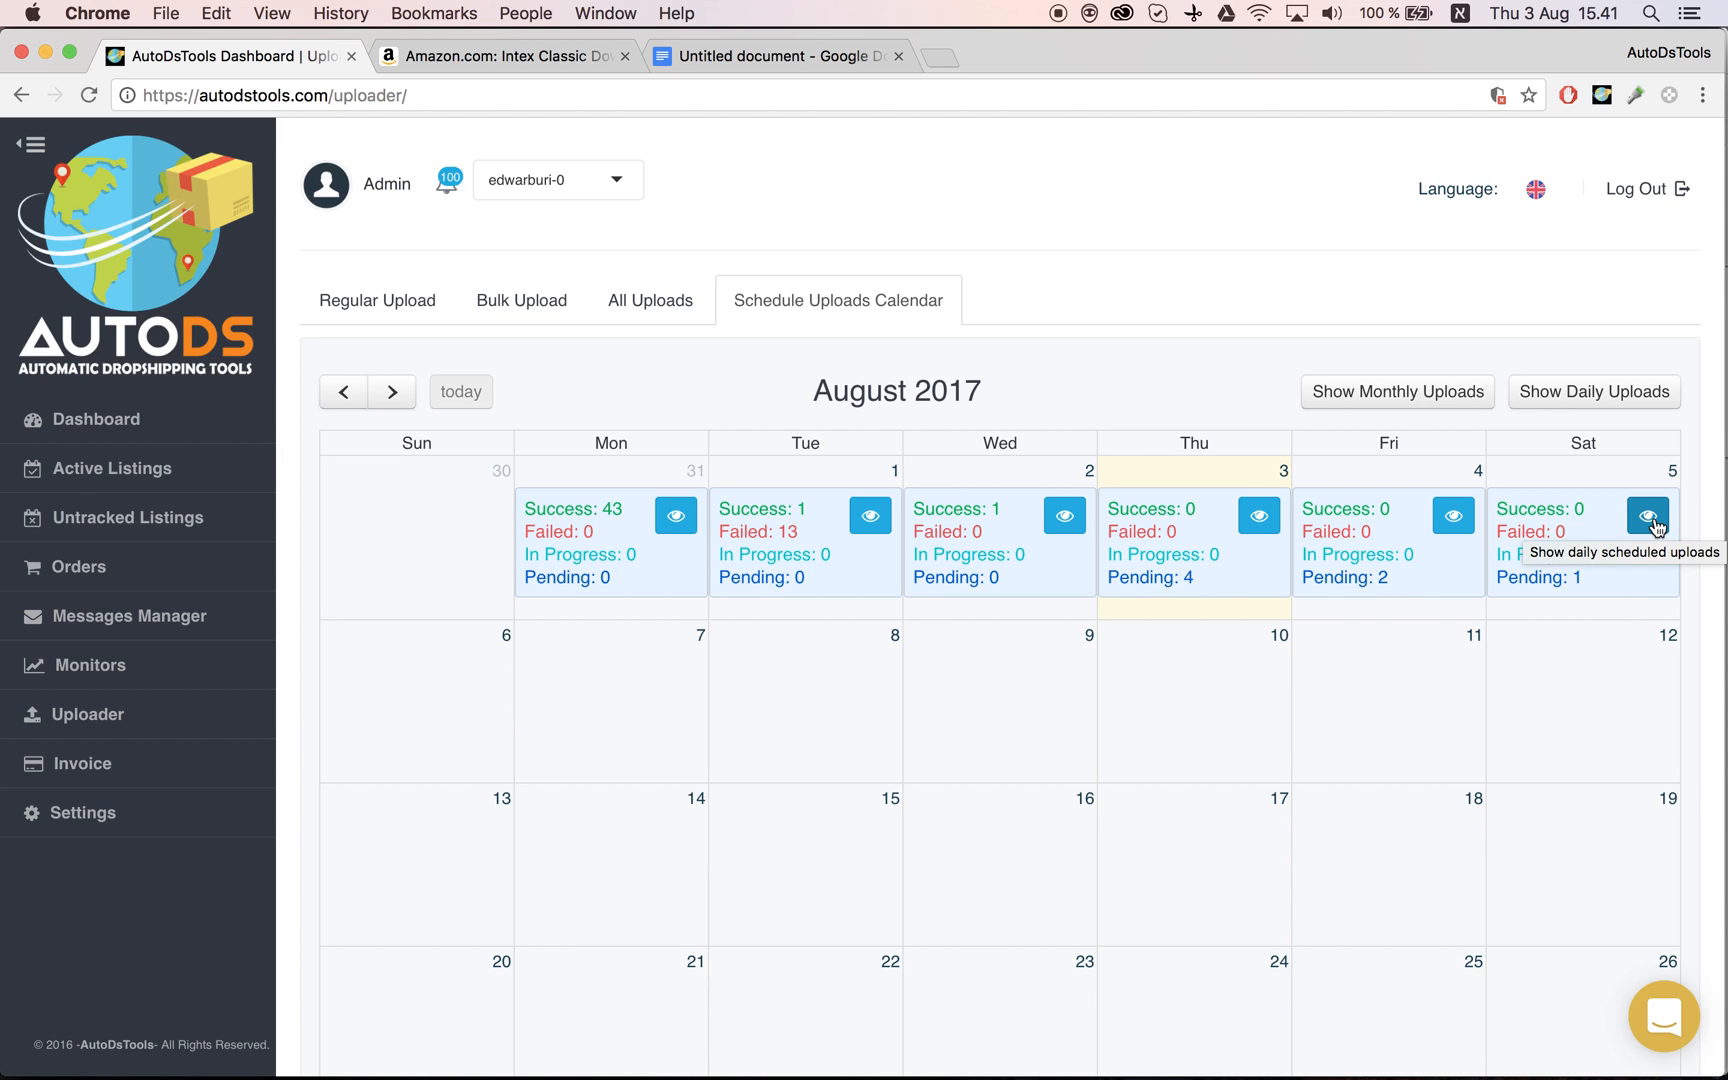
{"action": "left_click", "coordinate": [1646, 514]}
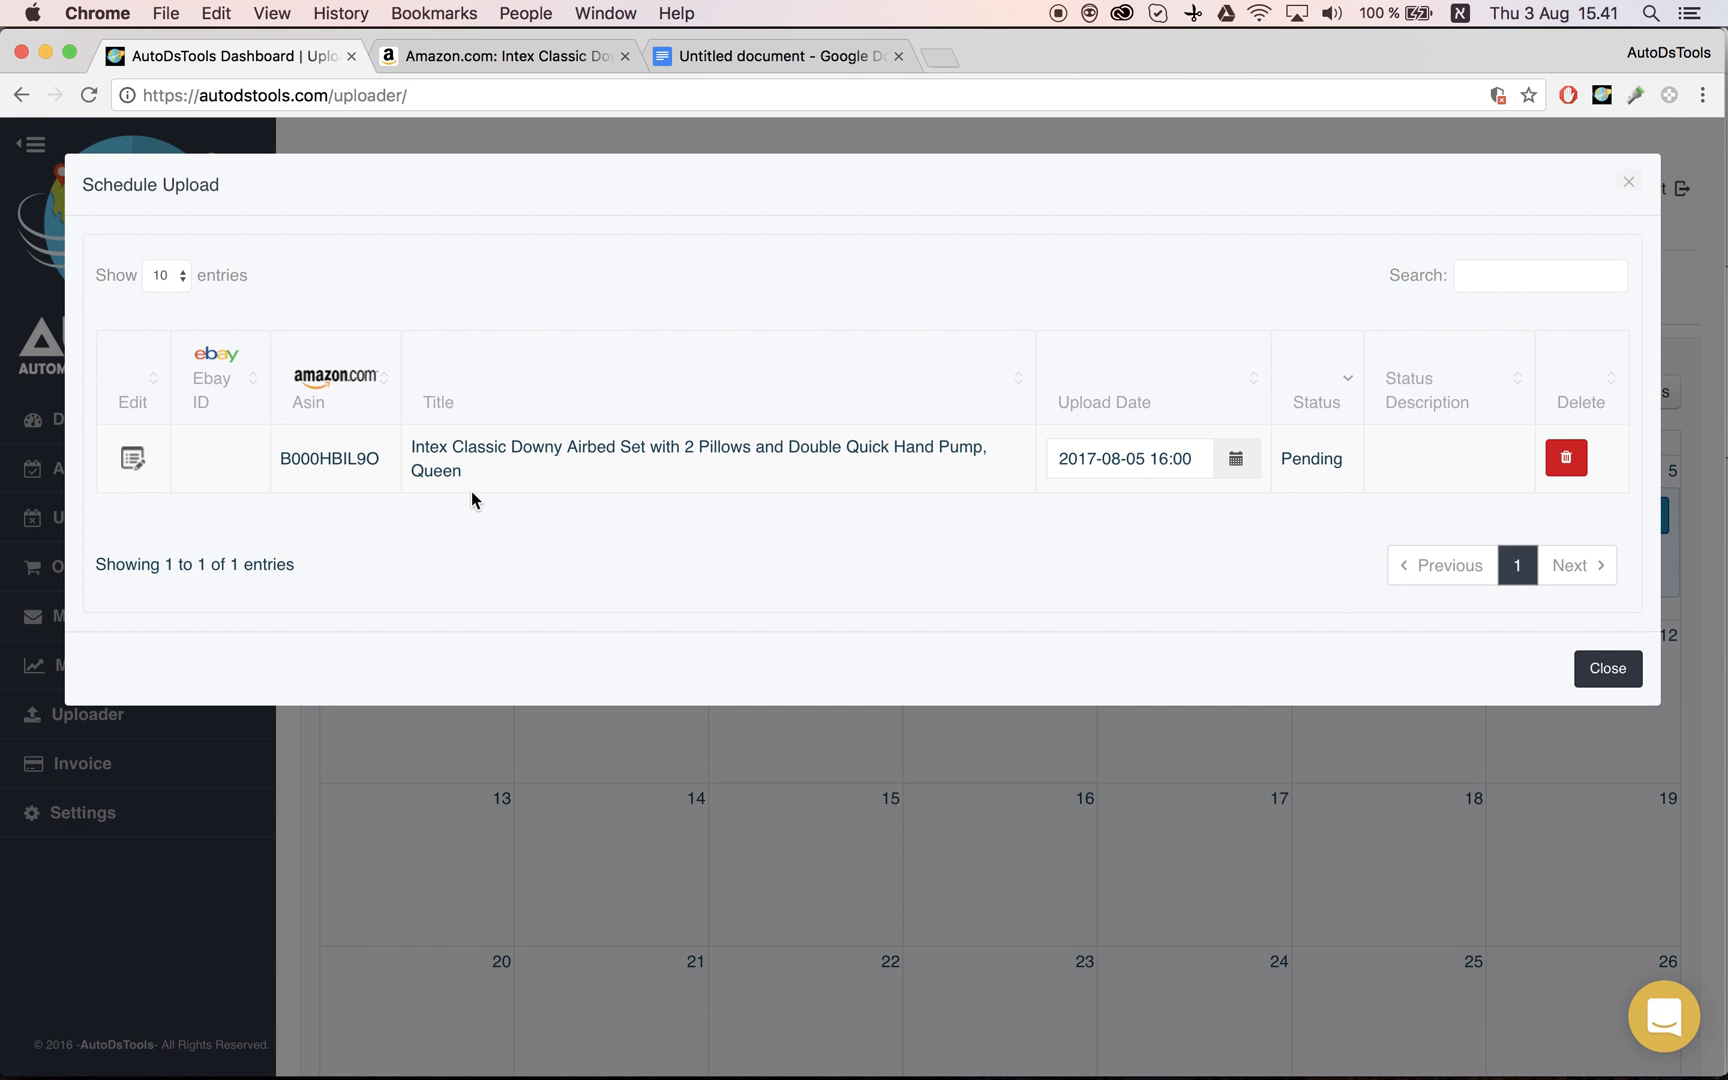
{"action": "mouse_move", "coordinate": [390, 536]}
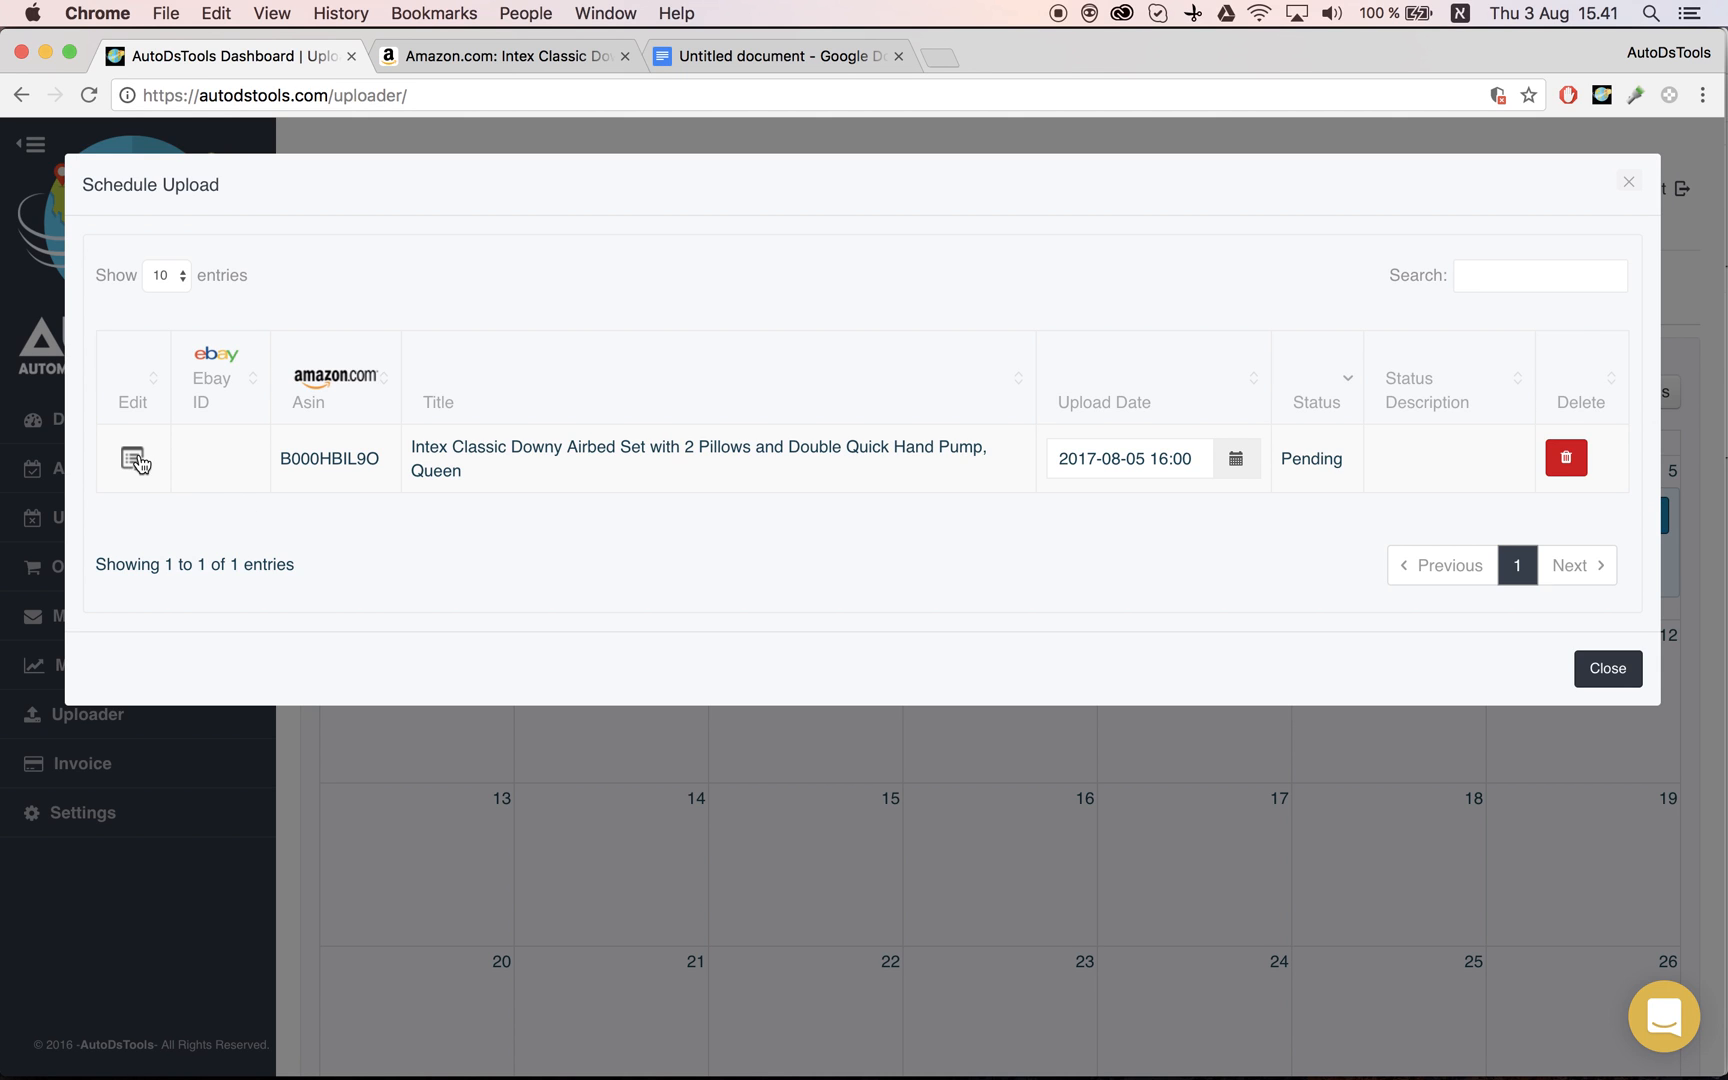
Edit the scheduled airbed listing, save its details unchanged and dismiss the success message.
{"action": "left_click", "coordinate": [132, 458]}
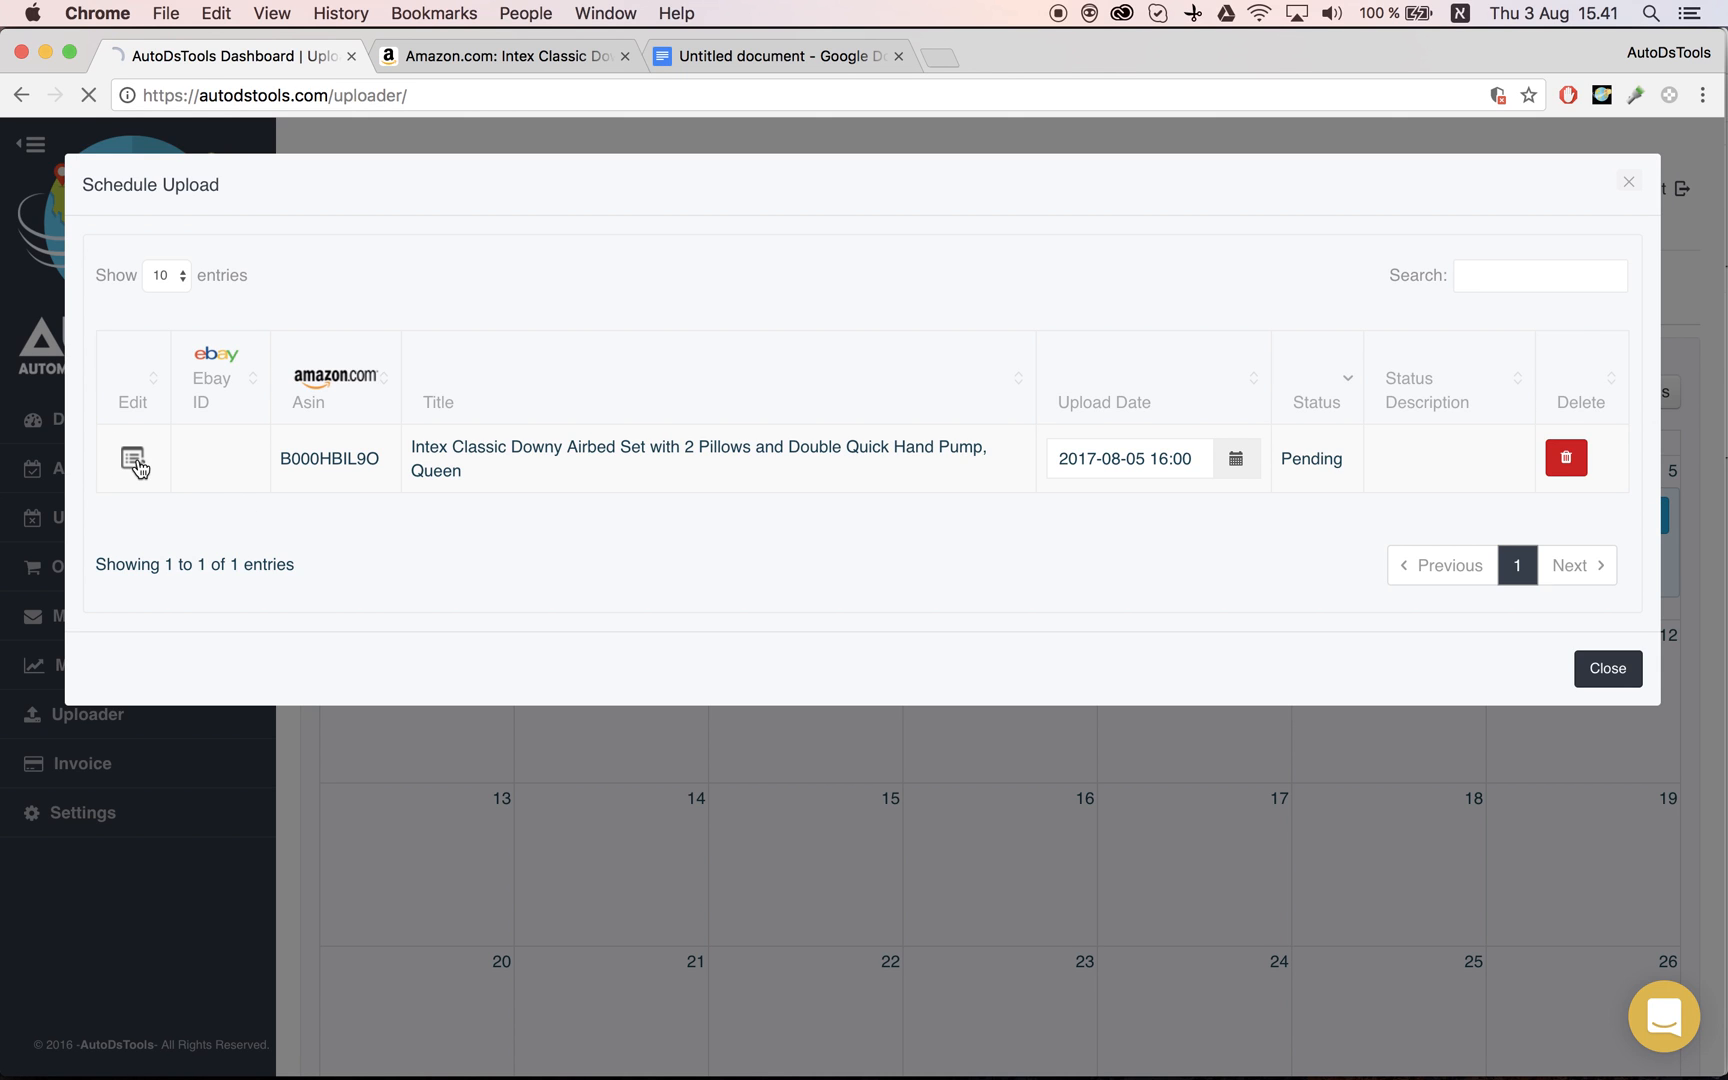
{"action": "left_click", "coordinate": [132, 458]}
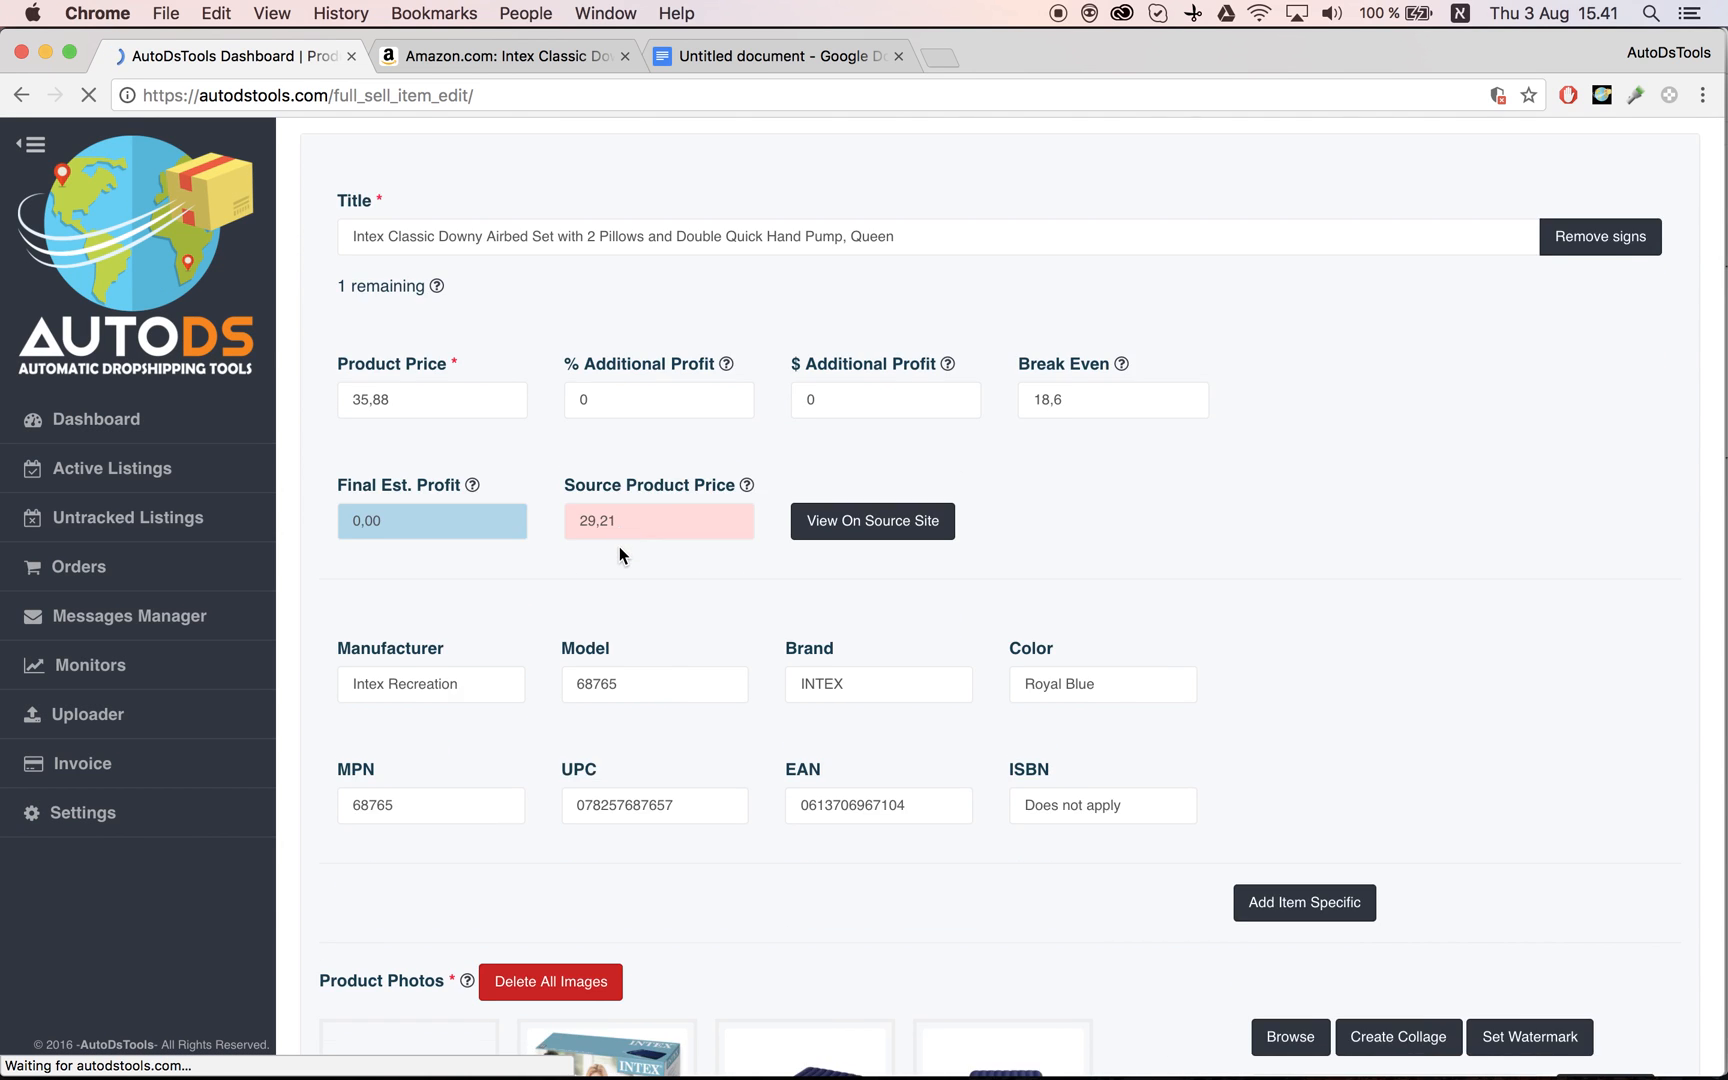
{"action": "scroll", "scroll_direction": "down", "scroll_amount": 3}
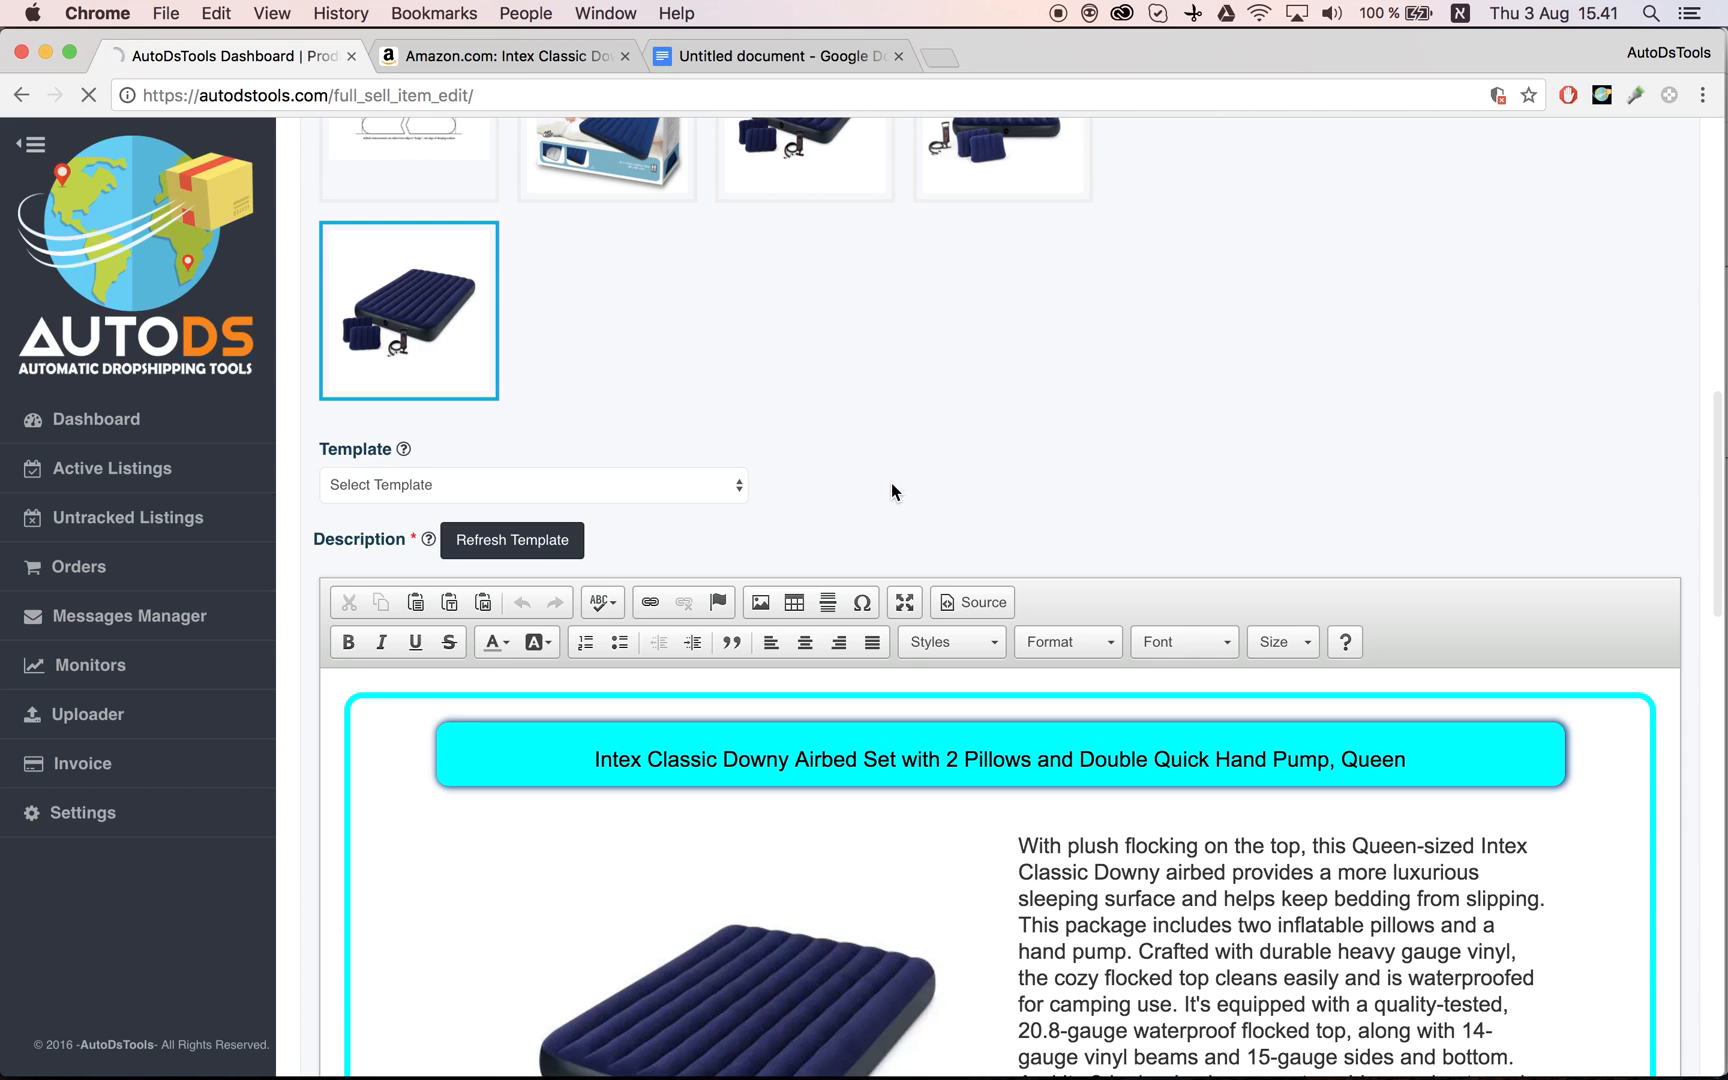
{"action": "scroll", "scroll_direction": "down", "scroll_amount": 3}
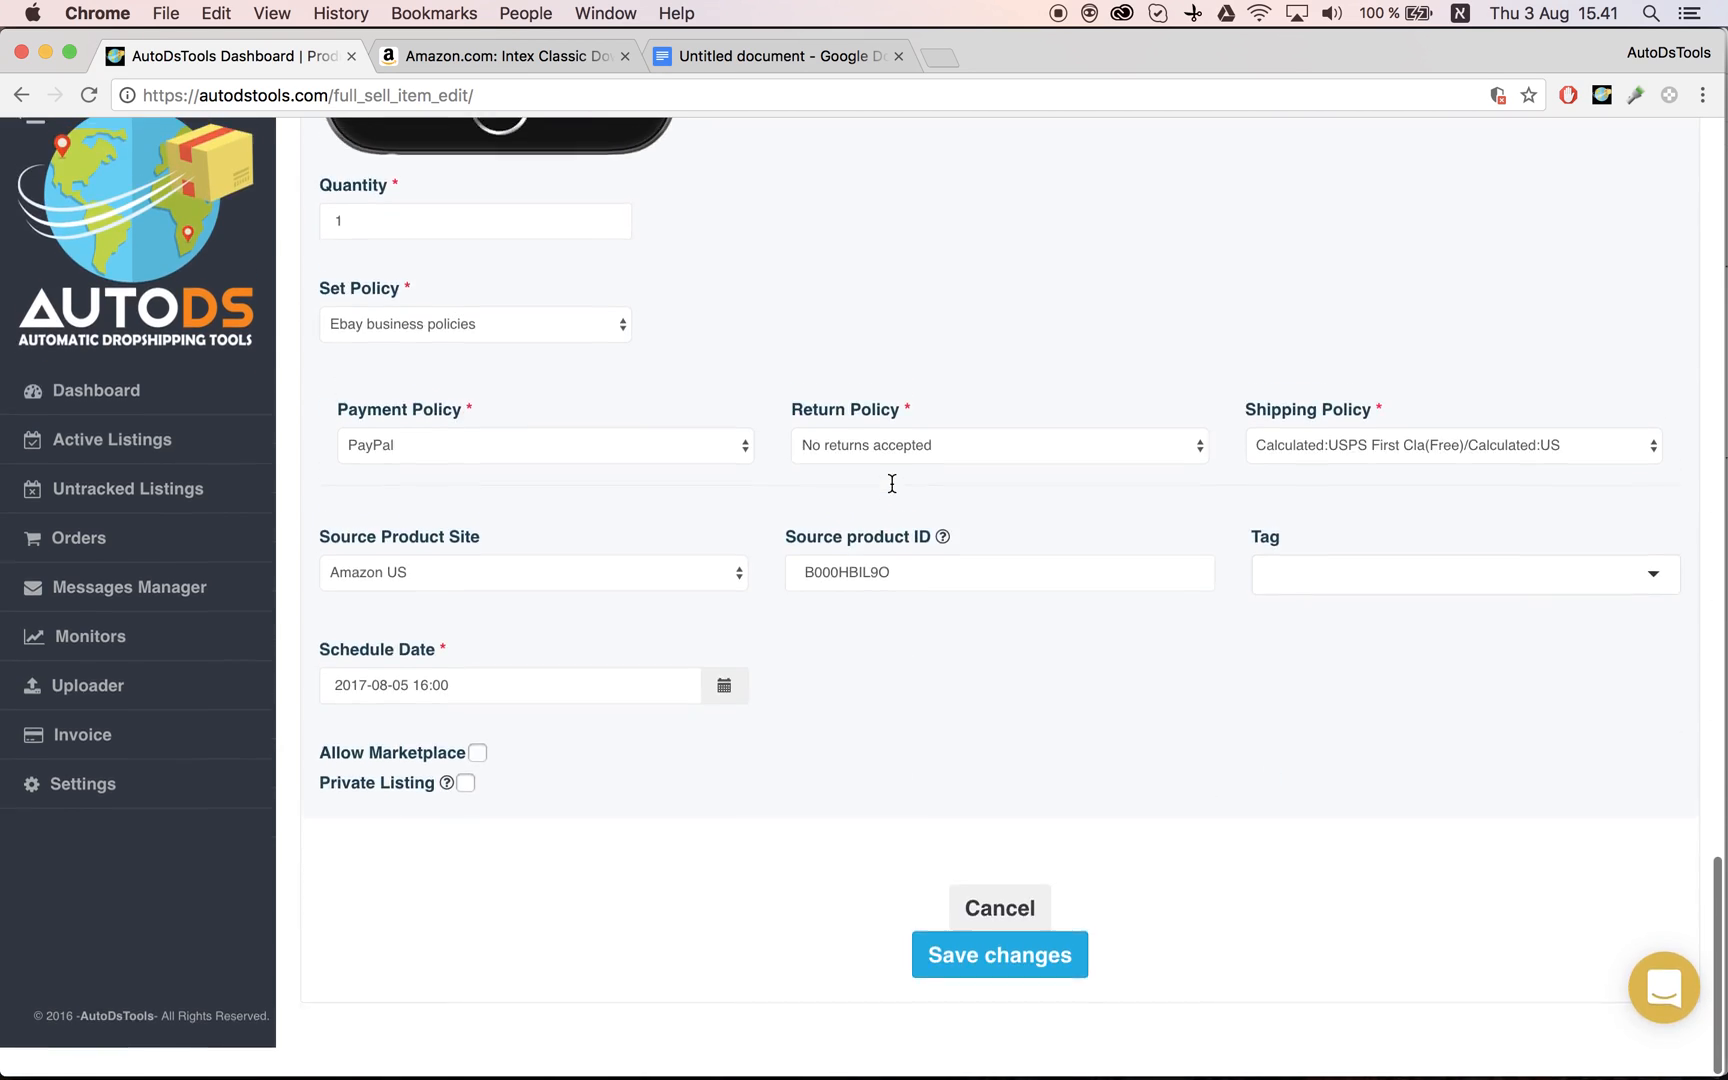
{"action": "left_click", "coordinate": [998, 954]}
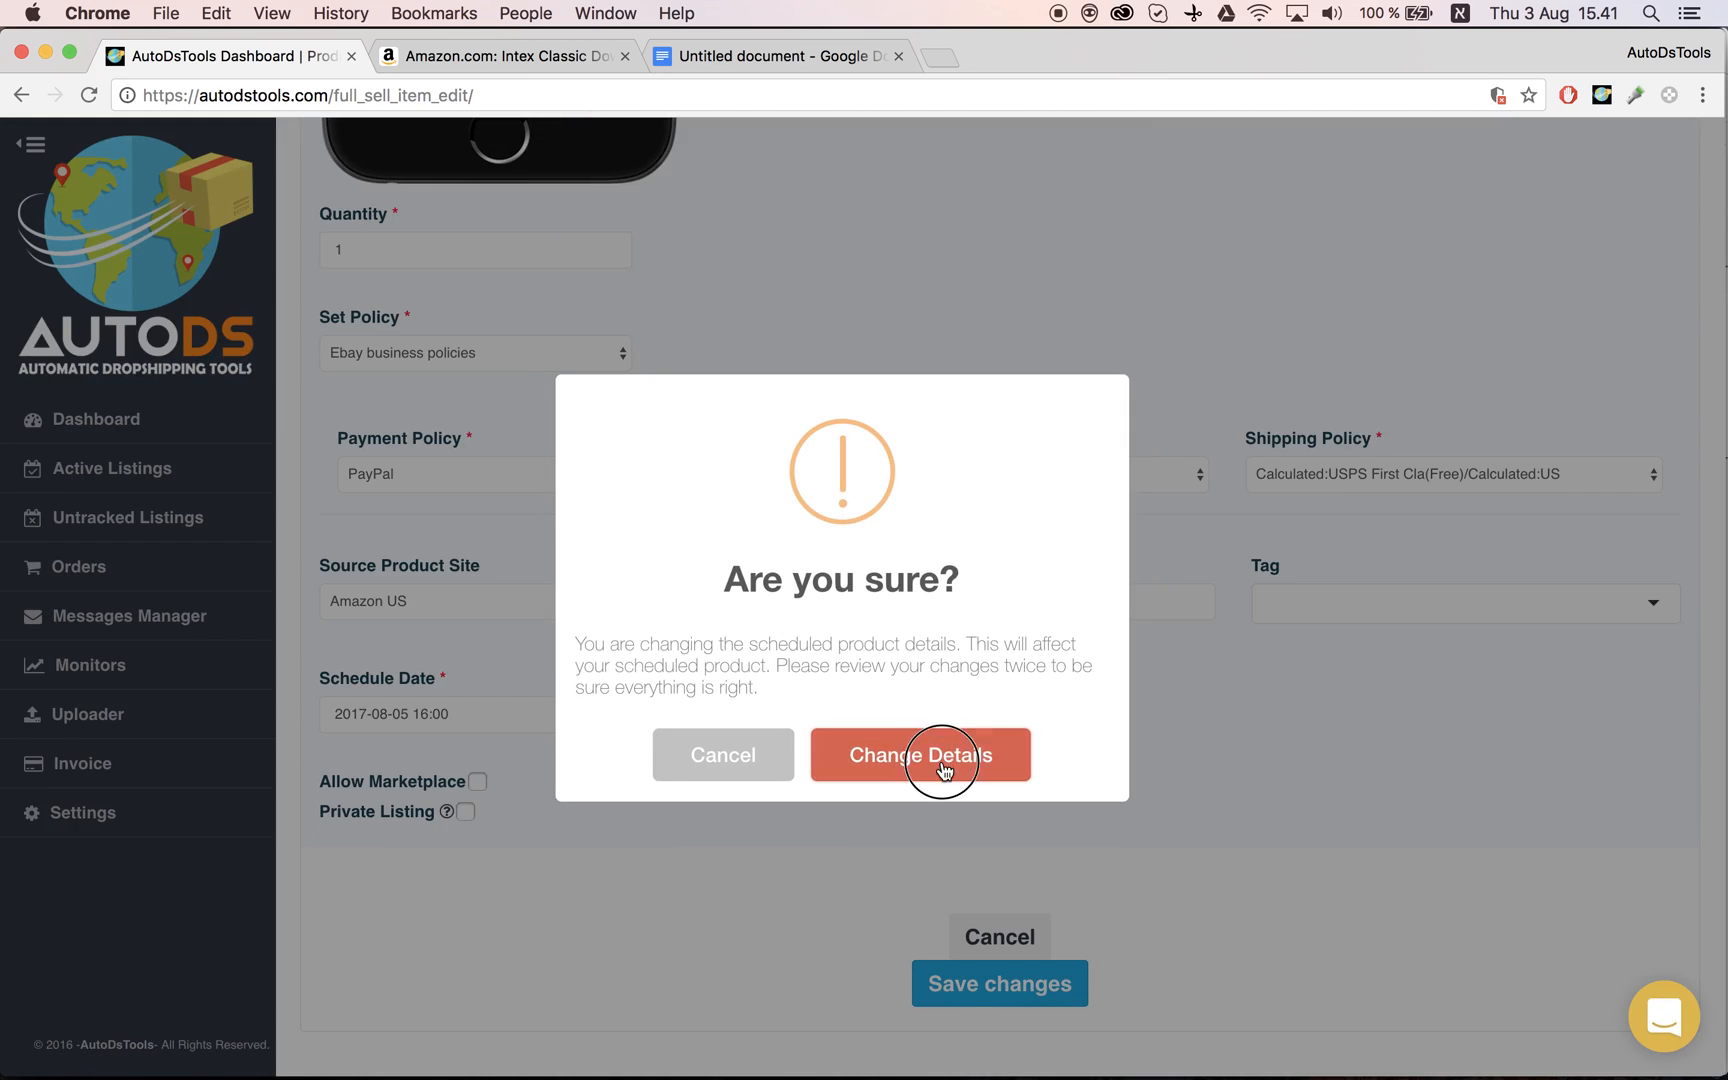
{"action": "left_click", "coordinate": [920, 754]}
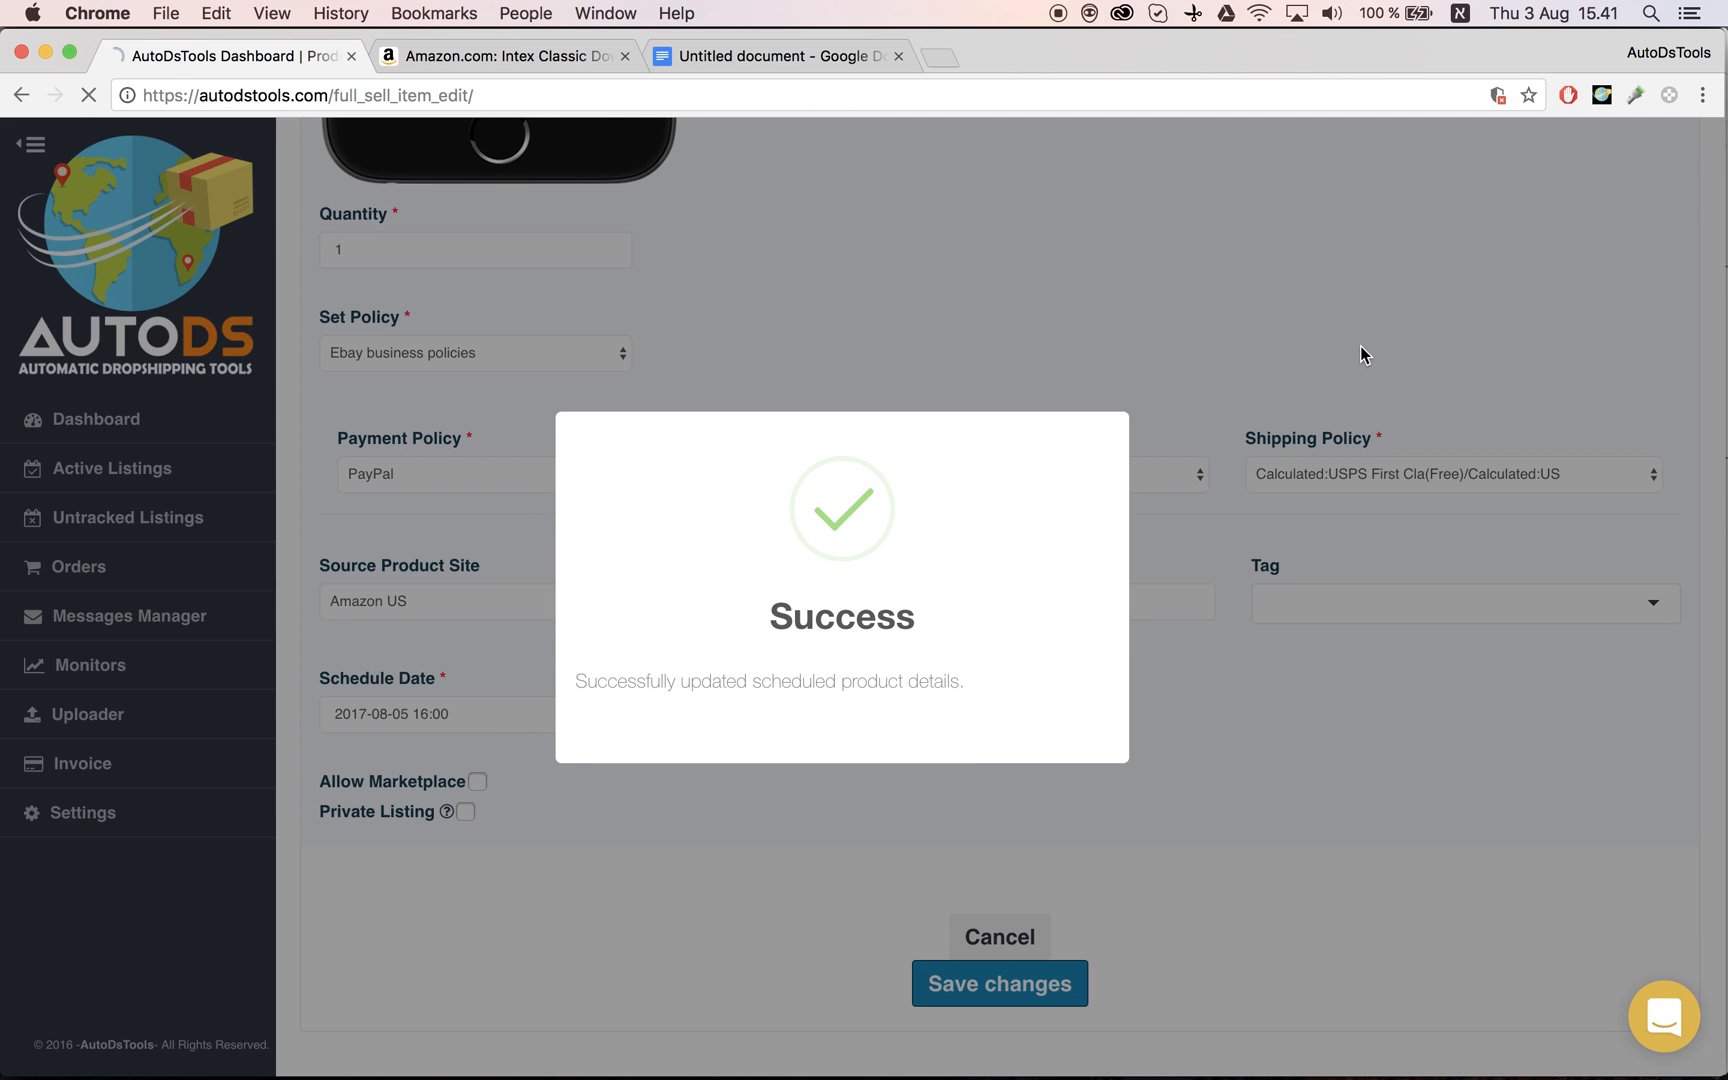
{"action": "left_click", "coordinate": [86, 714]}
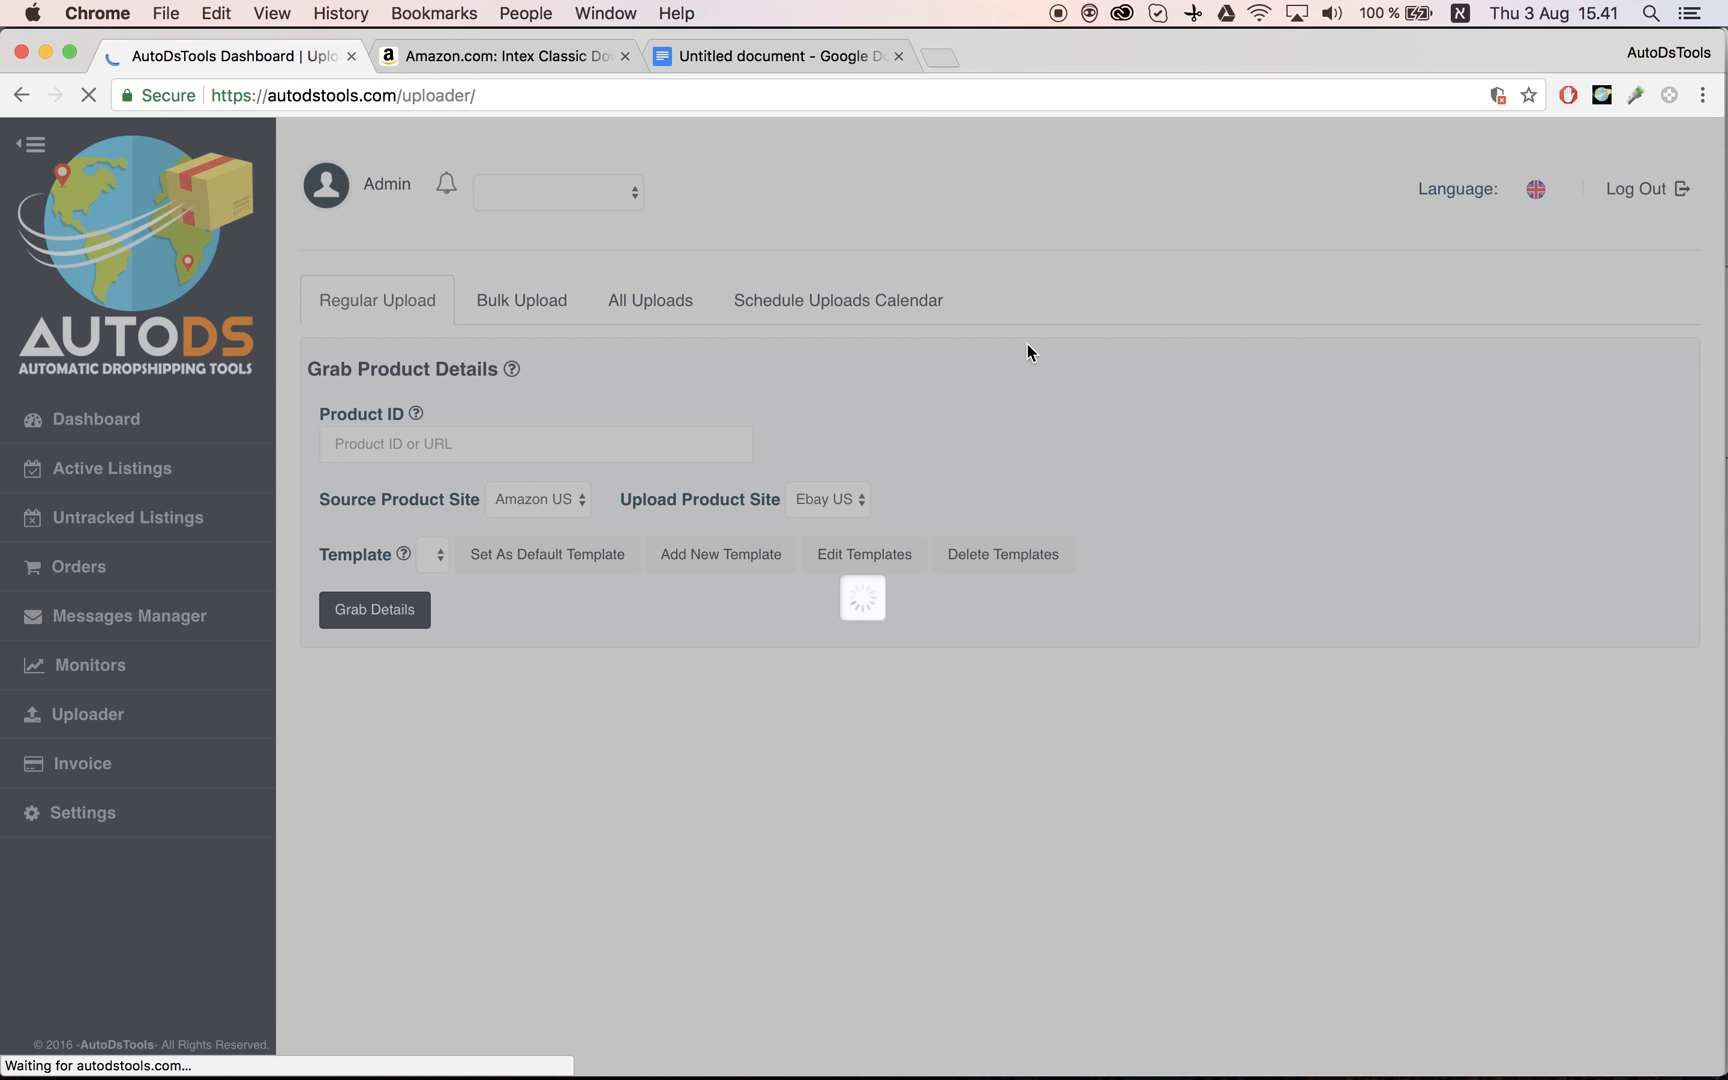
Reschedule the pending airbed upload from August 5 to August 6, 2017 at 17:00 and save it.
{"action": "left_click", "coordinate": [838, 300]}
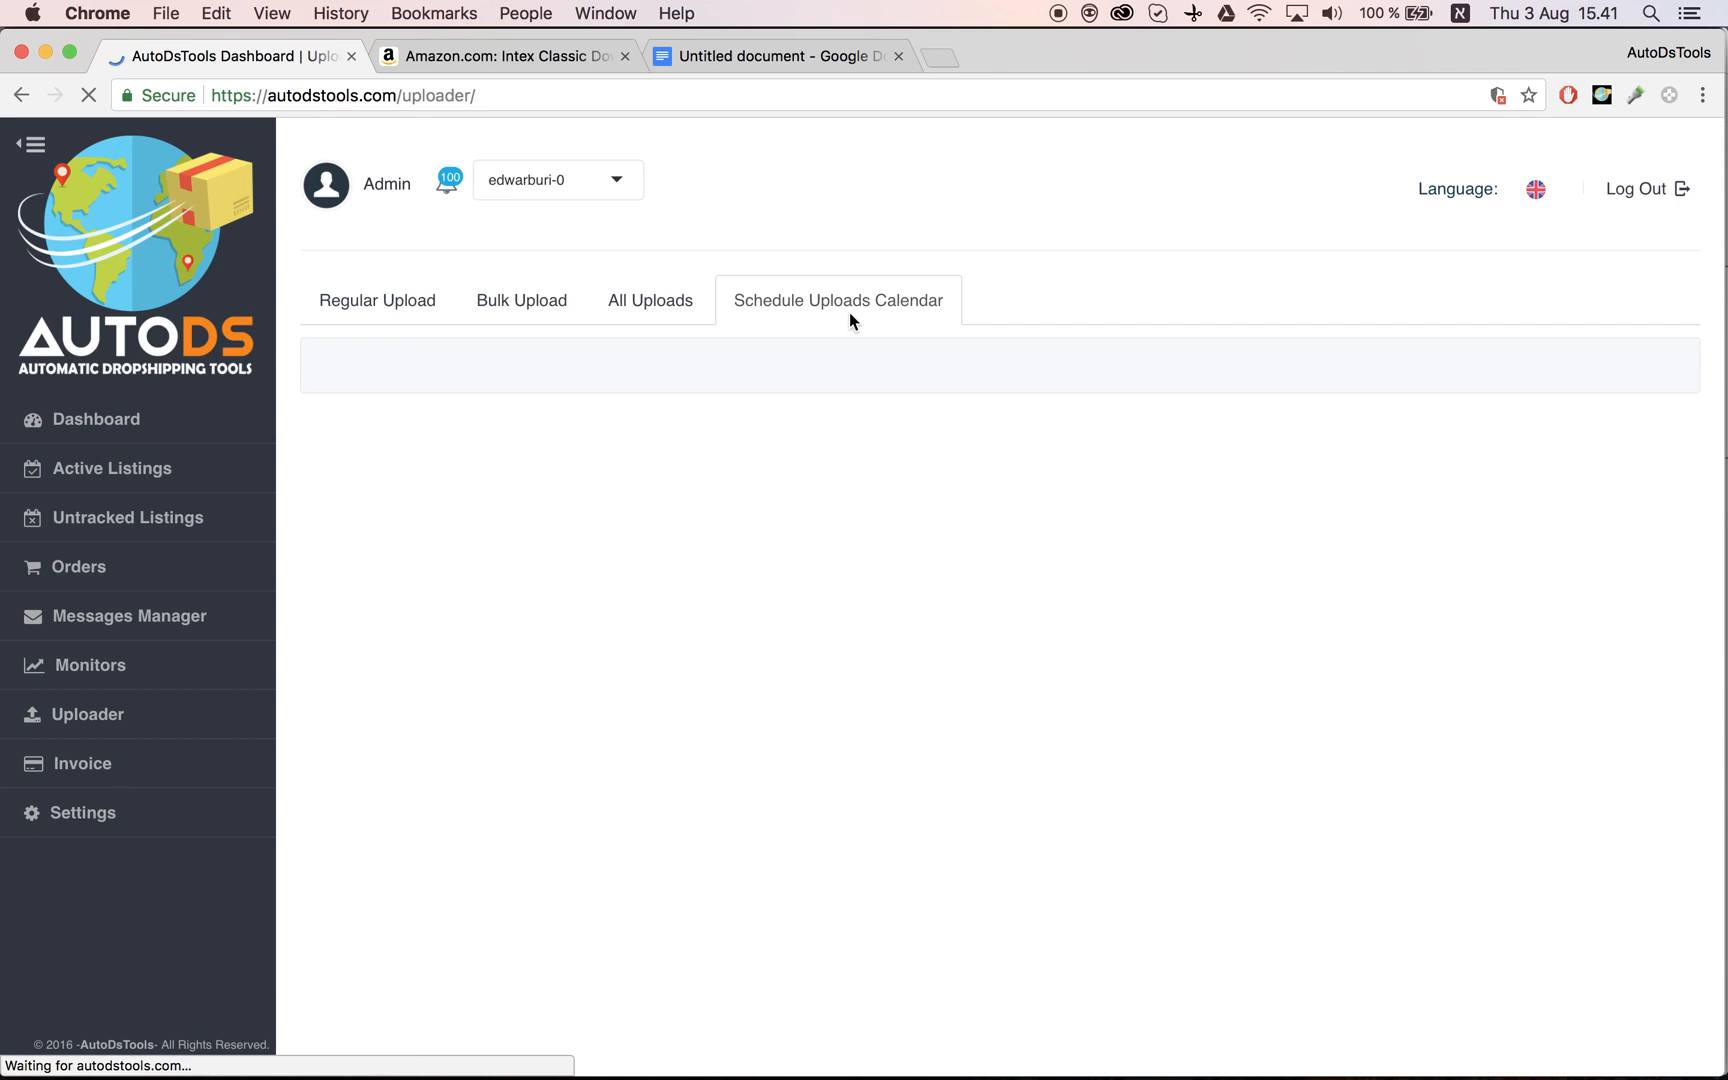
{"action": "left_click", "coordinate": [838, 300]}
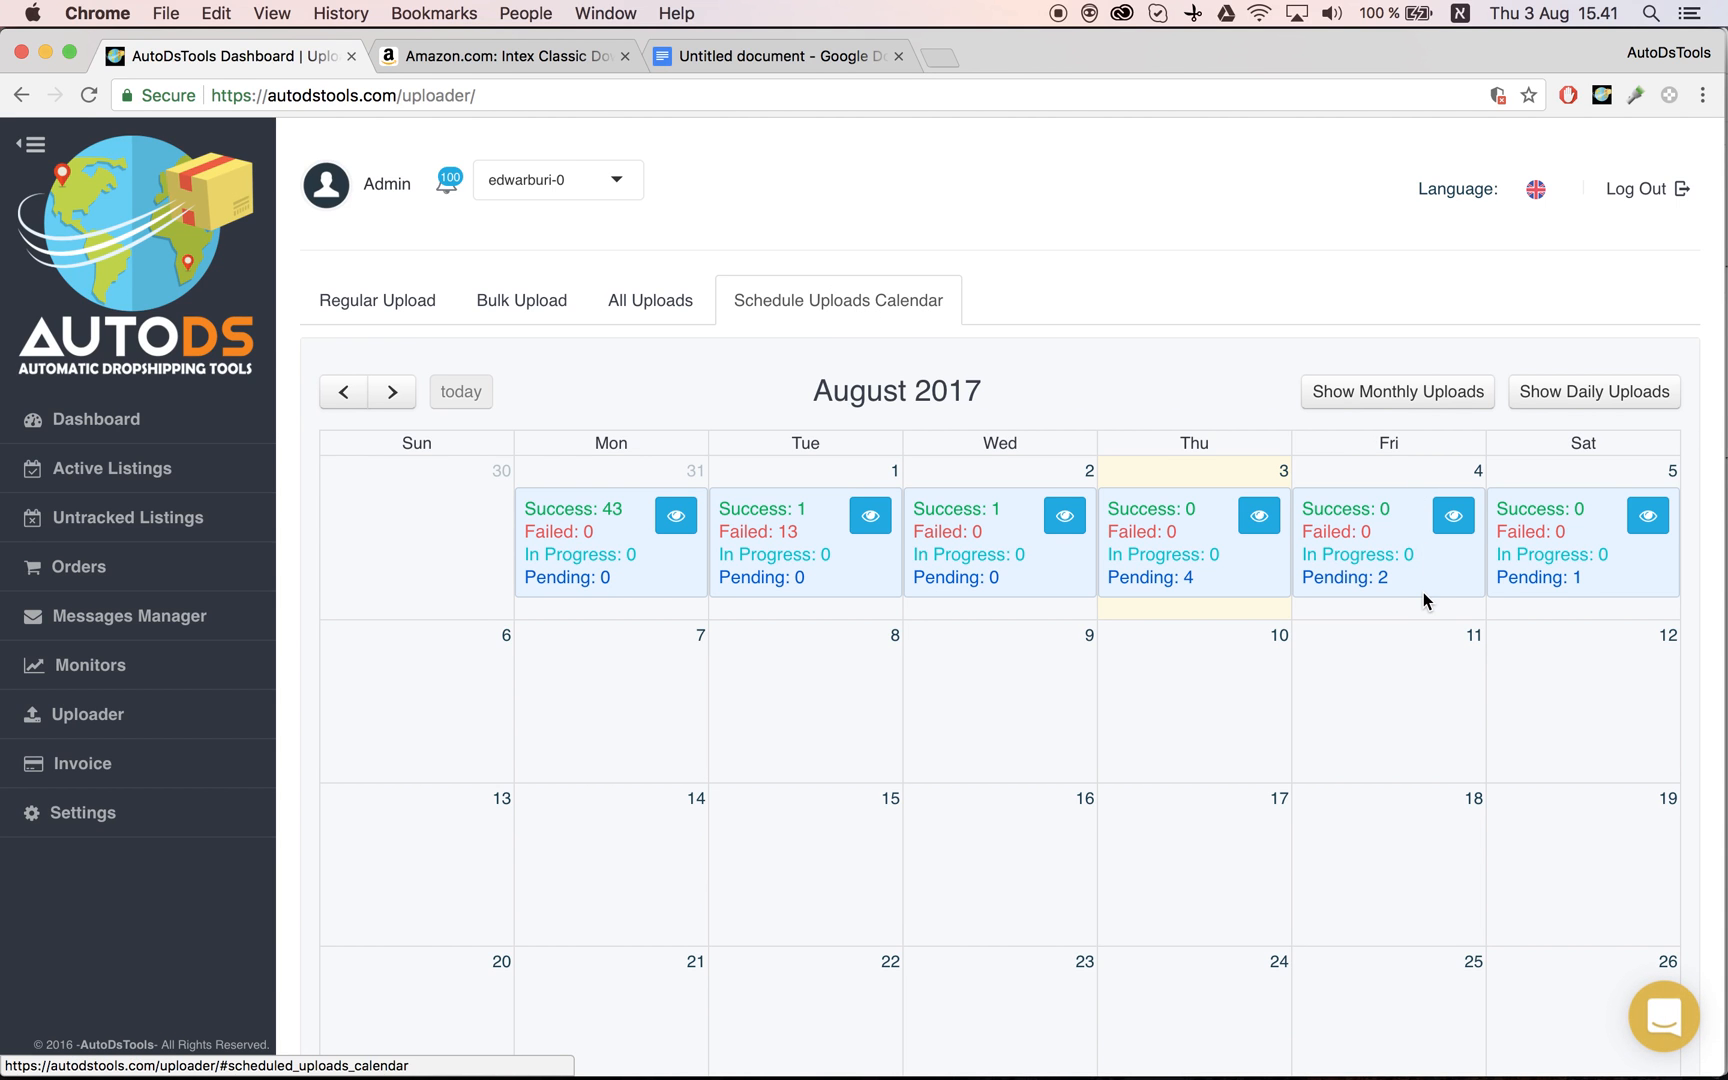
{"action": "mouse_move", "coordinate": [1608, 596]}
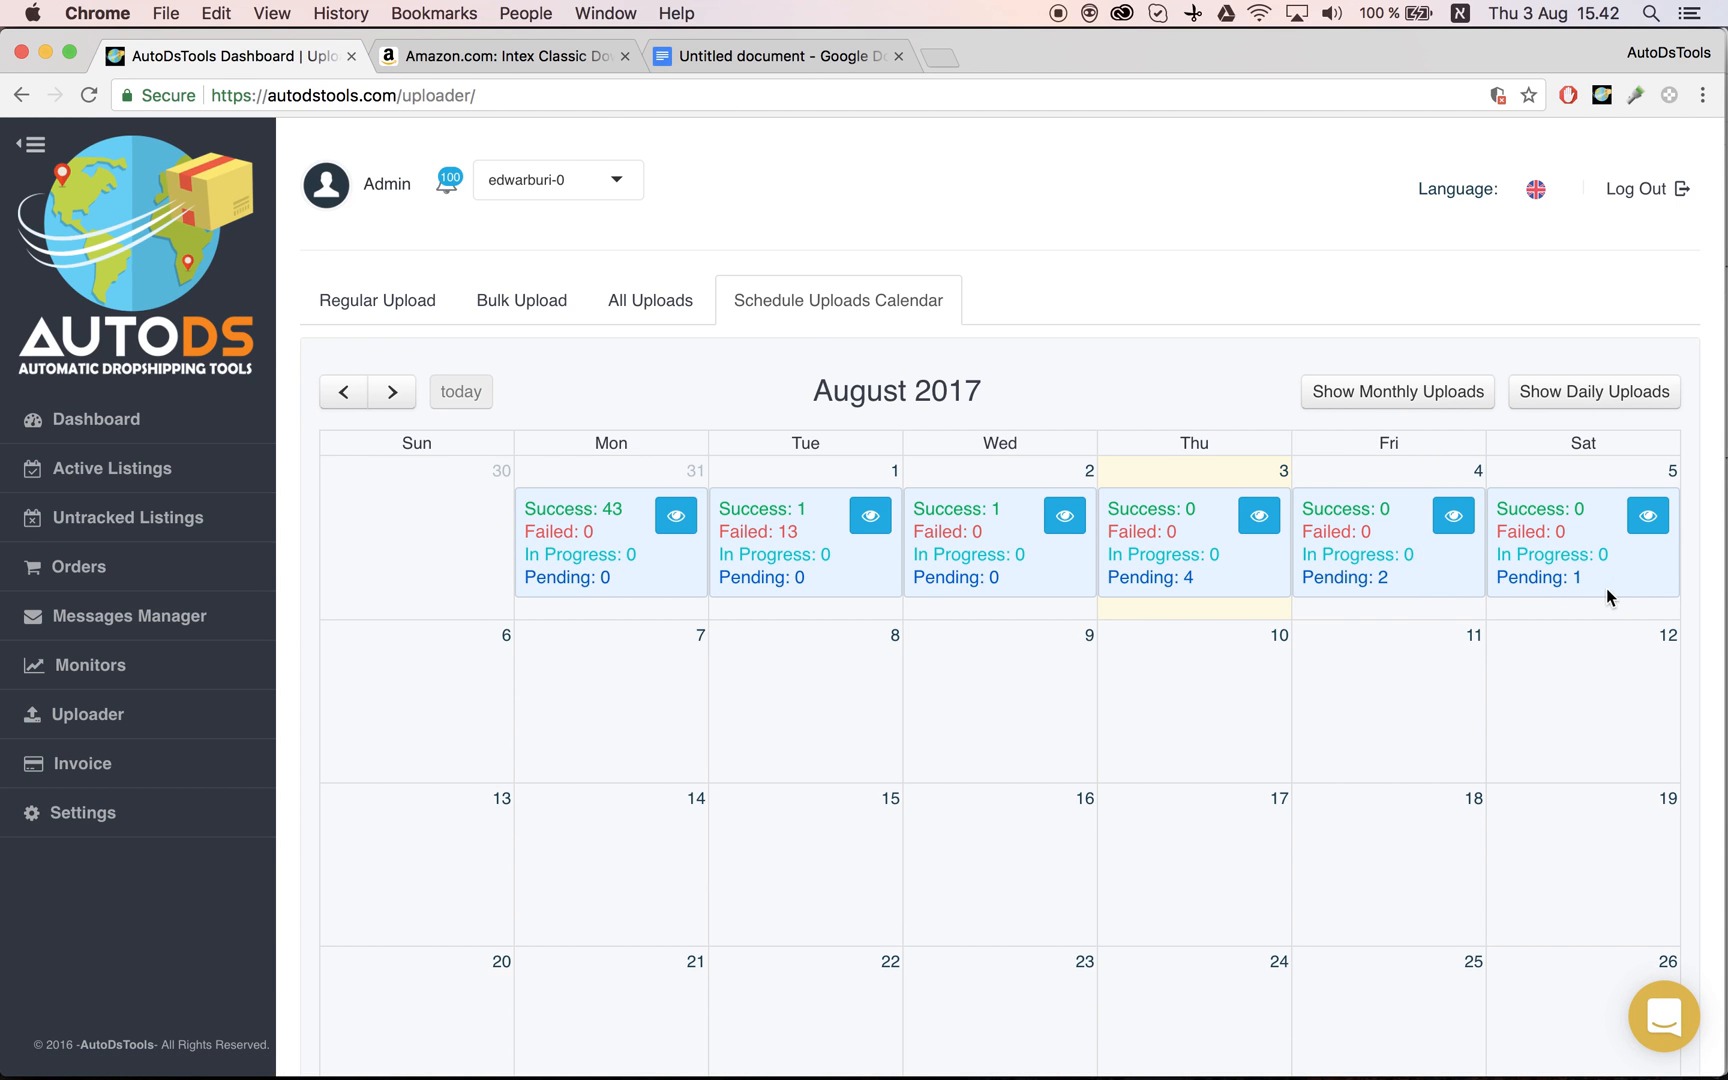
{"action": "left_click", "coordinate": [1646, 514]}
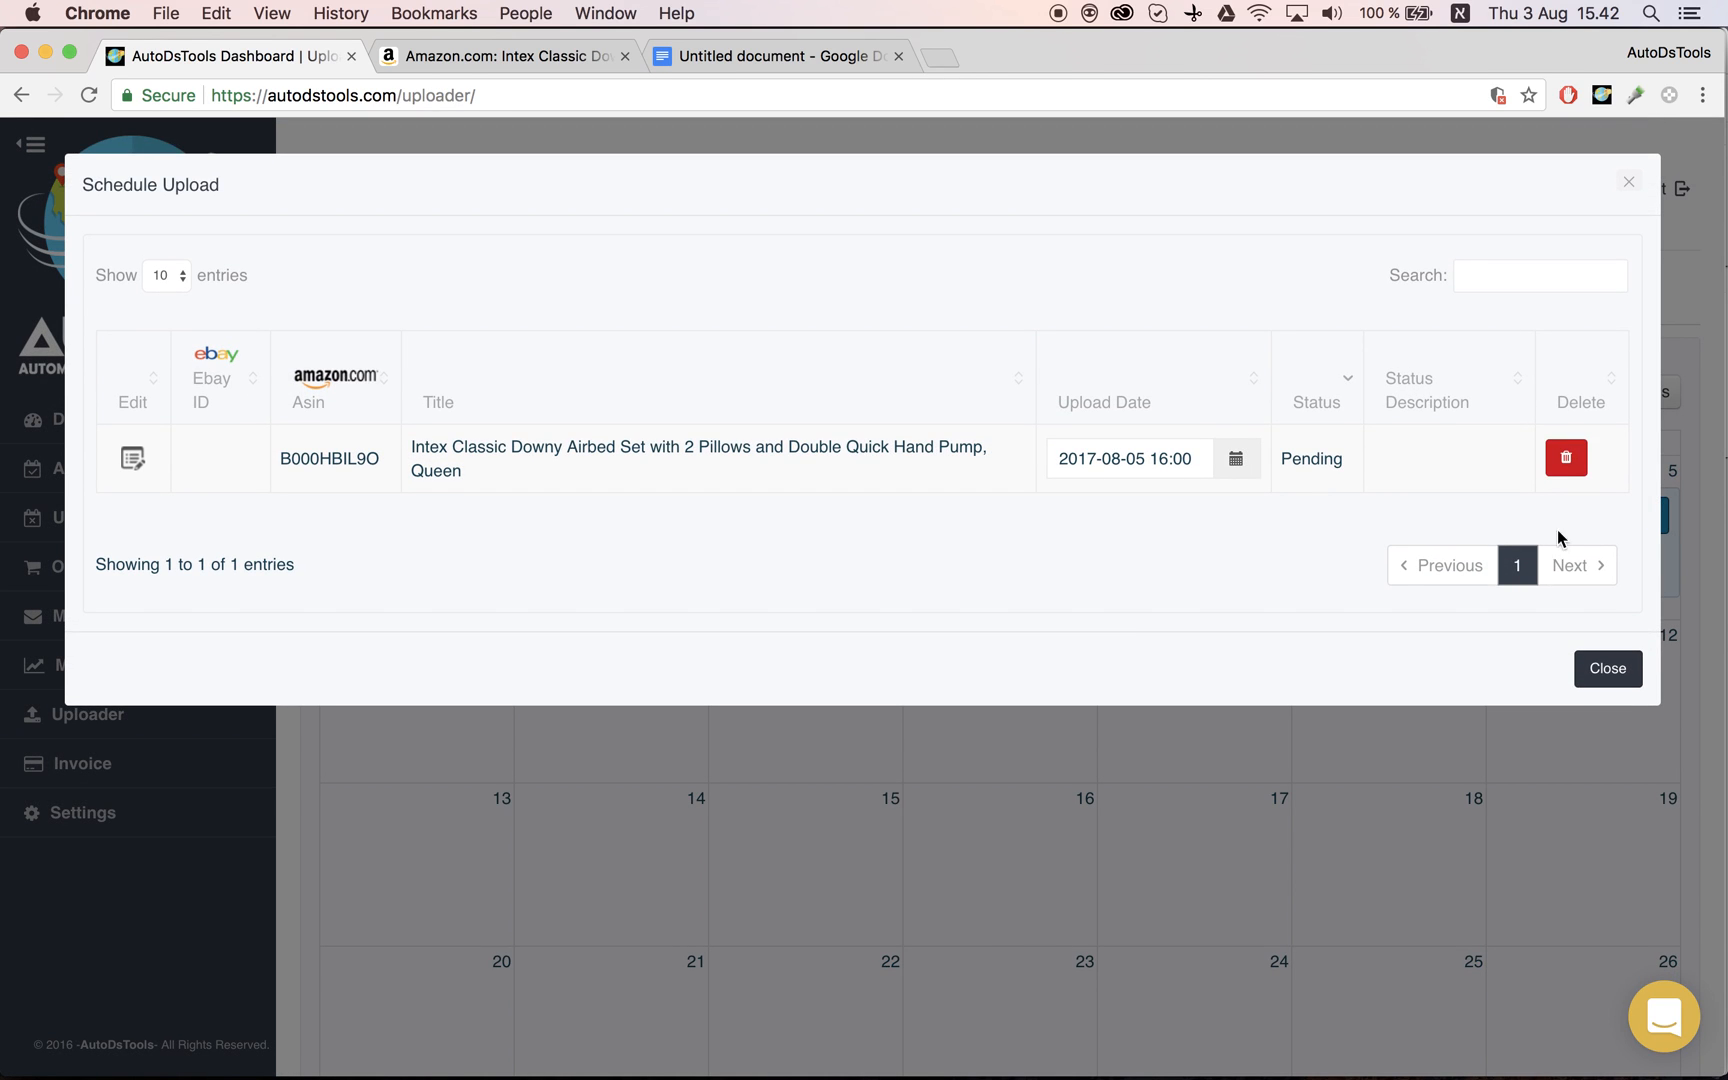
{"action": "mouse_move", "coordinate": [1222, 518]}
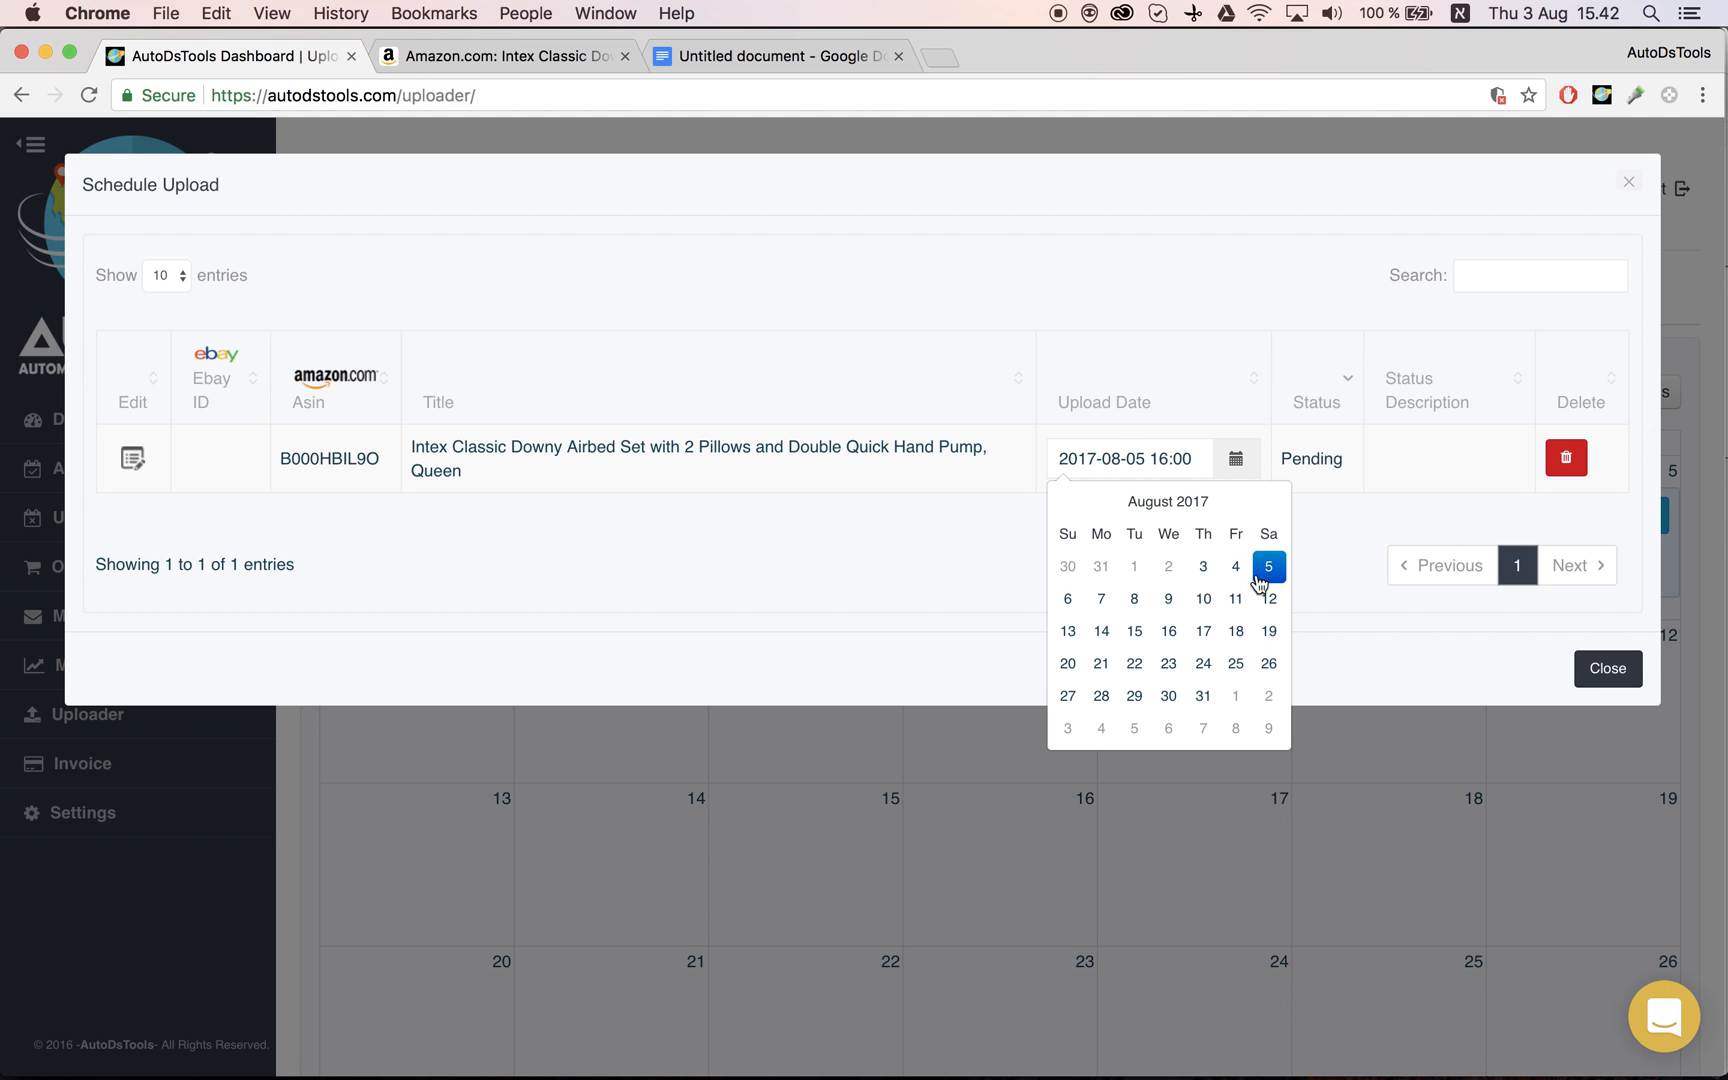
{"action": "left_click", "coordinate": [1066, 598]}
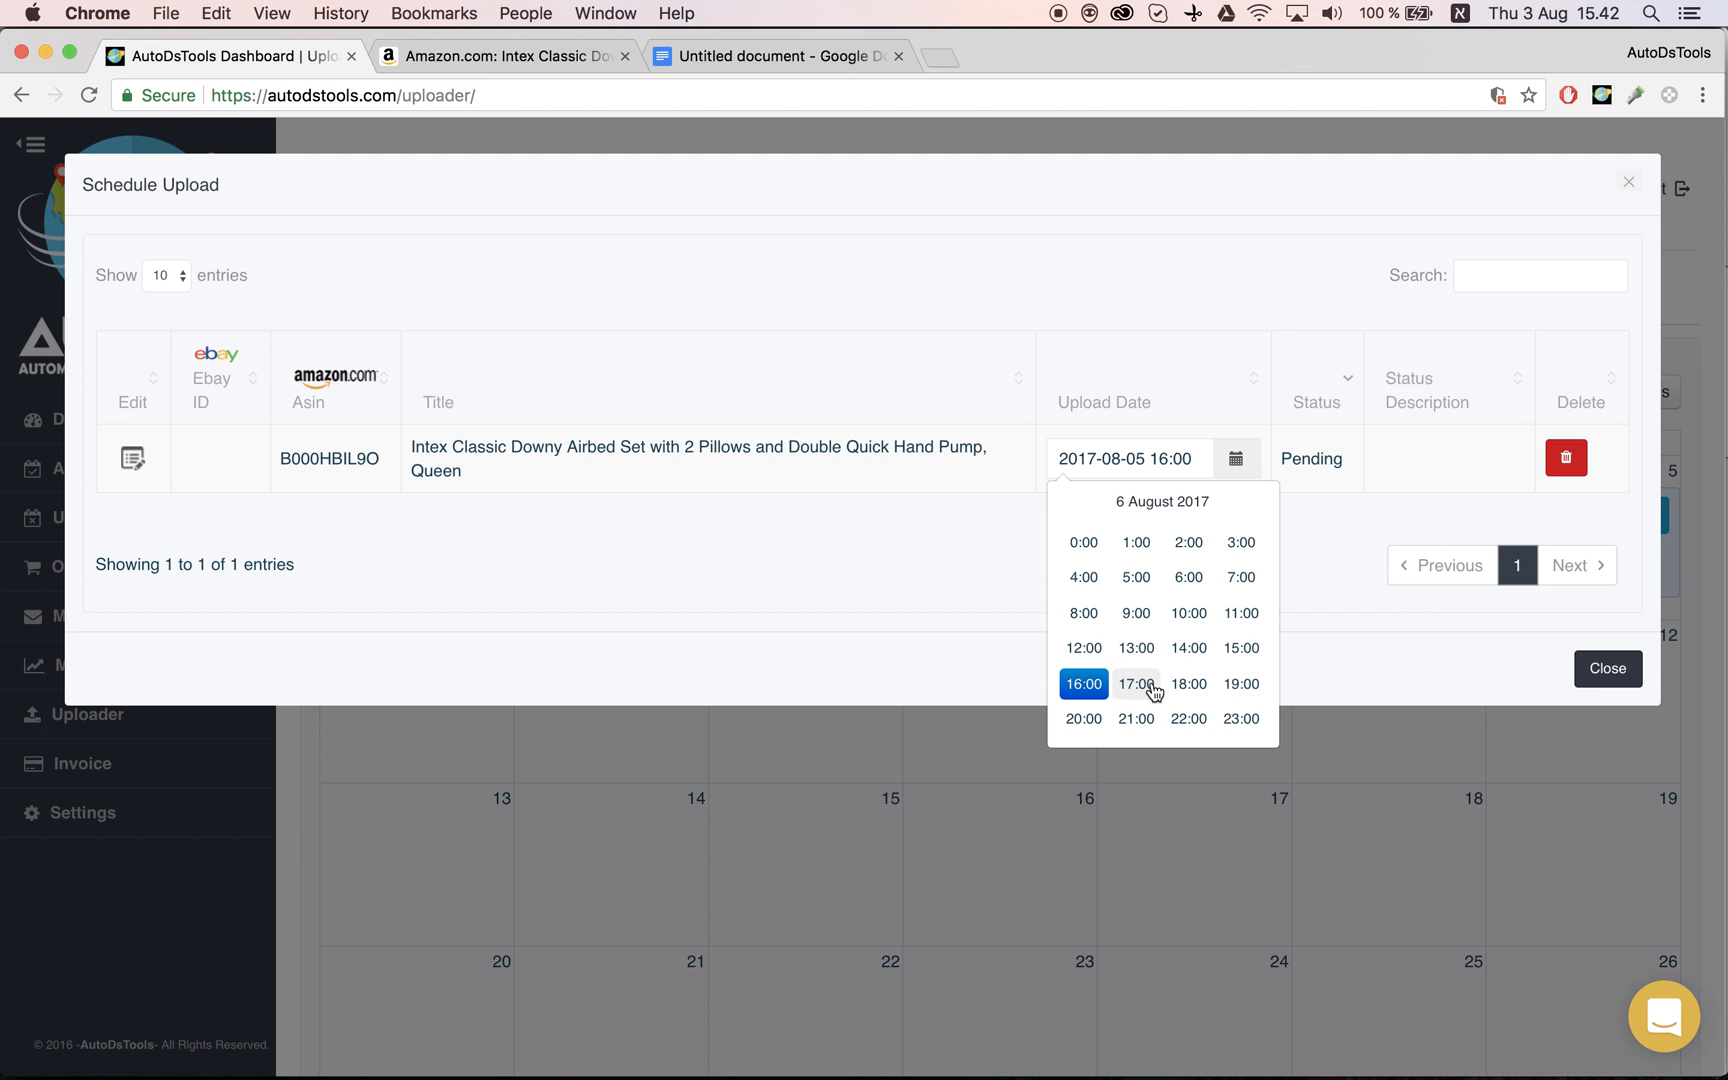
{"action": "left_click", "coordinate": [1136, 684]}
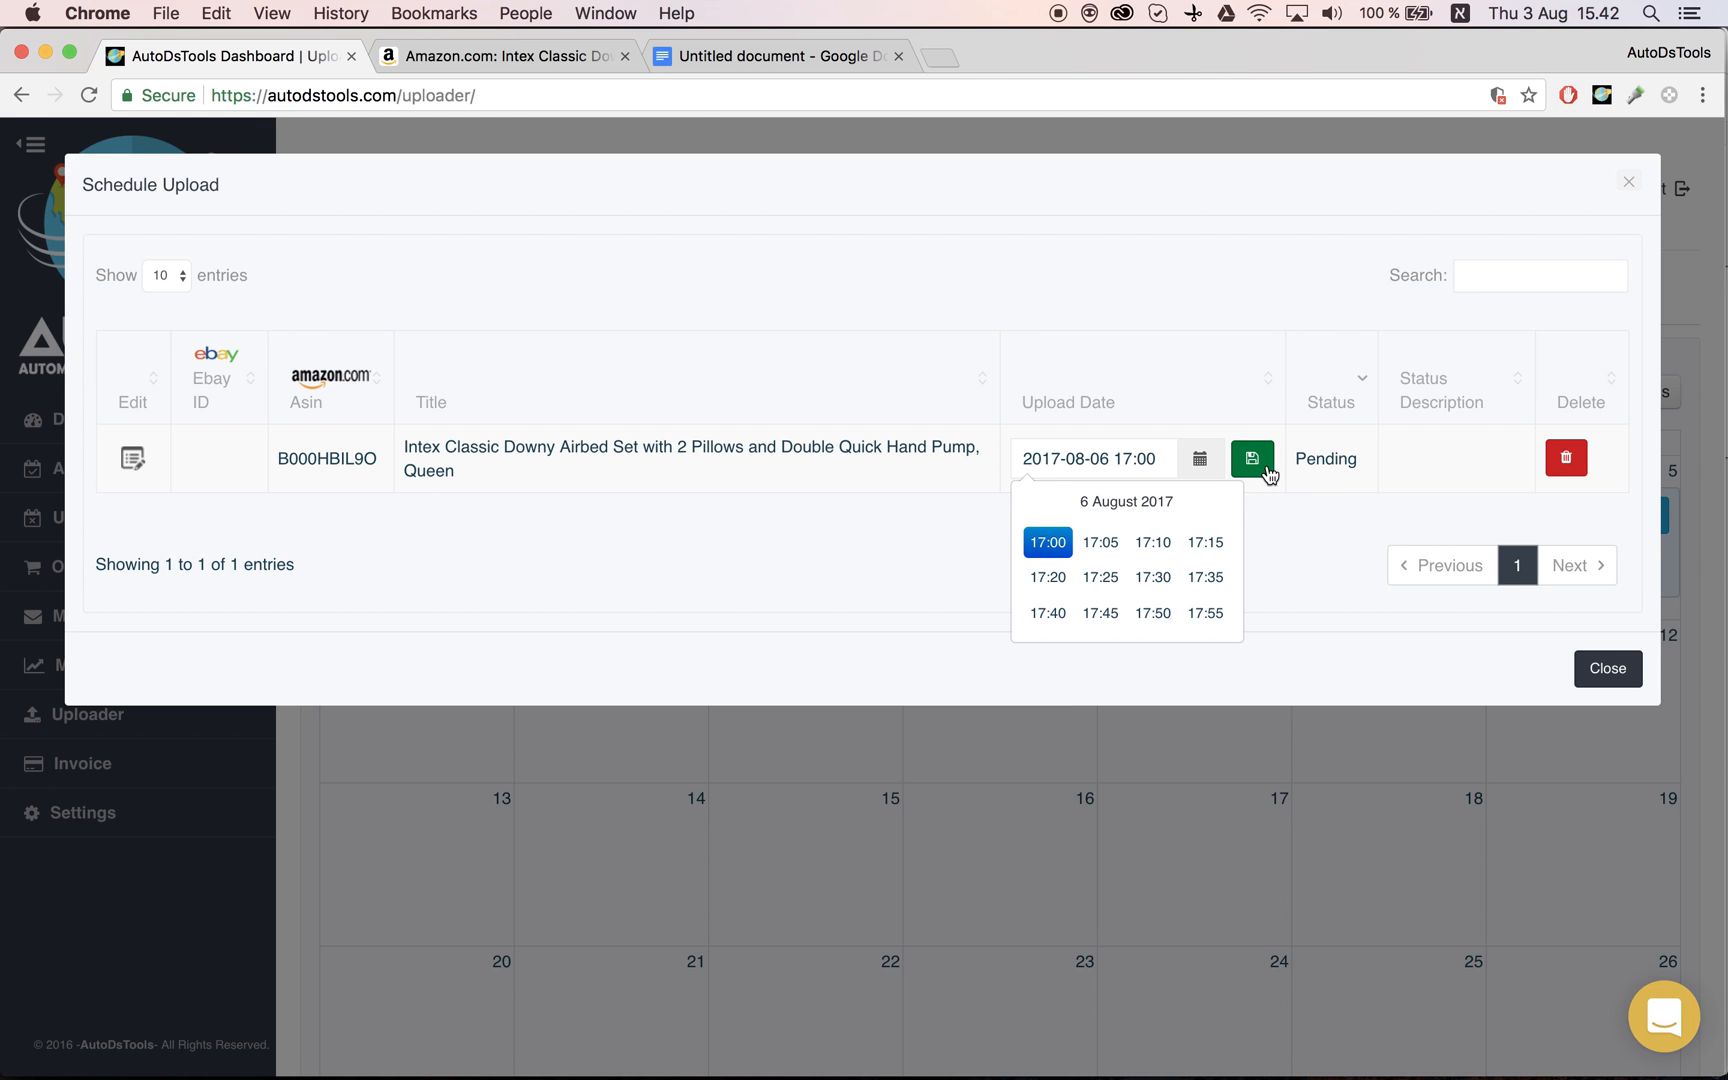
{"action": "left_click", "coordinate": [1252, 458]}
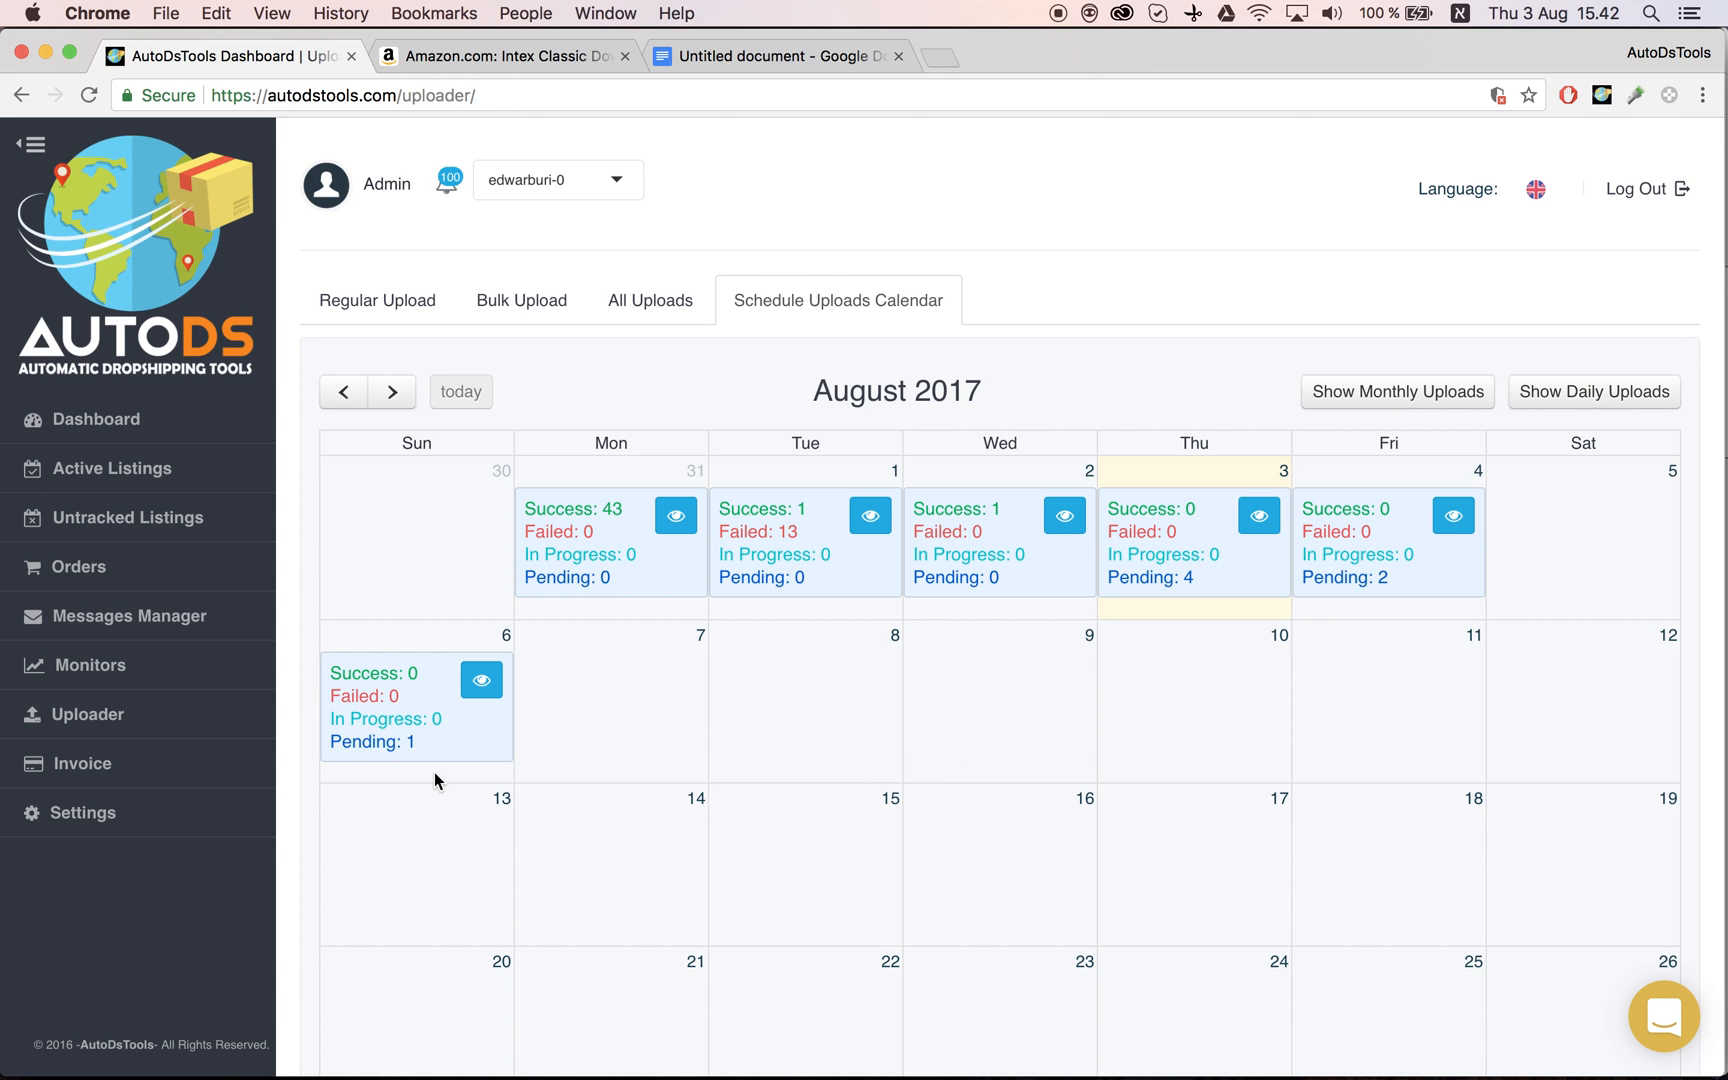
Verify the upload now sits on August 6 and close the scheduled uploads list.
{"action": "left_click", "coordinate": [480, 678]}
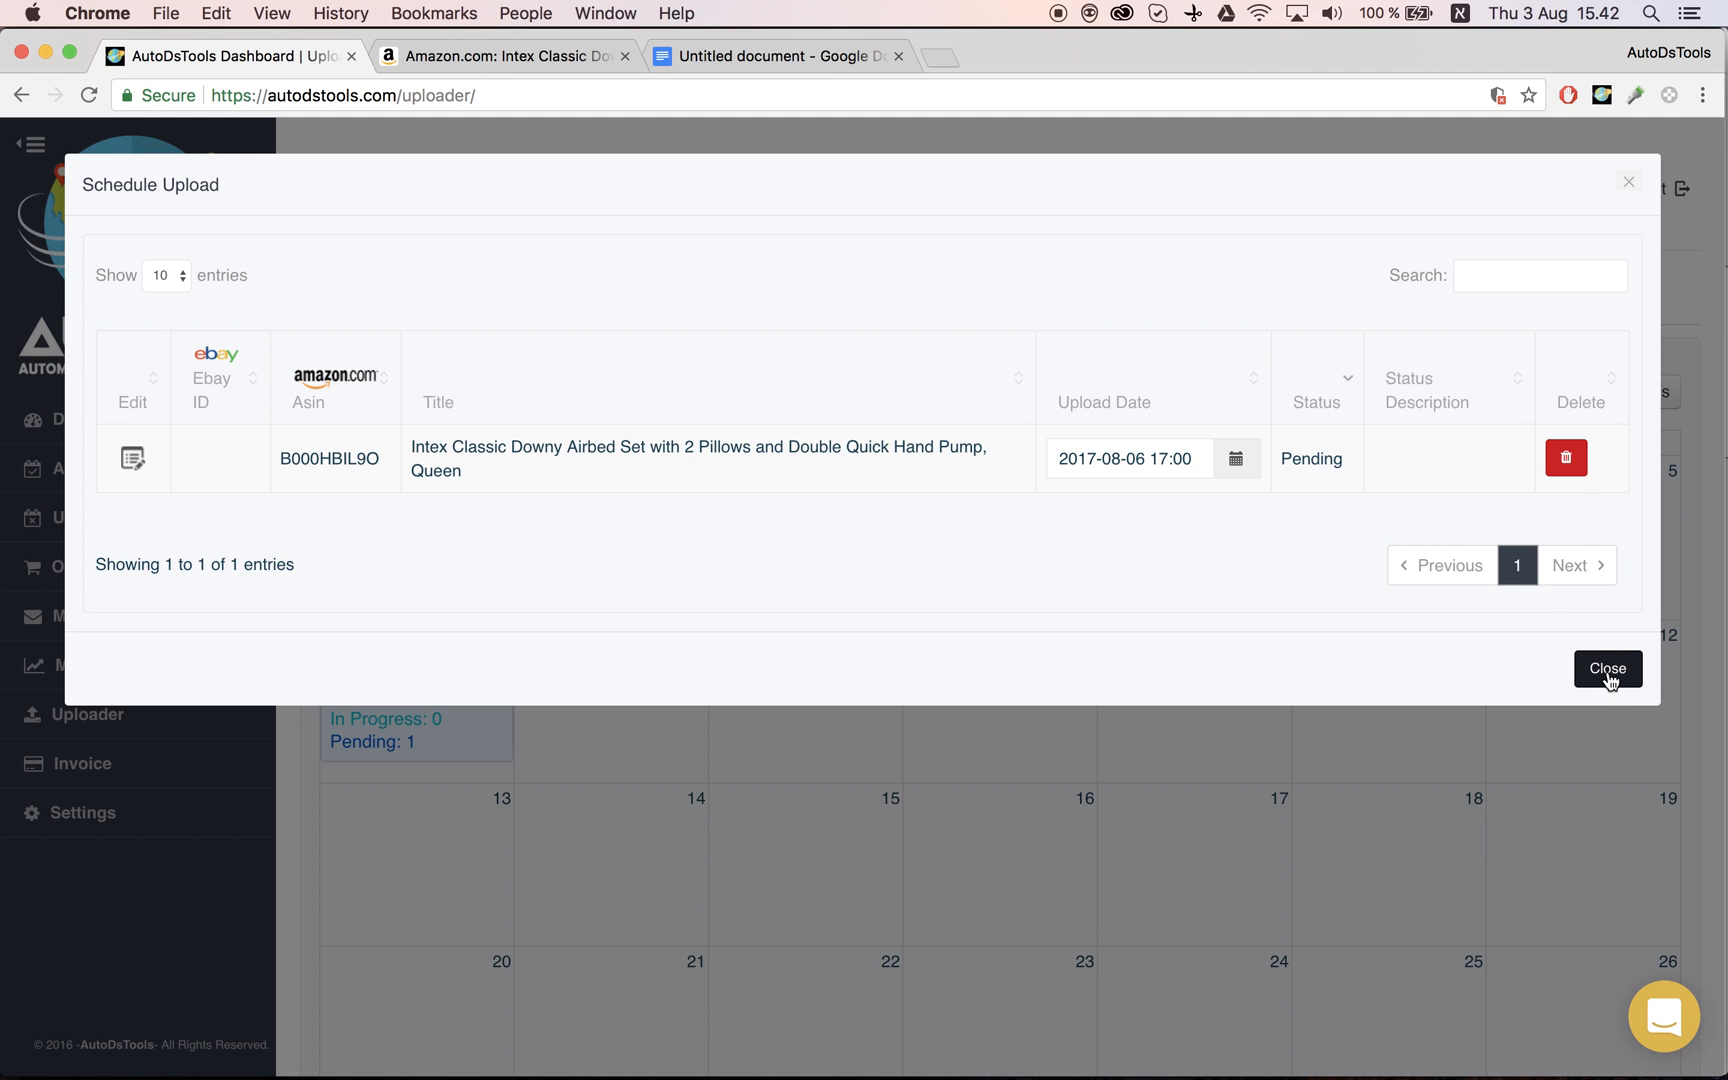
{"action": "left_click", "coordinate": [1606, 668]}
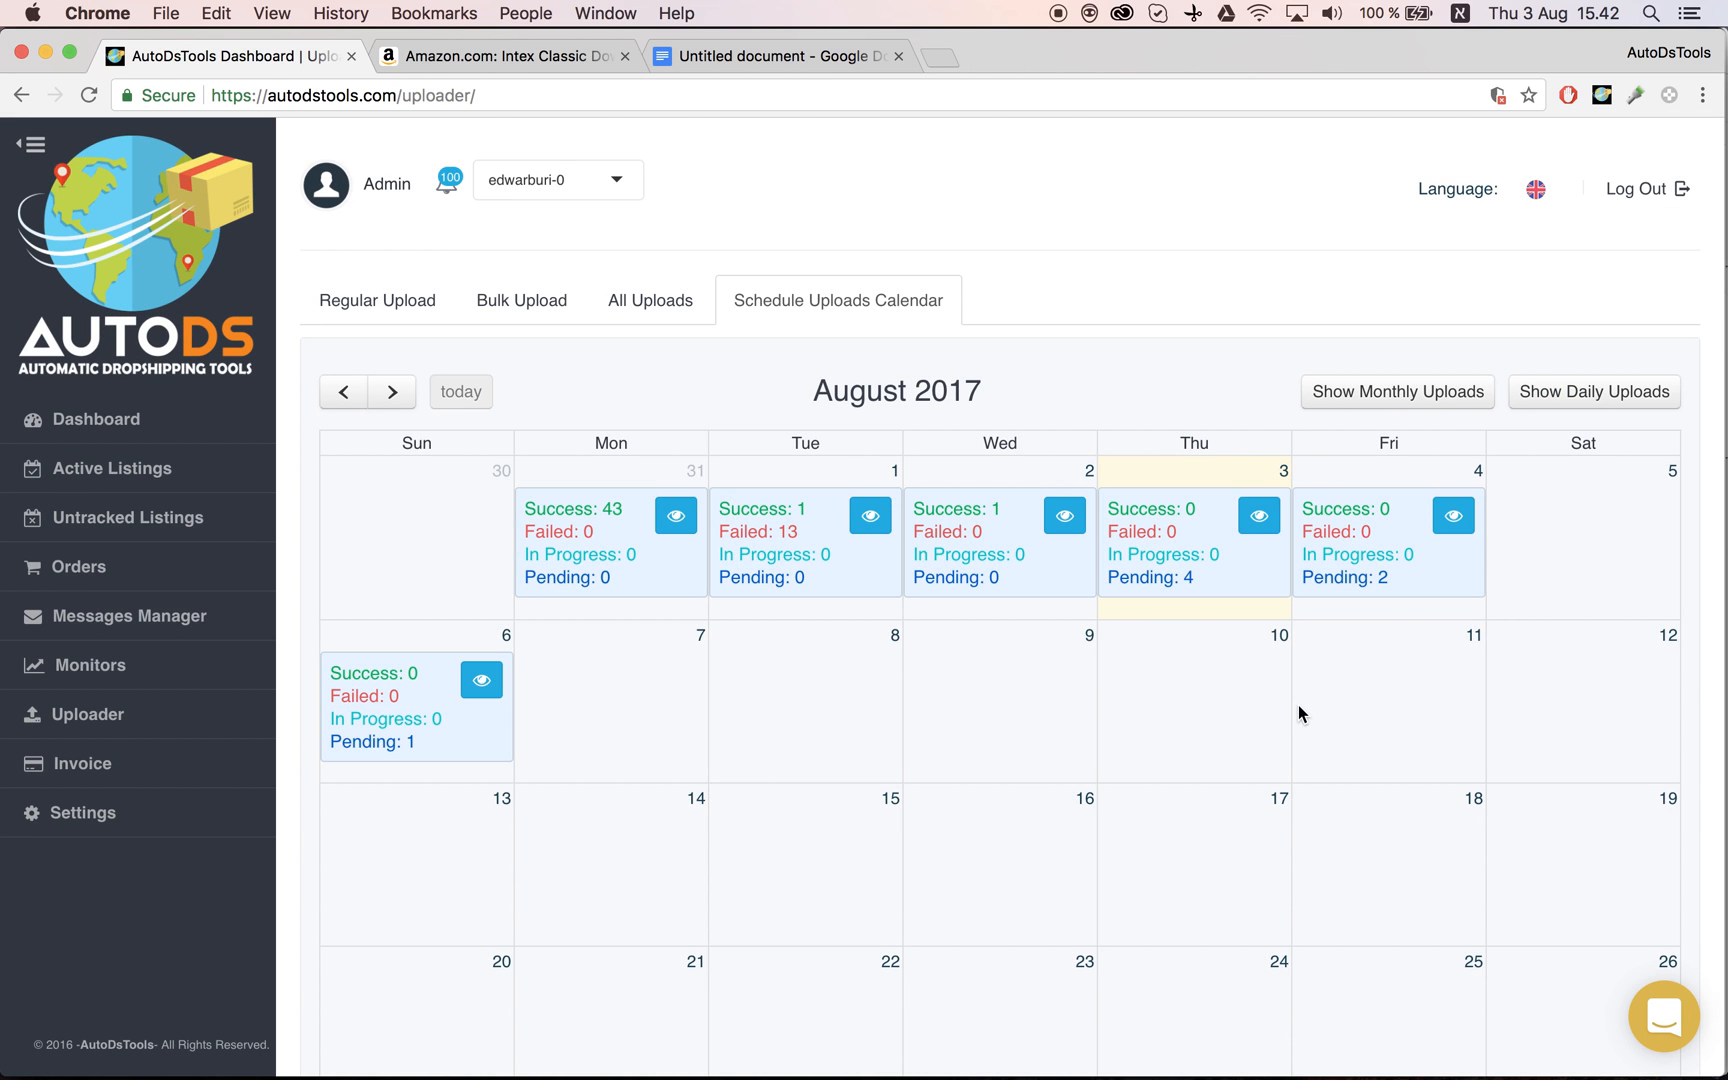
{"action": "mouse_move", "coordinate": [412, 482]}
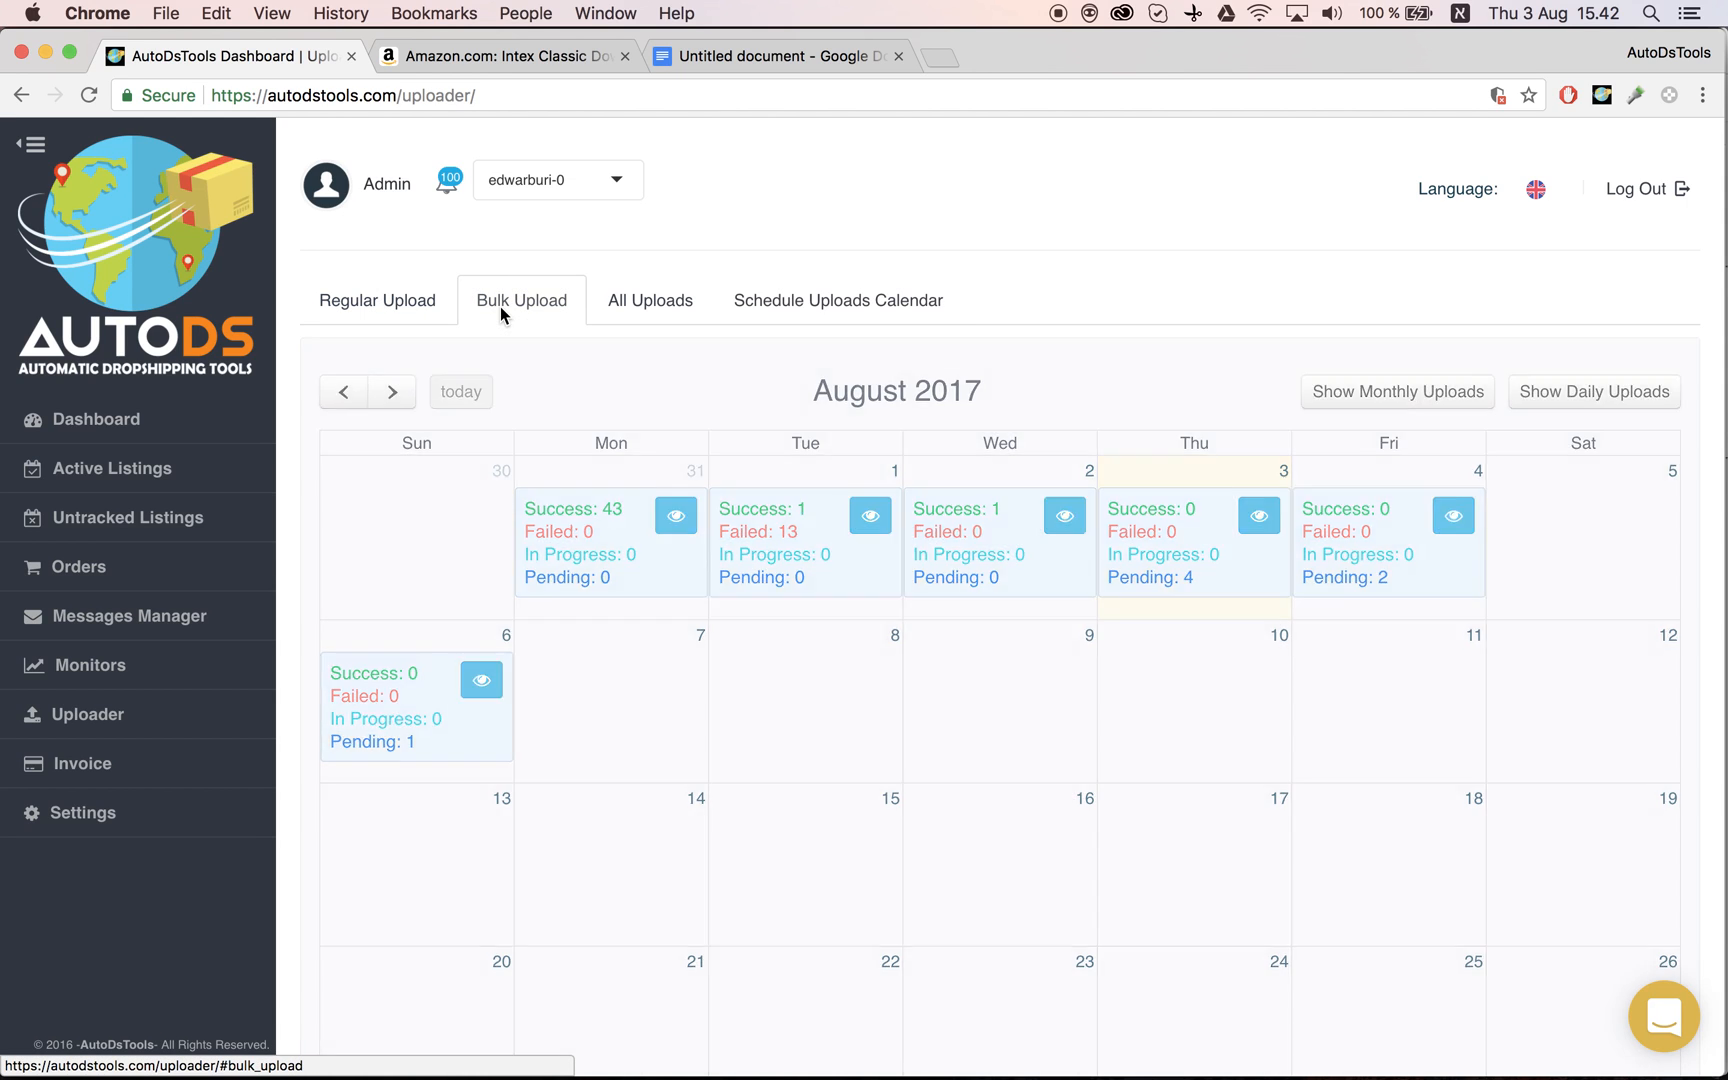
Switch to Bulk Upload, then select the three ASINs in the Google Docs document.
{"action": "left_click", "coordinate": [520, 300]}
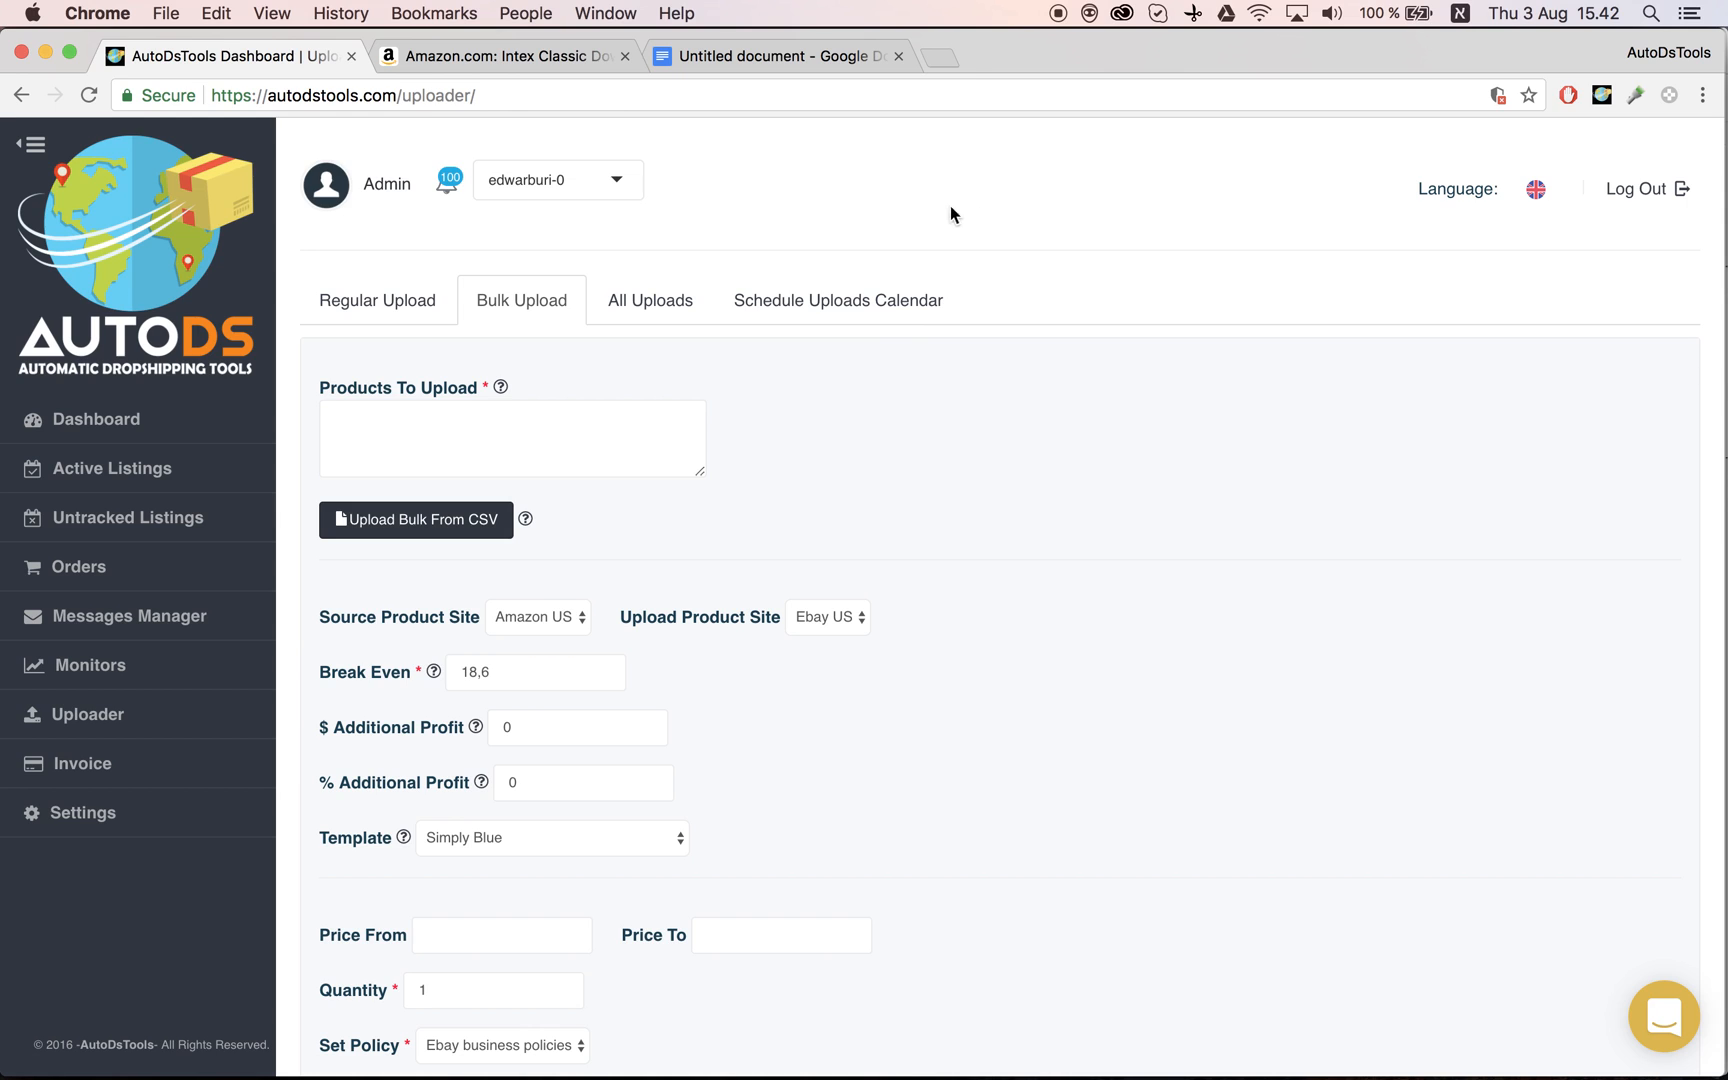
{"action": "left_click", "coordinate": [778, 56]}
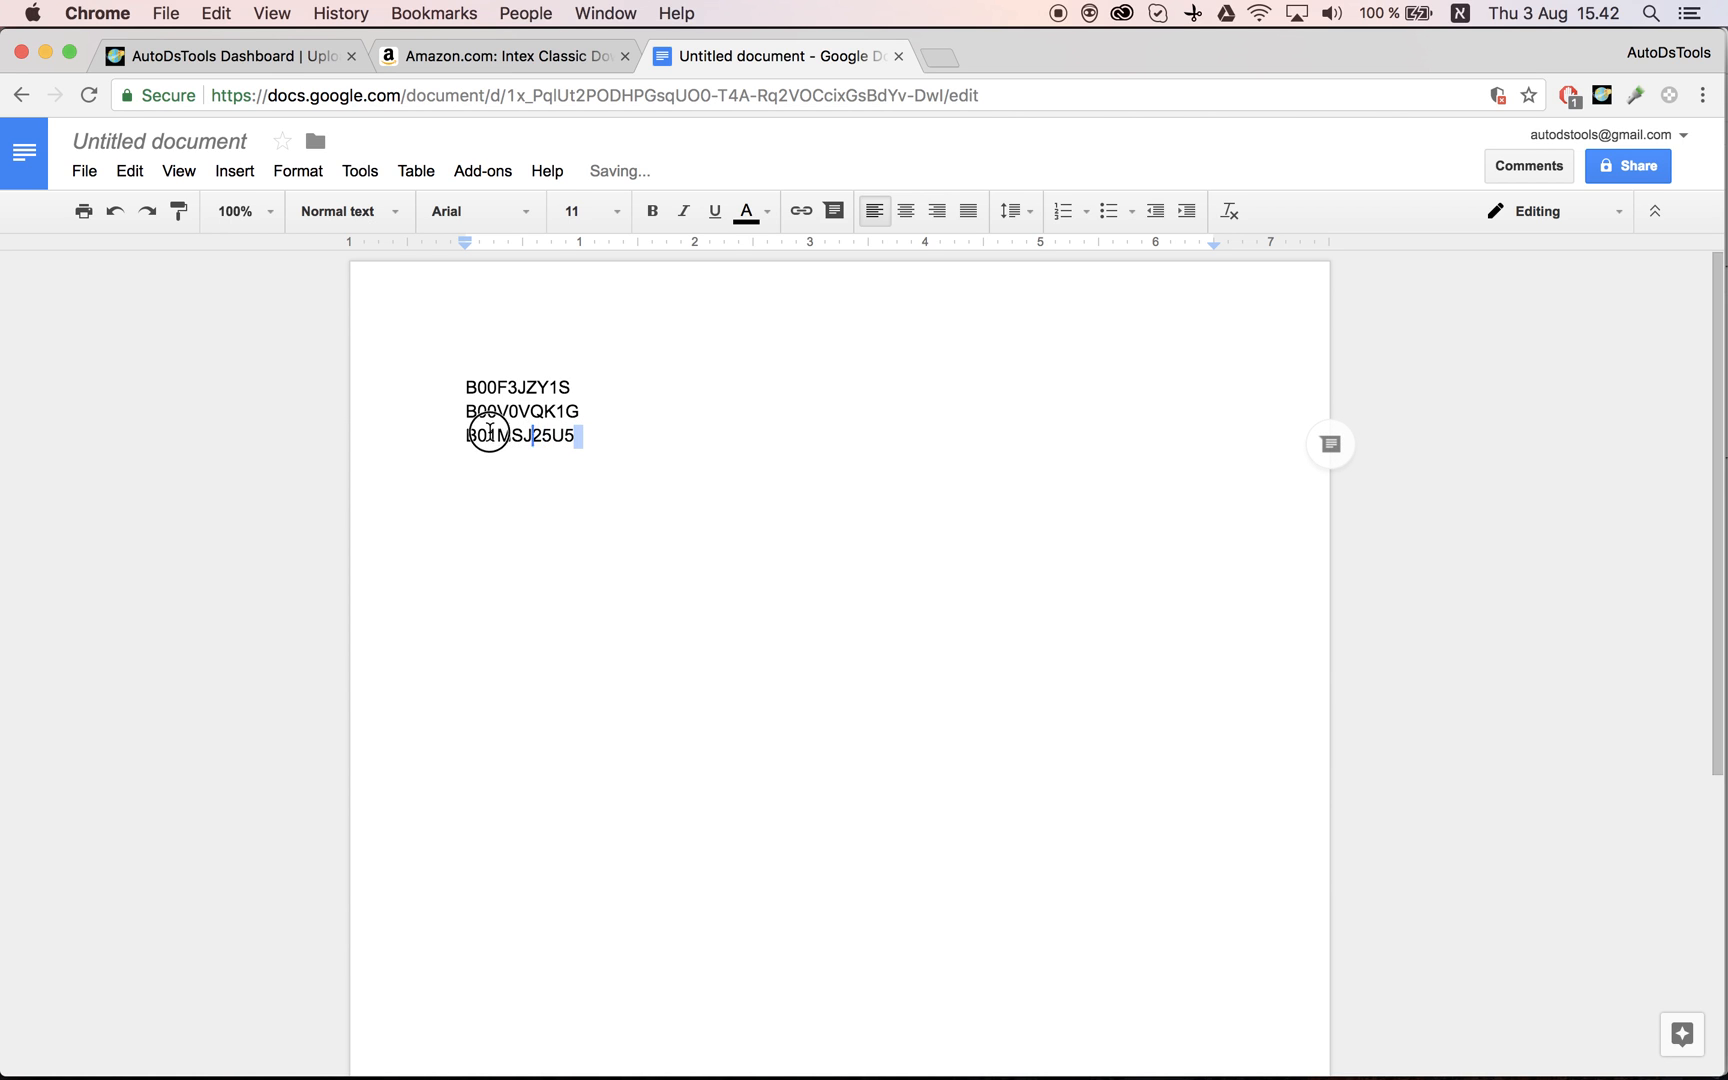
{"action": "double_click", "coordinate": [522, 434]}
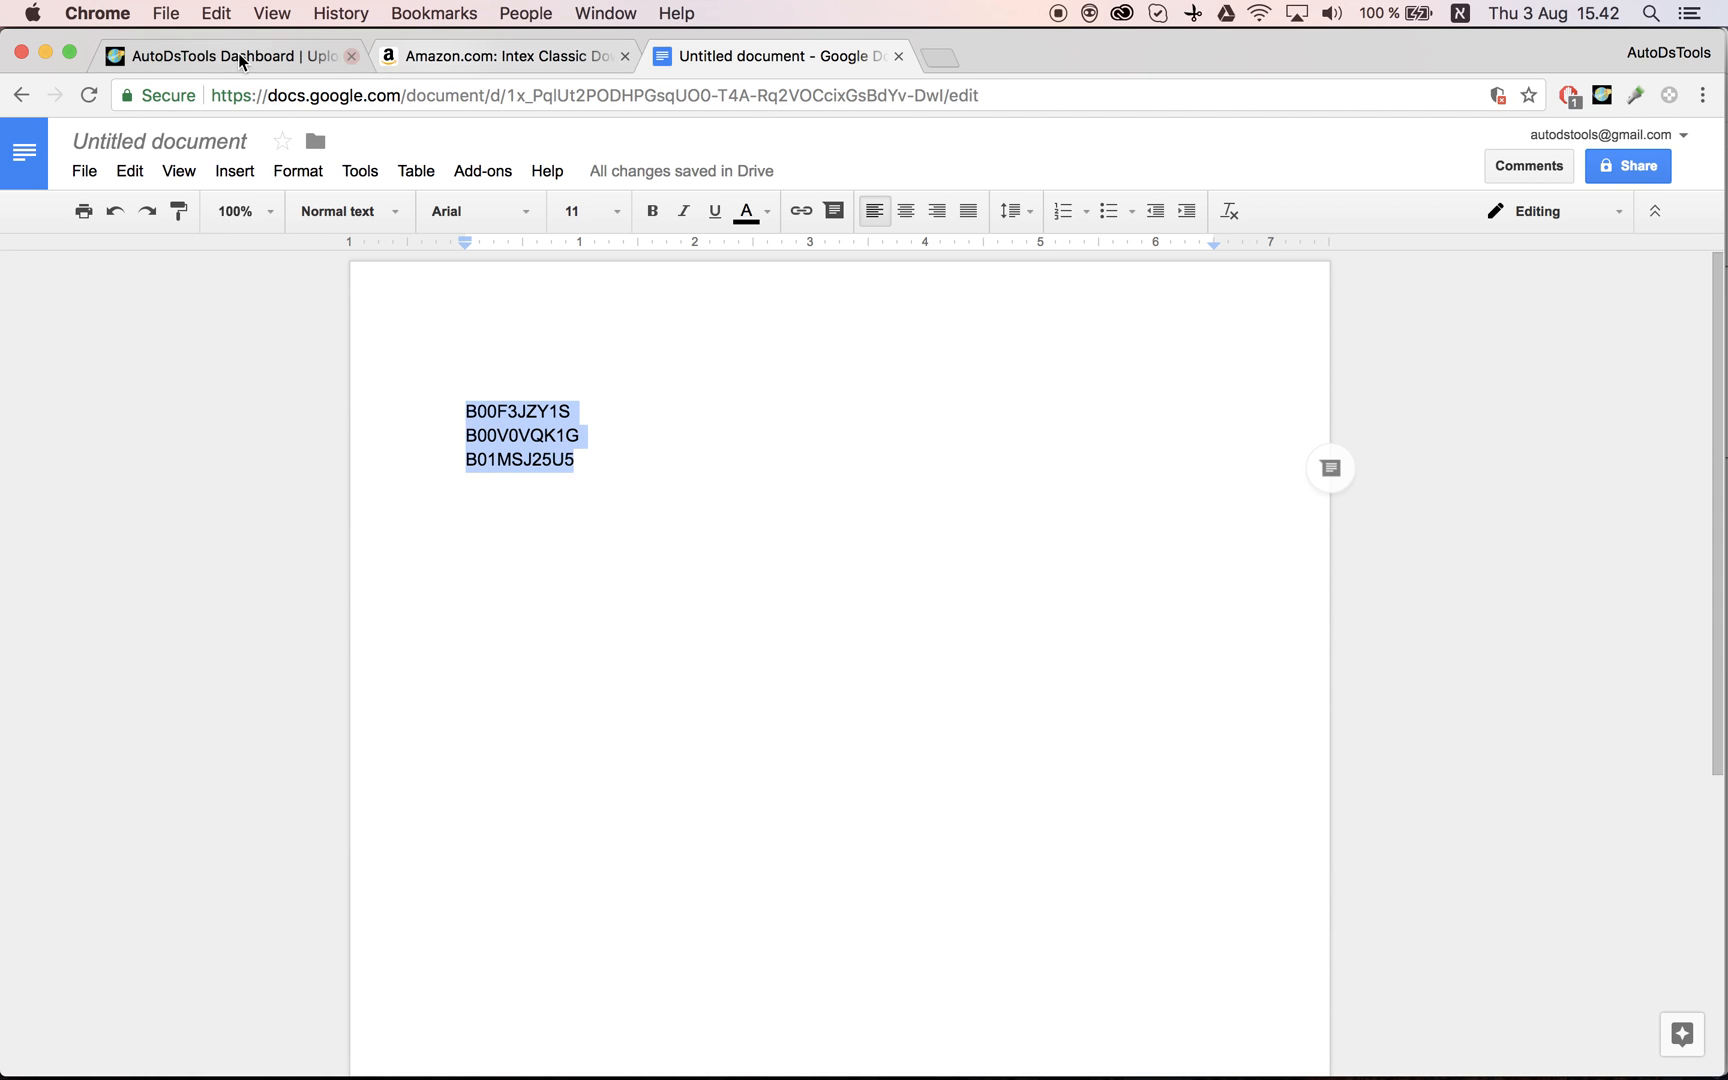
Paste the three ASINs into the Bulk Upload products list and choose Schedule Upload.
{"action": "left_click", "coordinate": [220, 56]}
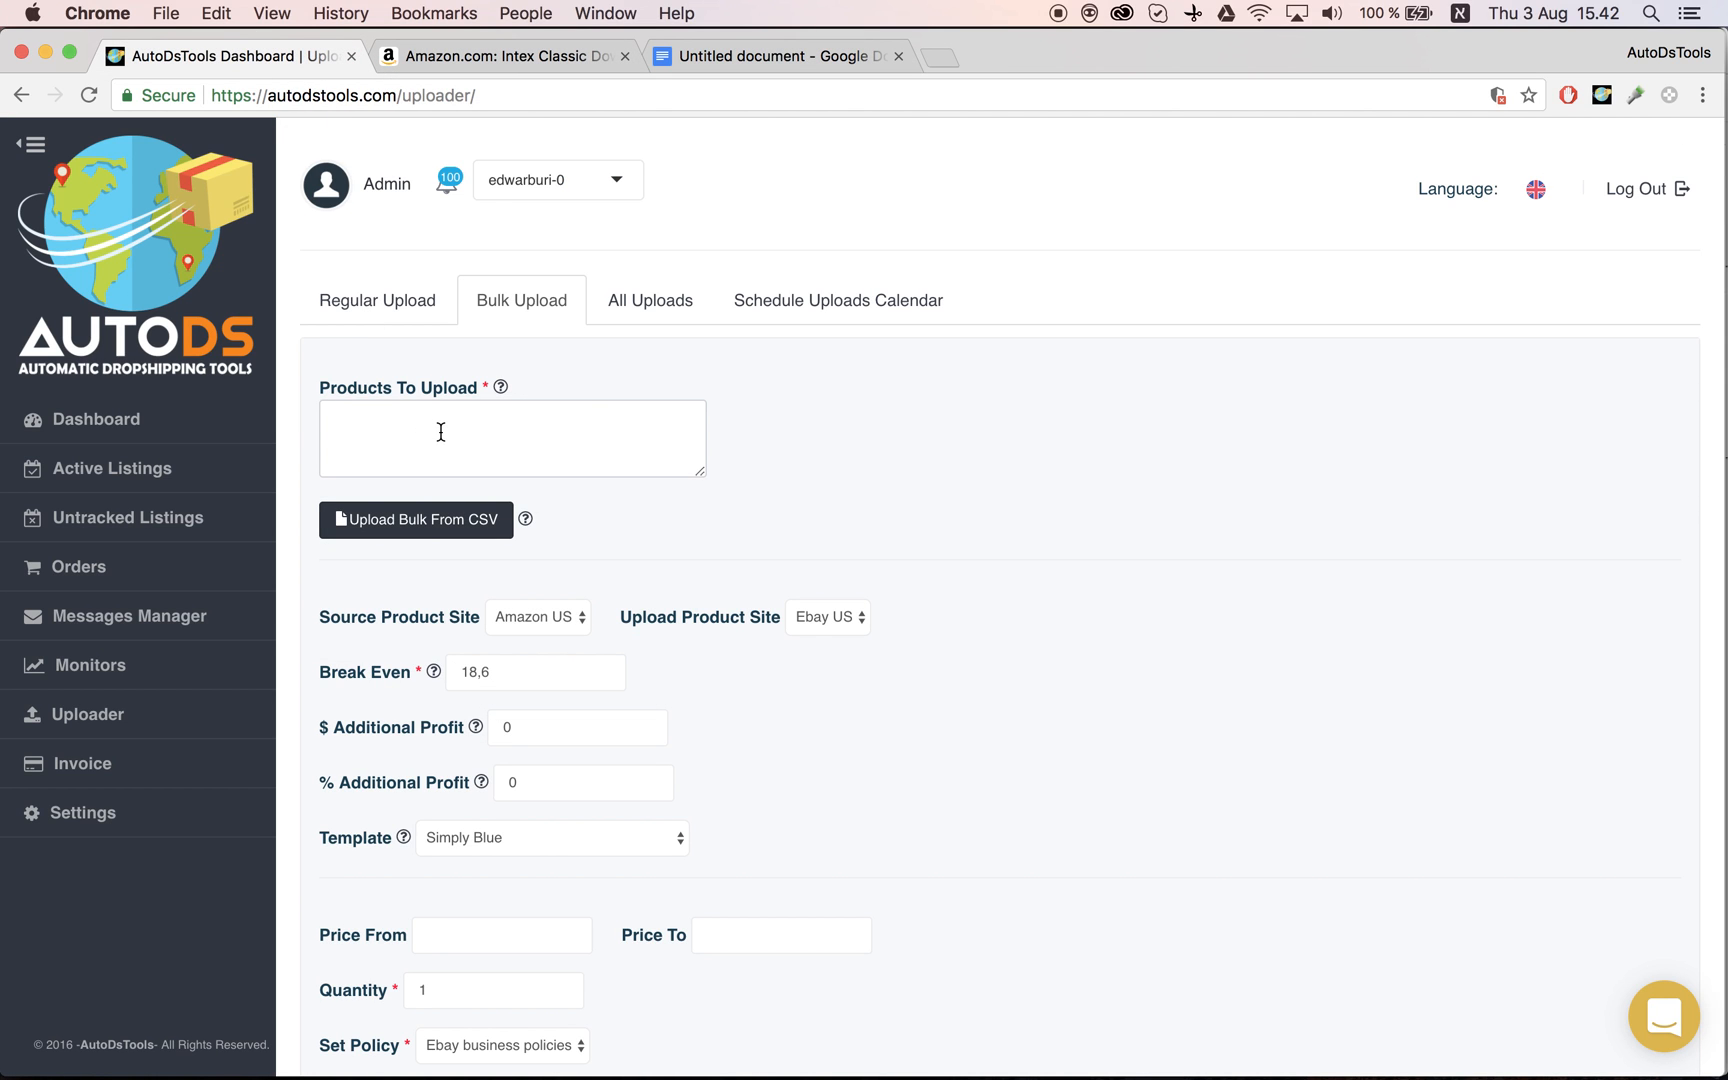
{"action": "right_click", "coordinate": [462, 436]}
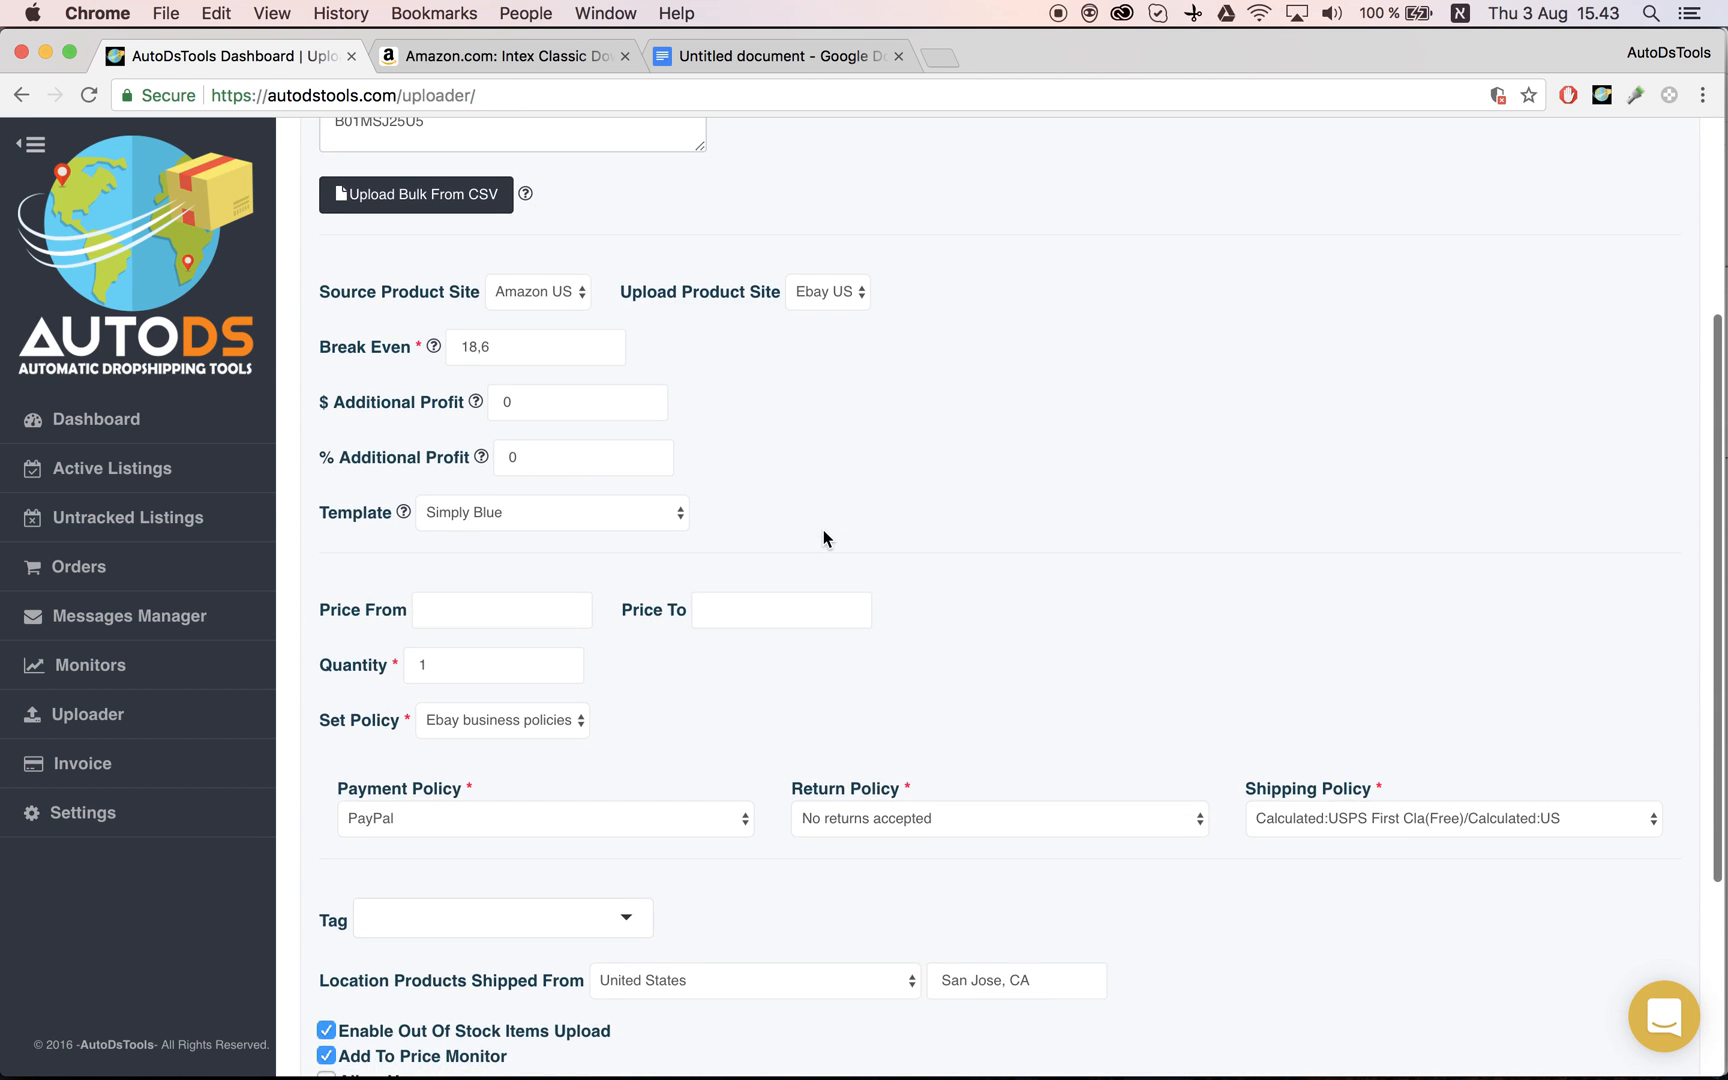
{"action": "scroll", "scroll_direction": "down", "scroll_amount": 3}
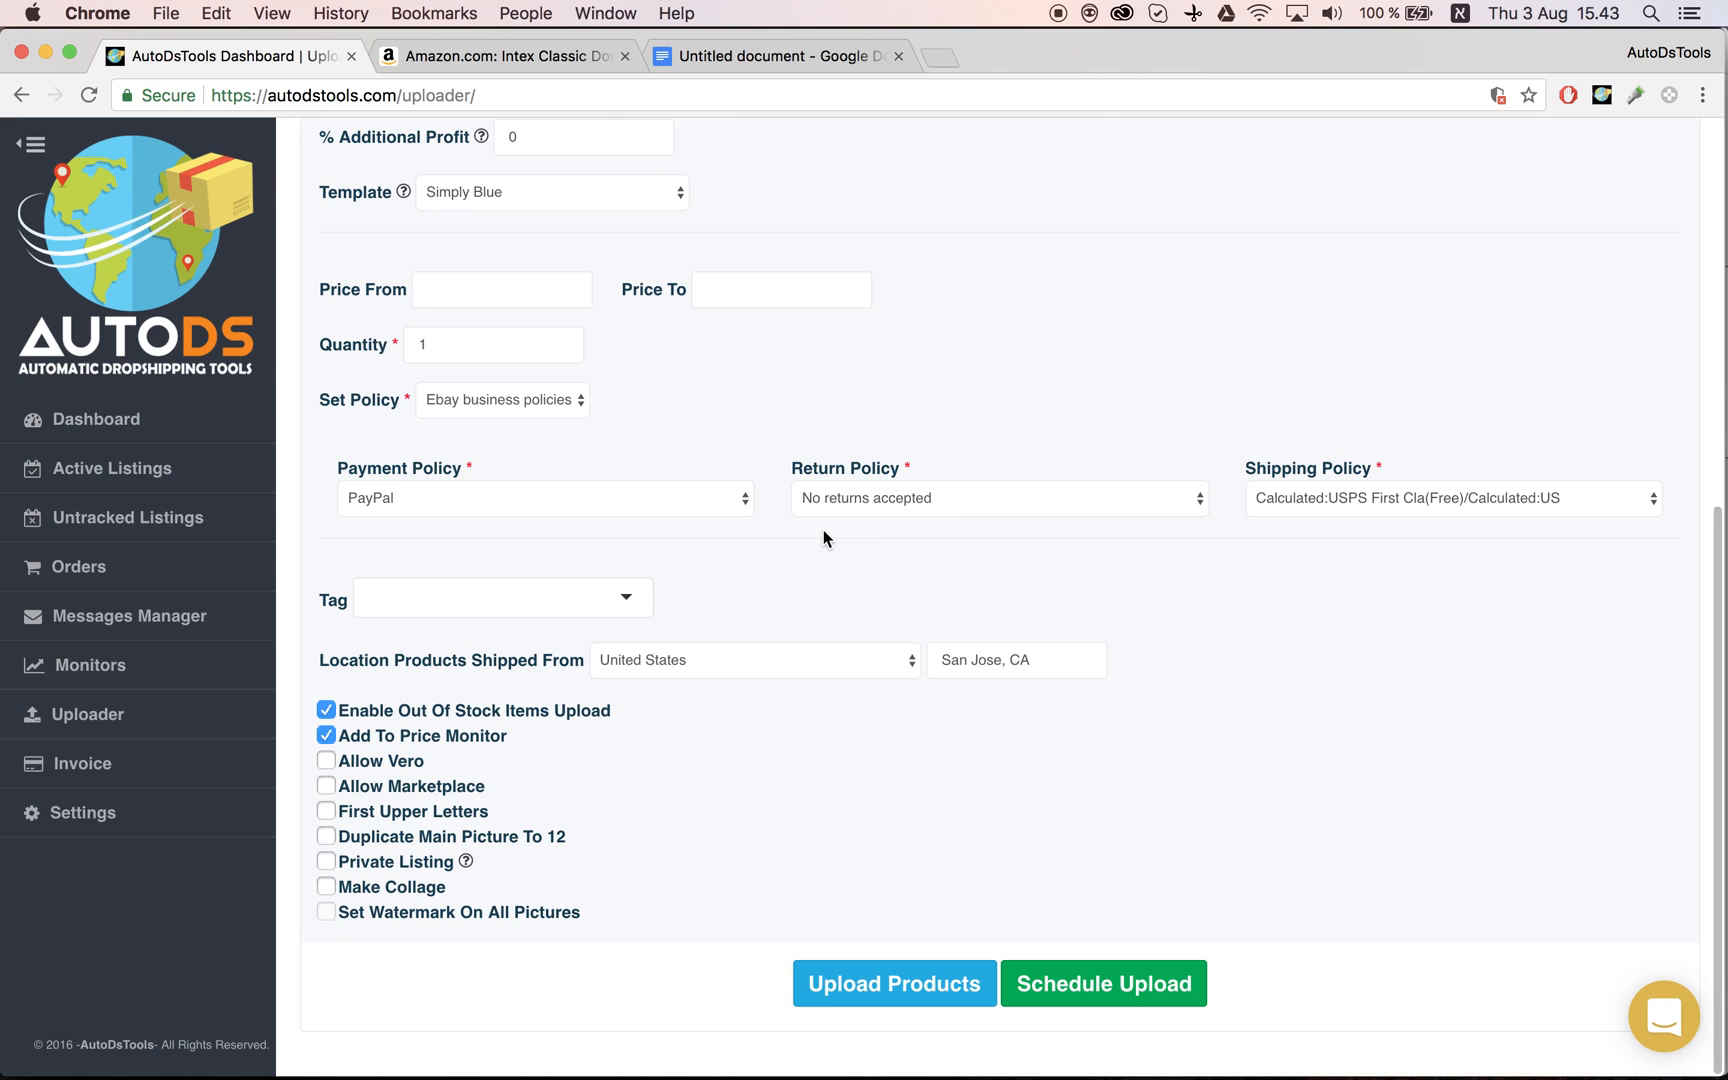
{"action": "mouse_move", "coordinate": [1104, 984]}
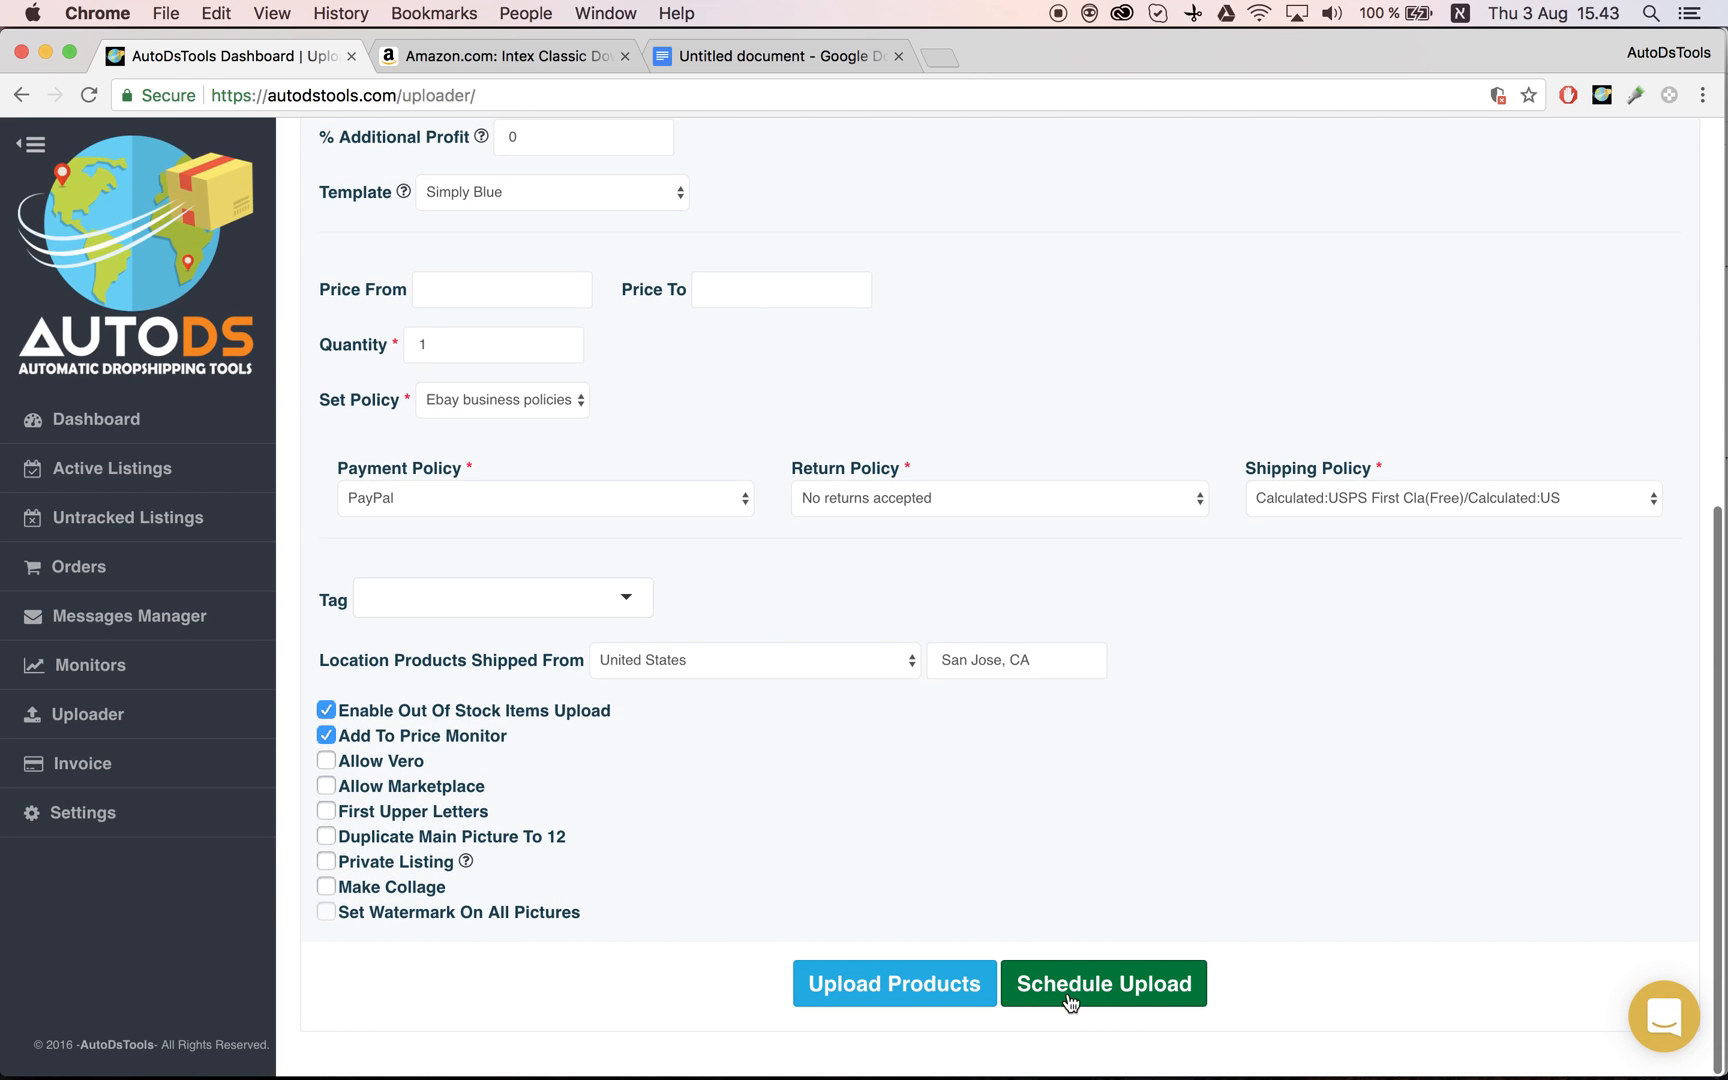
{"action": "left_click", "coordinate": [1104, 984]}
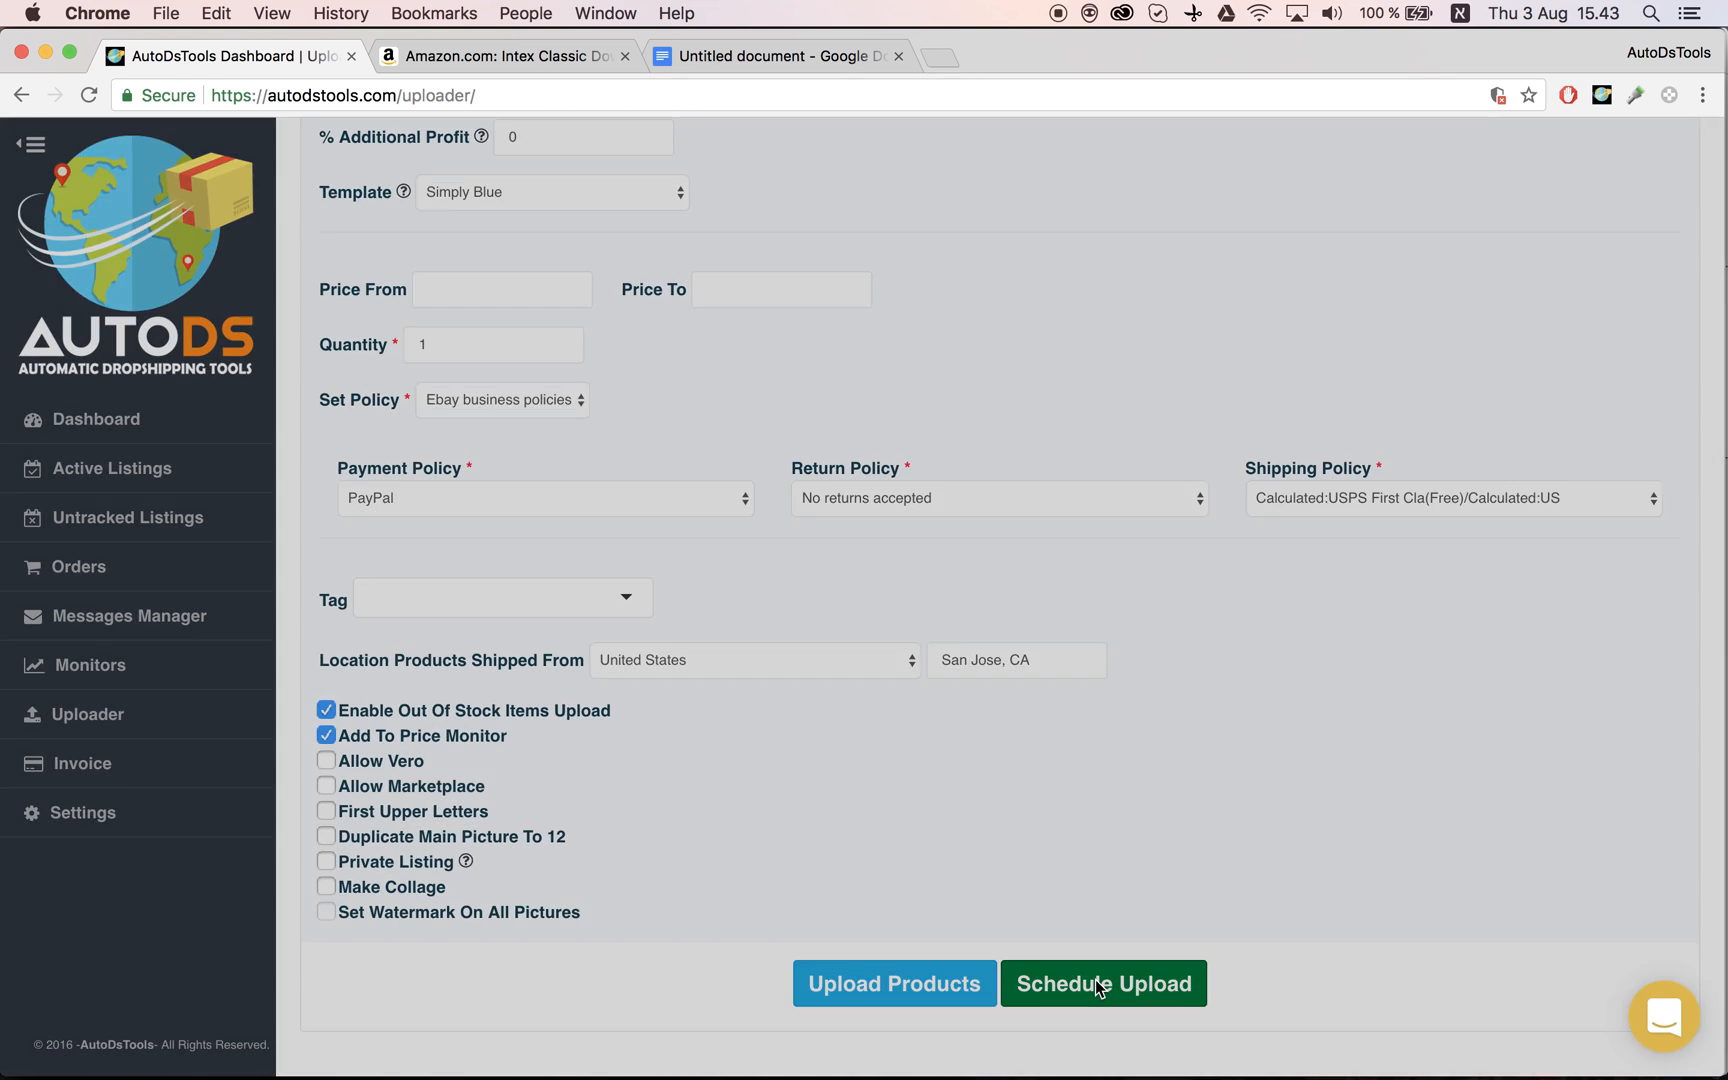
Set the bulk upload's schedule time to the 20:00 slot on 5 August 2017.
{"action": "left_click", "coordinate": [1102, 982]}
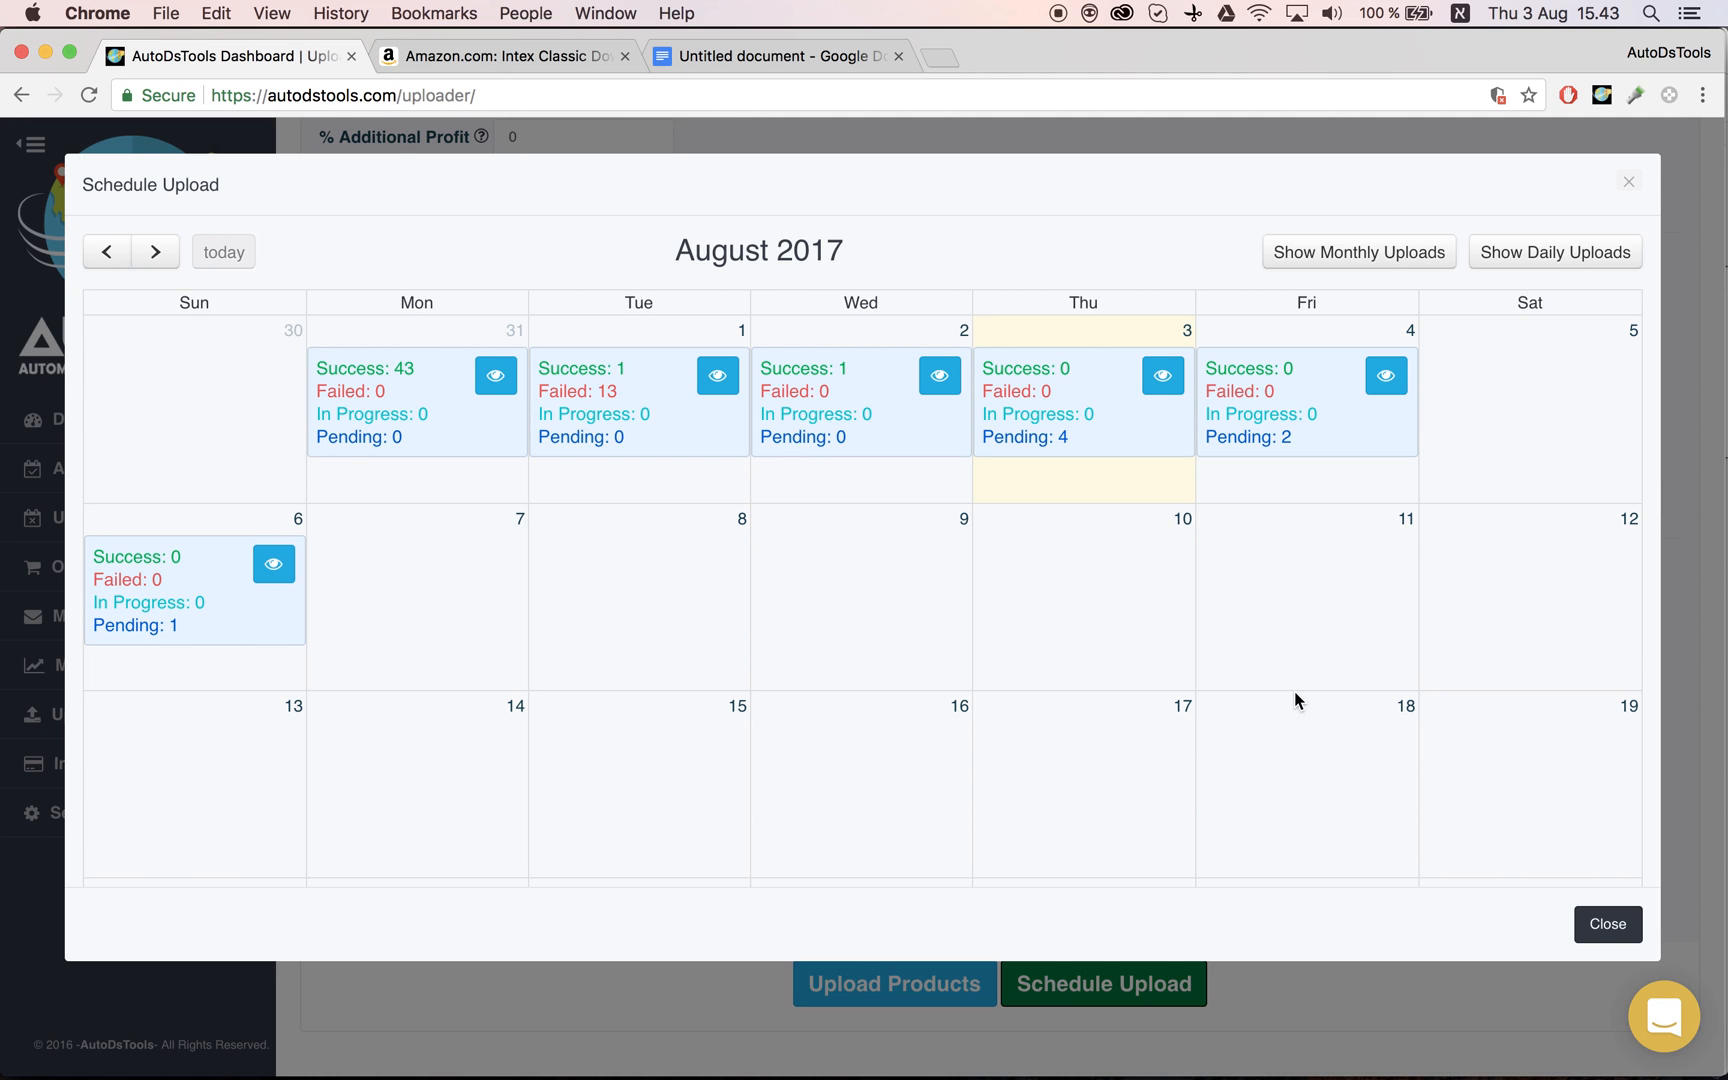
{"action": "mouse_move", "coordinate": [1392, 576]}
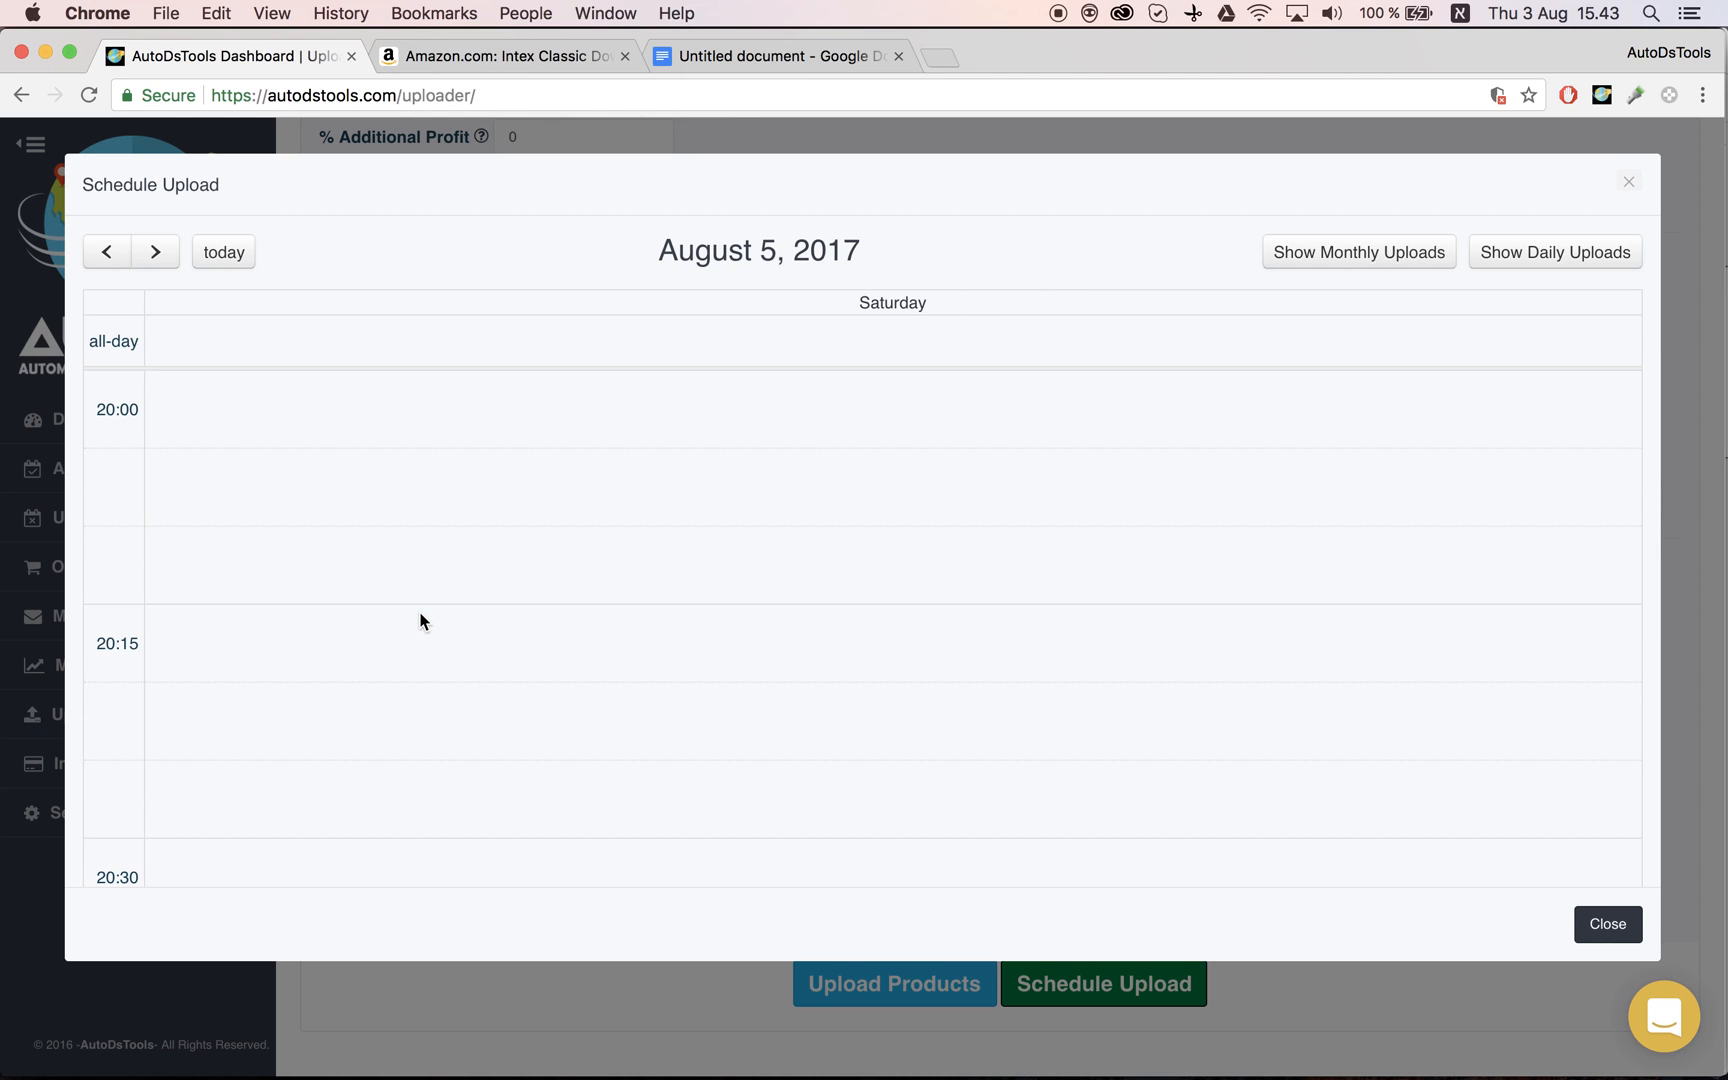
{"action": "mouse_move", "coordinate": [96, 414]}
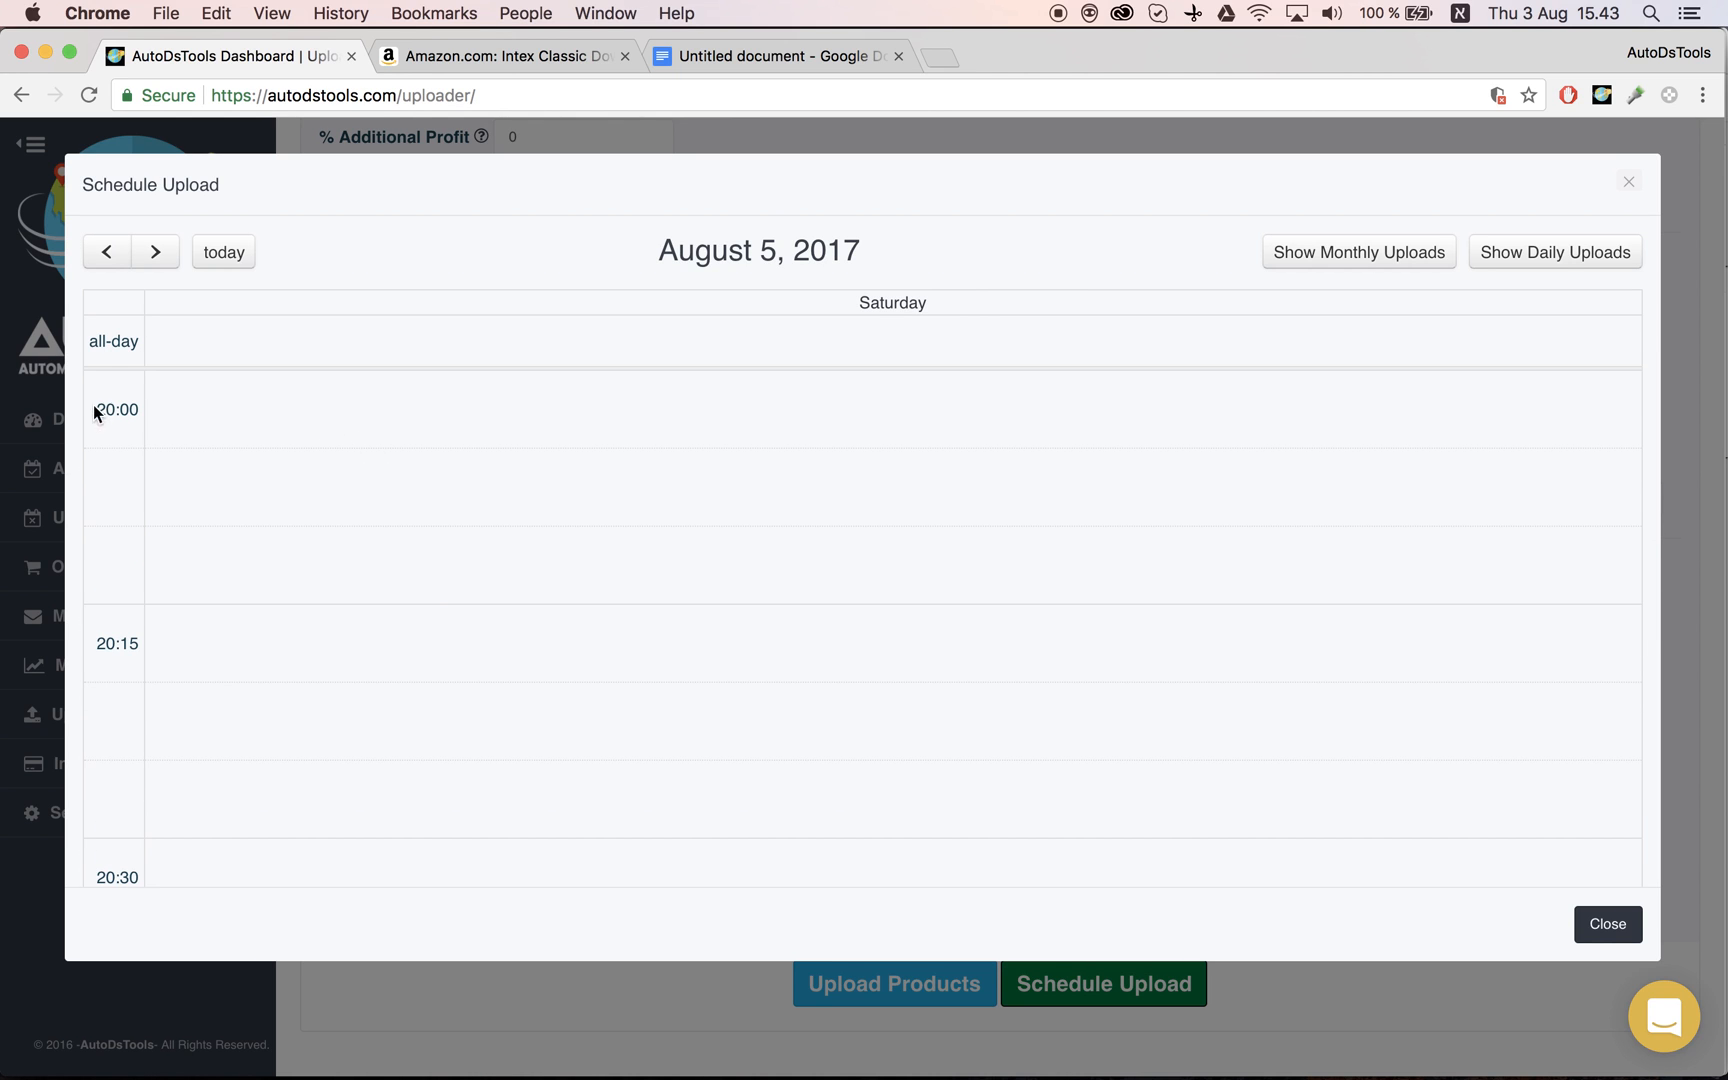
{"action": "left_click", "coordinate": [114, 410]}
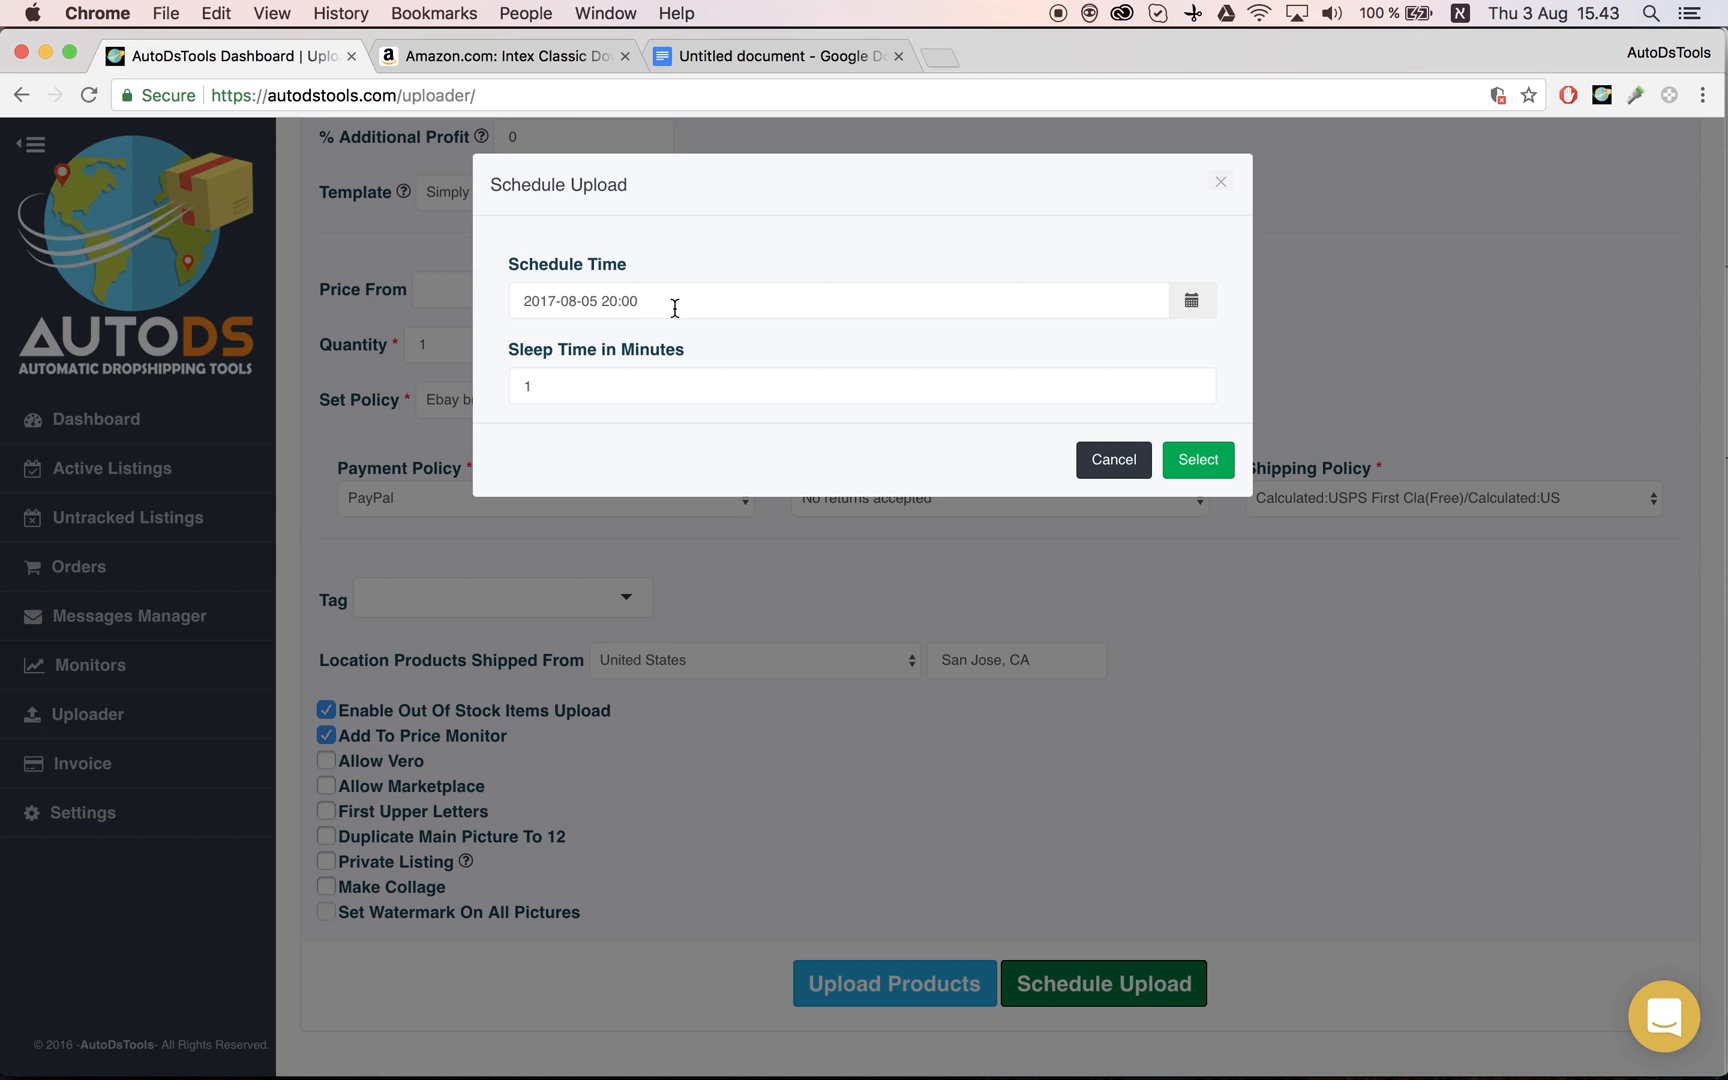
{"action": "left_click", "coordinate": [838, 300]}
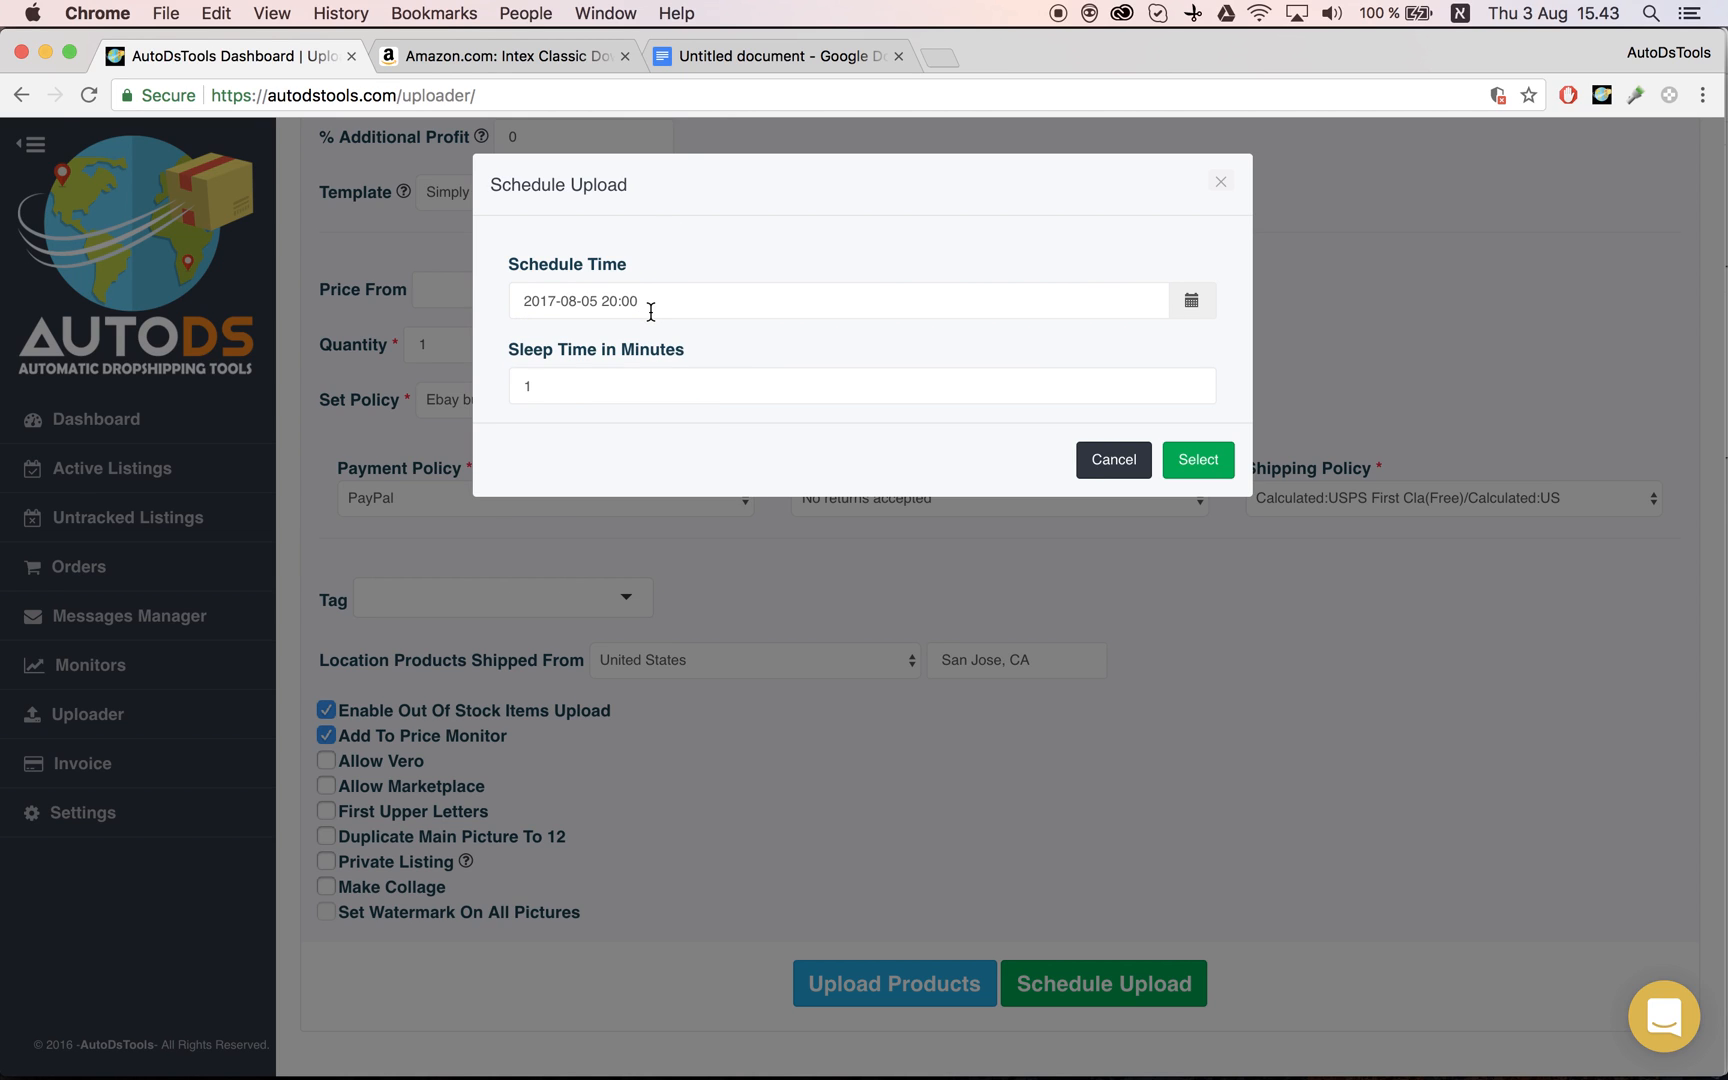
{"action": "type", "text": "10"}
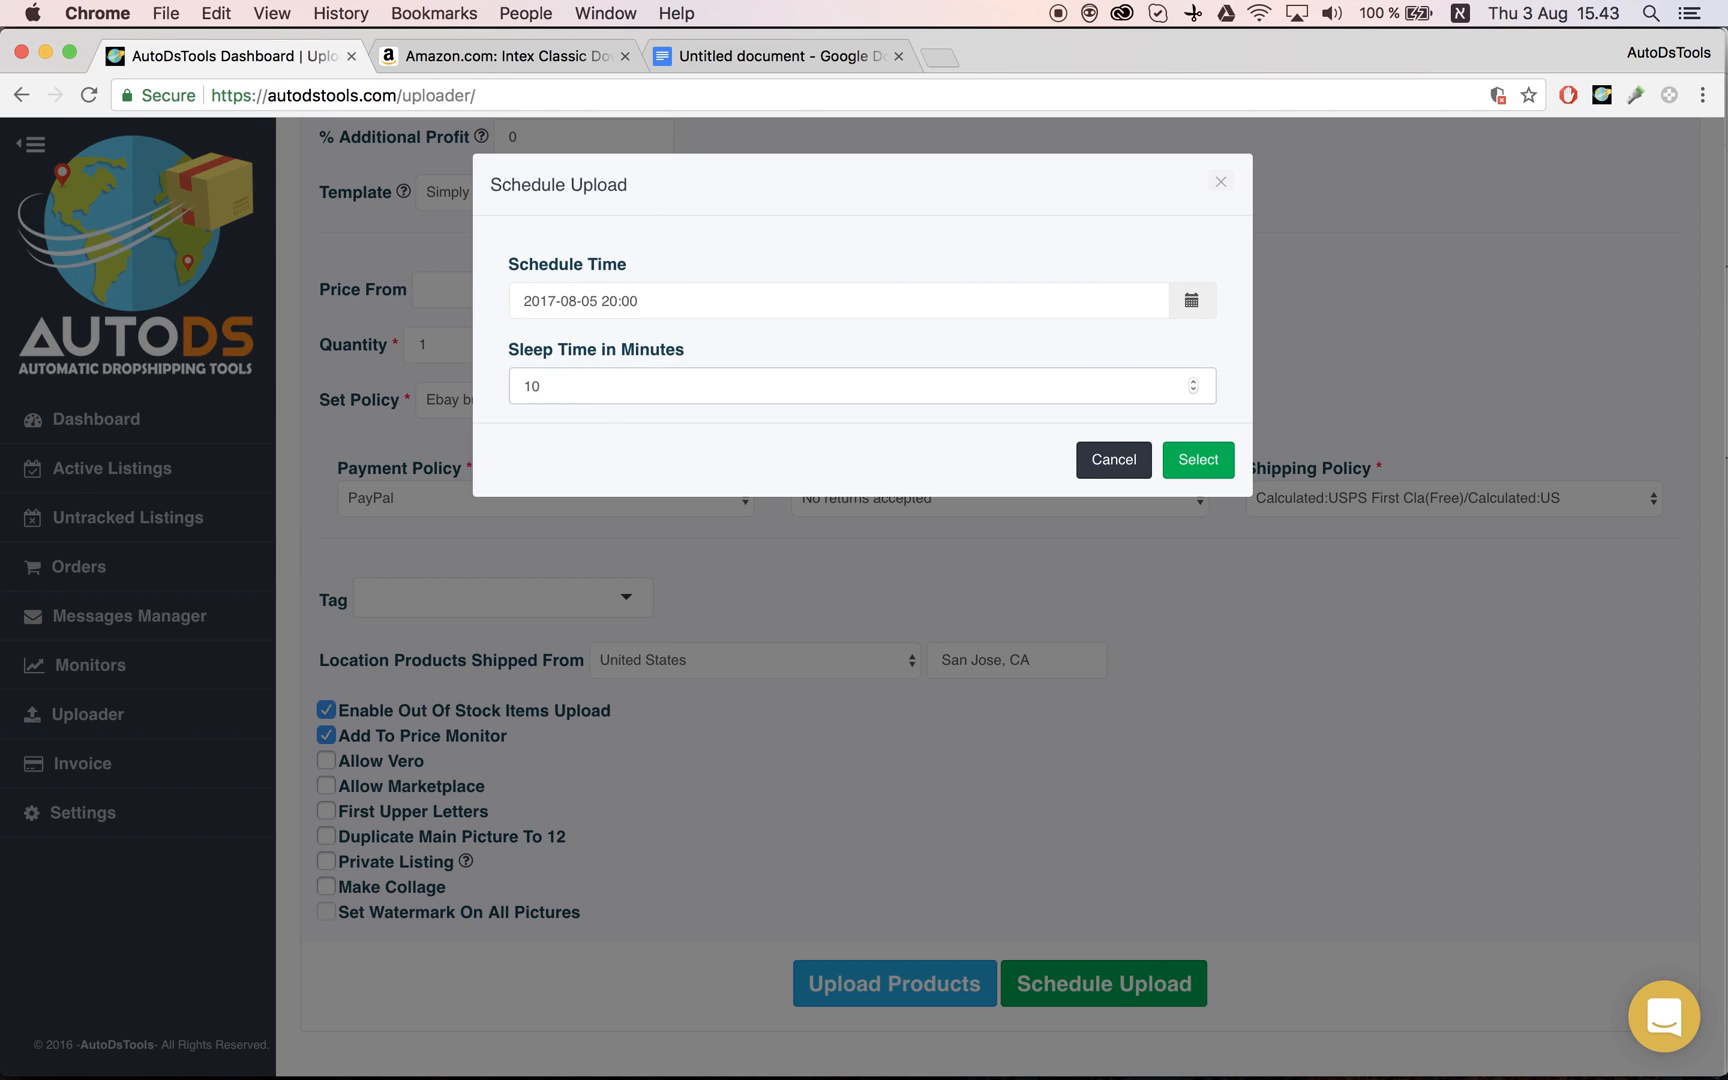
{"action": "mouse_move", "coordinate": [614, 456]}
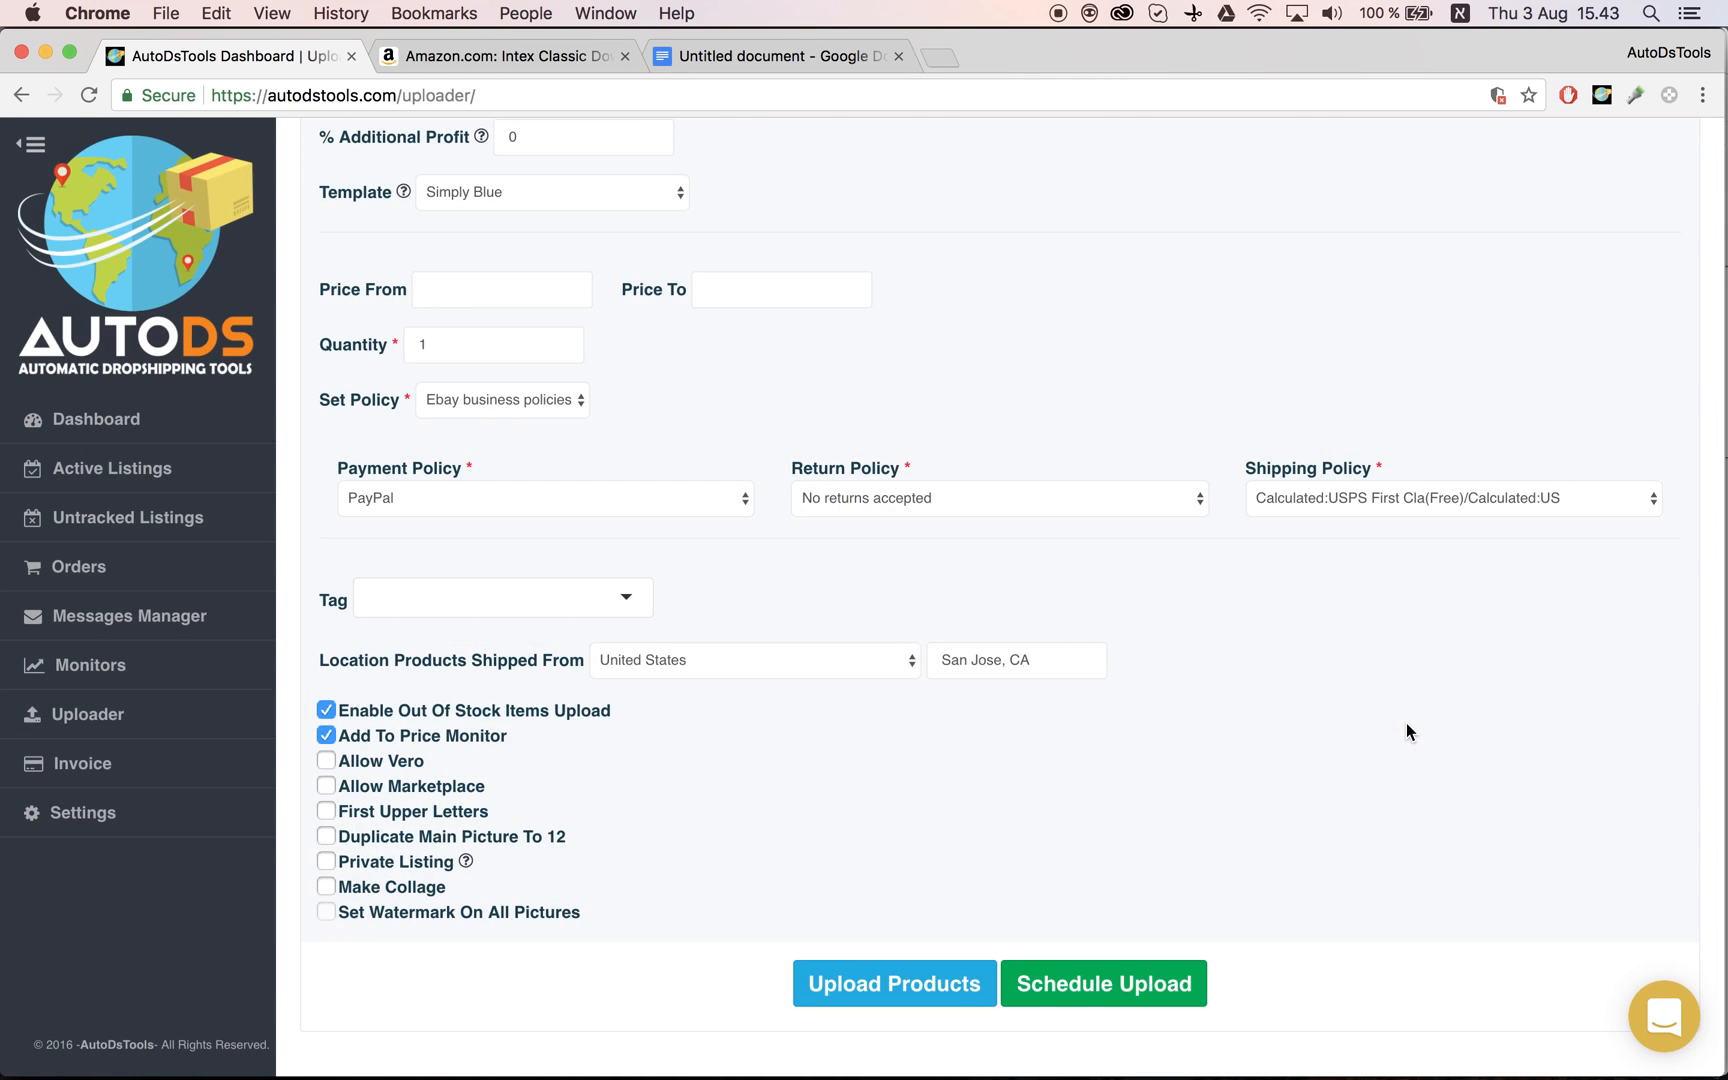
Check August 5 in the Schedule Uploads Calendar shows the three ASINs pending at 20:00, 20:10, 20:20.
{"action": "left_click", "coordinate": [1104, 982]}
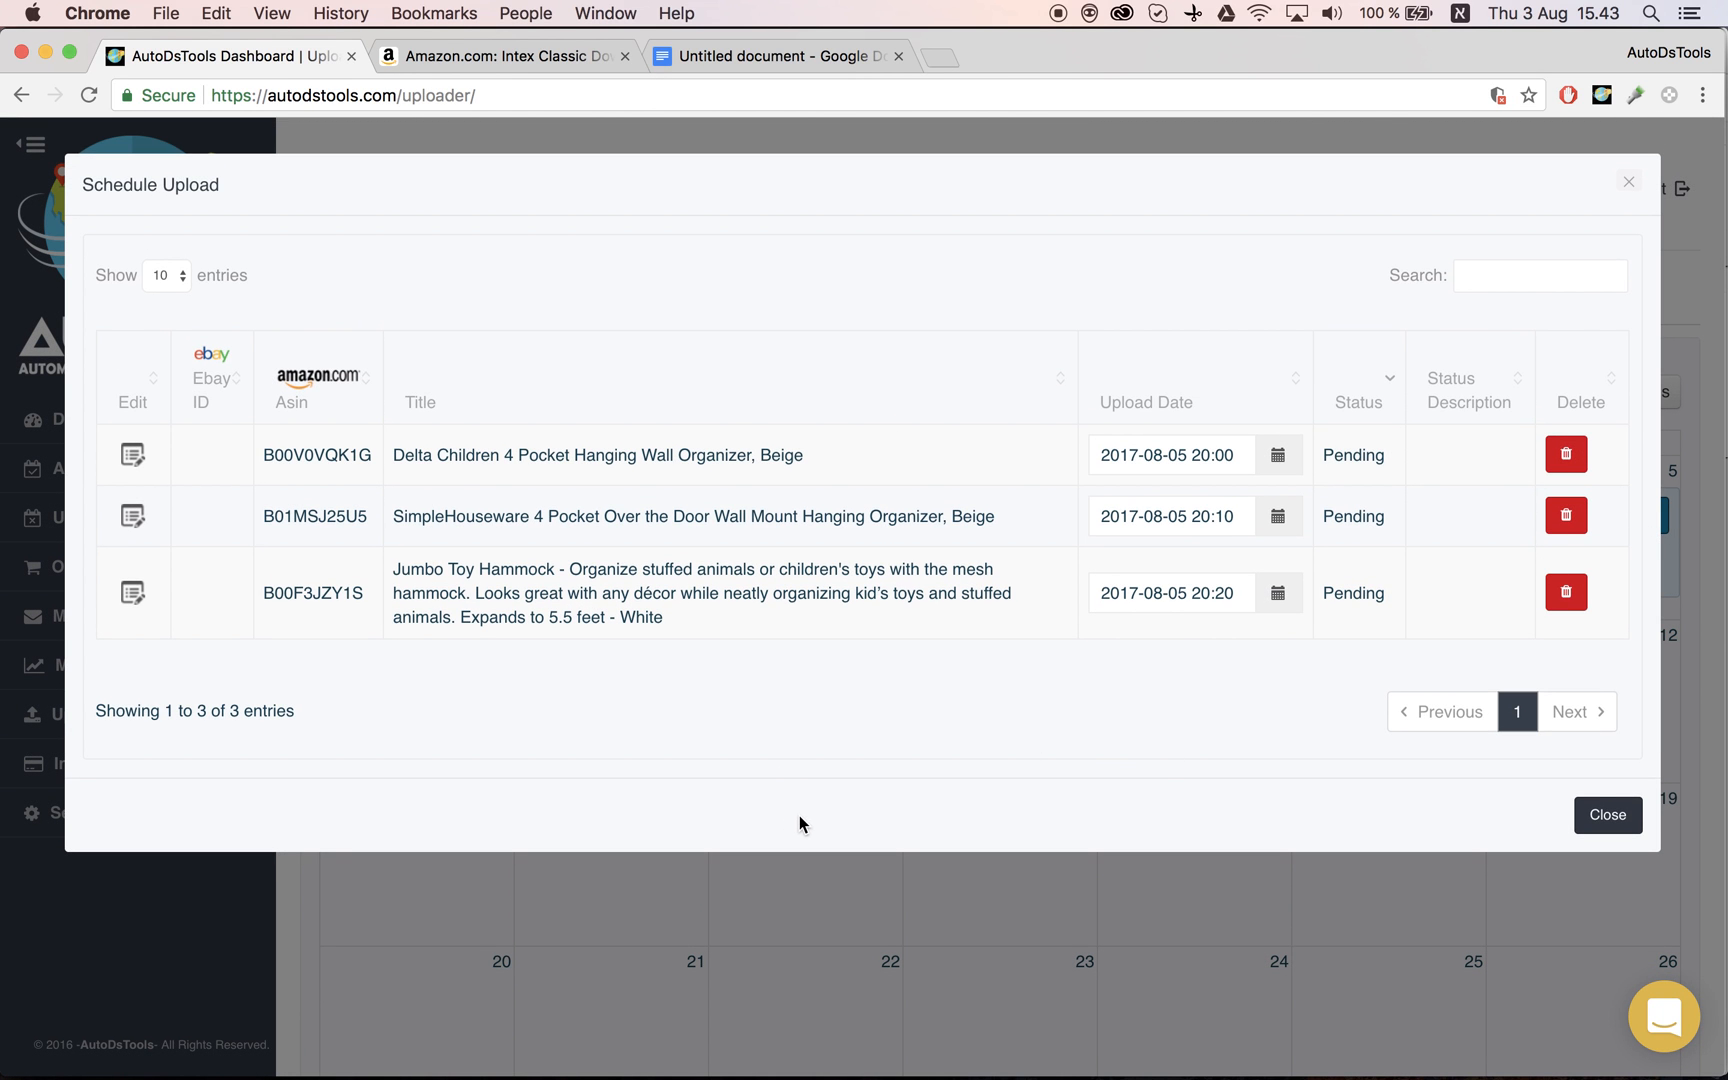
{"action": "left_click", "coordinate": [1606, 814]}
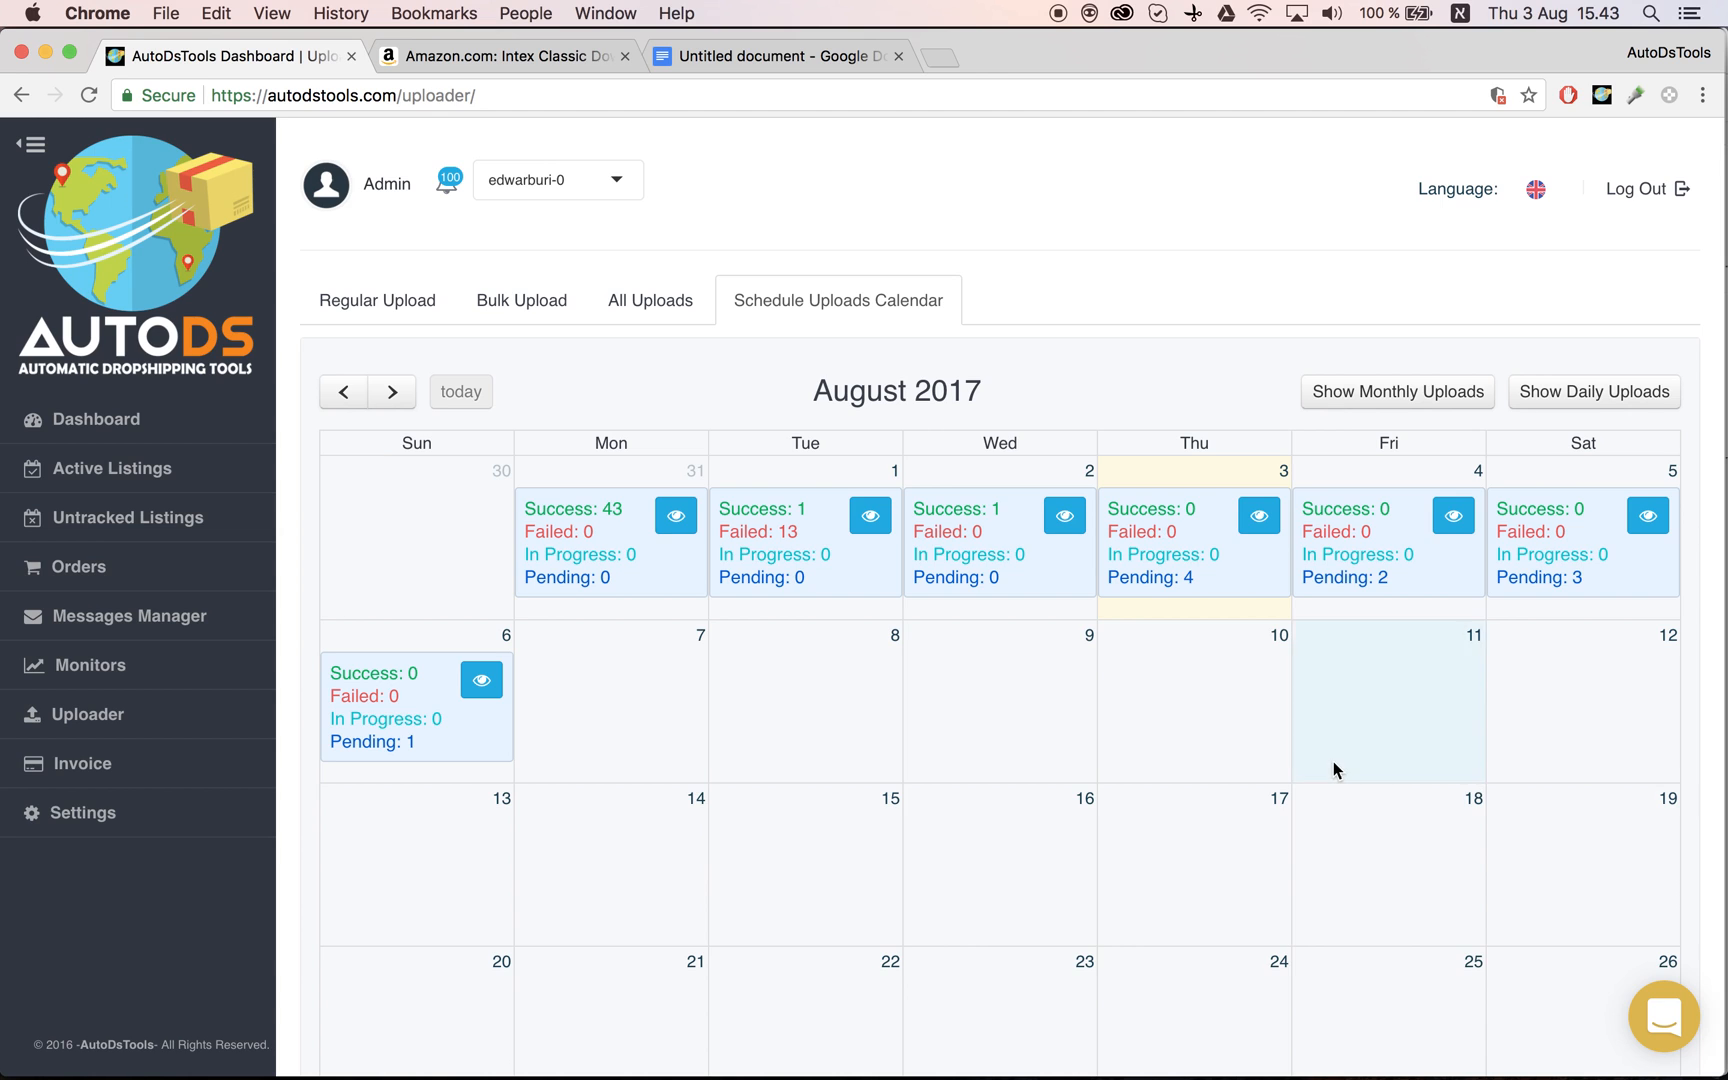
{"action": "left_click", "coordinate": [522, 300]}
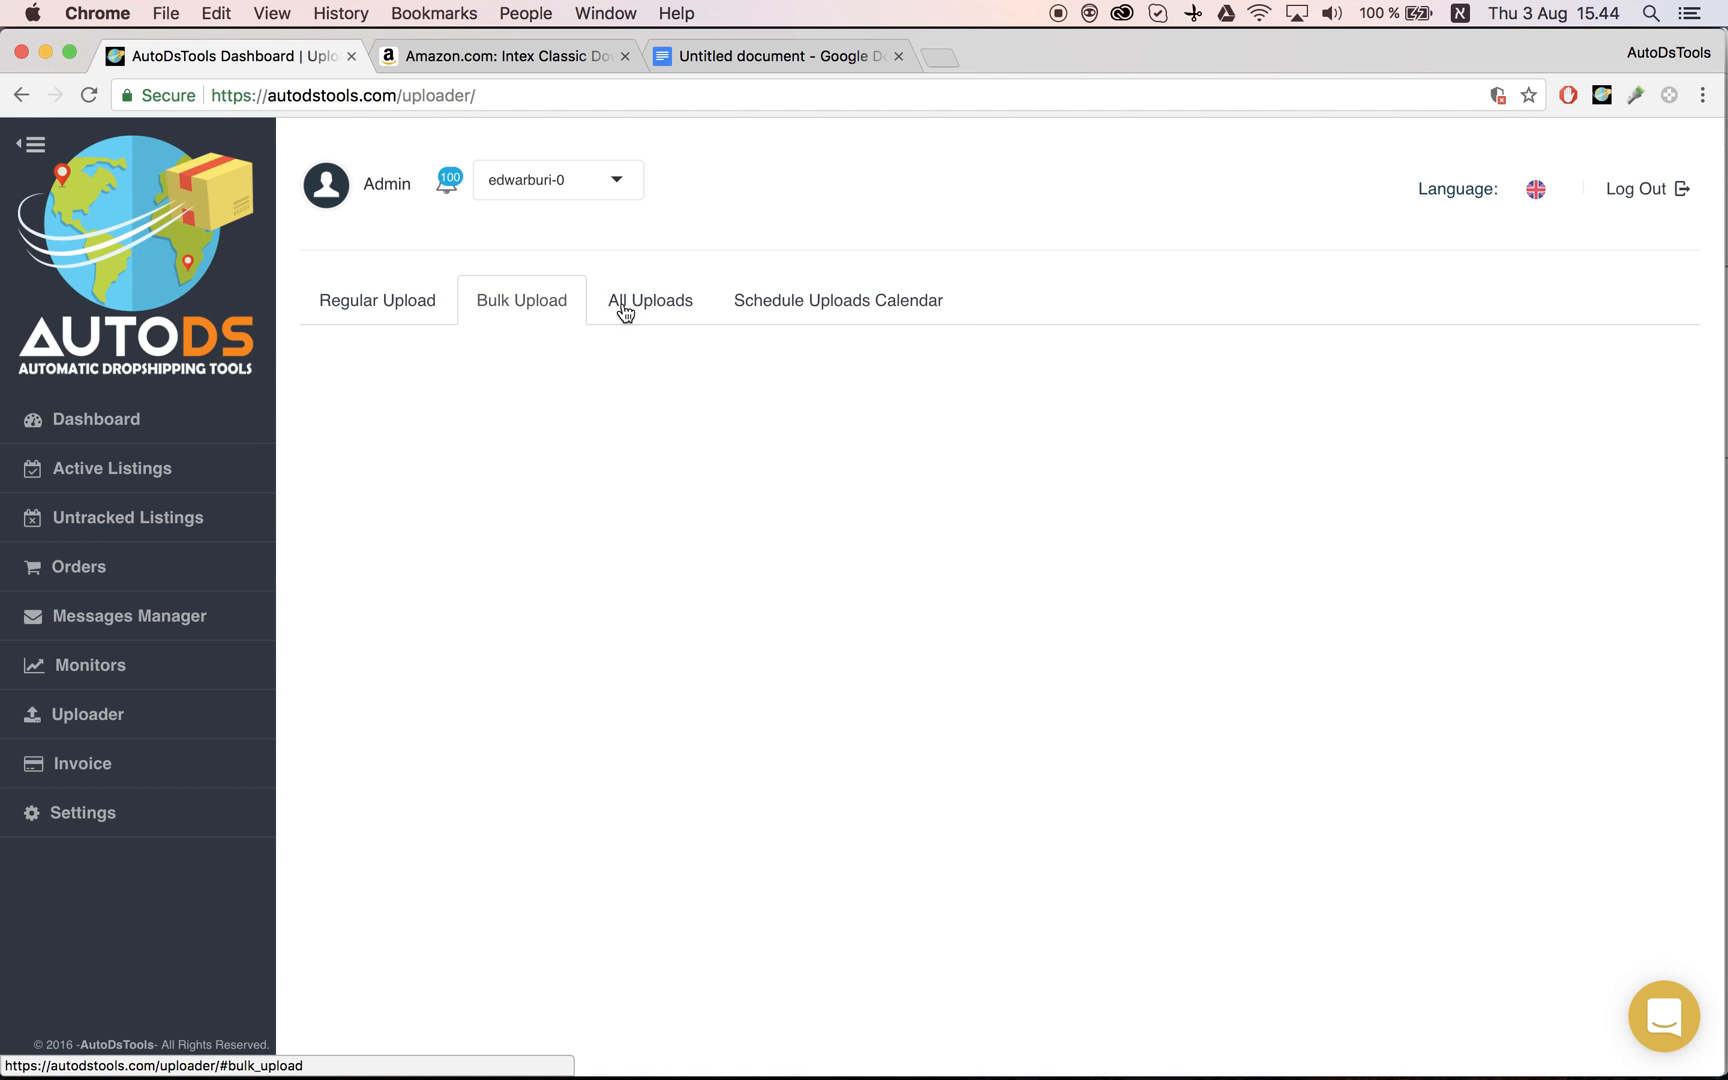
{"action": "left_click", "coordinate": [838, 300]}
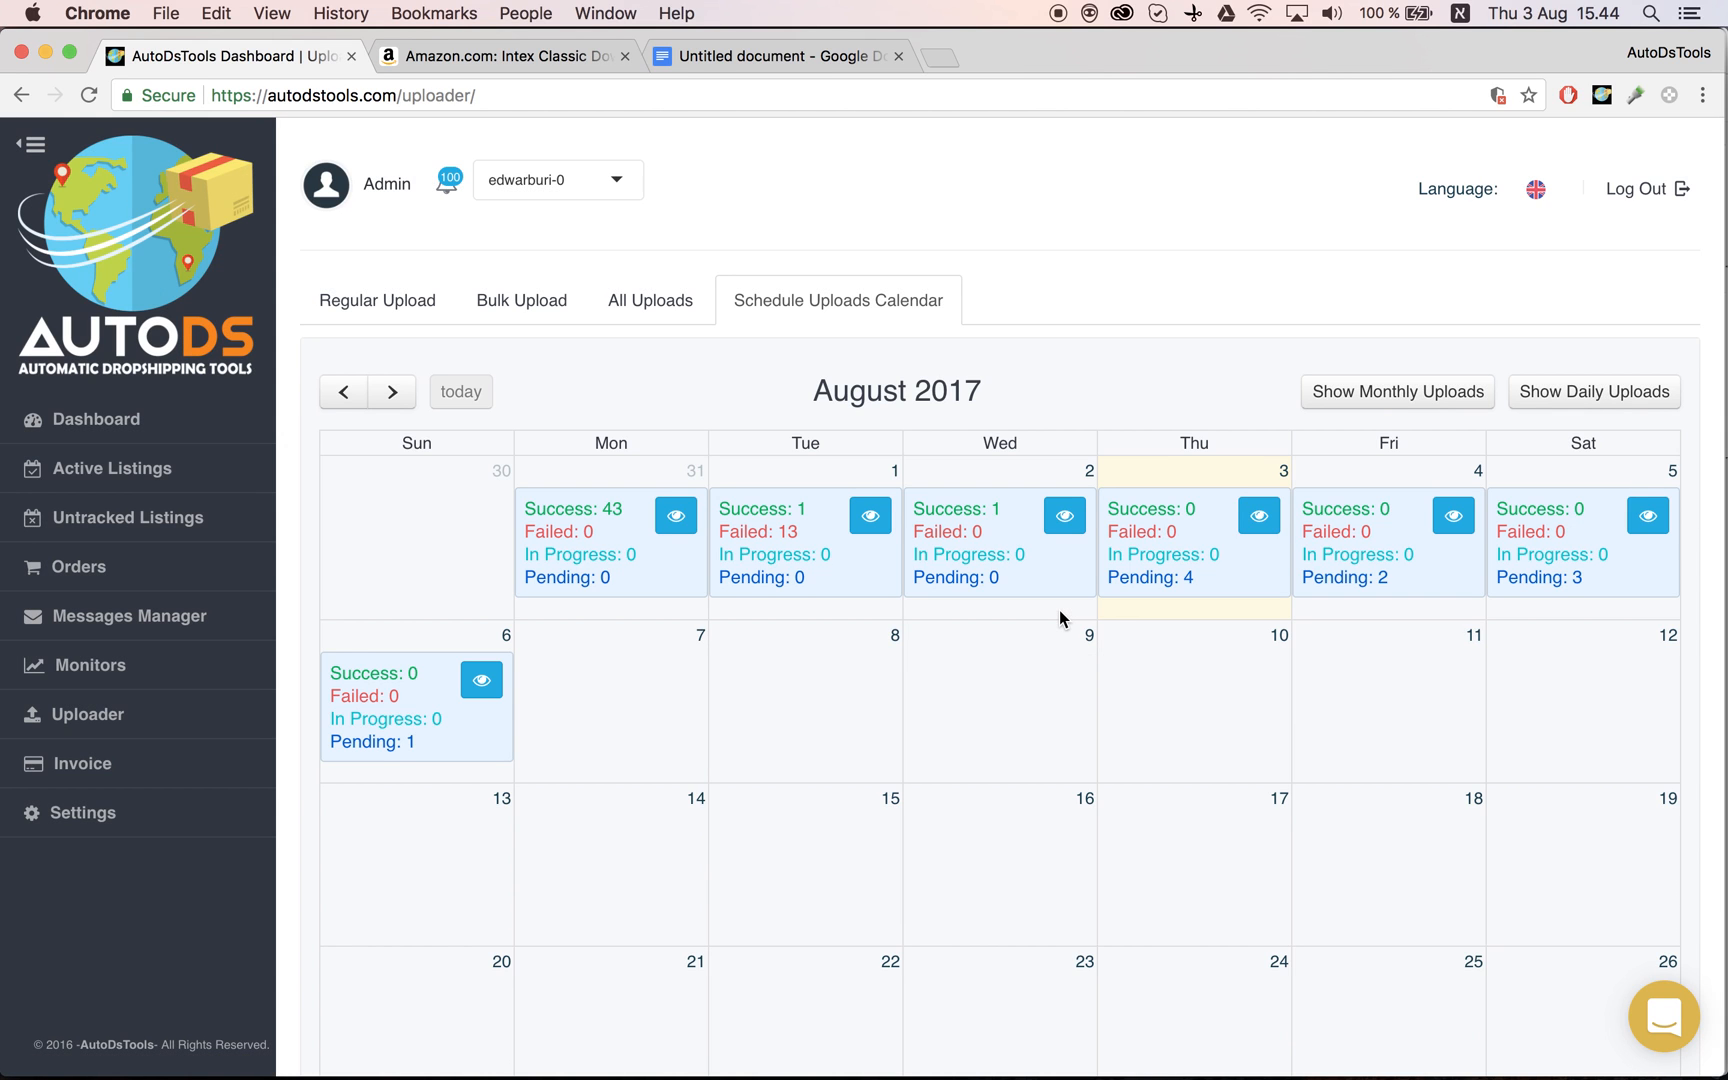
{"action": "mouse_move", "coordinate": [1400, 354]}
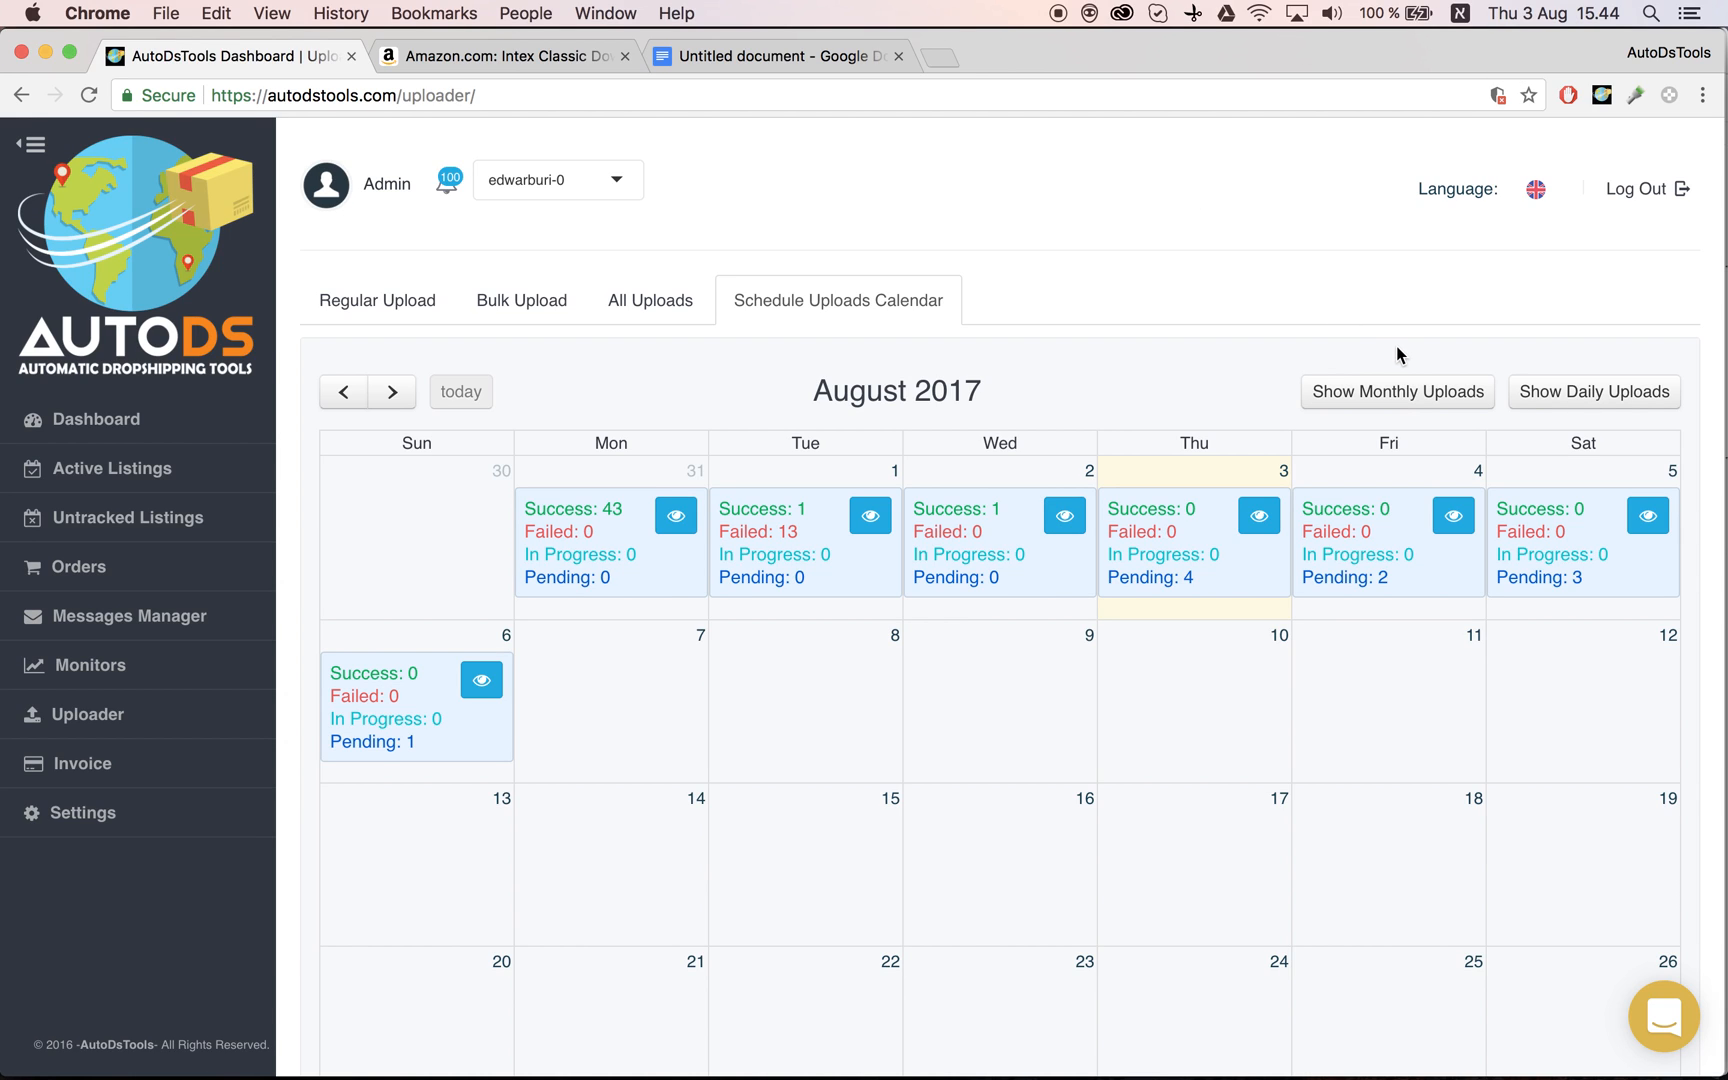
{"action": "mouse_move", "coordinate": [1610, 20]}
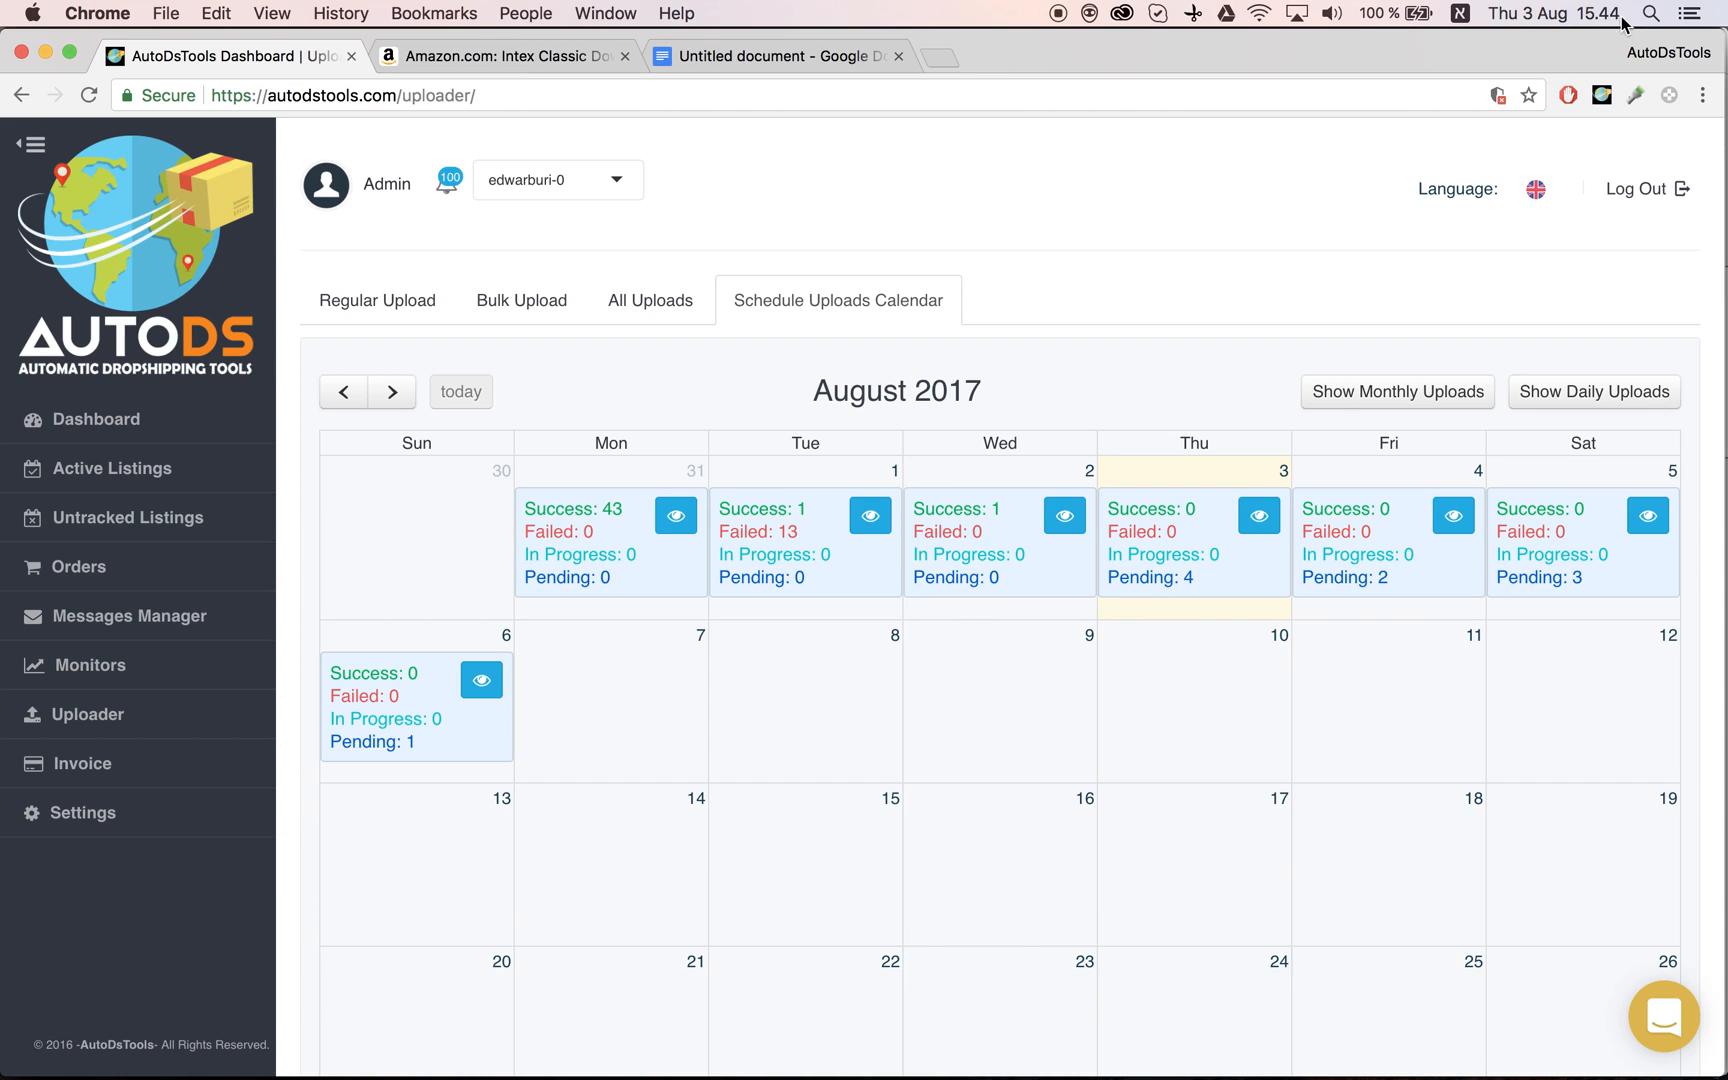
{"action": "mouse_move", "coordinate": [1254, 326]}
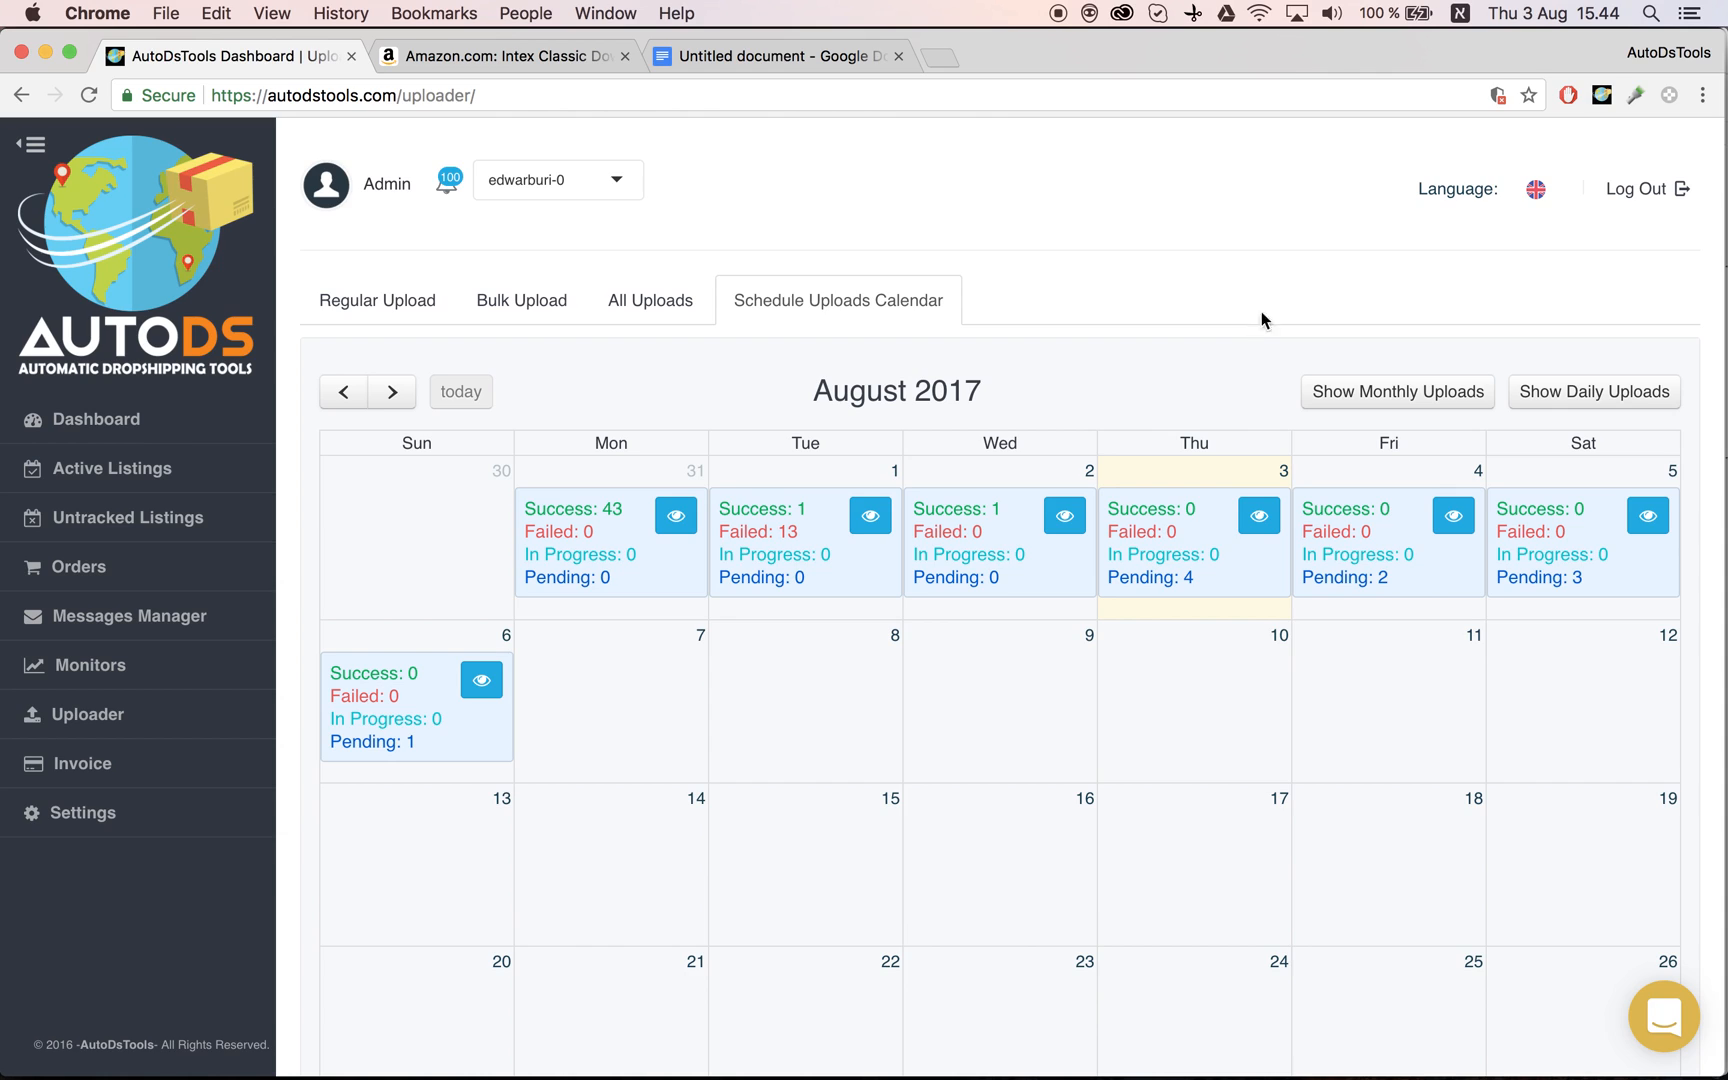
{"action": "mouse_move", "coordinate": [1304, 382]}
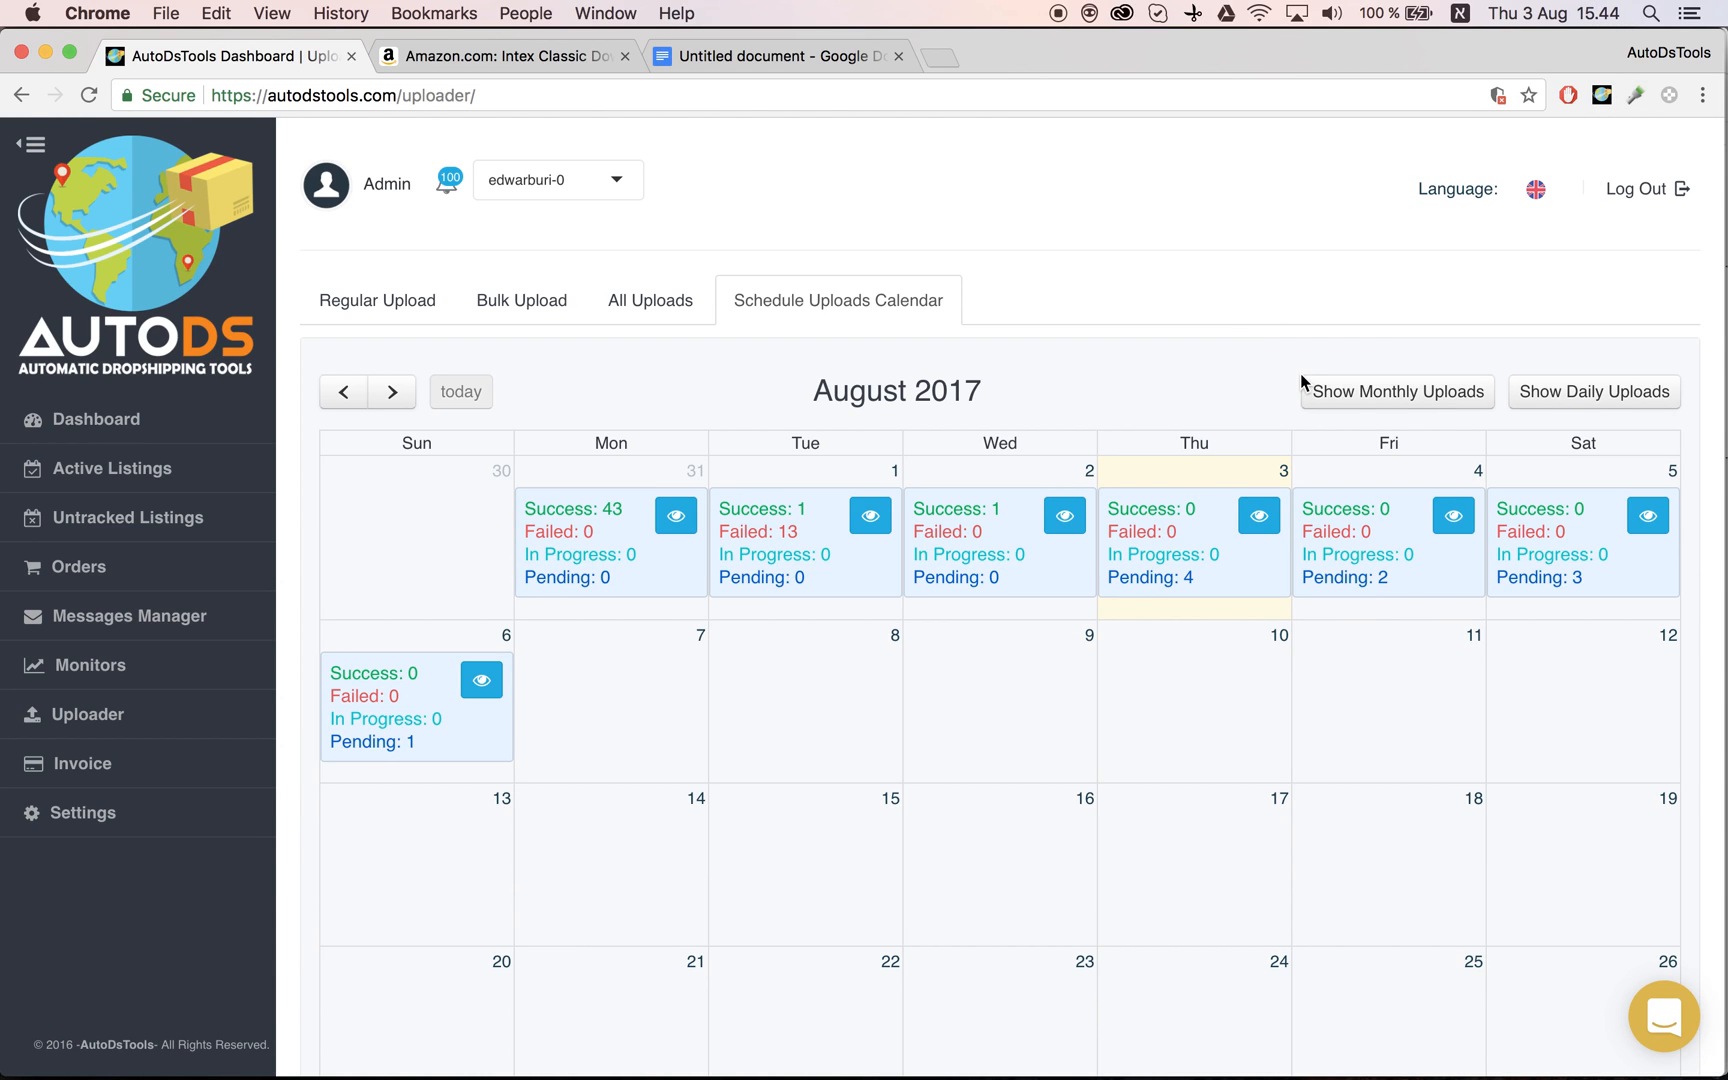
{"action": "mouse_move", "coordinate": [1076, 298]}
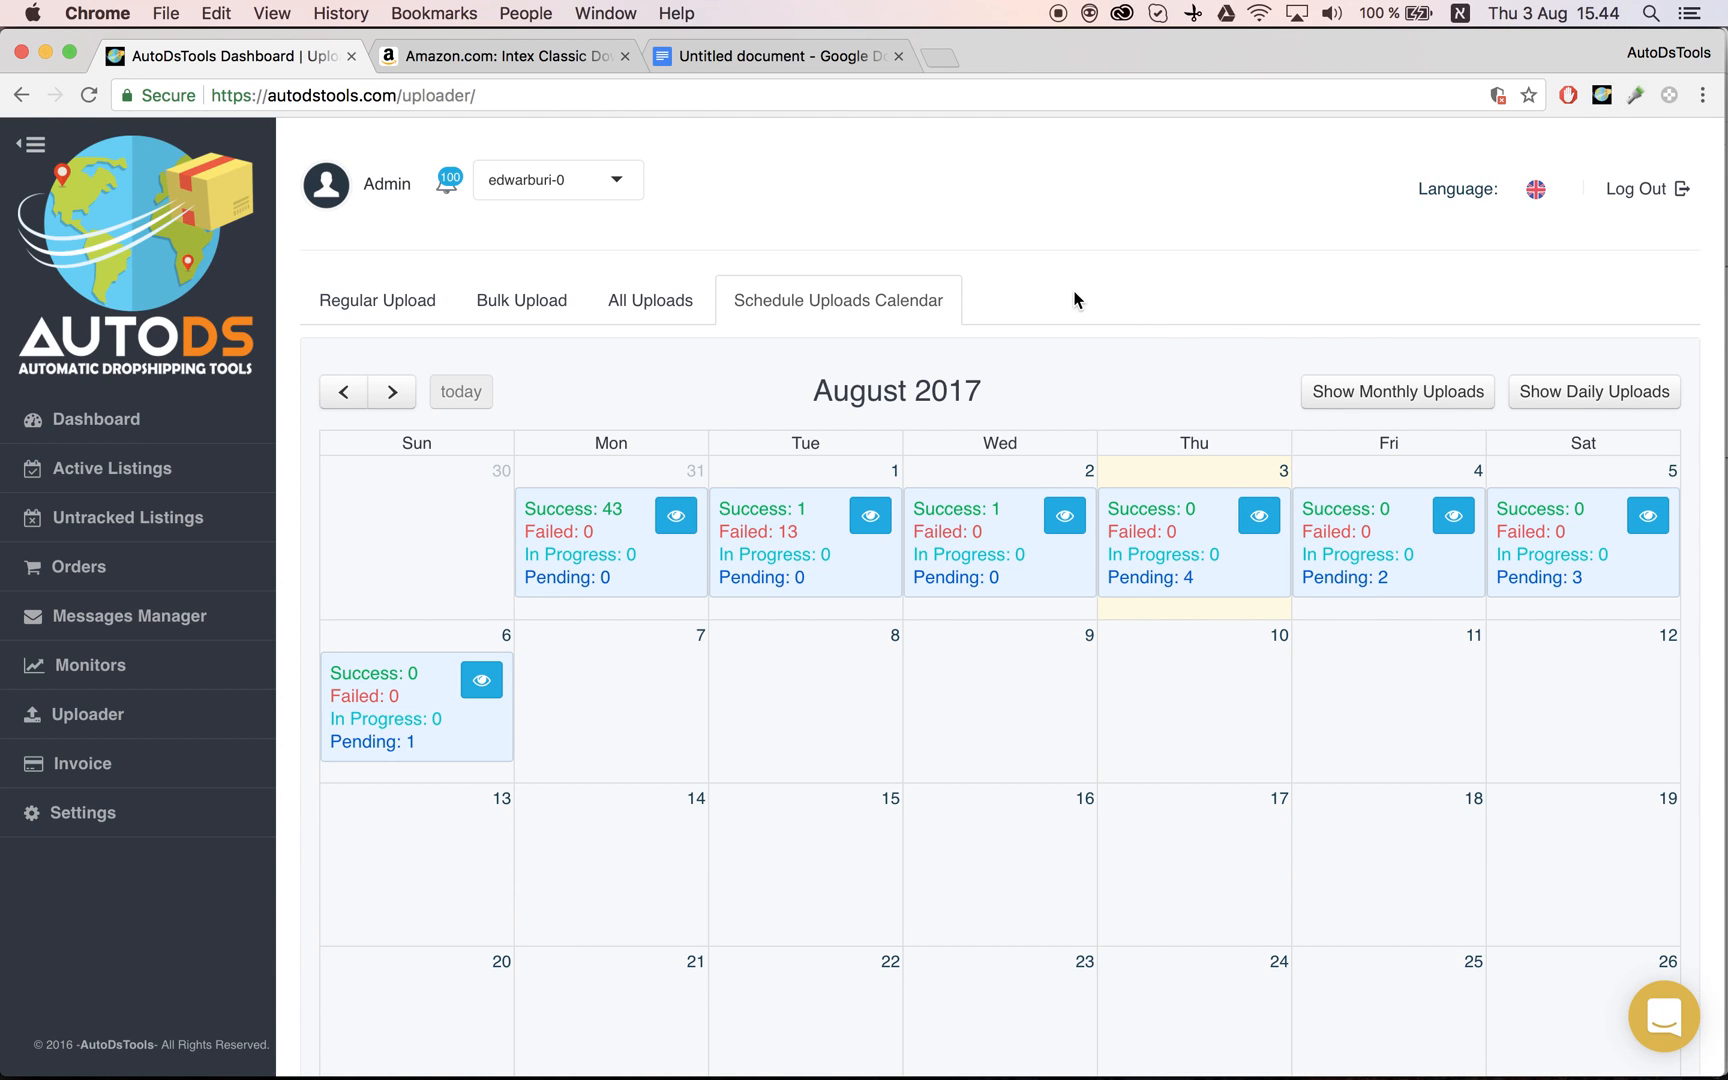
{"action": "mouse_move", "coordinate": [942, 748]}
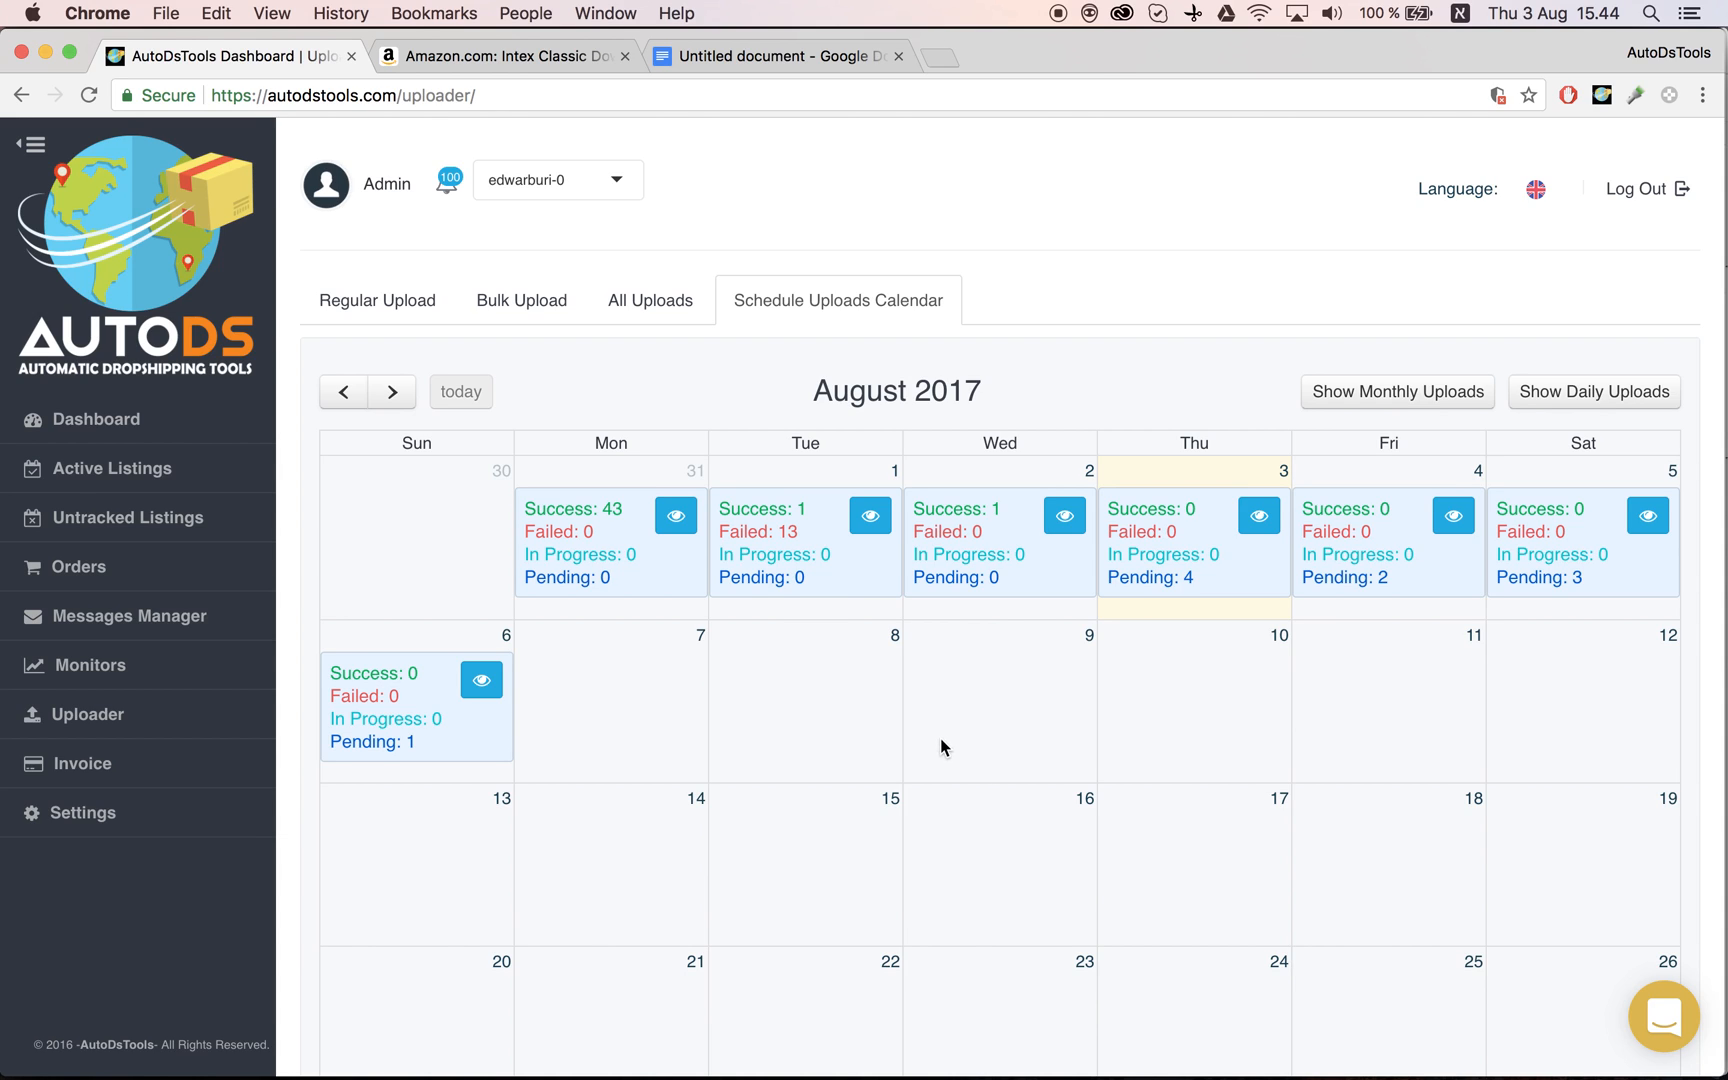
{"action": "mouse_move", "coordinate": [814, 738]}
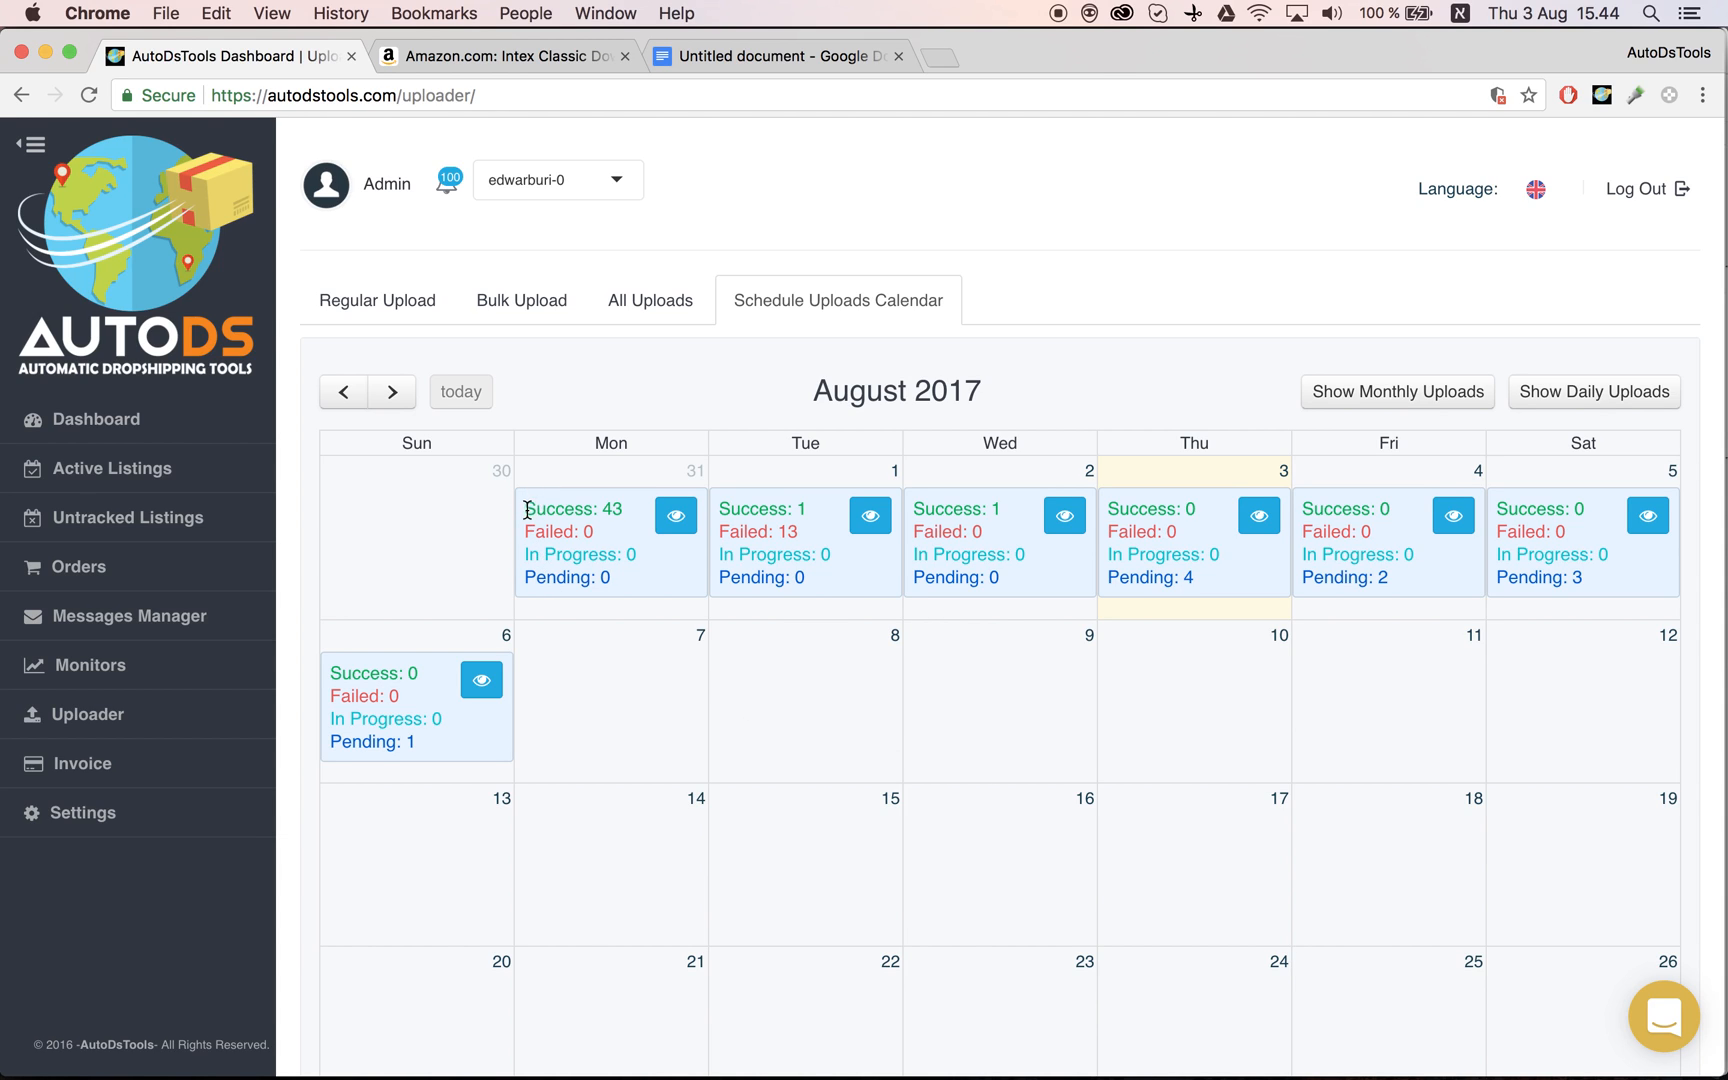
{"action": "mouse_move", "coordinate": [626, 518]}
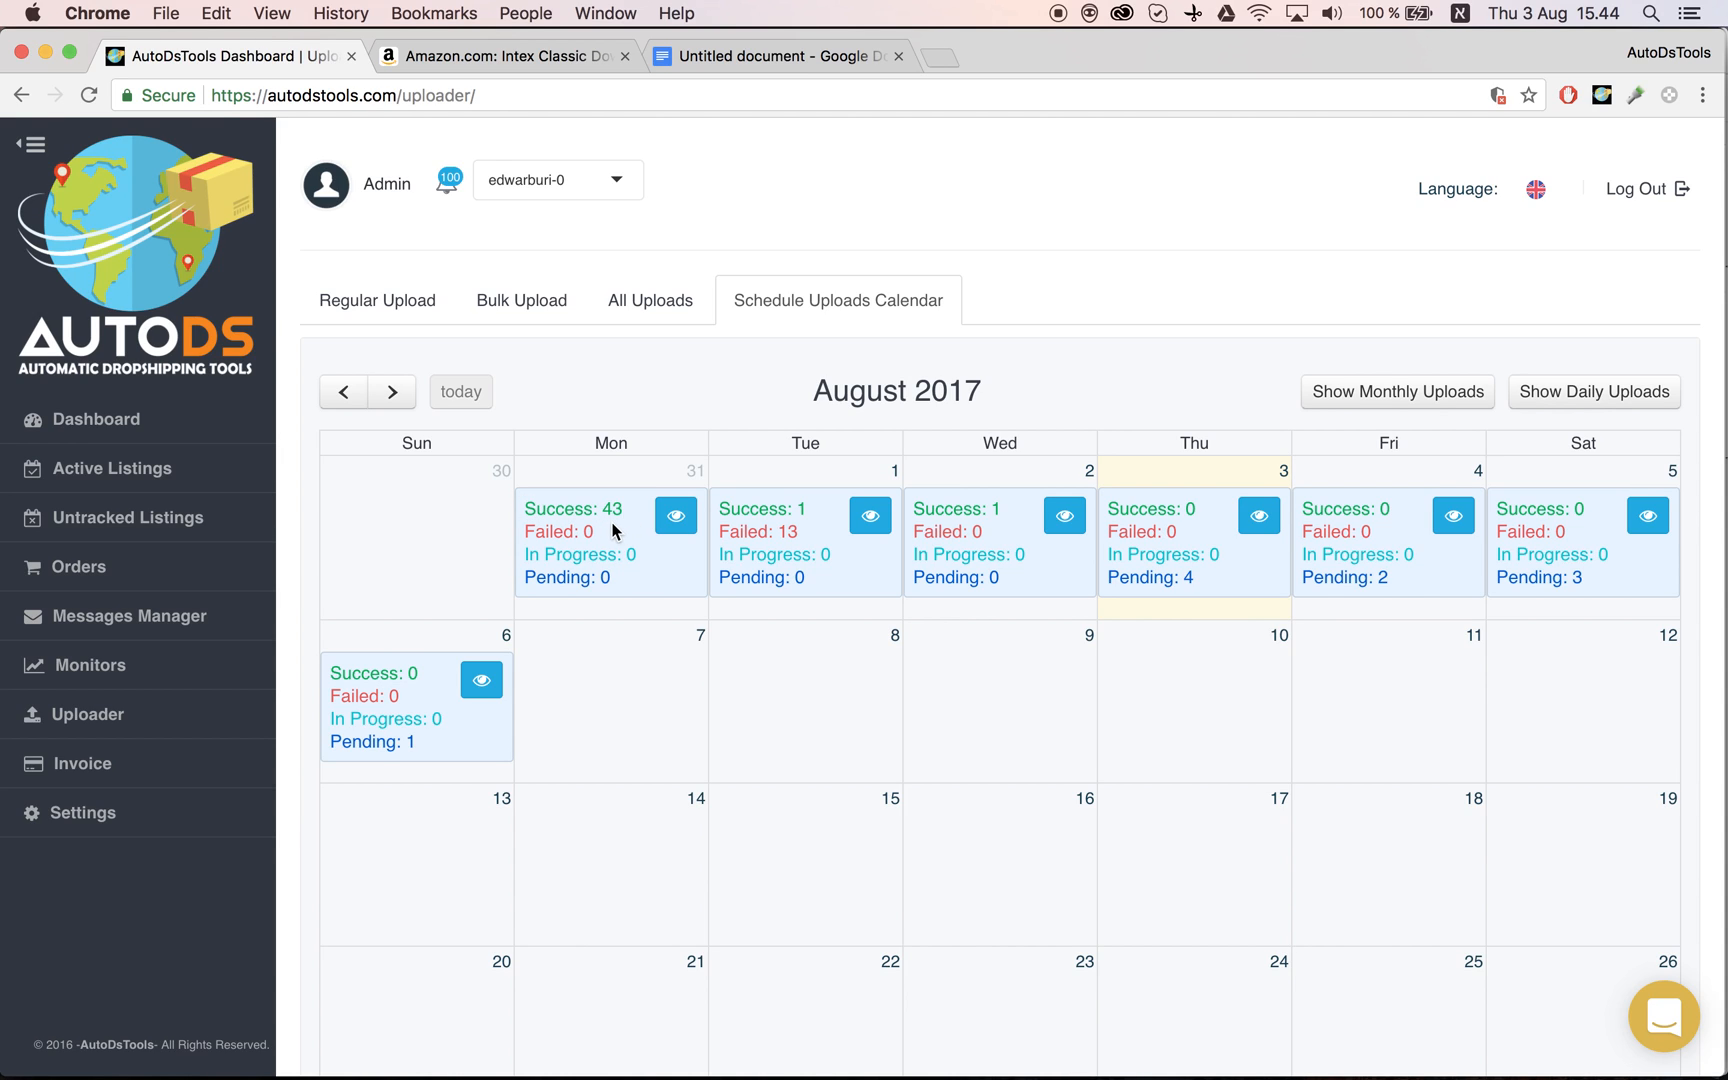
{"action": "mouse_move", "coordinate": [648, 574]}
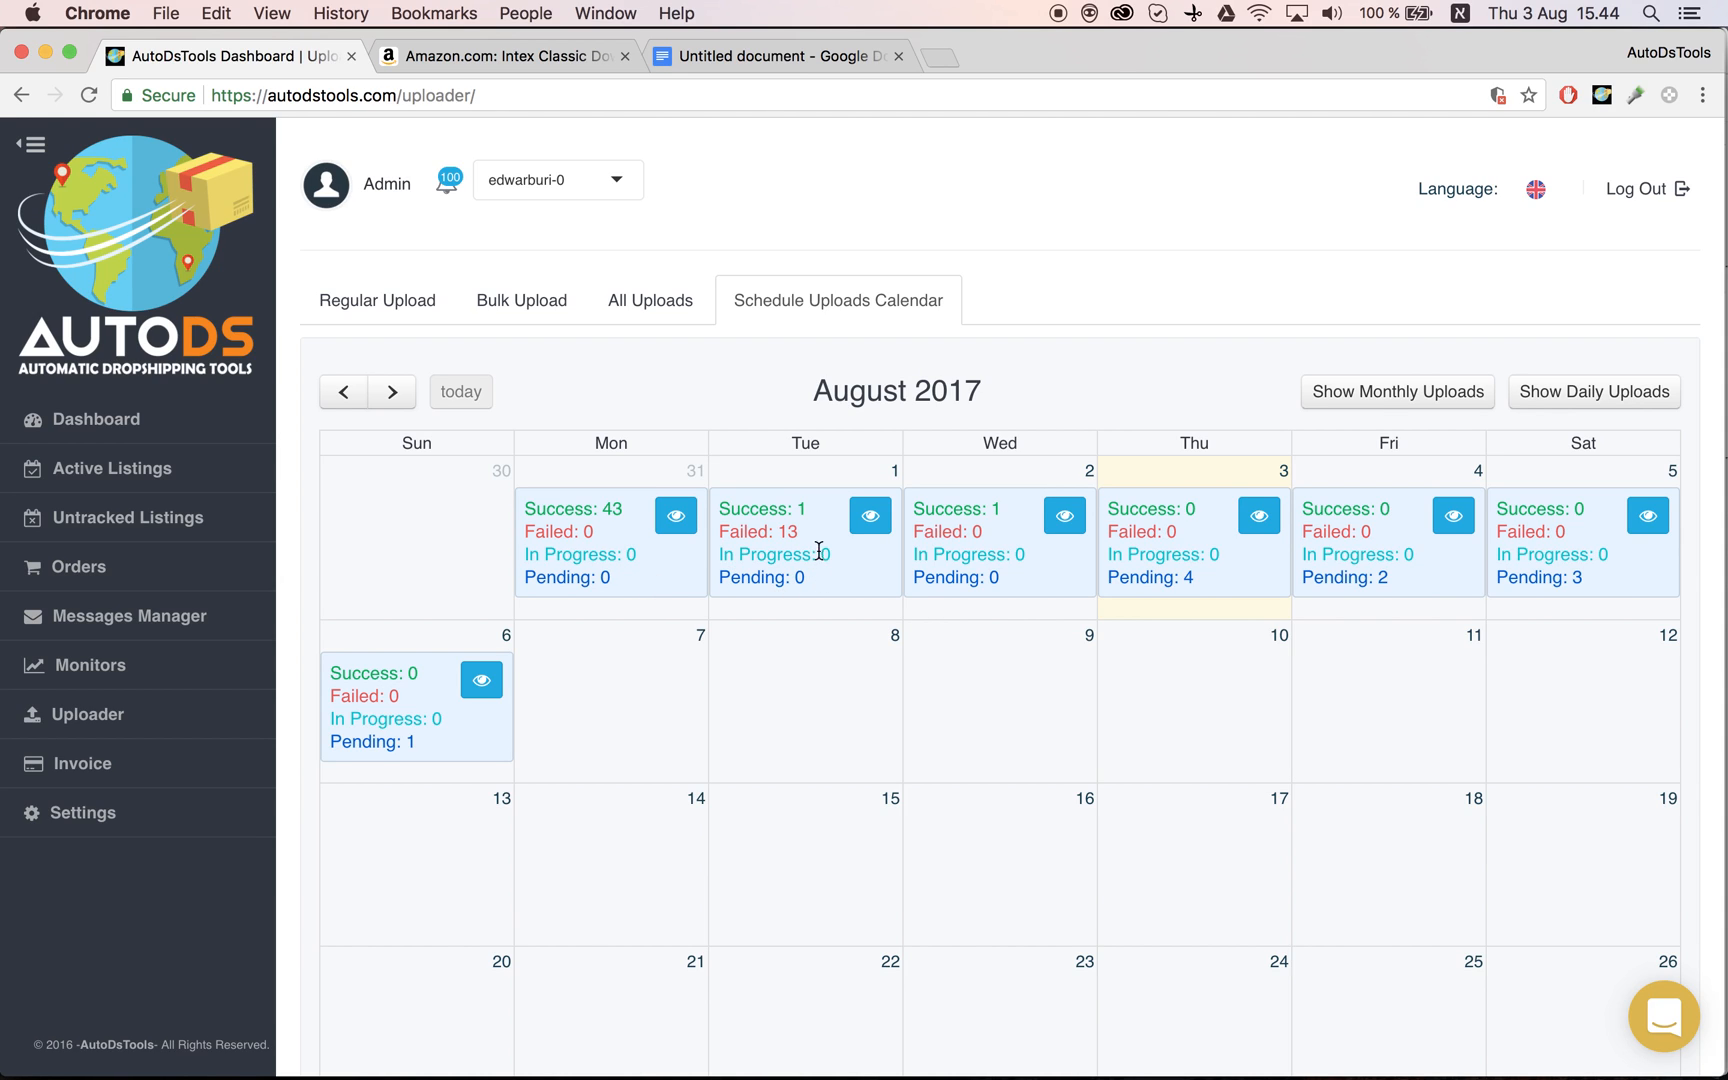
{"action": "mouse_move", "coordinate": [818, 534]}
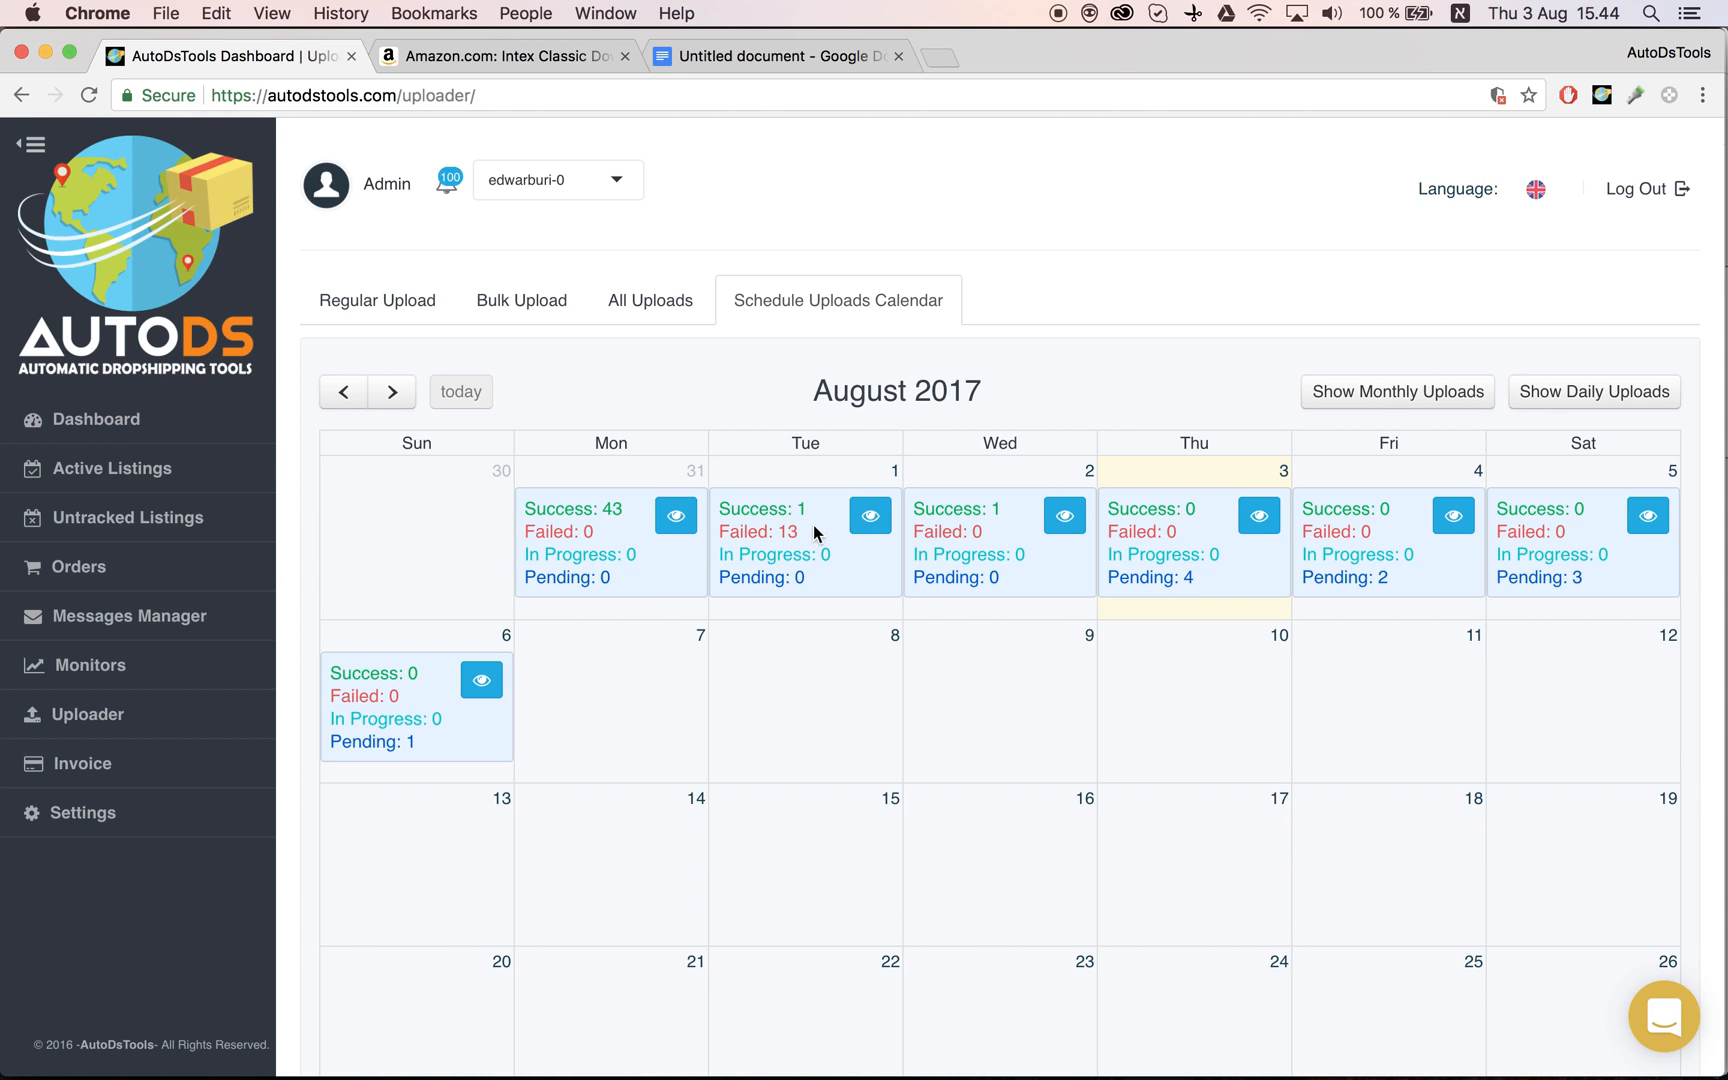
{"action": "left_click", "coordinate": [870, 516]}
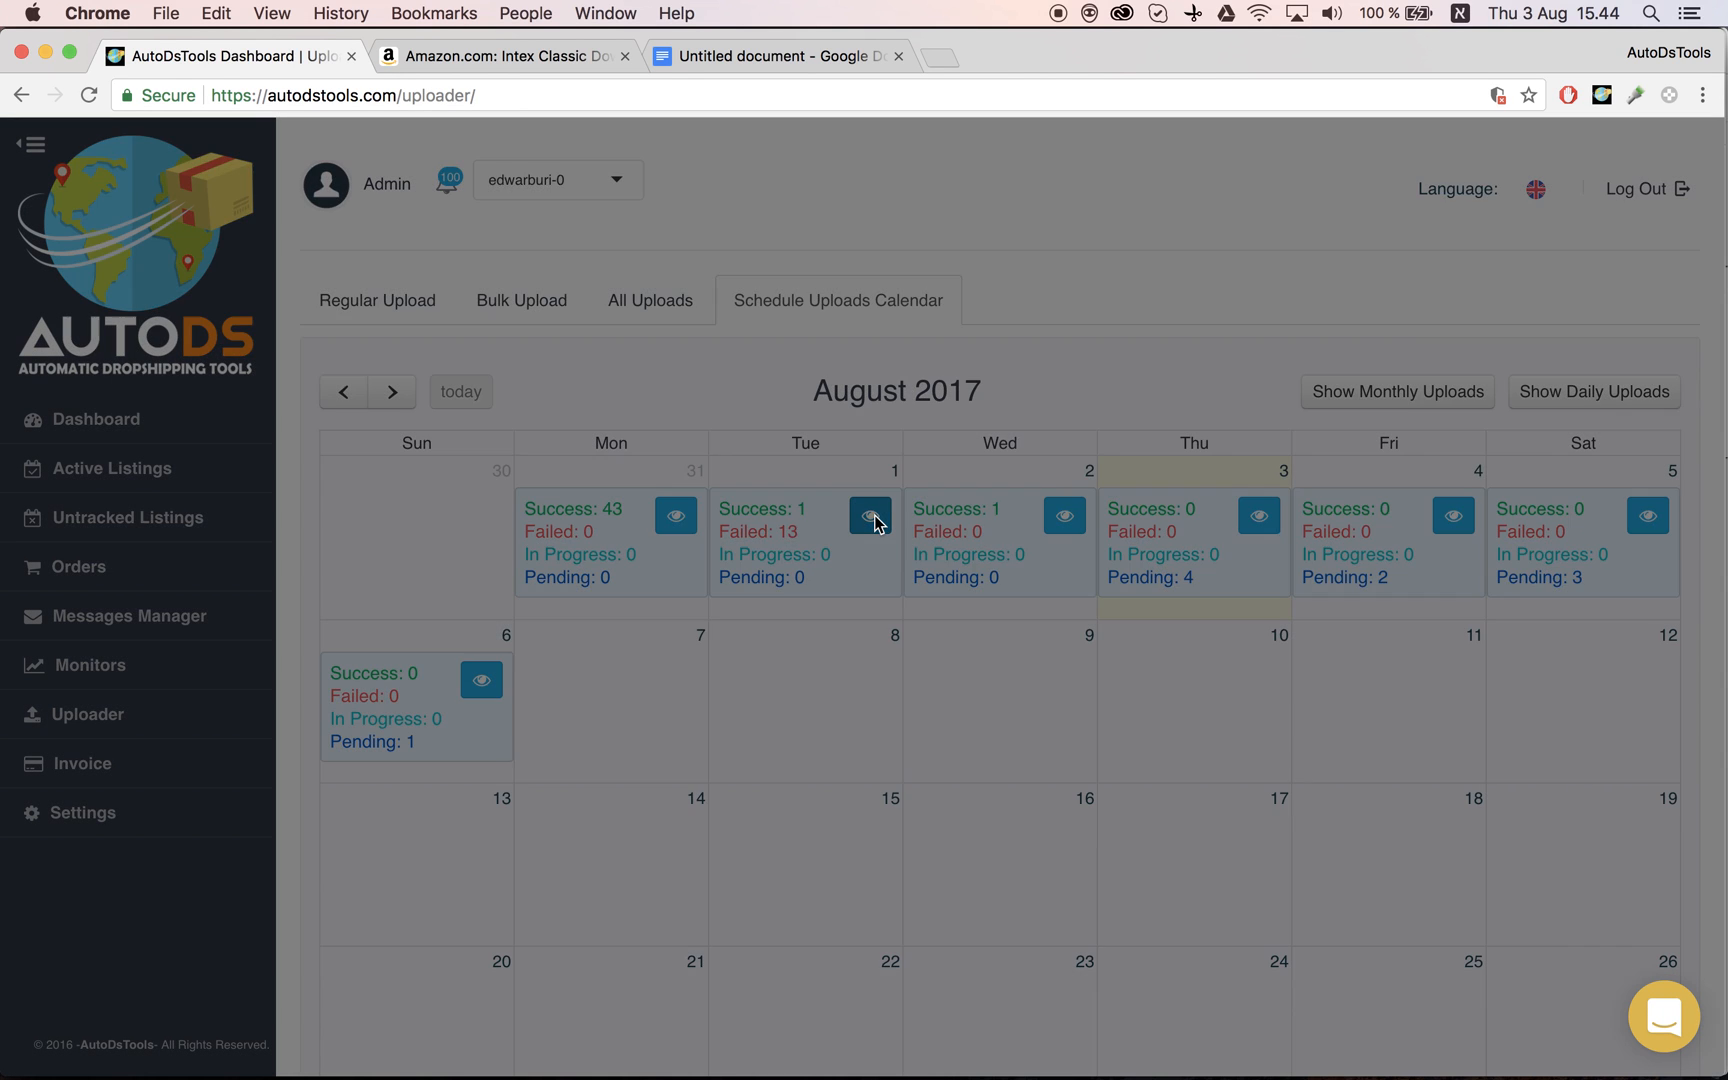
{"action": "left_click", "coordinate": [870, 516]}
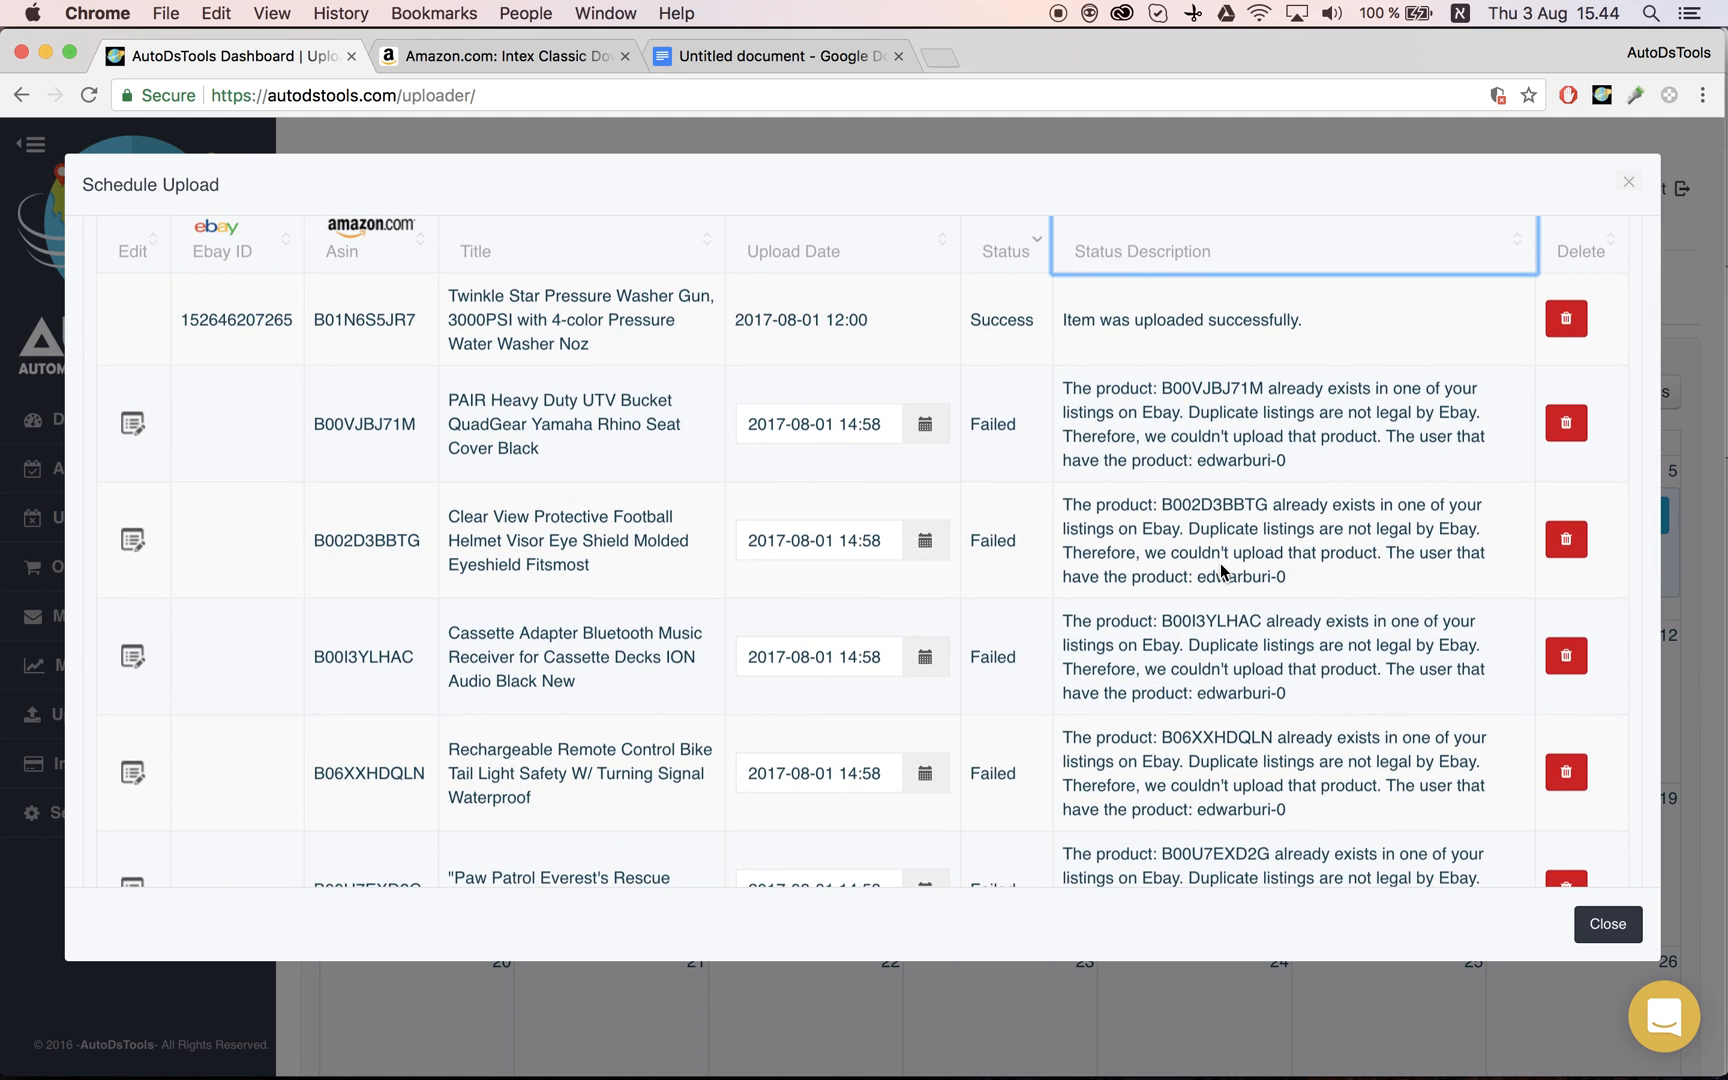
{"action": "mouse_move", "coordinate": [1312, 476]}
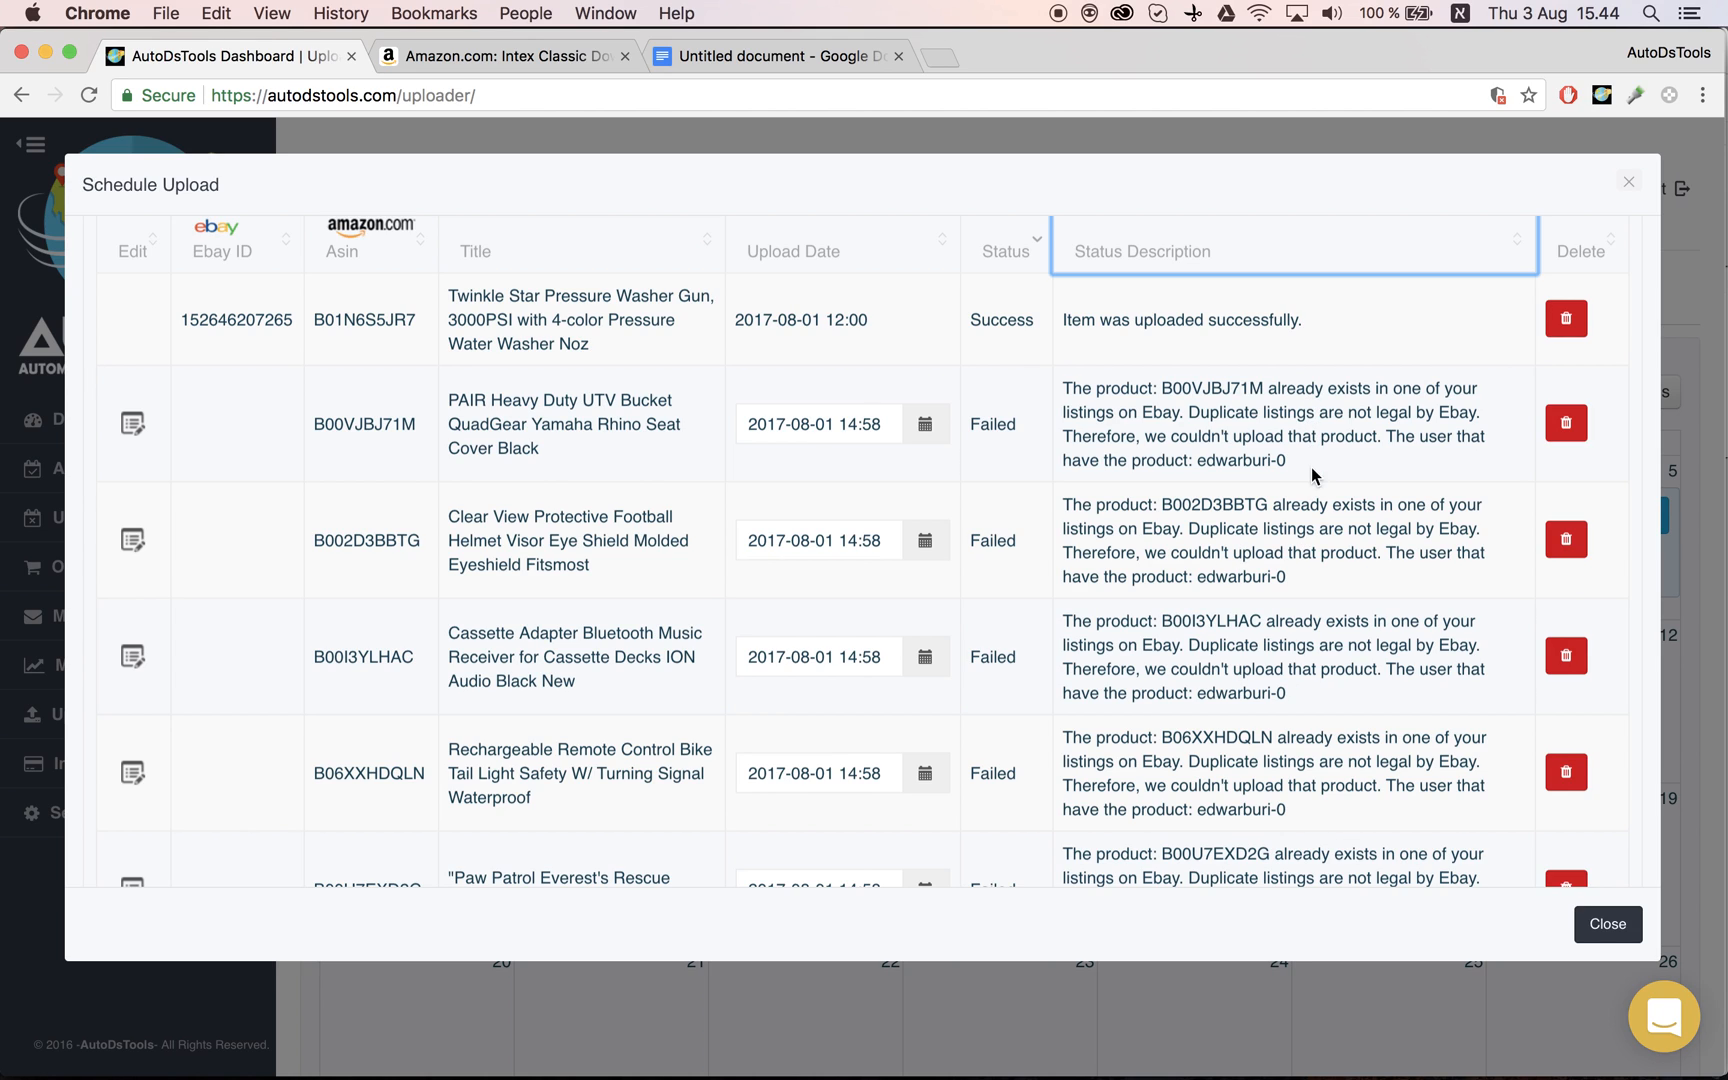
{"action": "mouse_move", "coordinate": [1298, 666]}
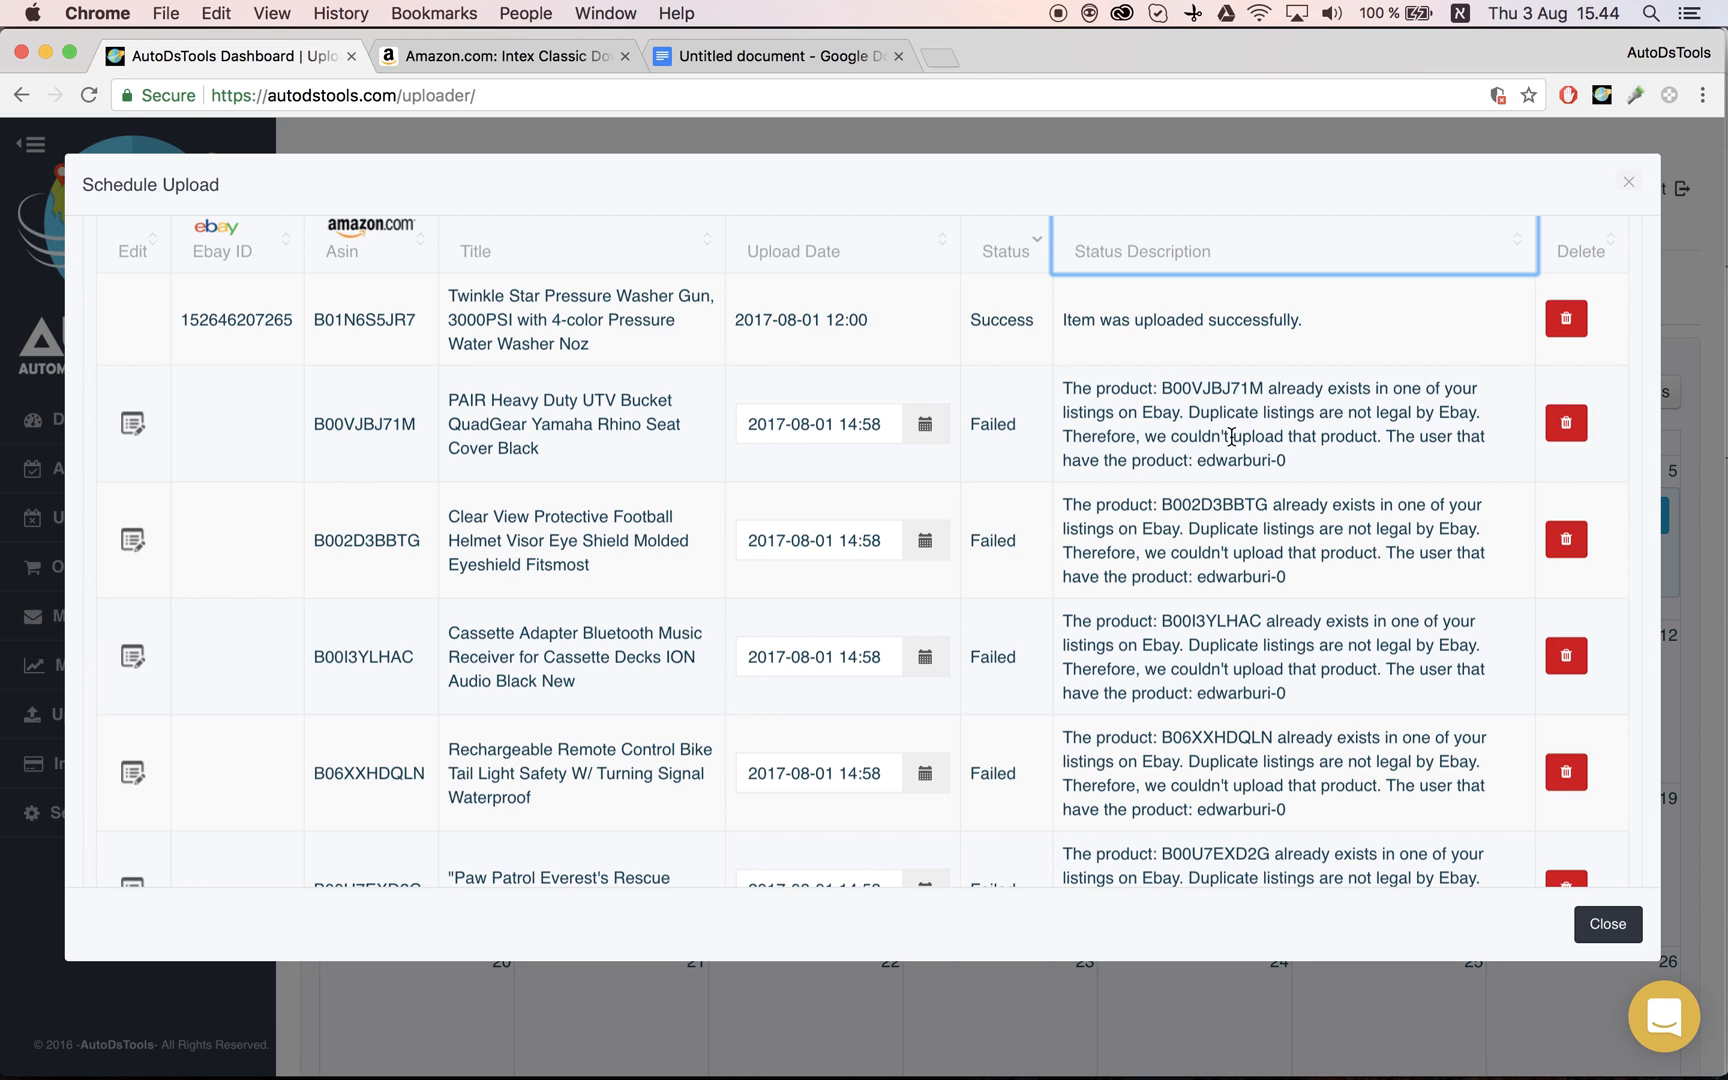
{"action": "left_click_drag", "start_coordinate": [1064, 388], "coordinate": [1286, 460]}
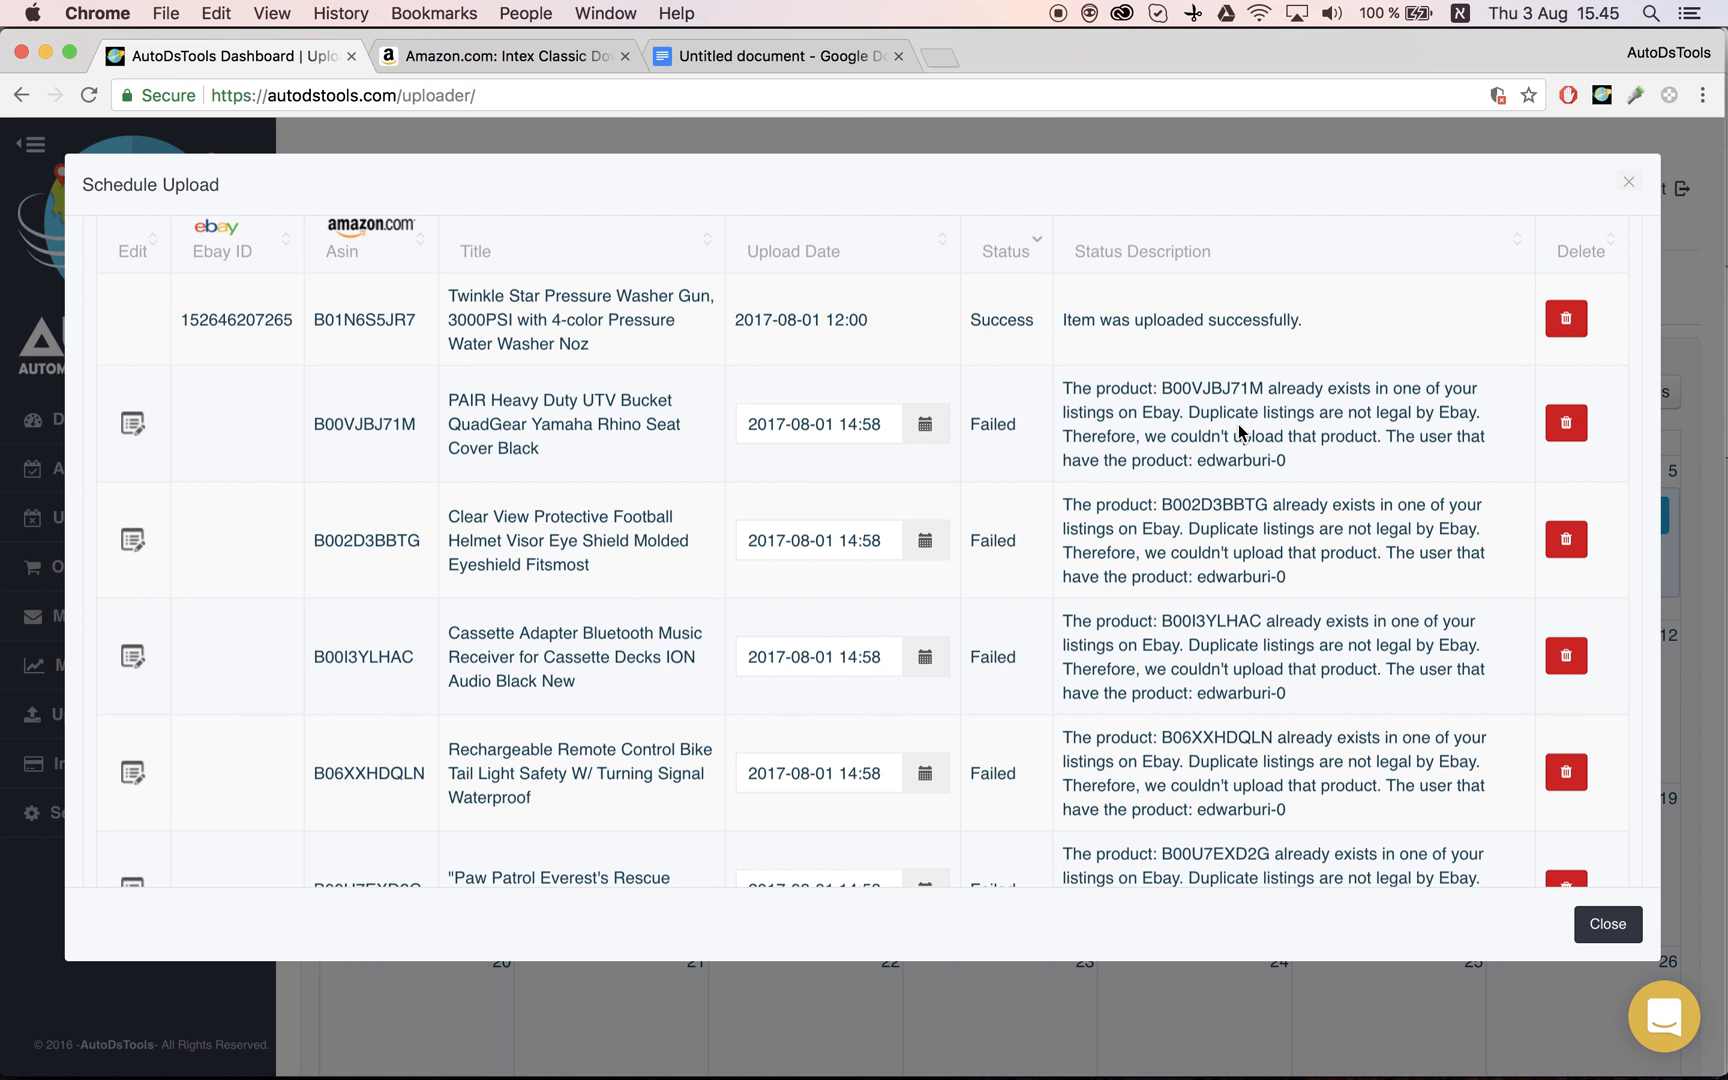
{"action": "scroll", "scroll_direction": "down", "scroll_amount": 3}
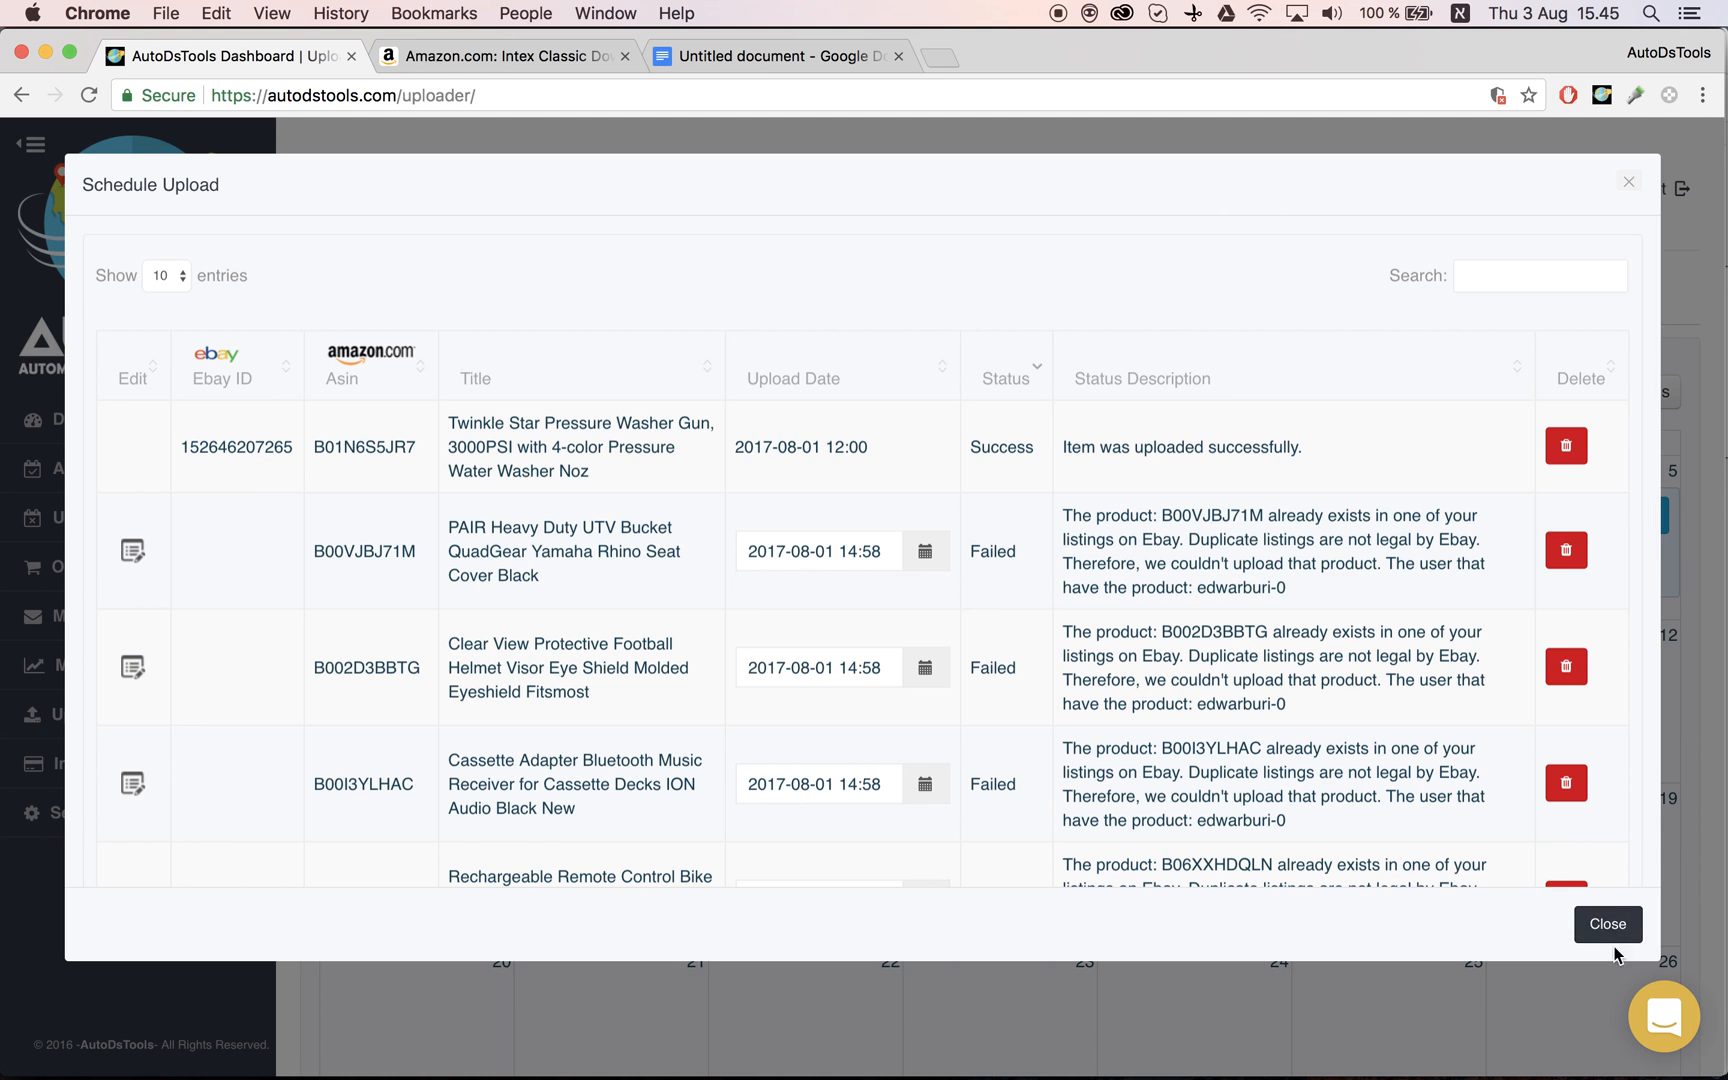
{"action": "left_click", "coordinate": [1606, 924]}
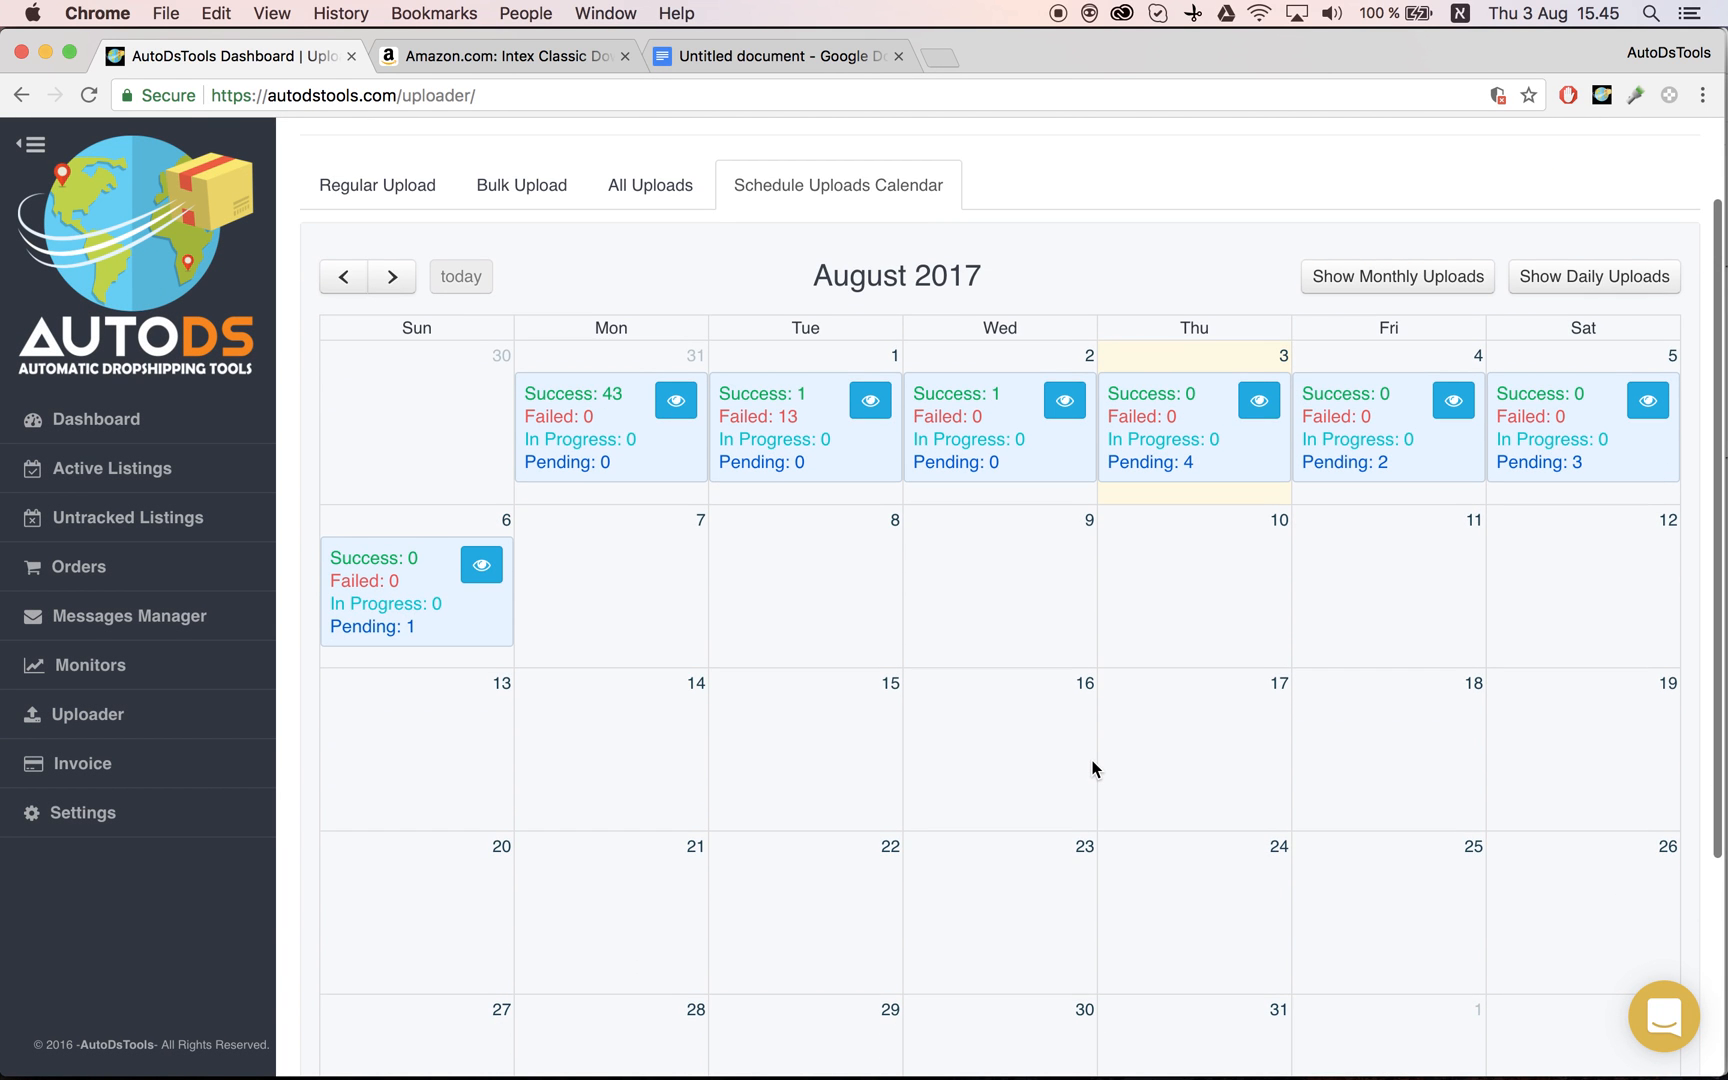
{"action": "scroll", "scroll_direction": "down", "scroll_amount": 3}
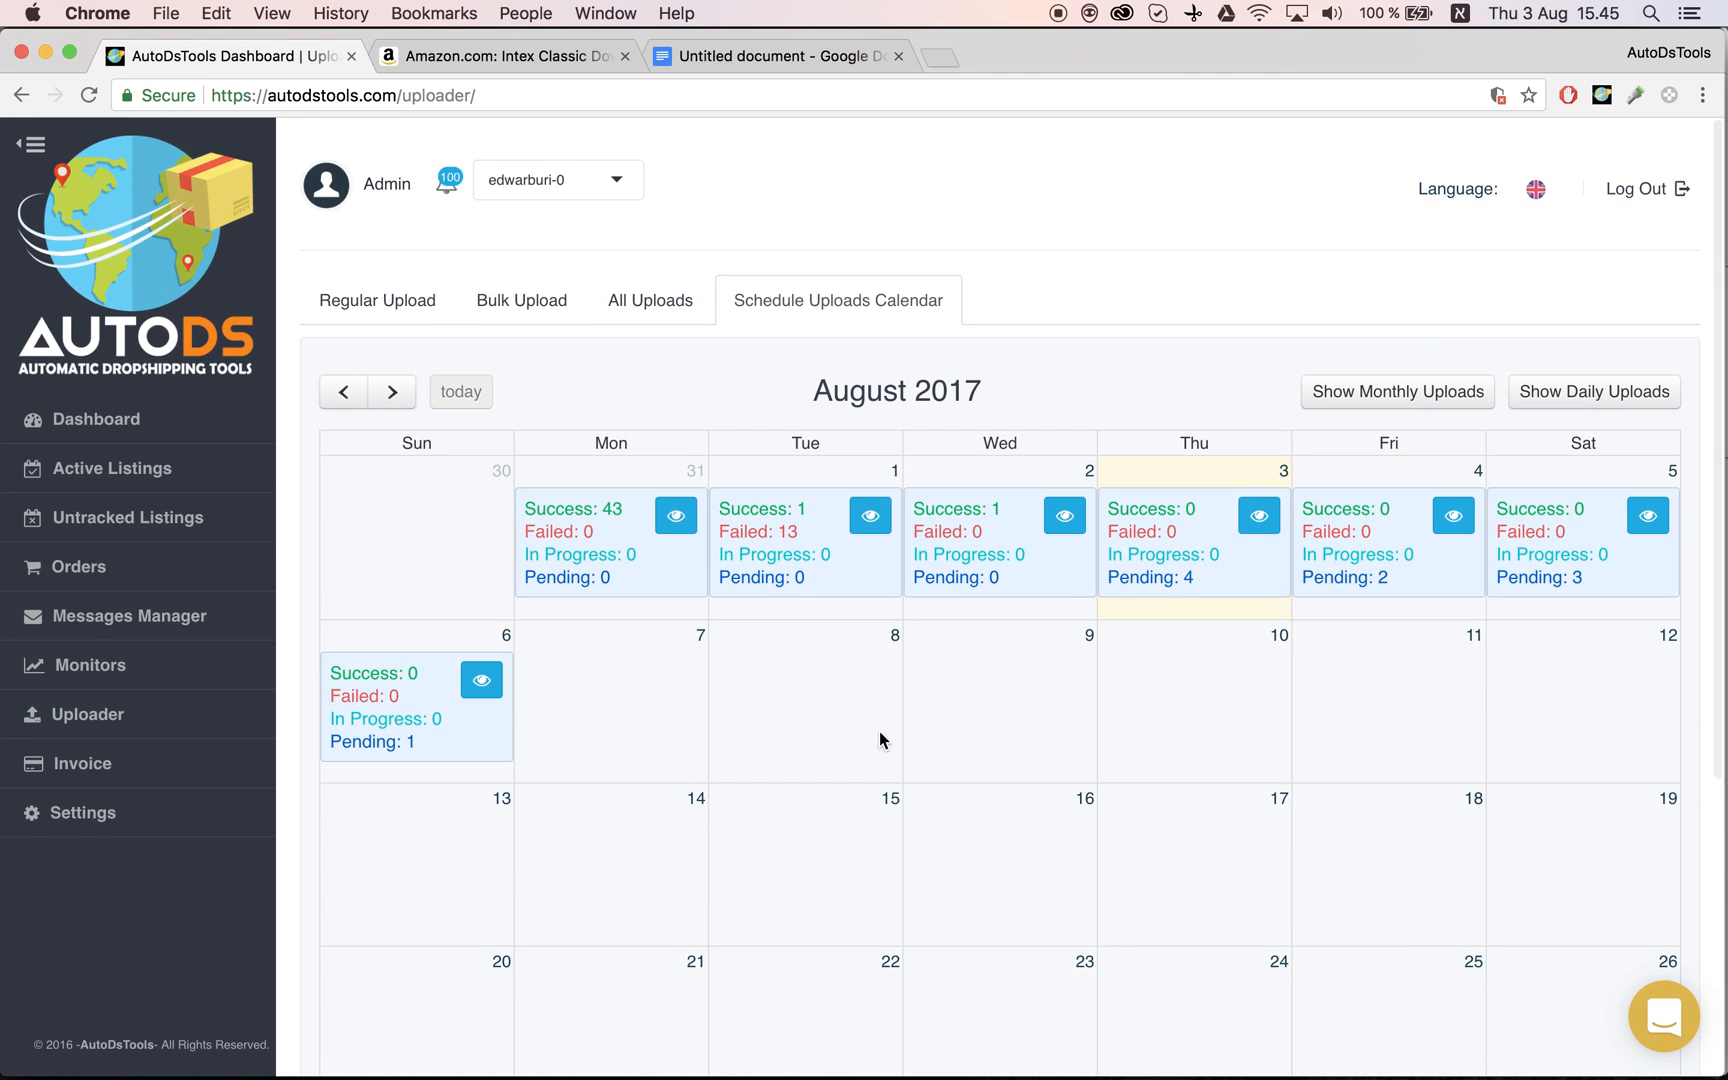
{"action": "mouse_move", "coordinate": [1098, 882]}
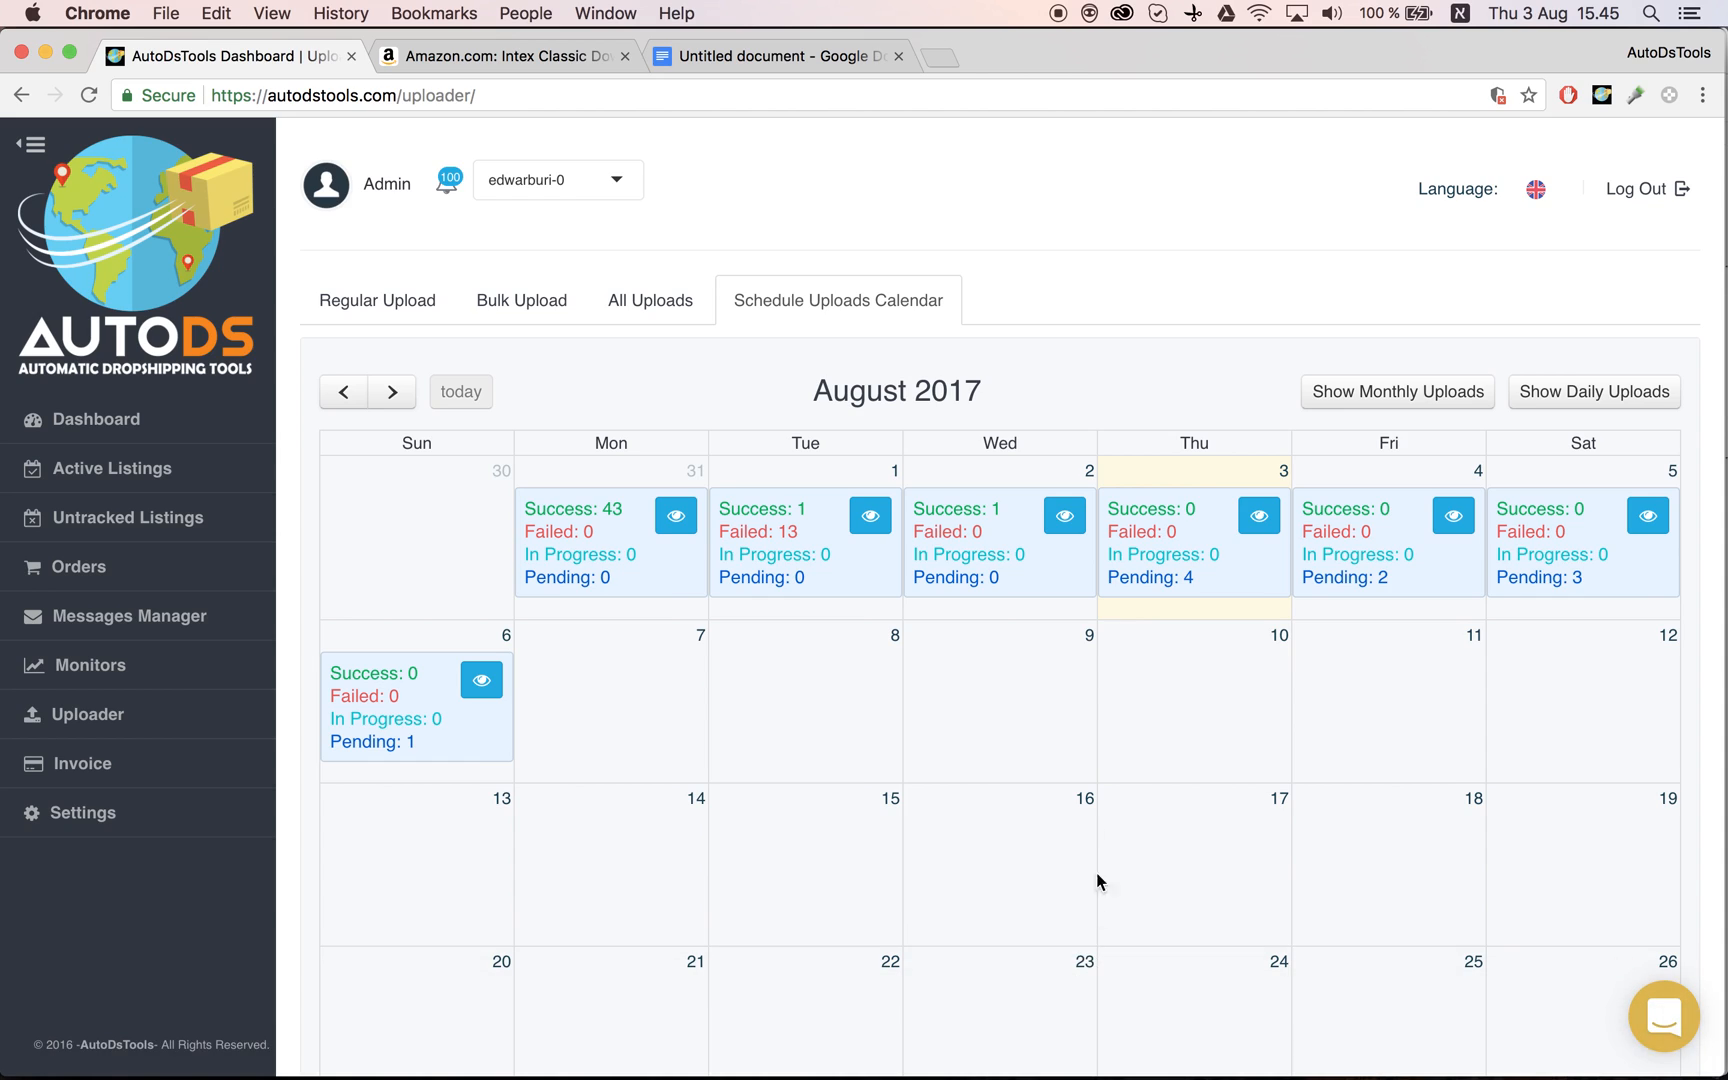